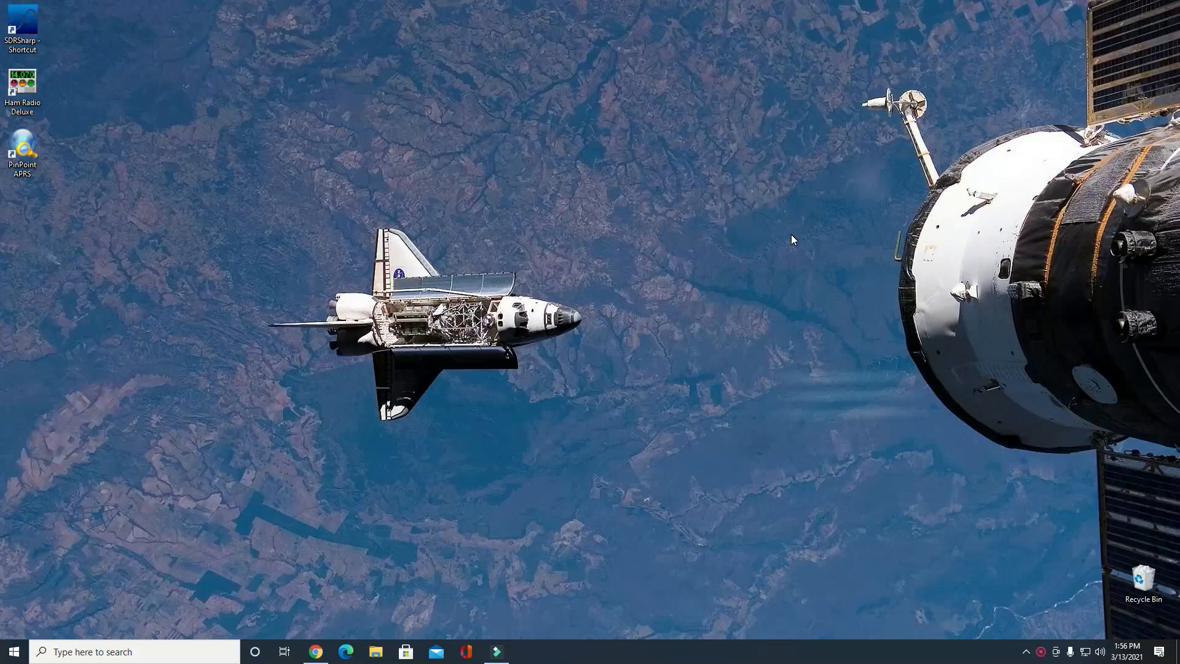
{"action": "mouse_move", "coordinate": [701, 372]}
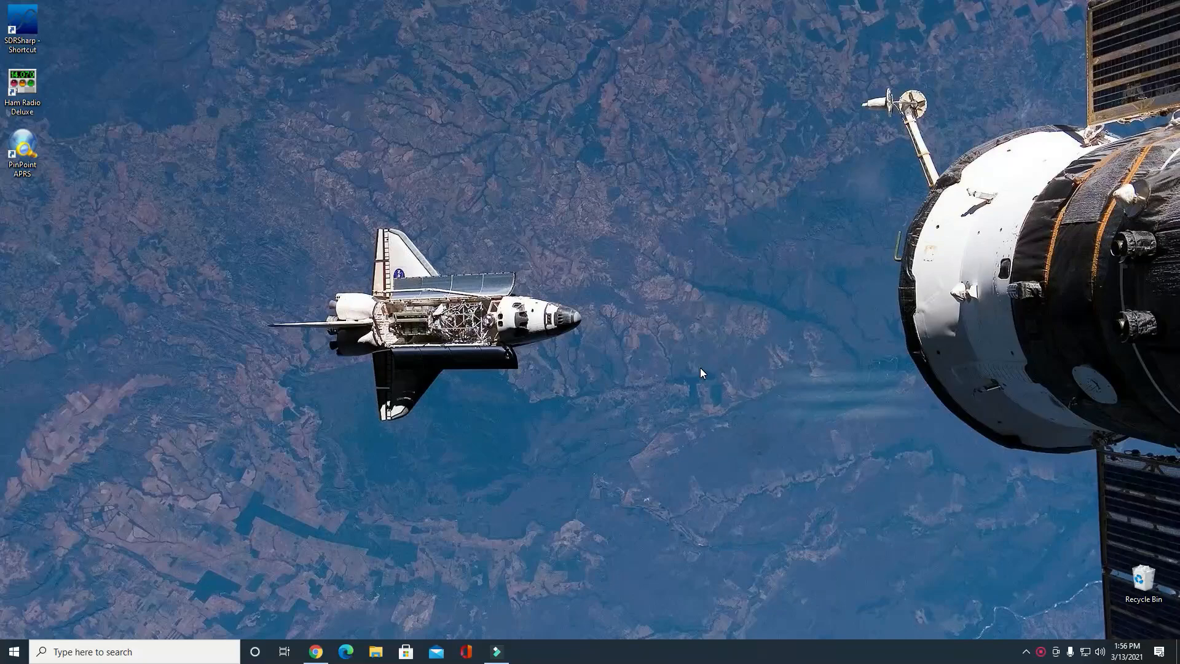
{"action": "mouse_move", "coordinate": [684, 369]}
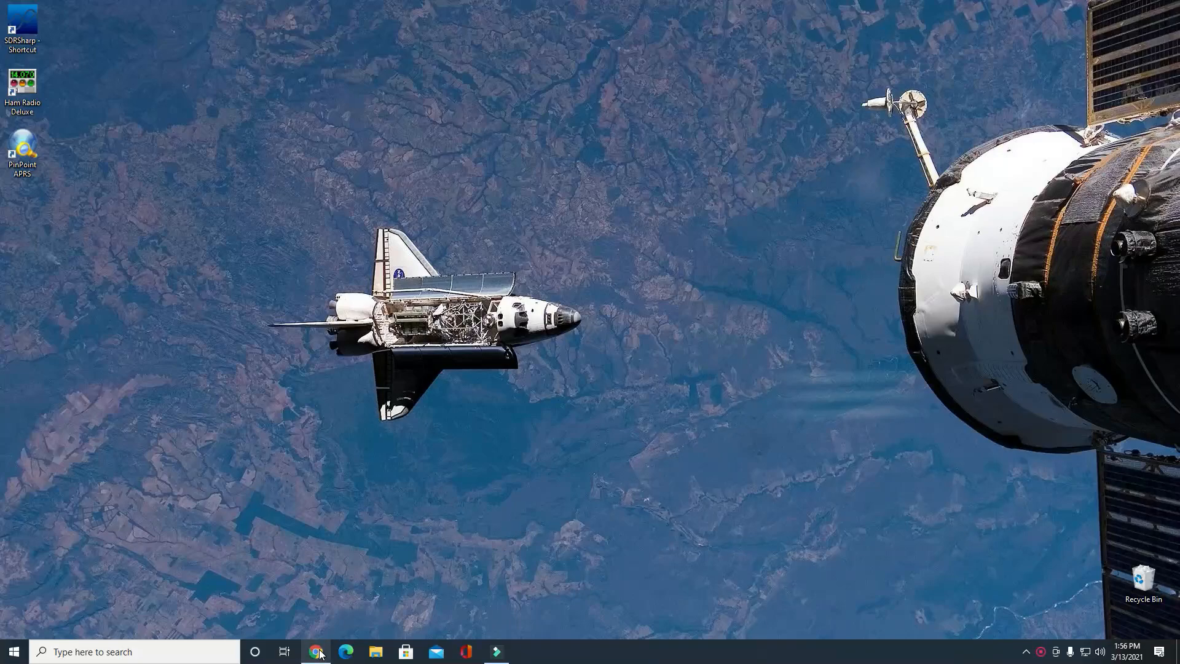
Step: Launch Chrome and search Google for 'goes 16 software for raspberry pi'
{"action": "left_click", "coordinate": [316, 652]}
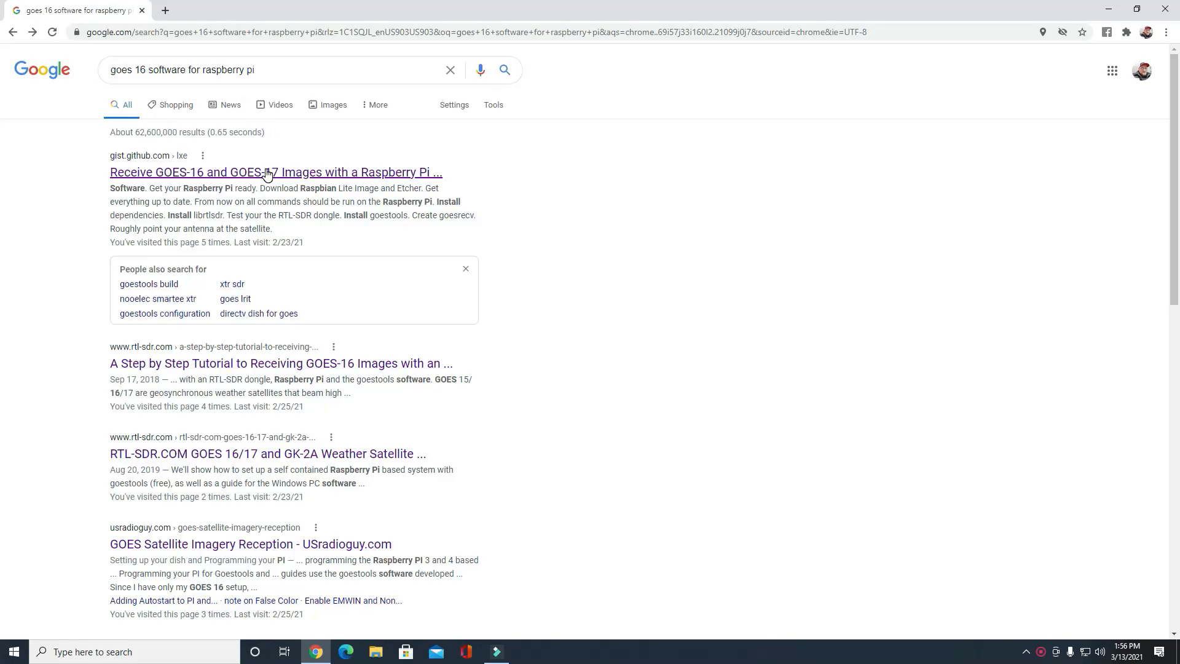
Step: Open the gist.github.com GOES-16/17 Raspberry Pi RTL-SDR guide and read its hardware list
{"action": "left_click", "coordinate": [274, 171]}
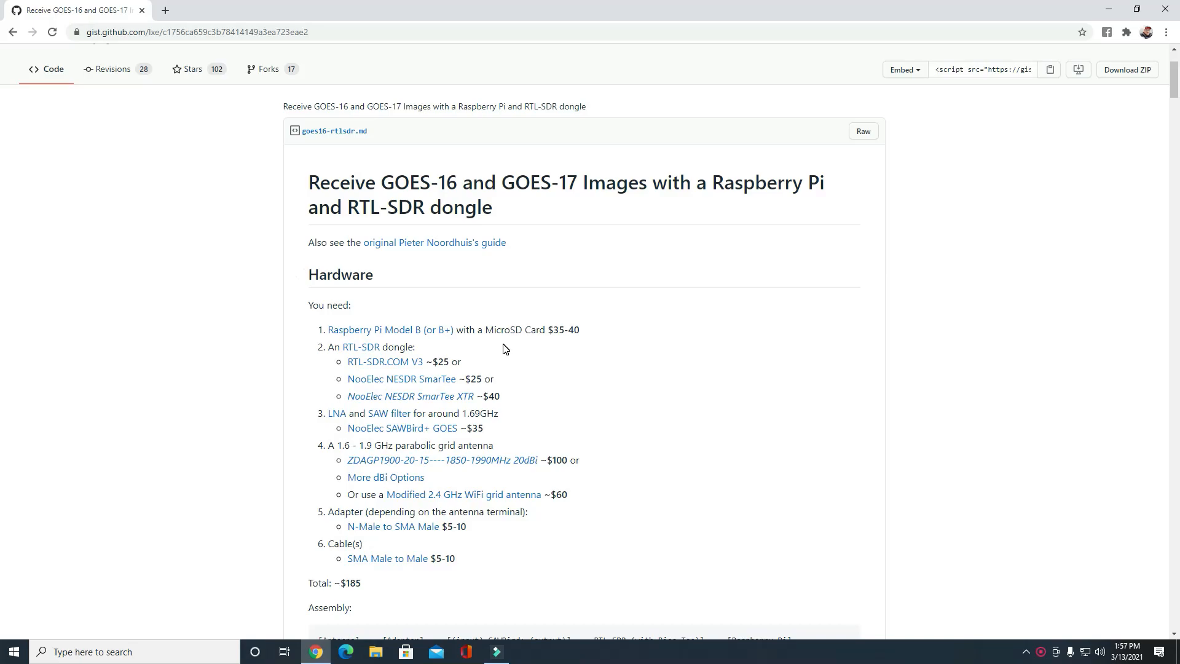
{"action": "mouse_move", "coordinate": [401, 378]}
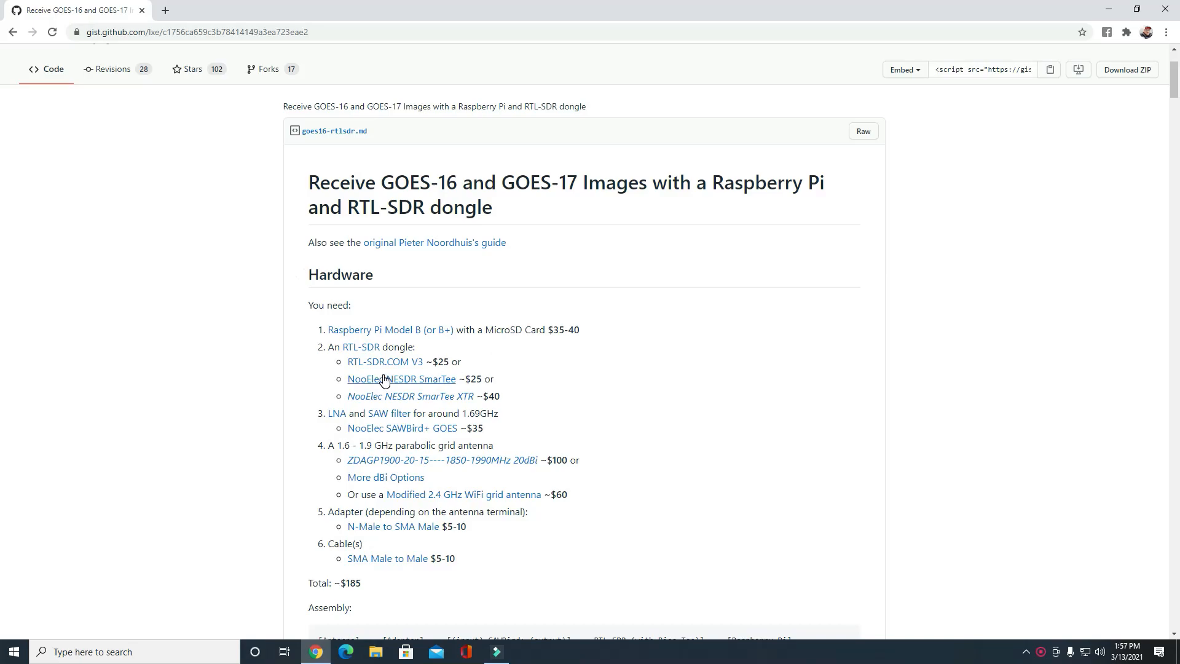
{"action": "mouse_move", "coordinate": [361, 346]}
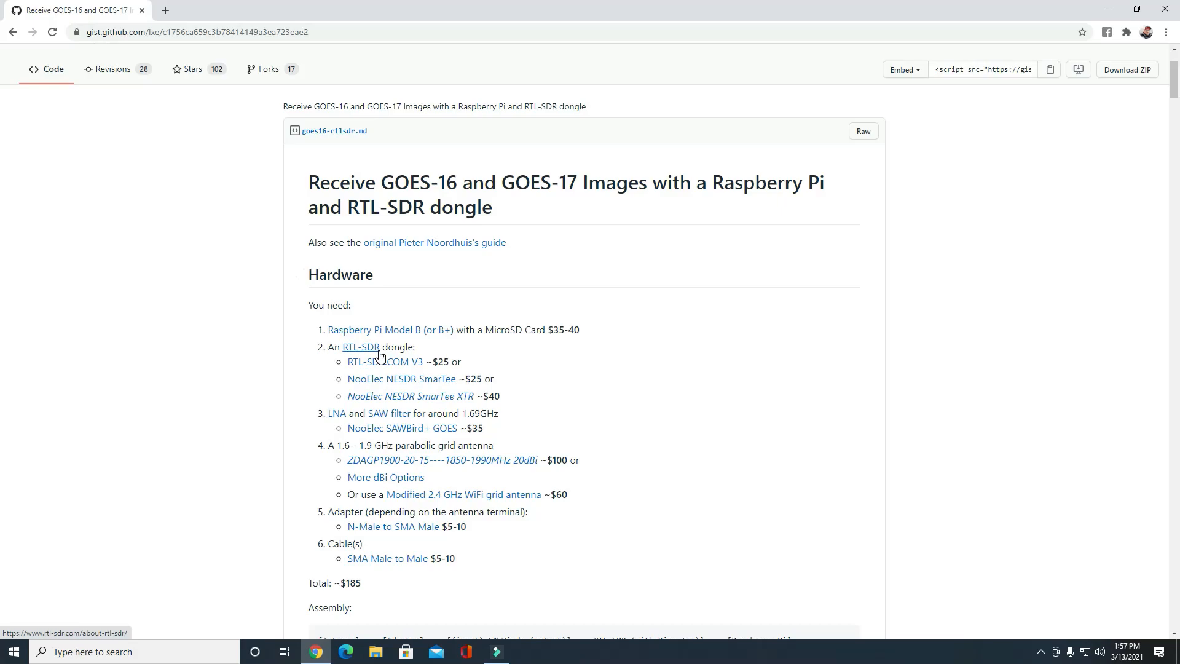
{"action": "mouse_move", "coordinate": [410, 396]}
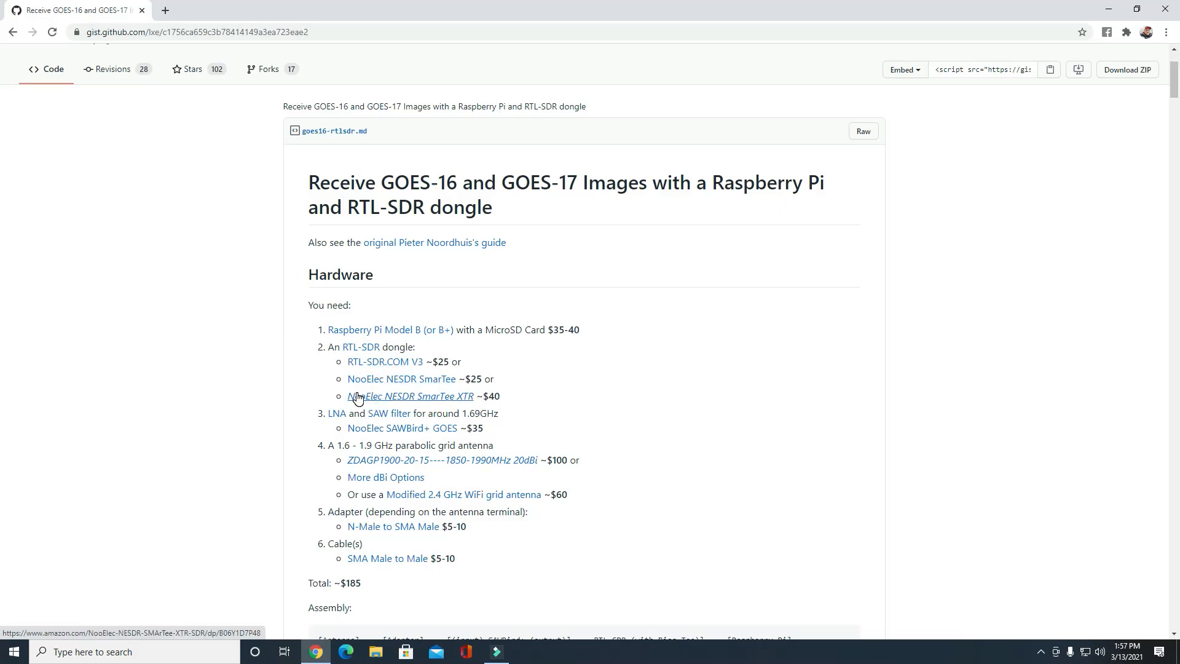
{"action": "mouse_move", "coordinate": [416, 405]}
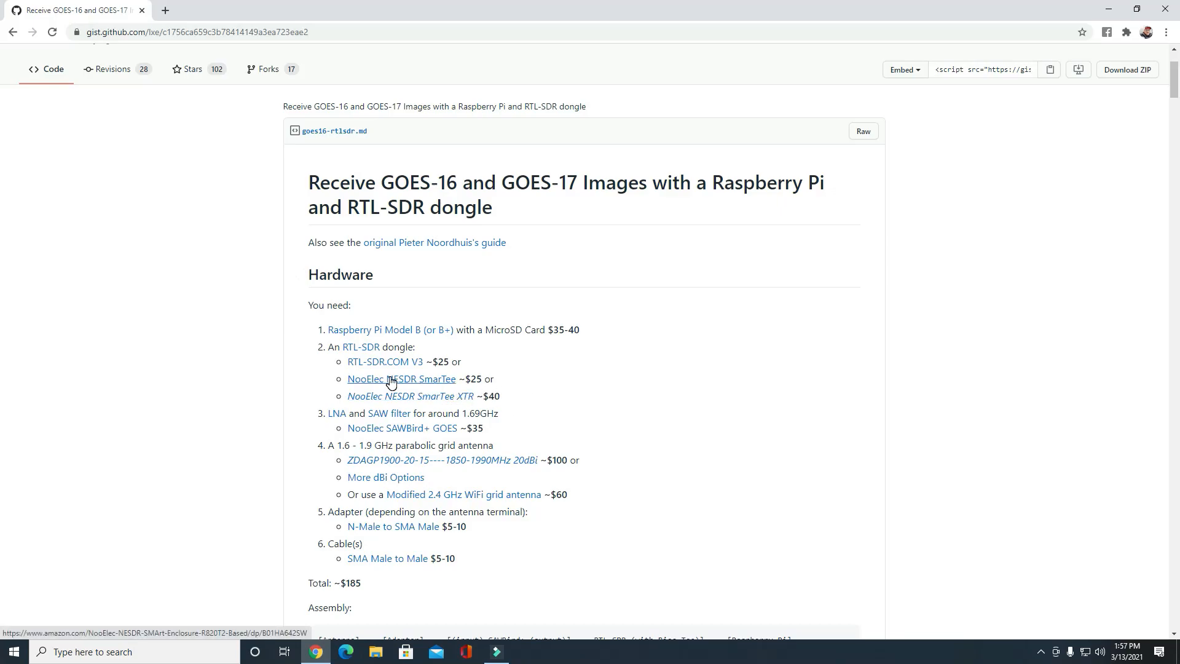
{"action": "mouse_move", "coordinate": [384, 395]}
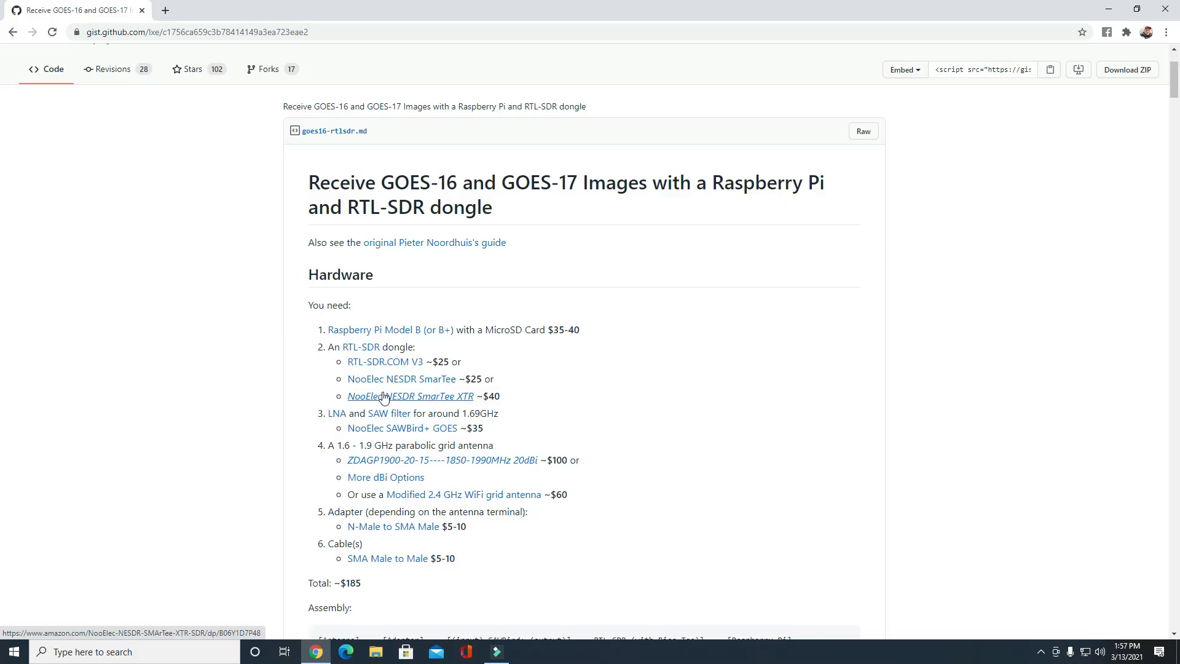
{"action": "mouse_move", "coordinate": [403, 399]}
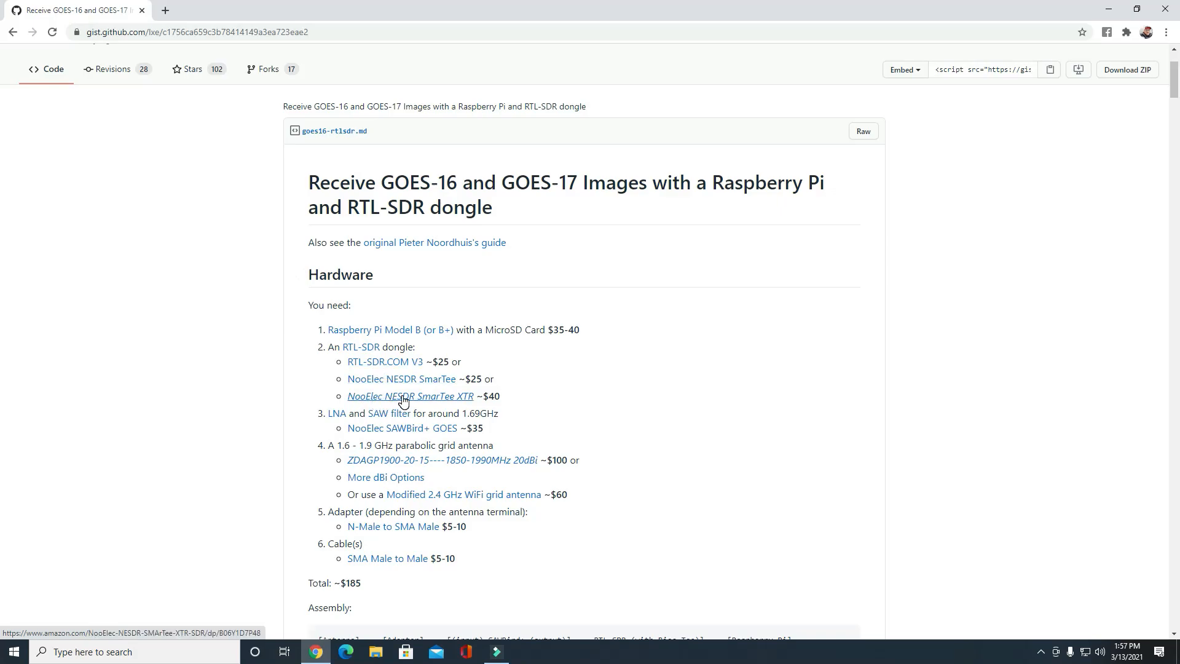
{"action": "mouse_move", "coordinate": [389, 431]}
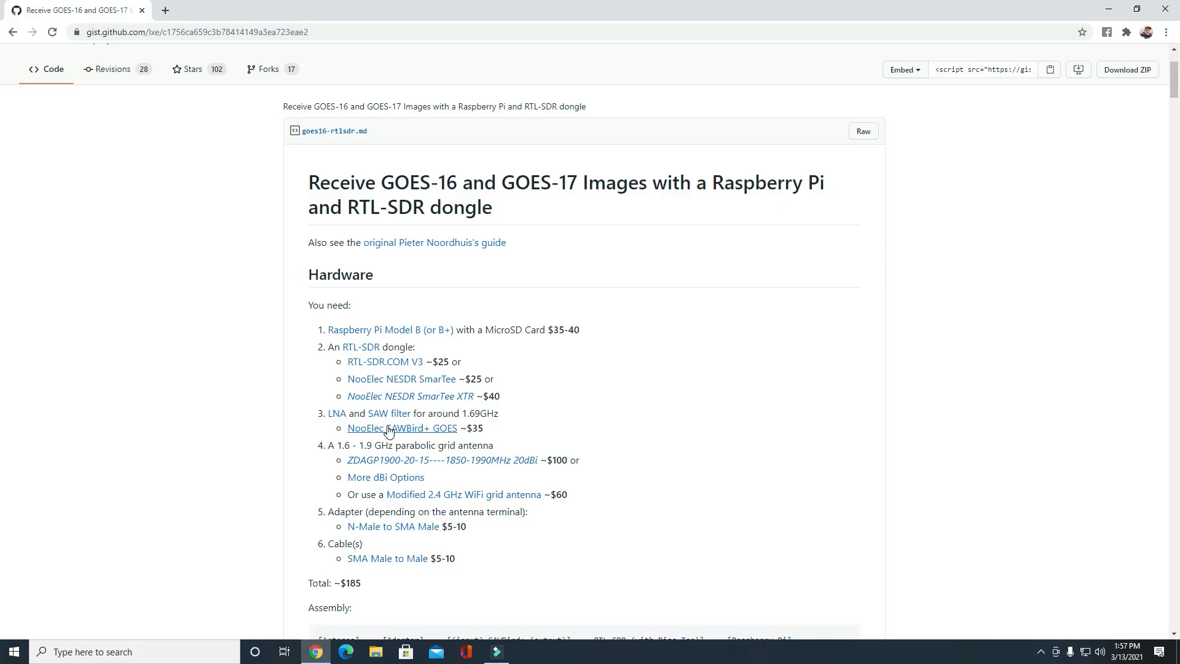
{"action": "mouse_move", "coordinate": [336, 413]}
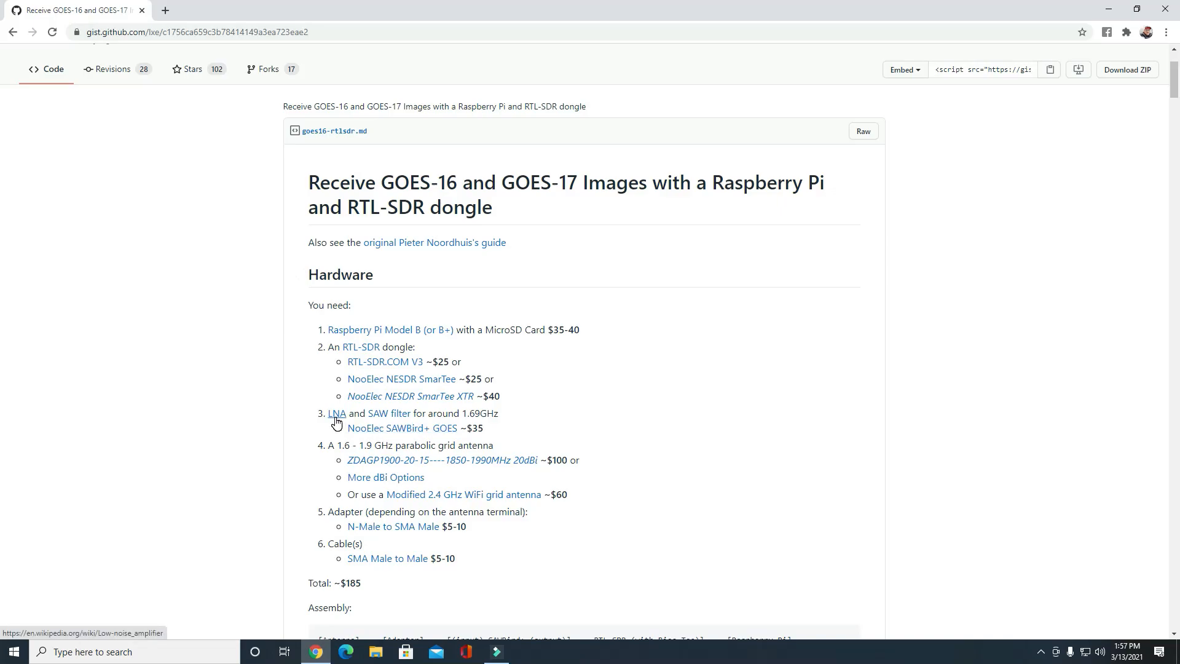
{"action": "mouse_move", "coordinate": [389, 414]}
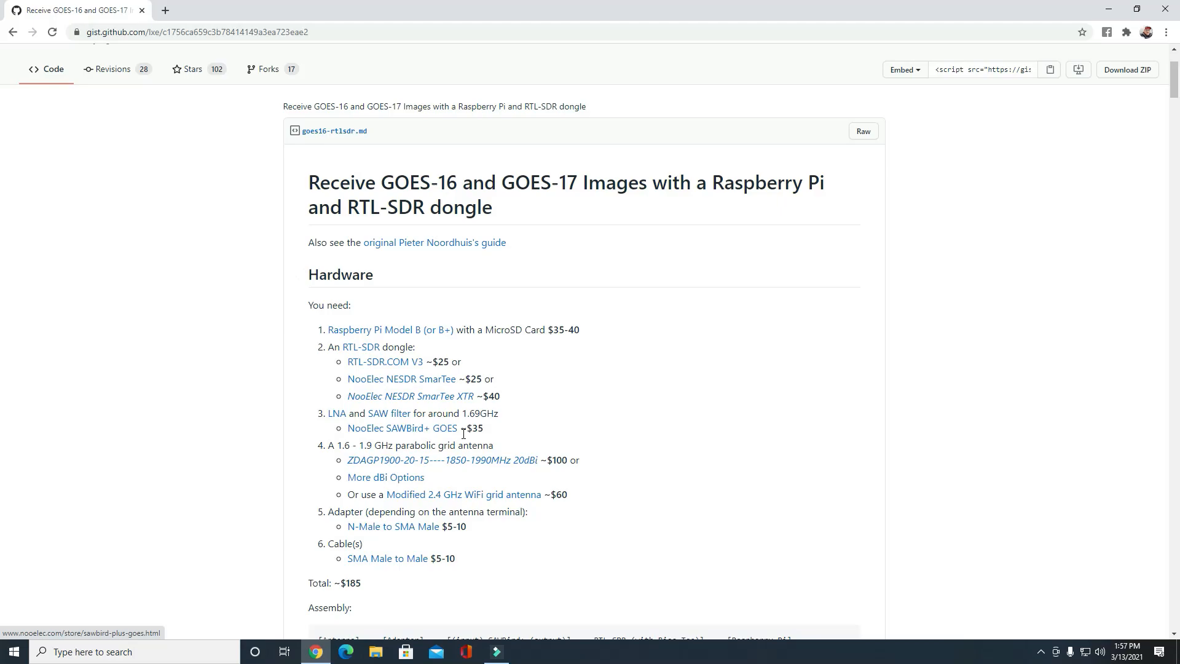
{"action": "mouse_move", "coordinate": [414, 439]}
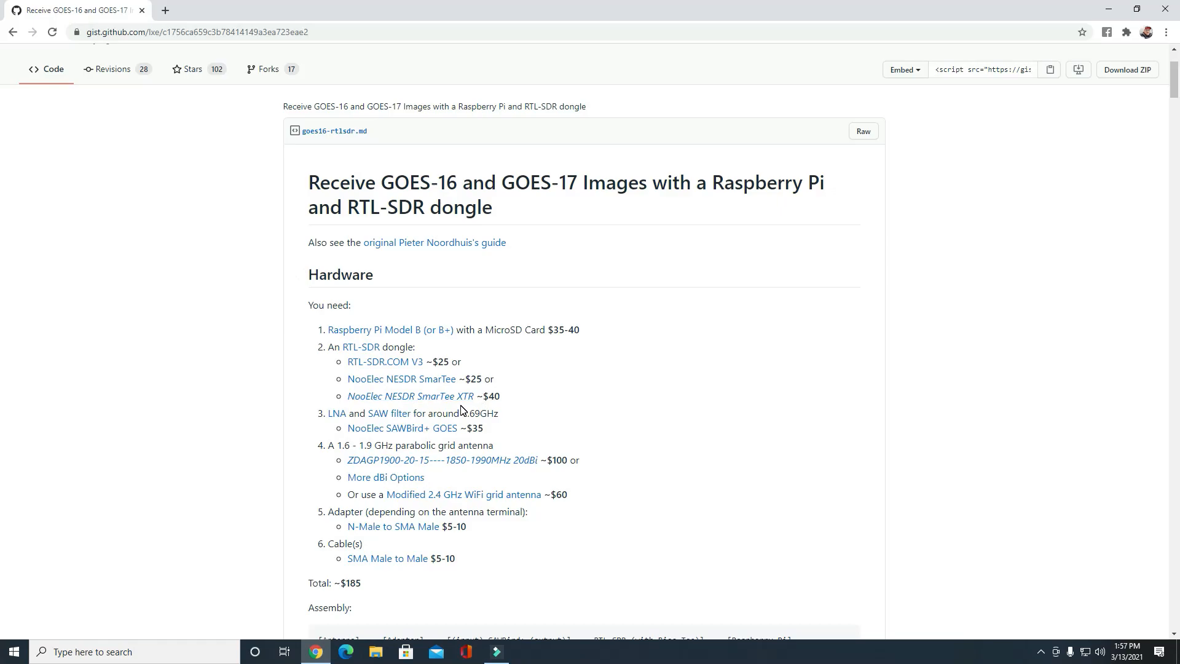
{"action": "mouse_move", "coordinate": [476, 467]}
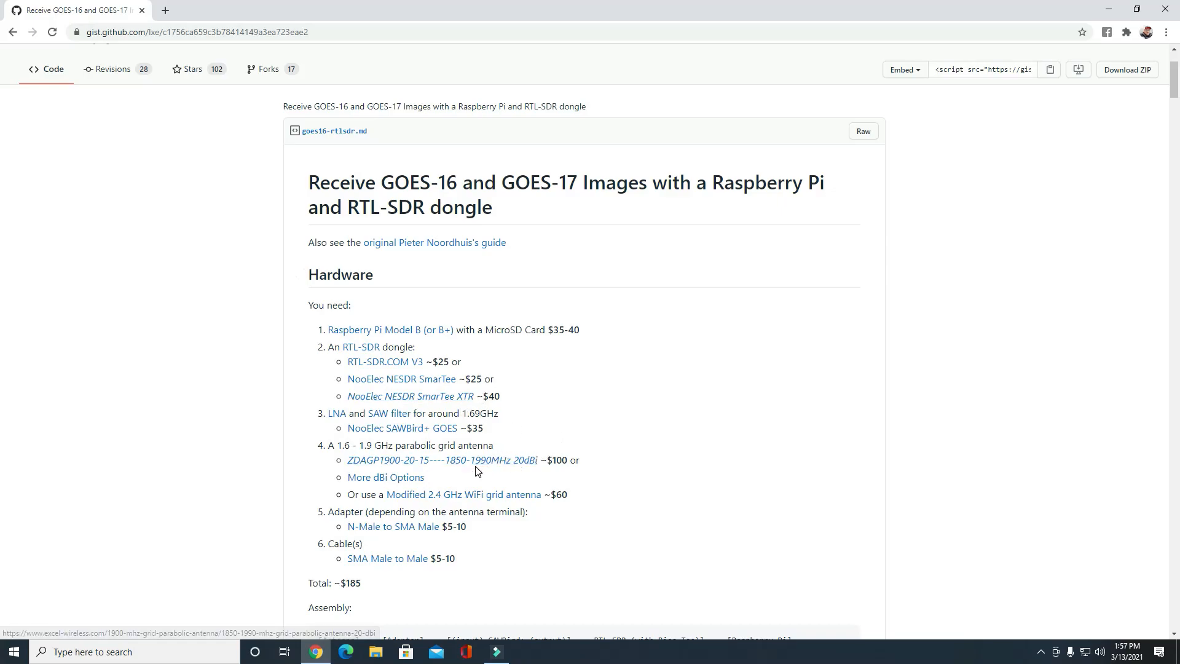
{"action": "mouse_move", "coordinate": [462, 470]}
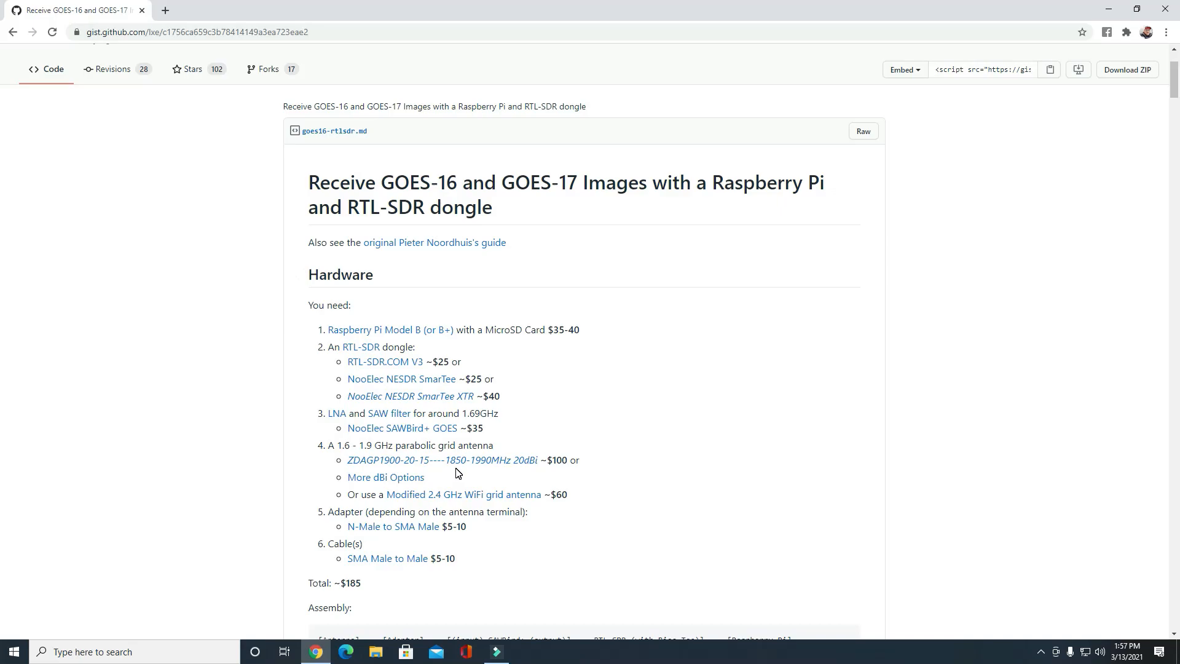
{"action": "mouse_move", "coordinate": [443, 459]}
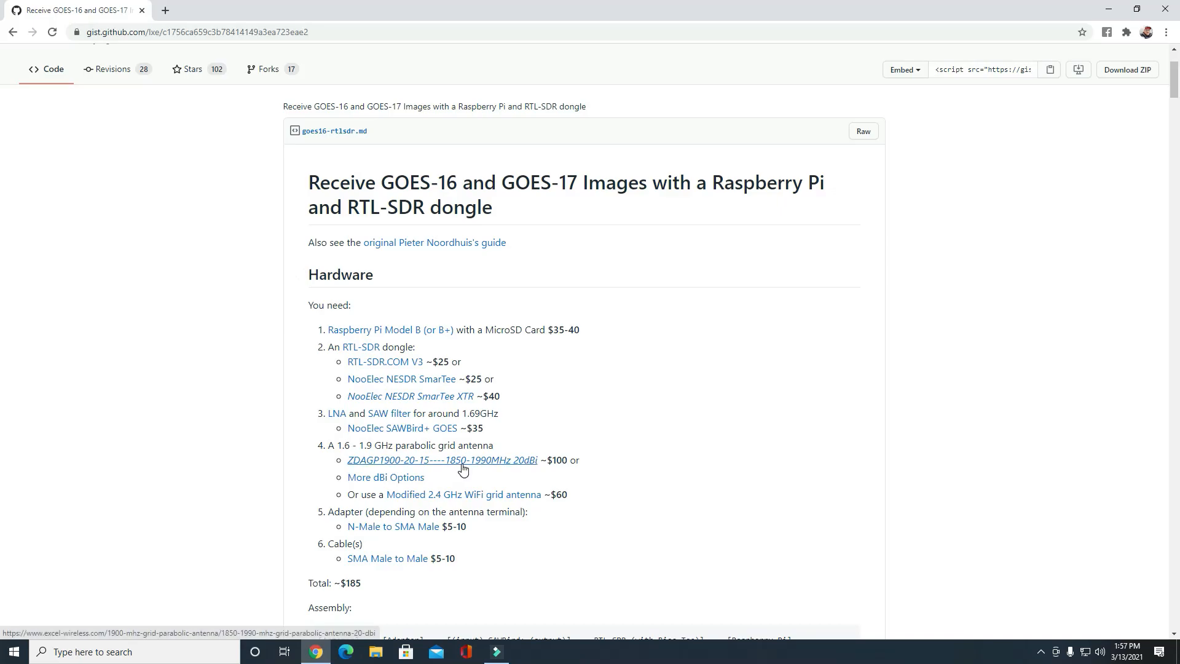
{"action": "mouse_move", "coordinate": [465, 472]}
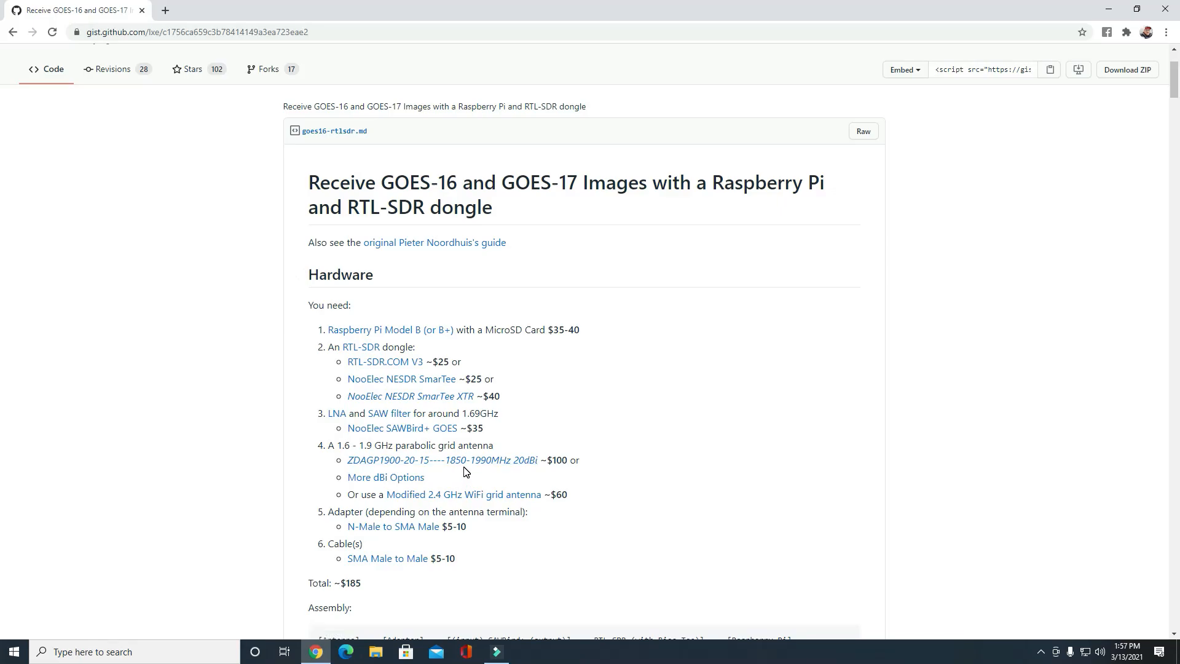
{"action": "mouse_move", "coordinate": [456, 476]}
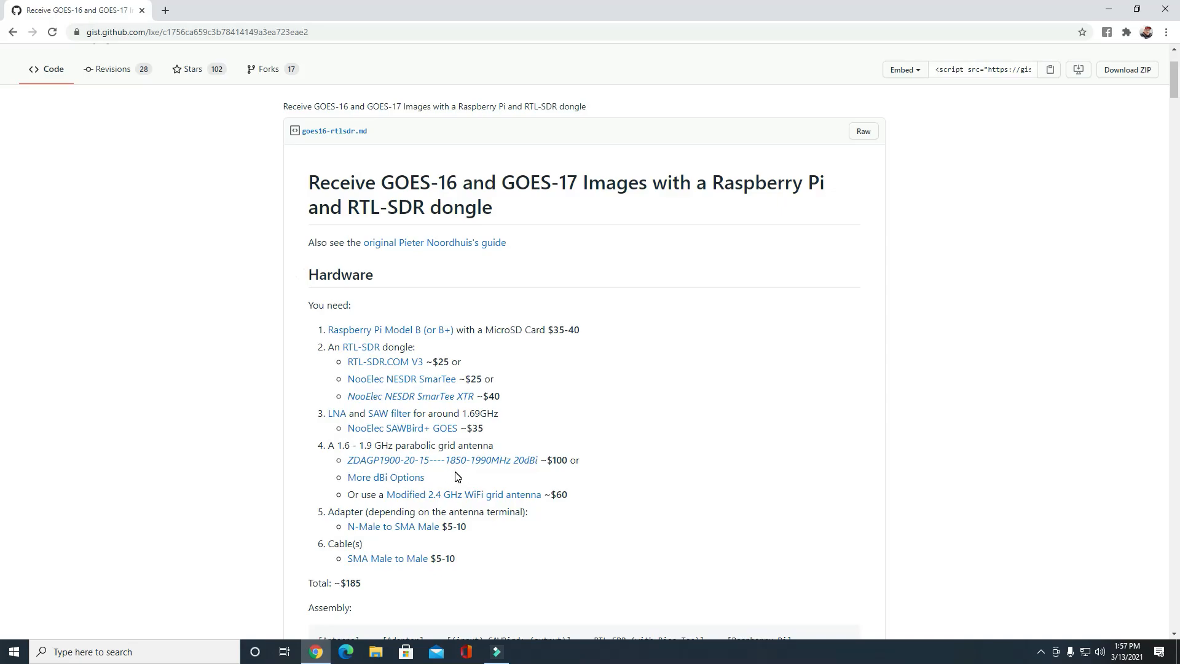
{"action": "mouse_move", "coordinate": [459, 496]}
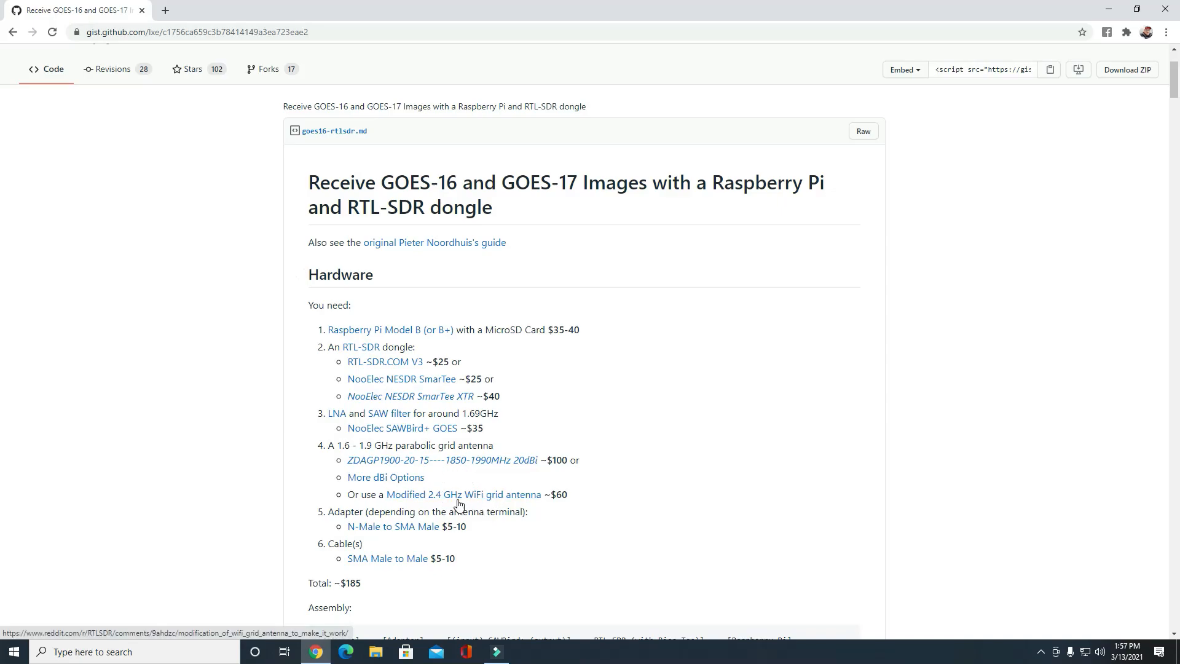
{"action": "mouse_move", "coordinate": [424, 483]}
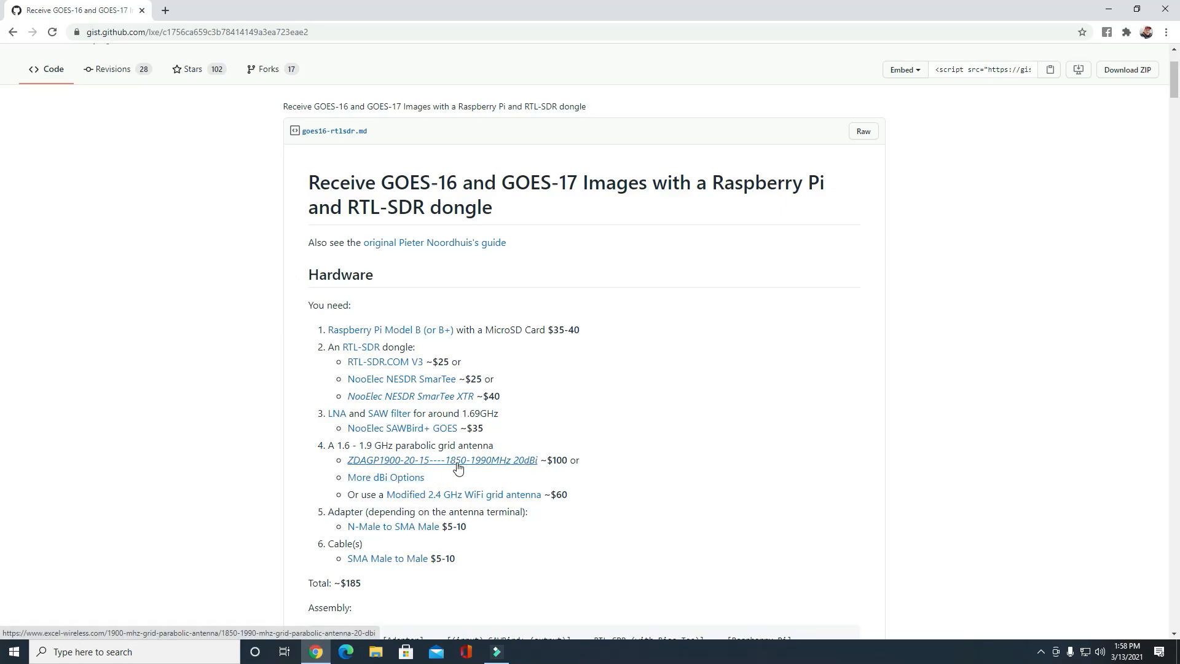
{"action": "scroll", "scroll_direction": "down", "scroll_amount": 3}
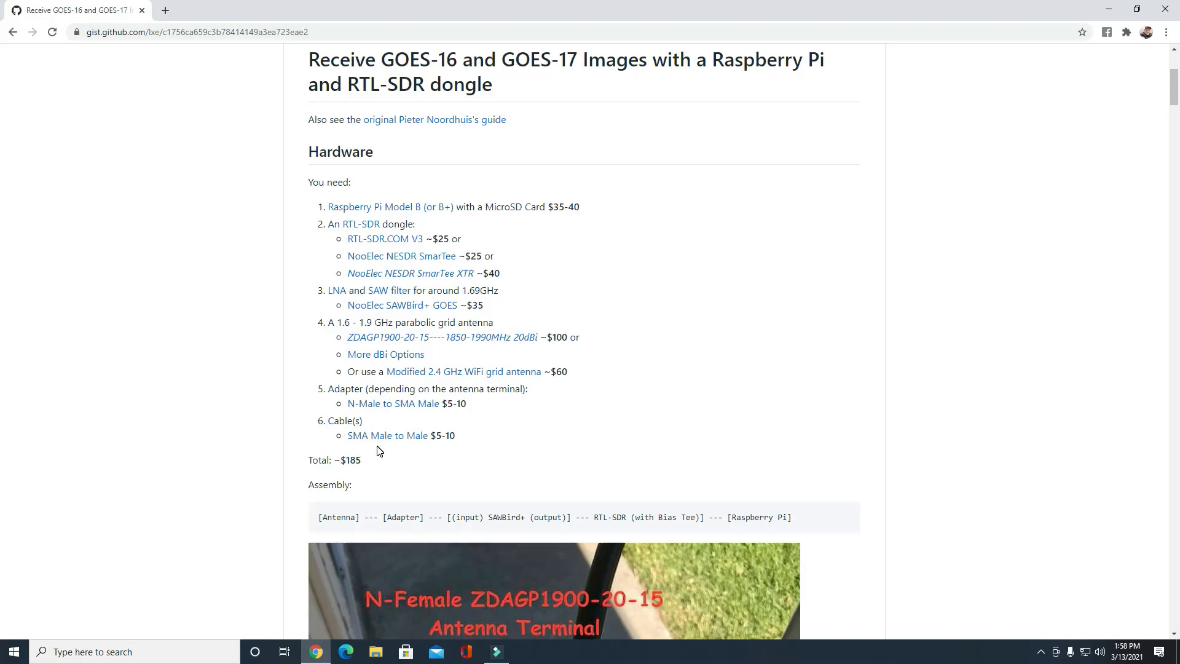
{"action": "mouse_move", "coordinate": [420, 450]}
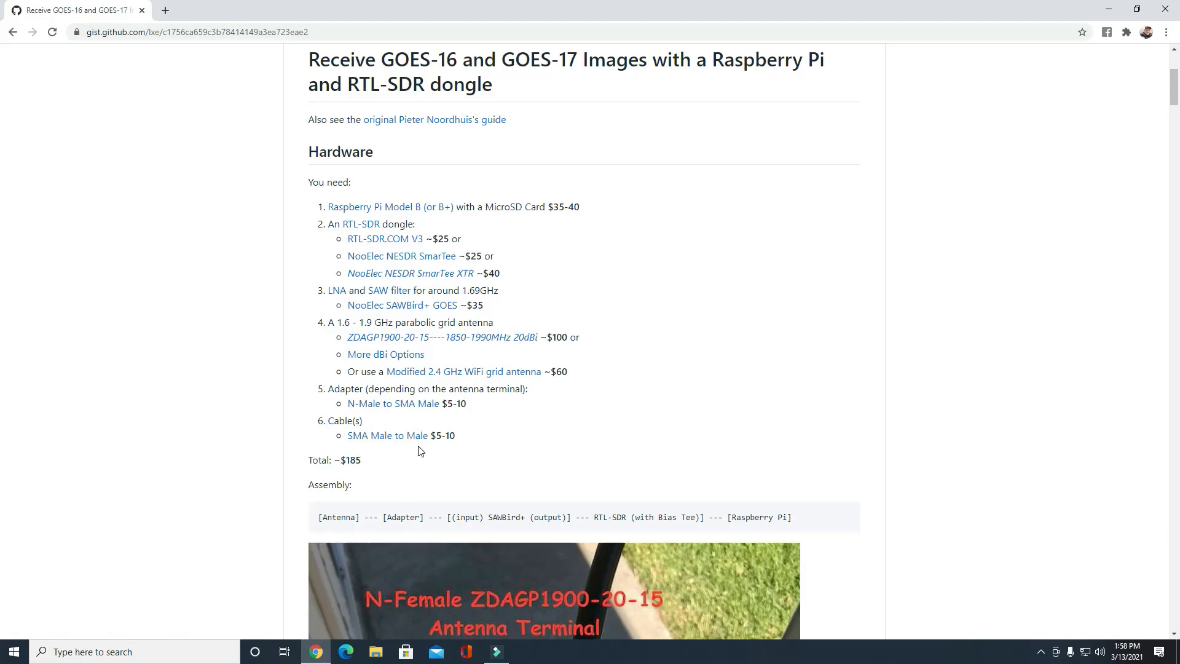
{"action": "mouse_move", "coordinate": [421, 447]}
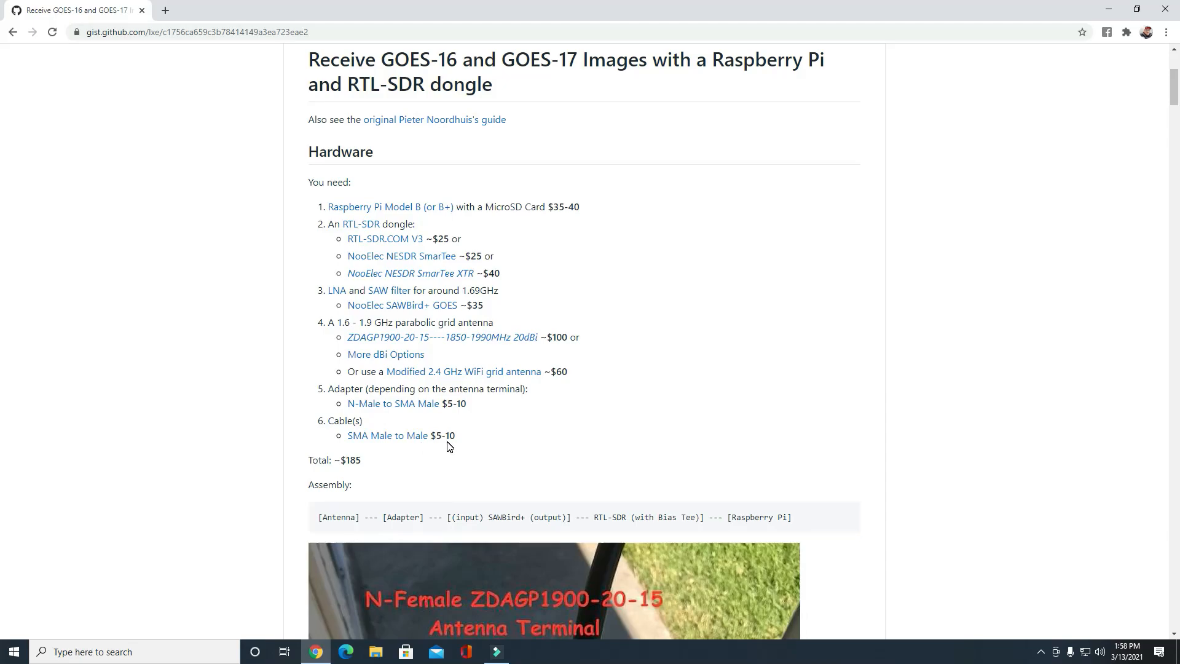
{"action": "mouse_move", "coordinate": [438, 470]}
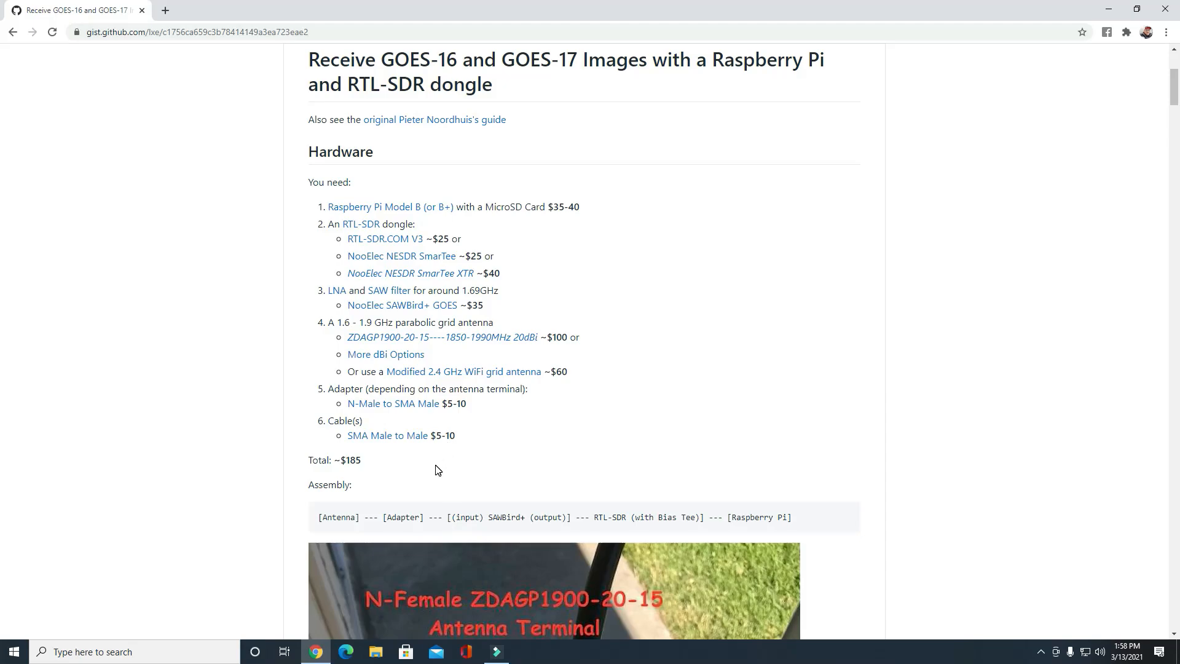
{"action": "mouse_move", "coordinate": [437, 451]}
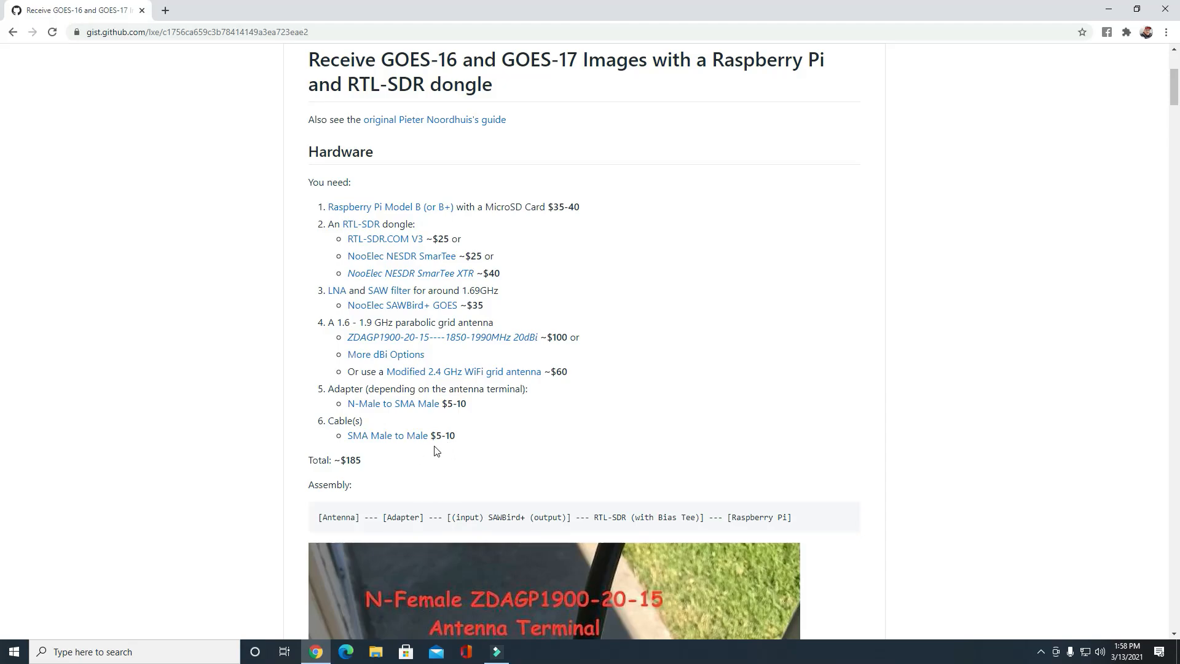
{"action": "mouse_move", "coordinate": [479, 450]}
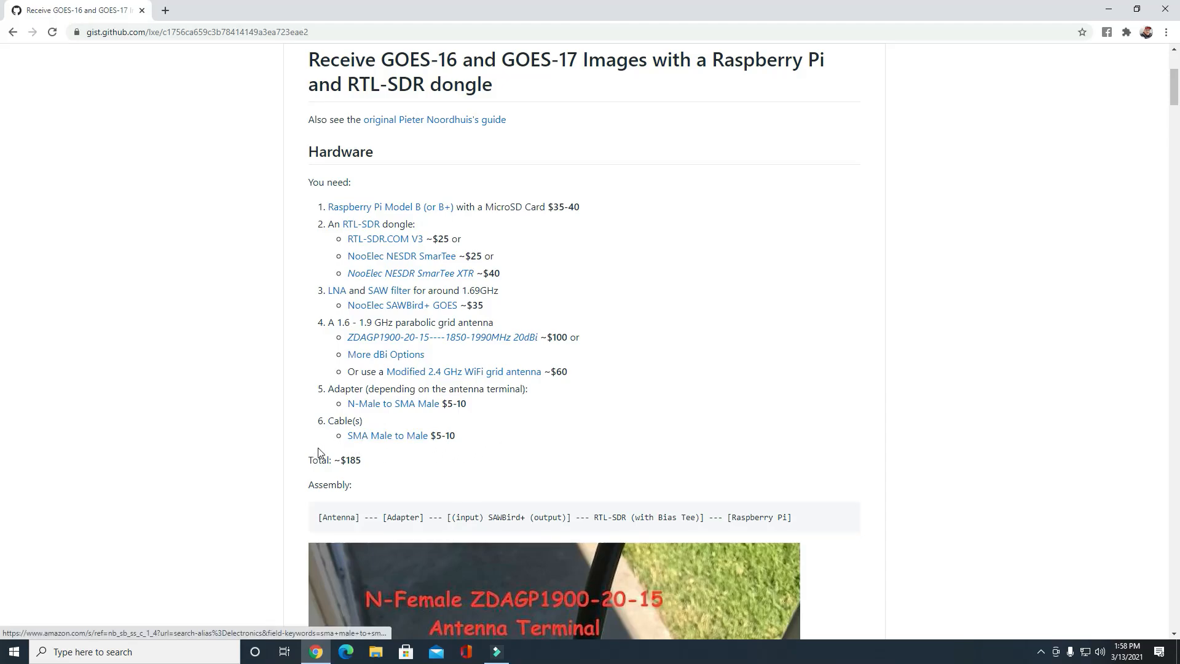
{"action": "mouse_move", "coordinate": [410, 197]}
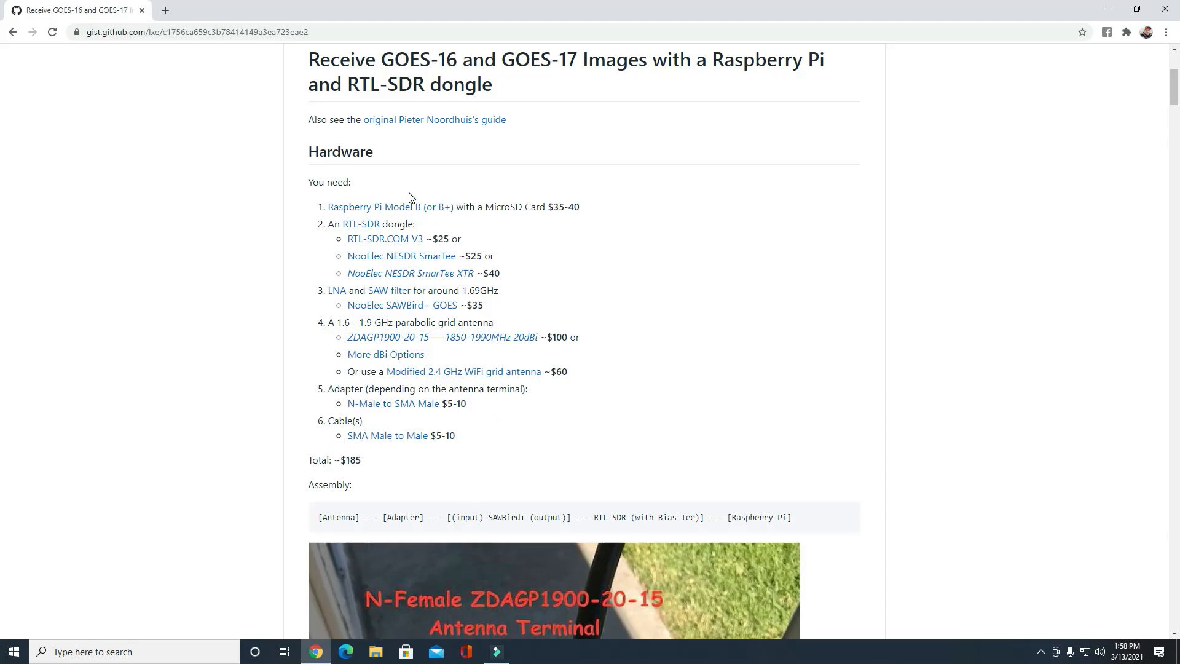
{"action": "mouse_move", "coordinate": [467, 318]}
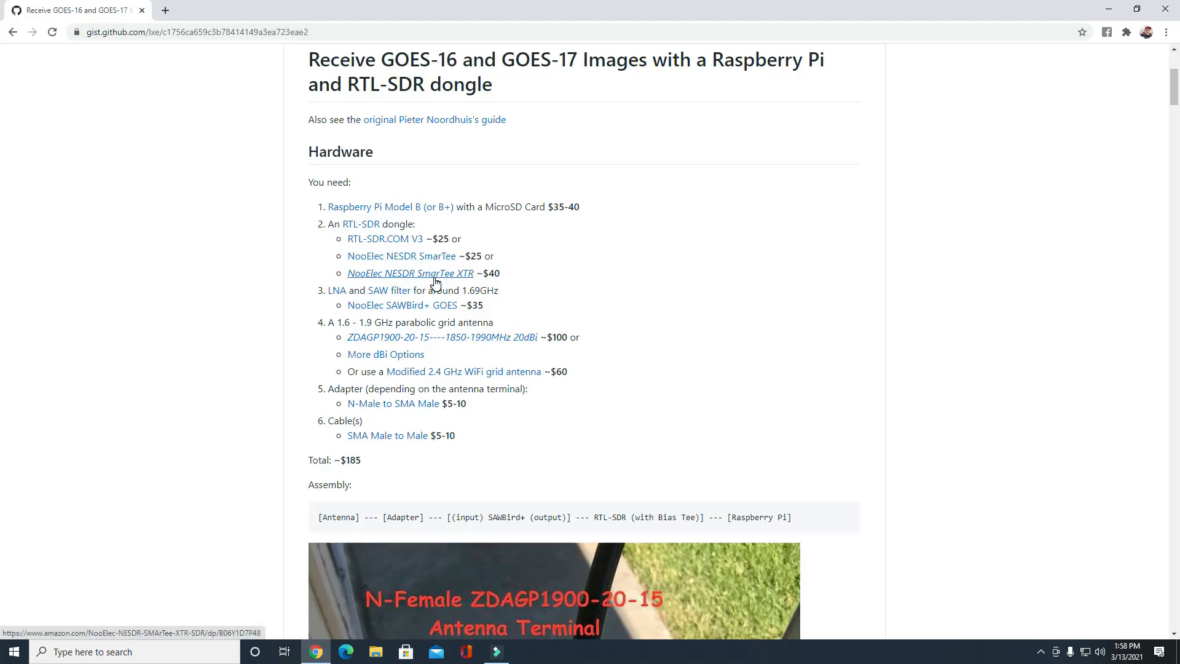
{"action": "mouse_move", "coordinate": [405, 276]}
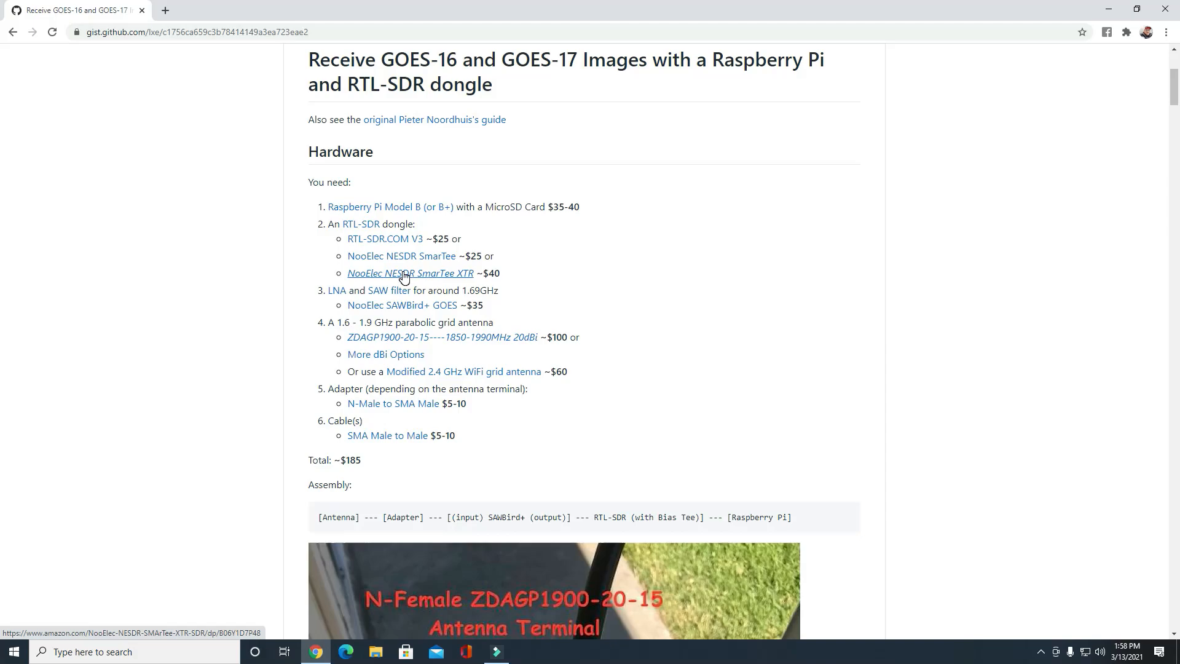
Step: Scroll down to the Software section with Pi prep, update and dependency install commands
{"action": "scroll", "scroll_direction": "down", "scroll_amount": 3}
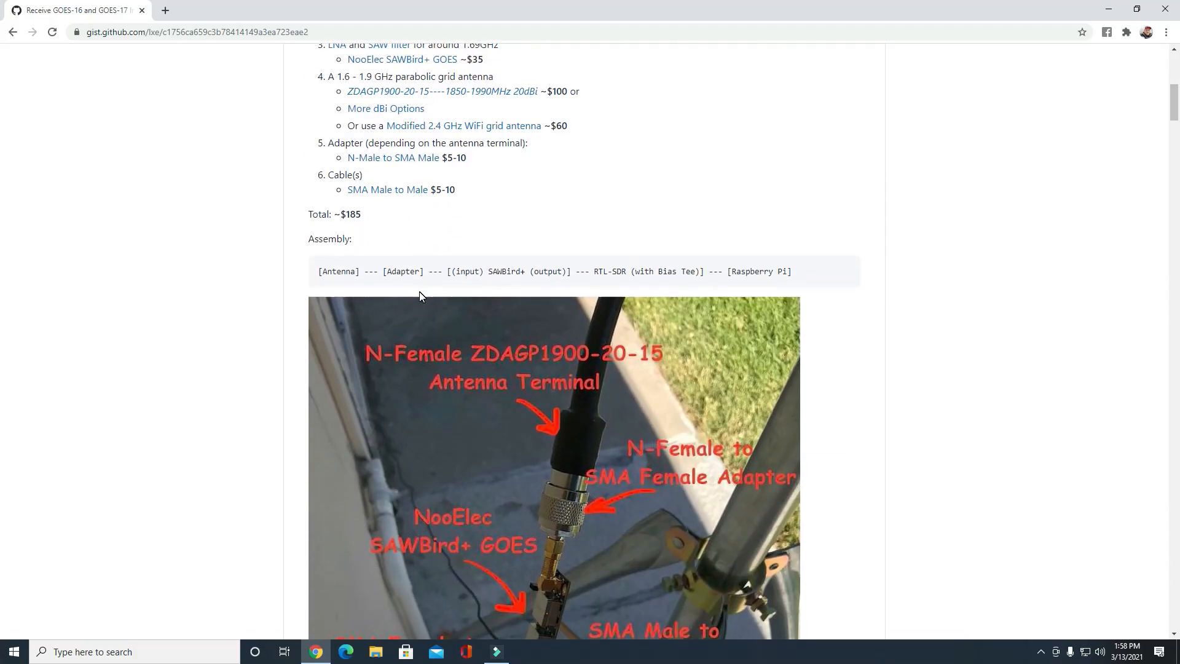
{"action": "scroll", "scroll_direction": "down", "scroll_amount": 3}
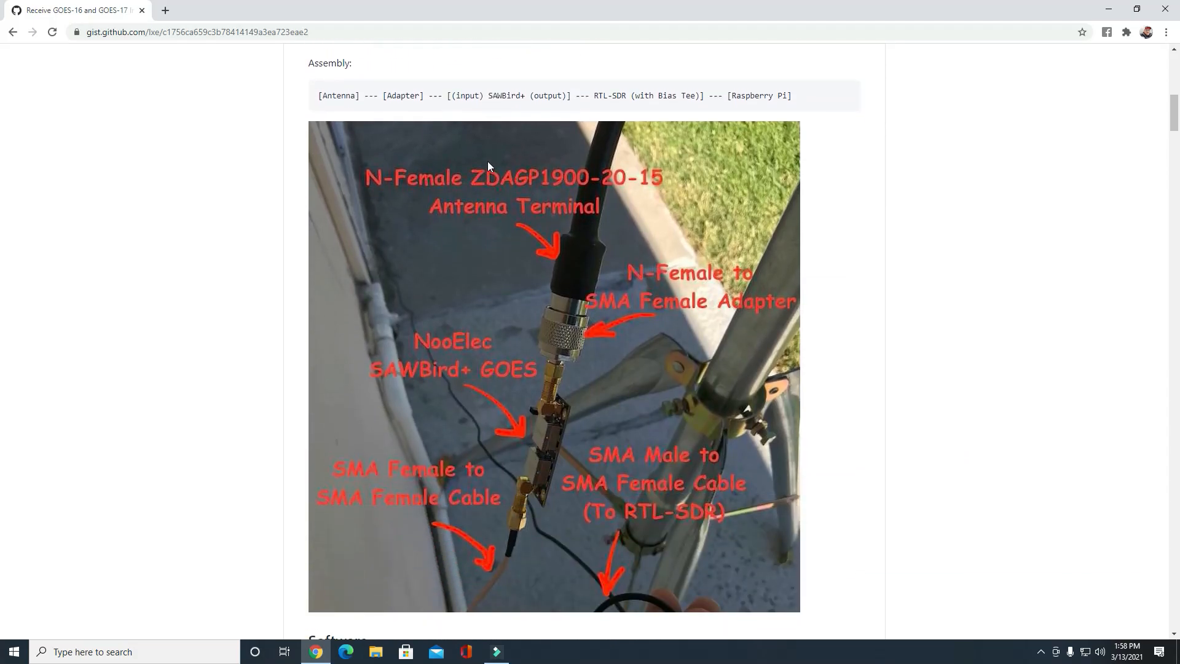
{"action": "scroll", "scroll_direction": "down", "scroll_amount": 3}
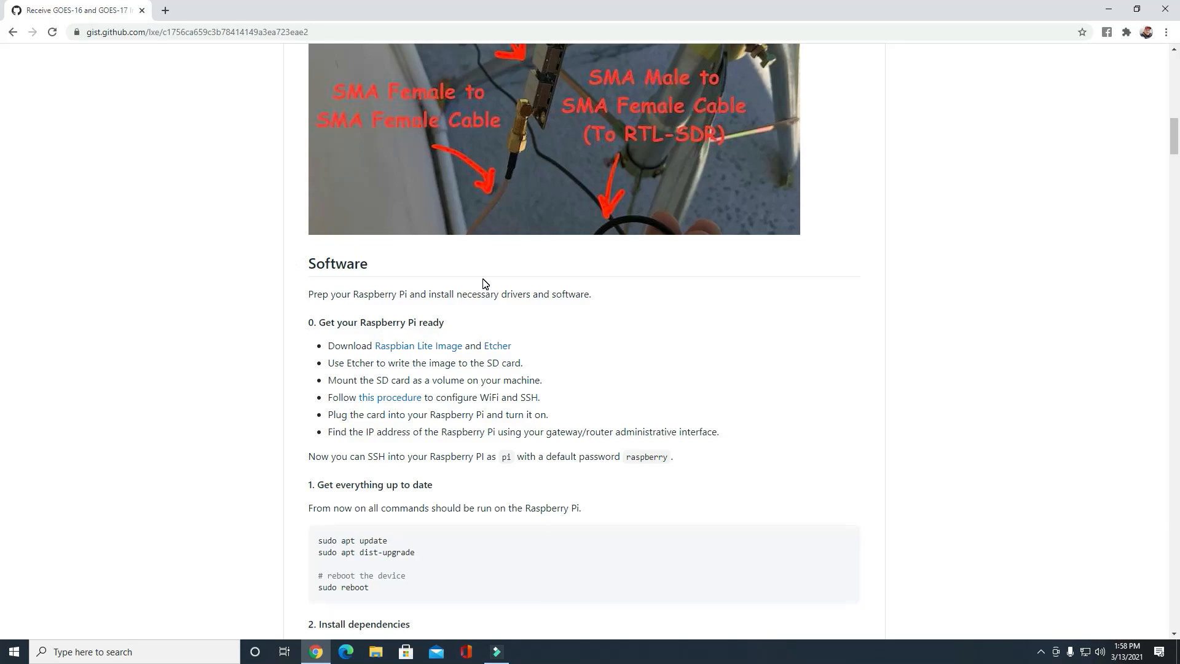
{"action": "mouse_move", "coordinate": [473, 339]}
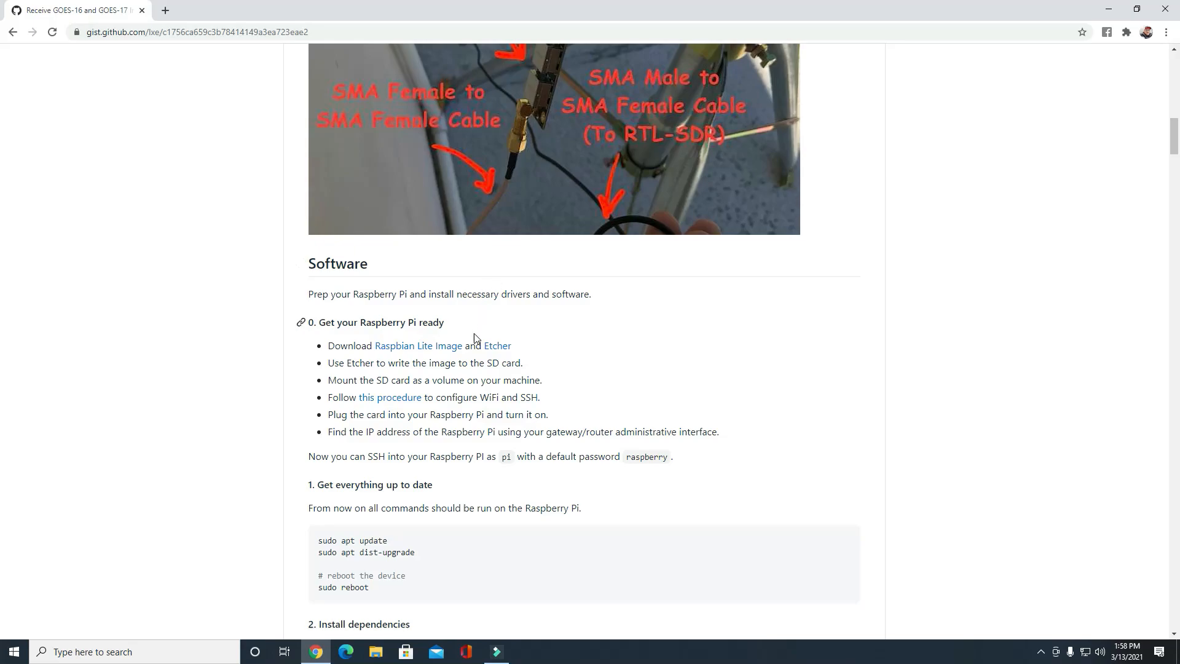
{"action": "mouse_move", "coordinate": [456, 362]}
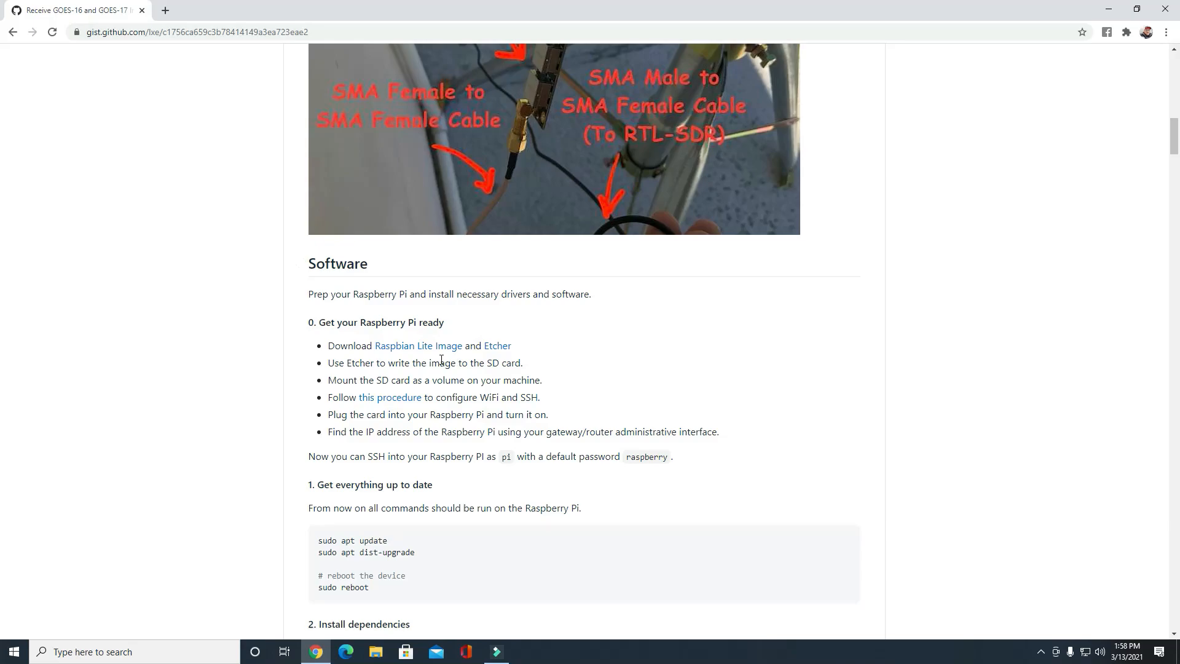
{"action": "mouse_move", "coordinate": [419, 357]}
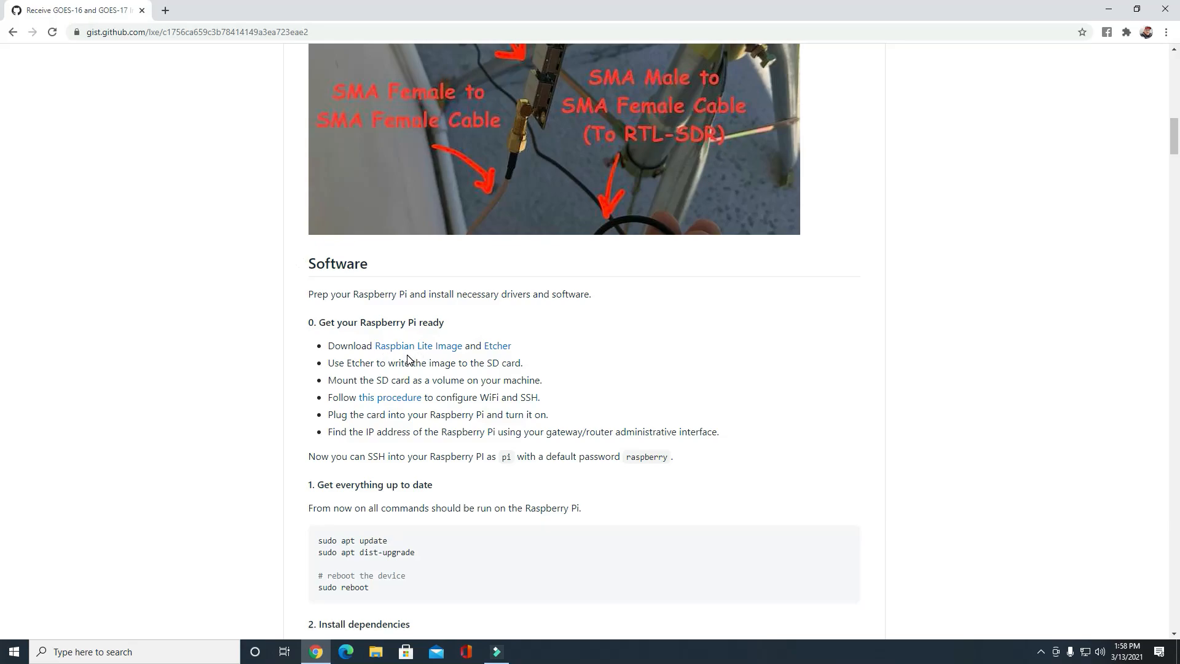
{"action": "mouse_move", "coordinate": [487, 359]}
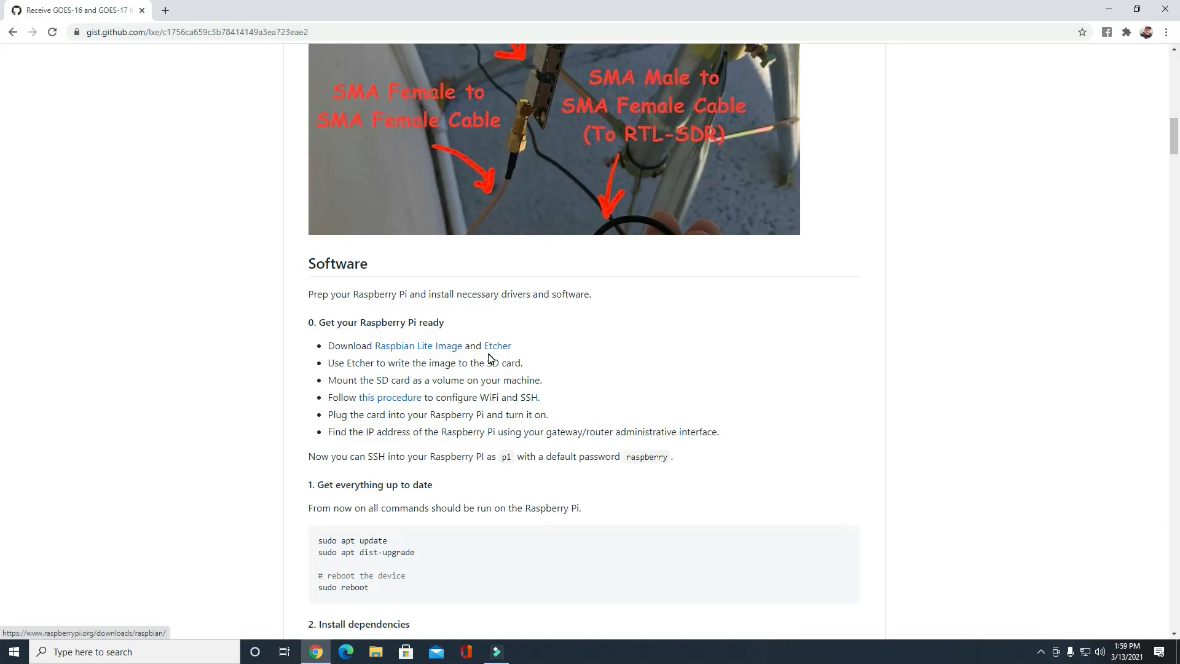
{"action": "mouse_move", "coordinate": [497, 345]}
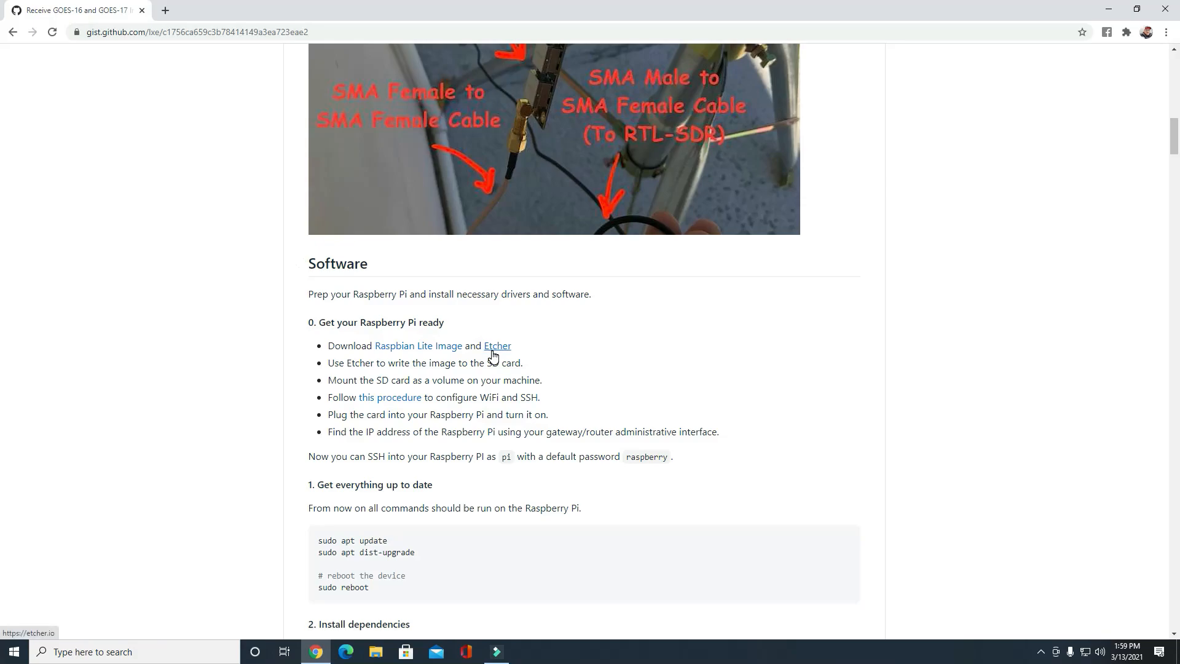
{"action": "mouse_move", "coordinate": [512, 355]}
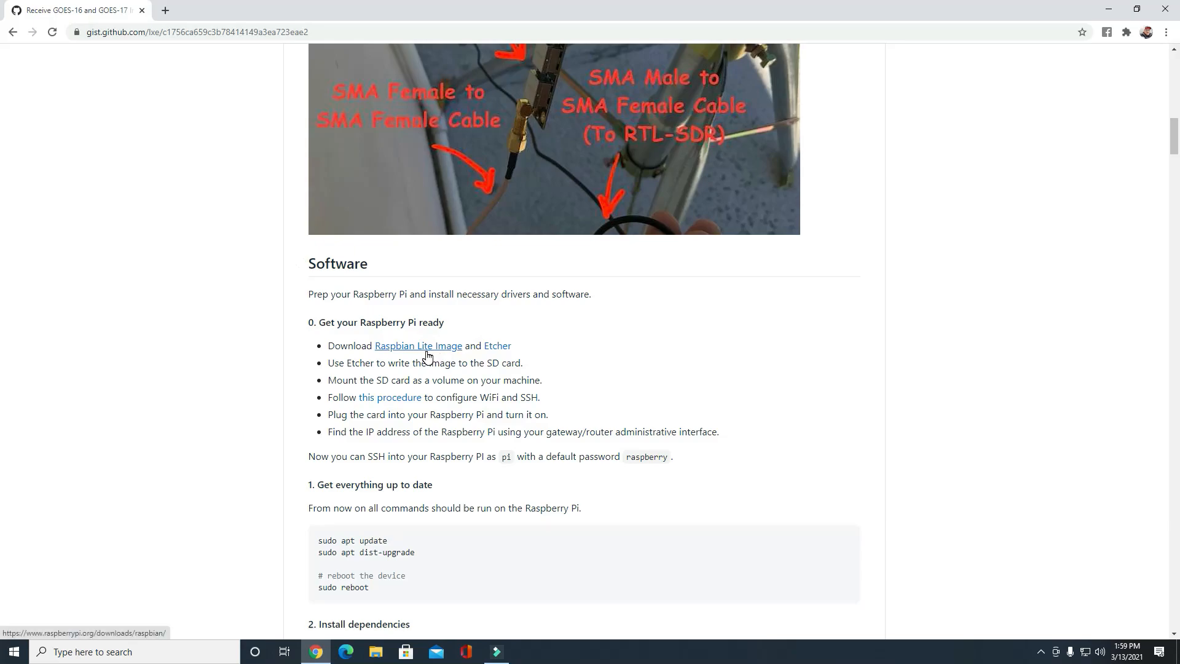
{"action": "mouse_move", "coordinate": [497, 346]}
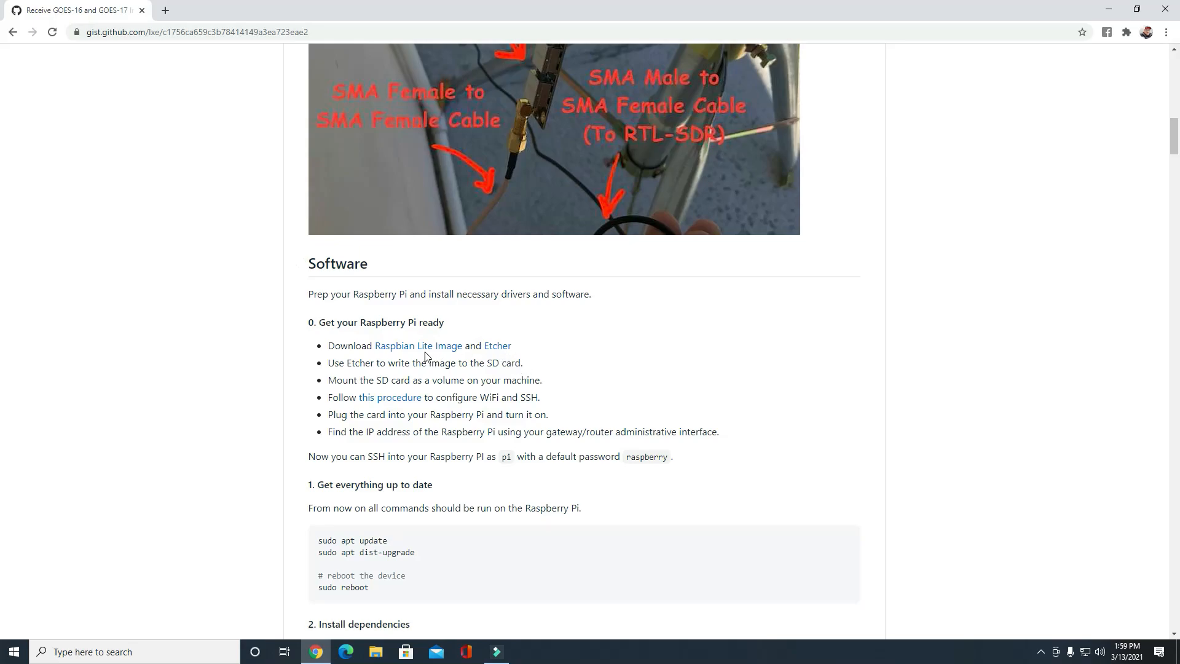
{"action": "mouse_move", "coordinate": [418, 346]}
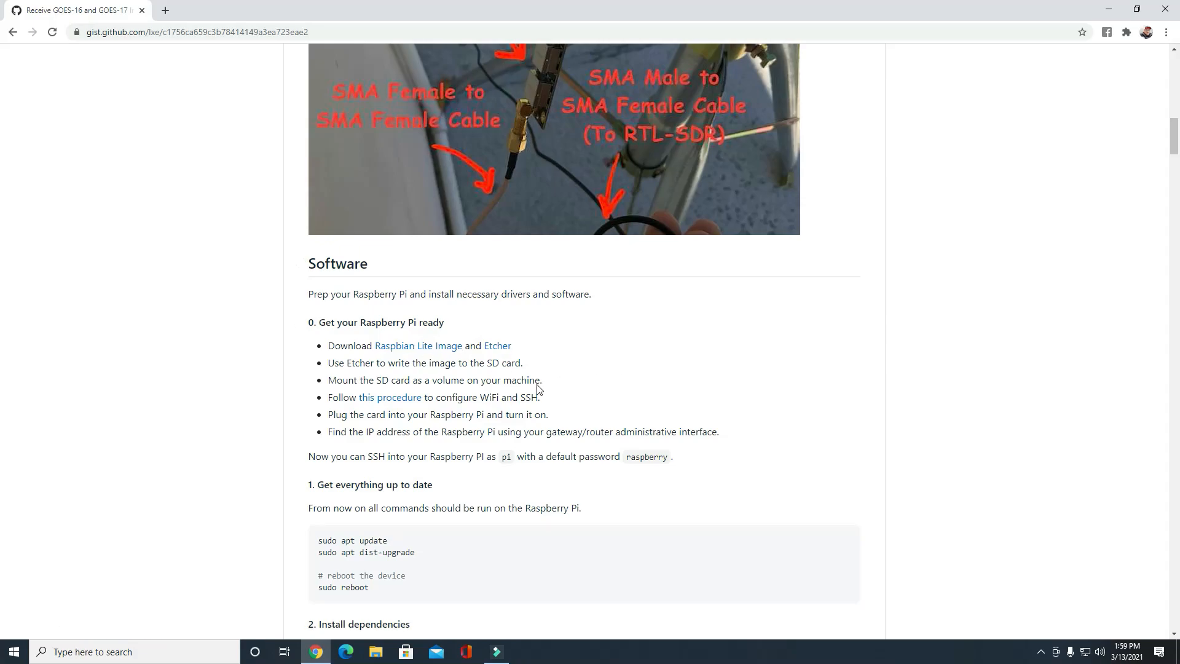
{"action": "mouse_move", "coordinate": [549, 338]}
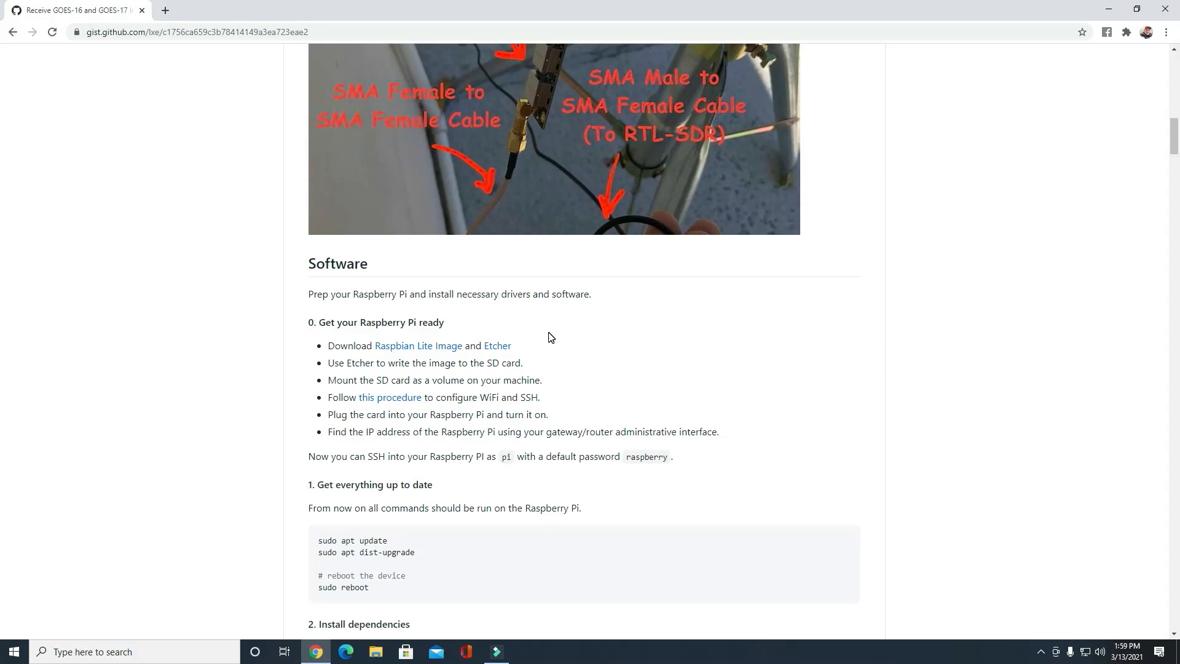
{"action": "mouse_move", "coordinate": [516, 360]}
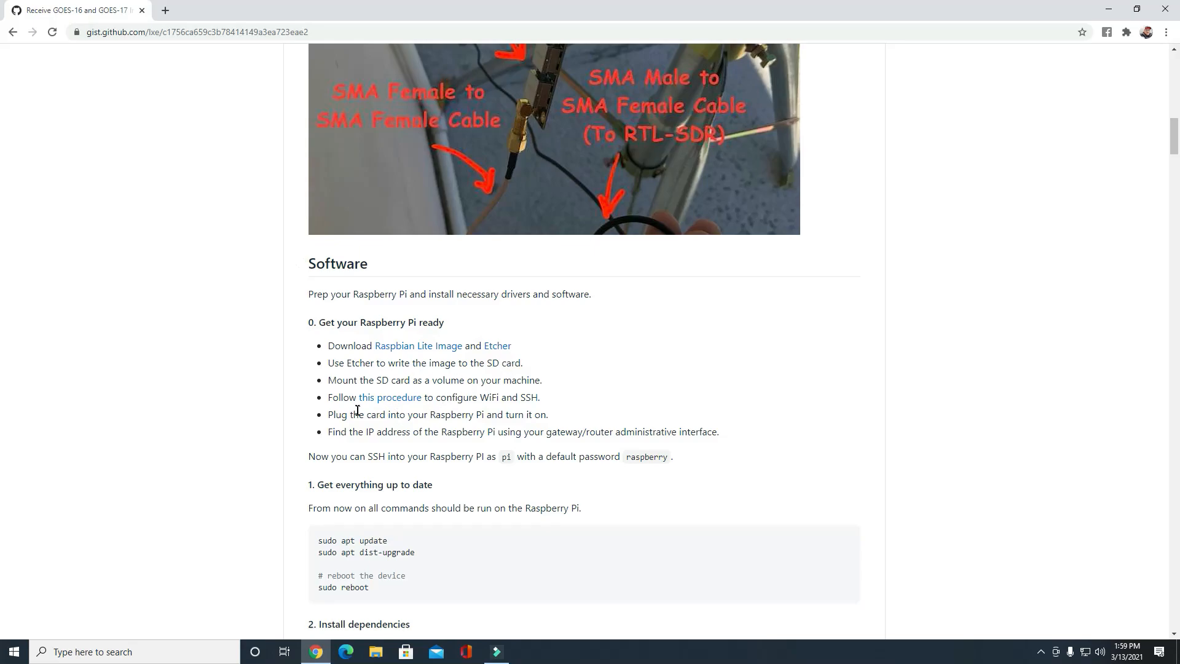
{"action": "mouse_move", "coordinate": [503, 402]}
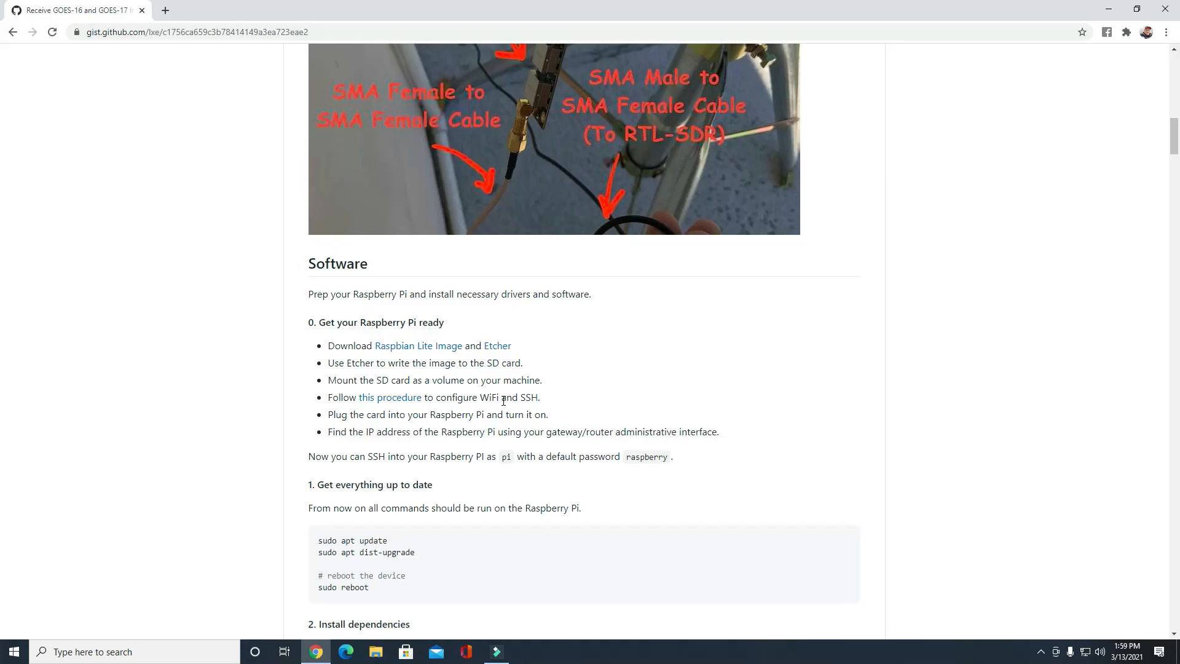
{"action": "mouse_move", "coordinate": [432, 350]}
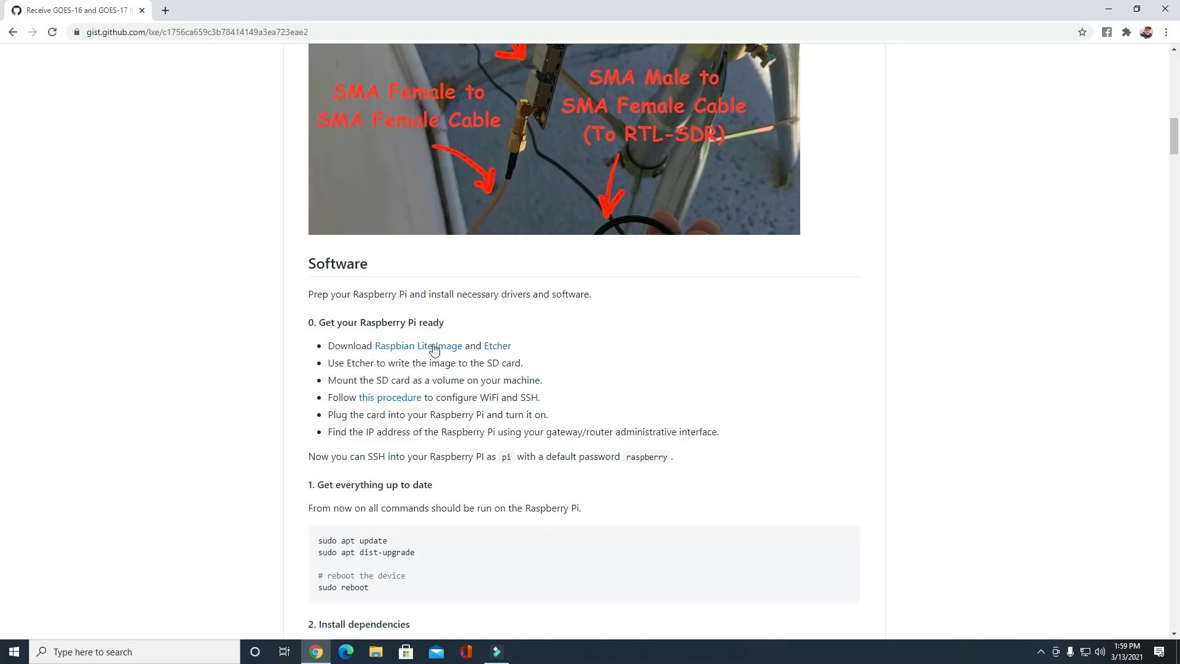
{"action": "mouse_move", "coordinate": [391, 397]}
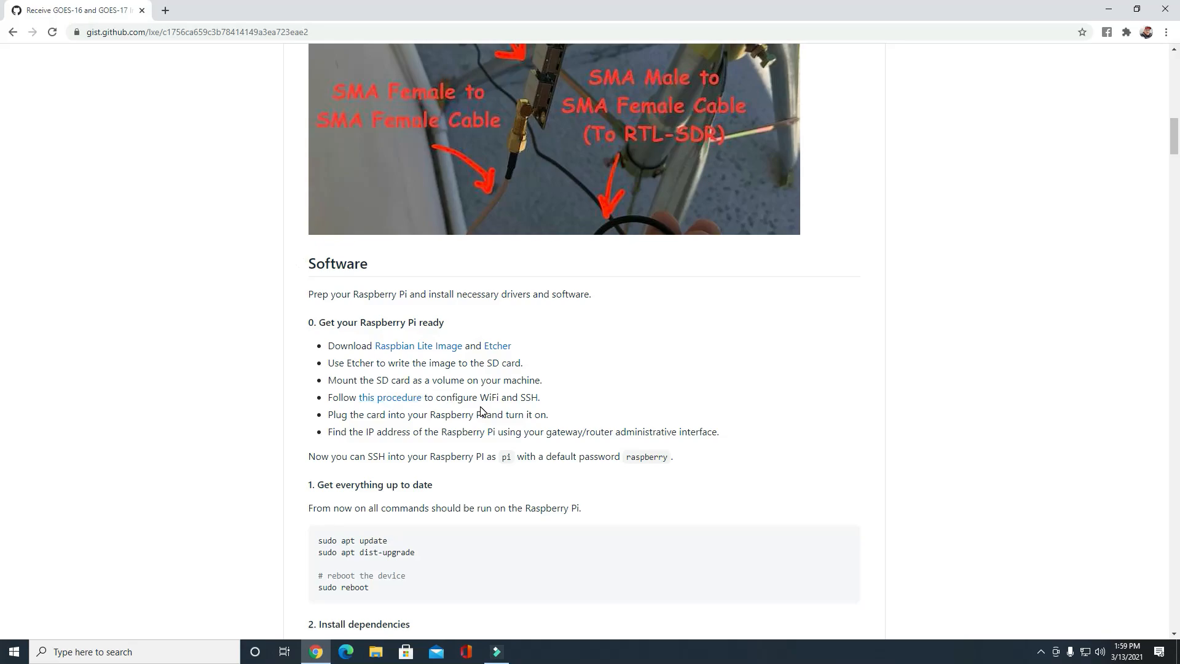
{"action": "mouse_move", "coordinate": [531, 399]}
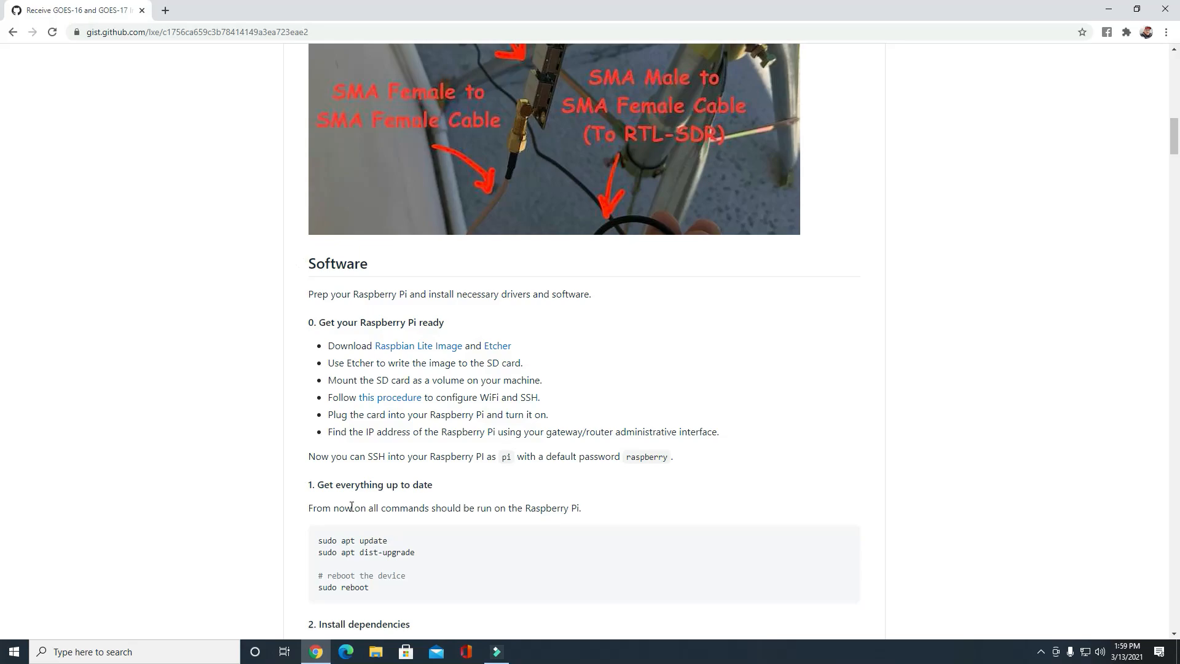
{"action": "mouse_move", "coordinate": [568, 381]}
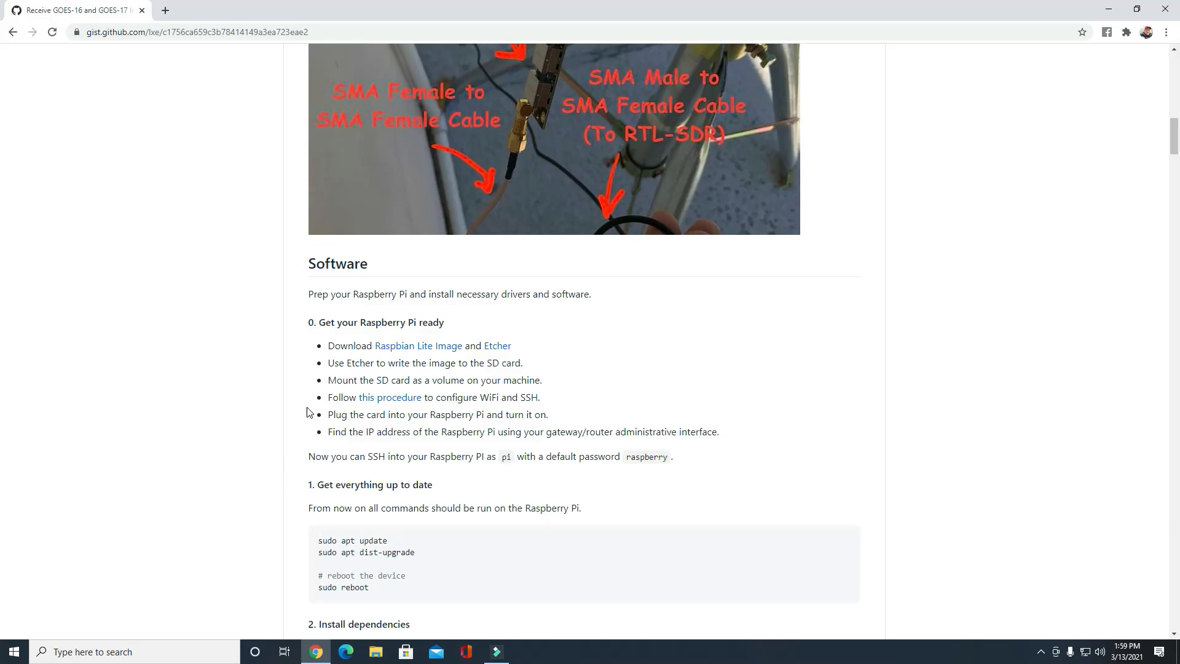
{"action": "mouse_move", "coordinate": [344, 541]}
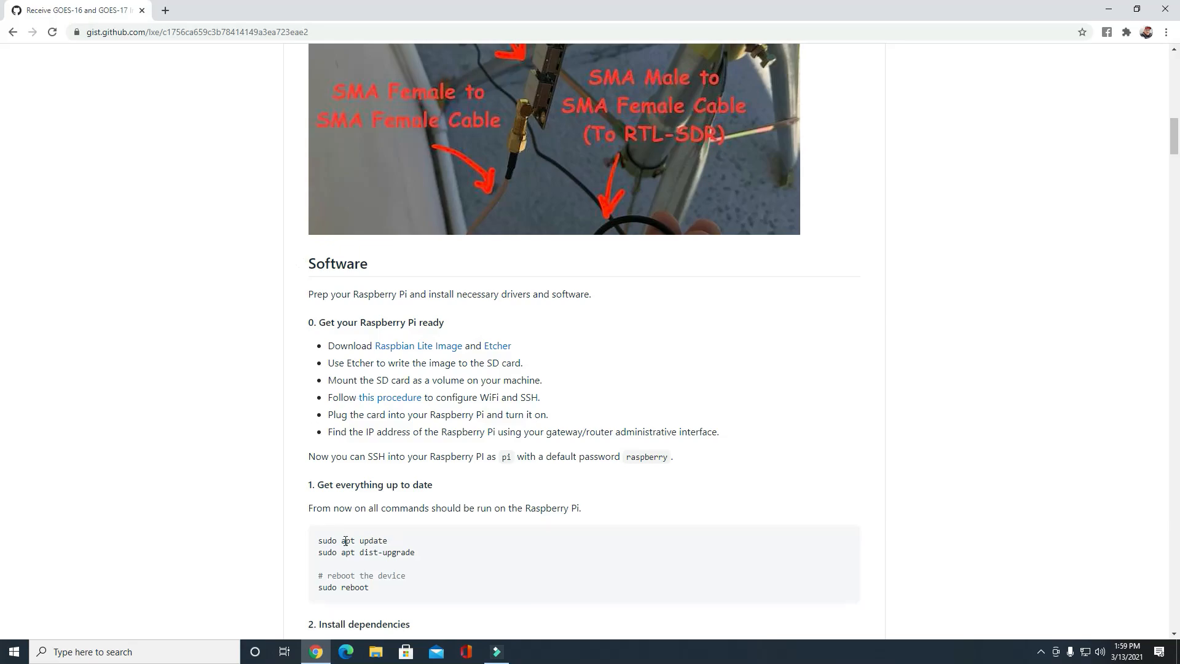
{"action": "mouse_move", "coordinate": [286, 419]}
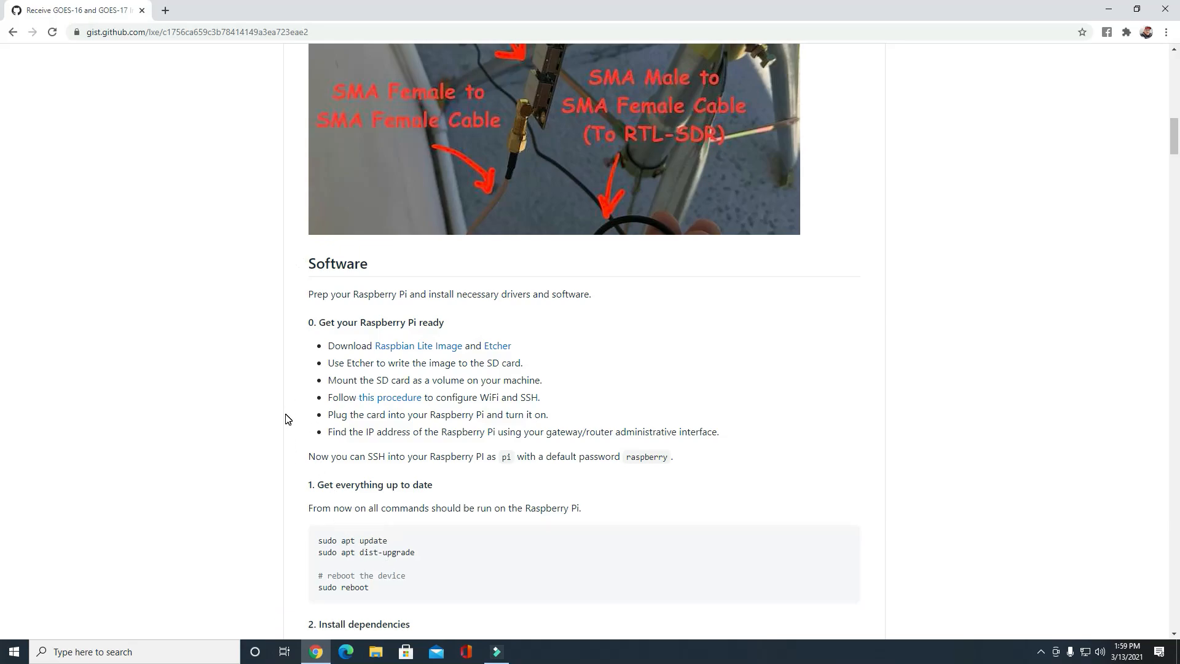
{"action": "scroll", "scroll_direction": "down", "scroll_amount": 3}
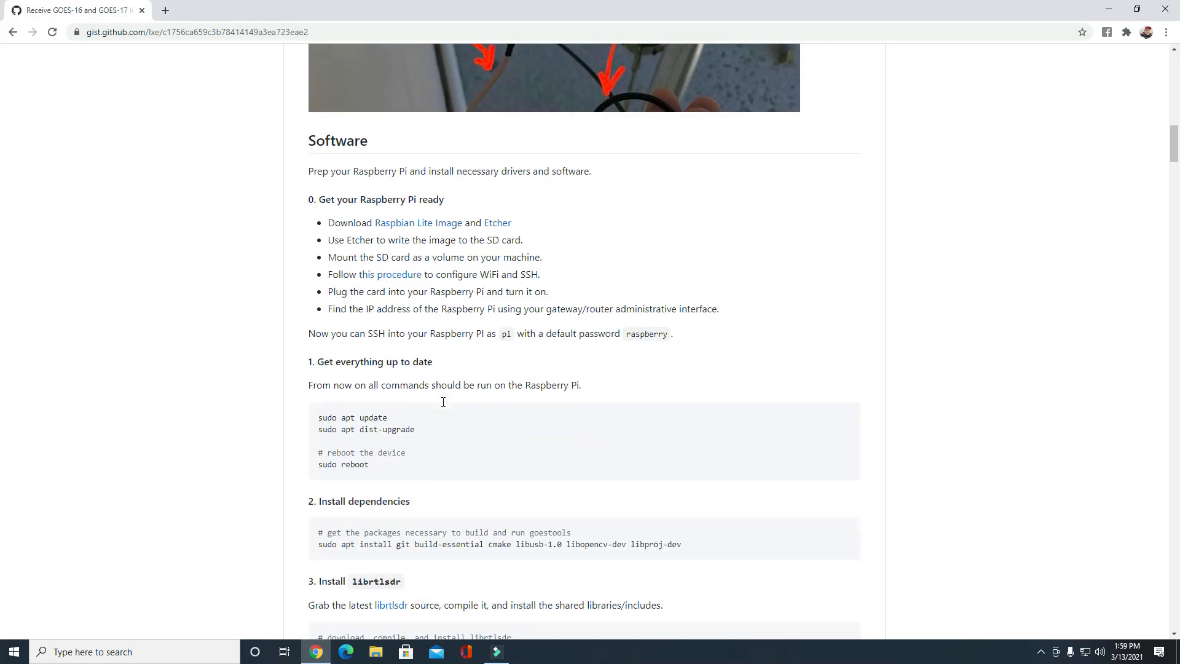
{"action": "mouse_move", "coordinate": [533, 276]}
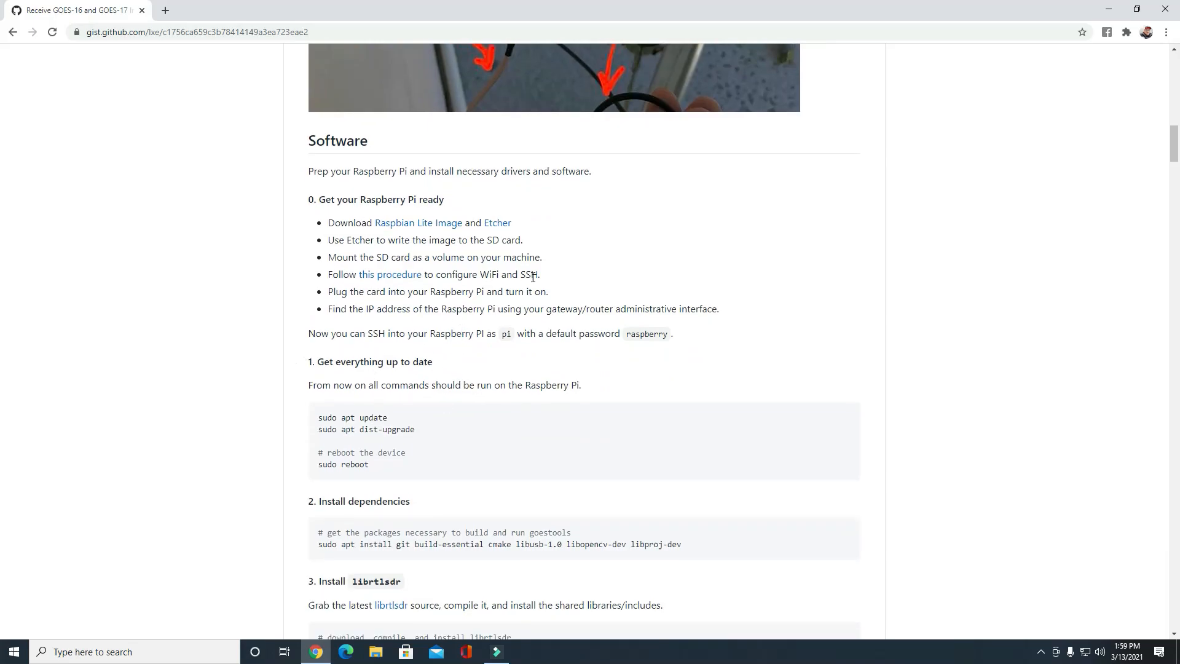
{"action": "mouse_move", "coordinate": [511, 308]}
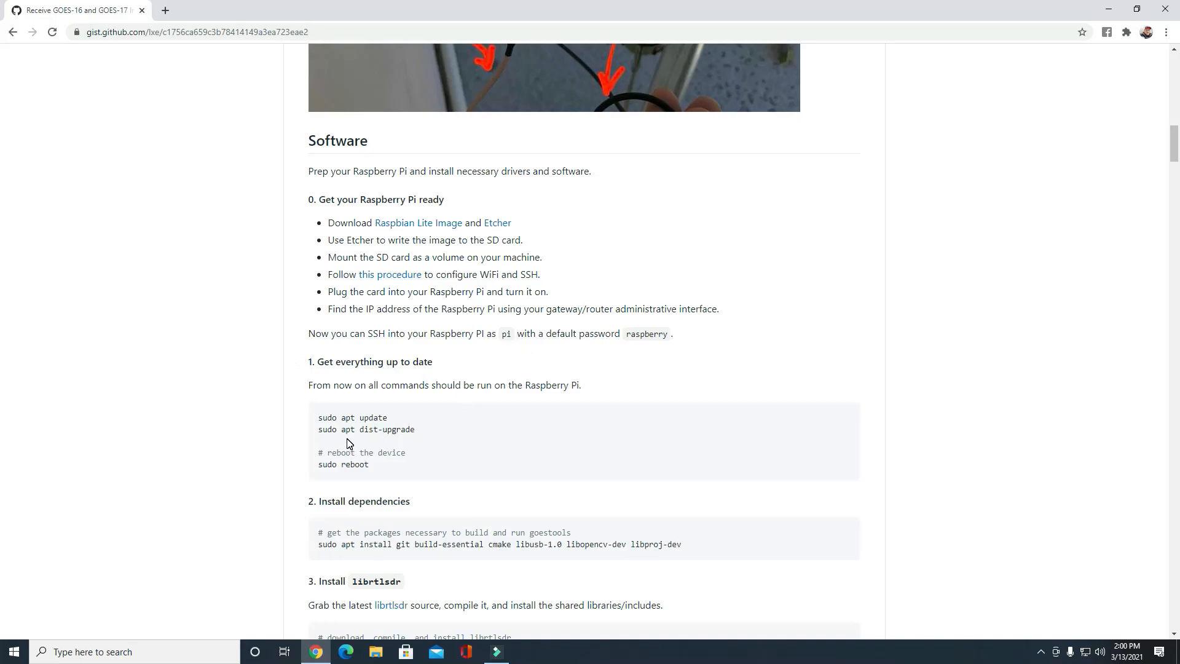
{"action": "mouse_move", "coordinate": [369, 443]}
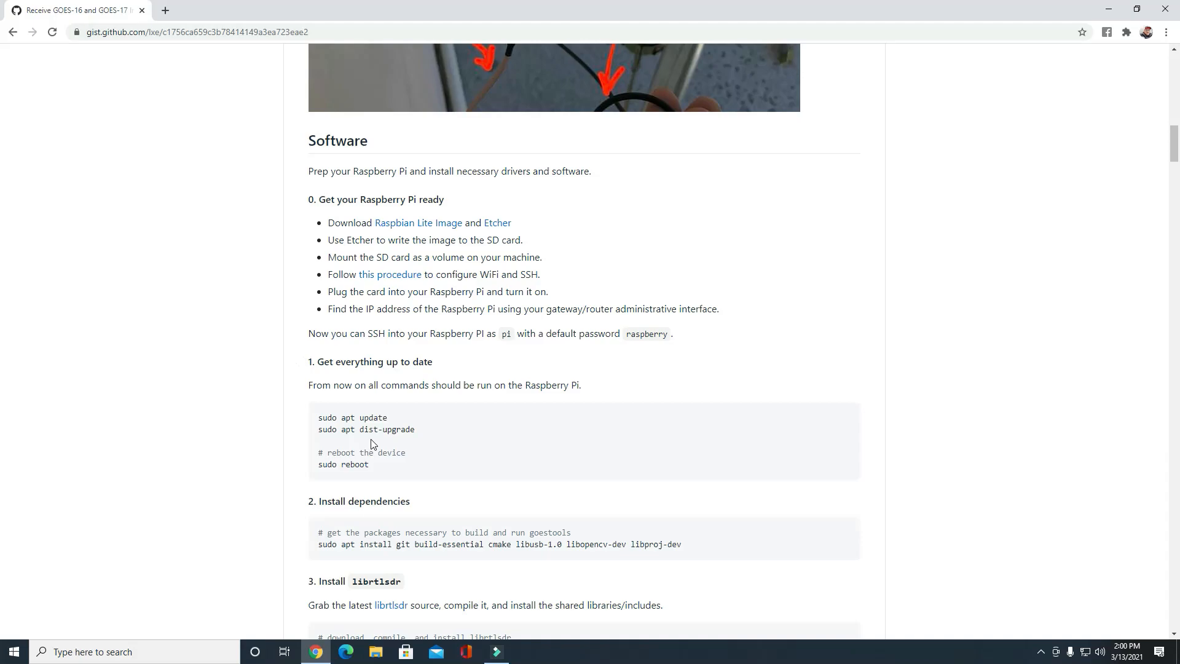
{"action": "mouse_move", "coordinate": [406, 443]}
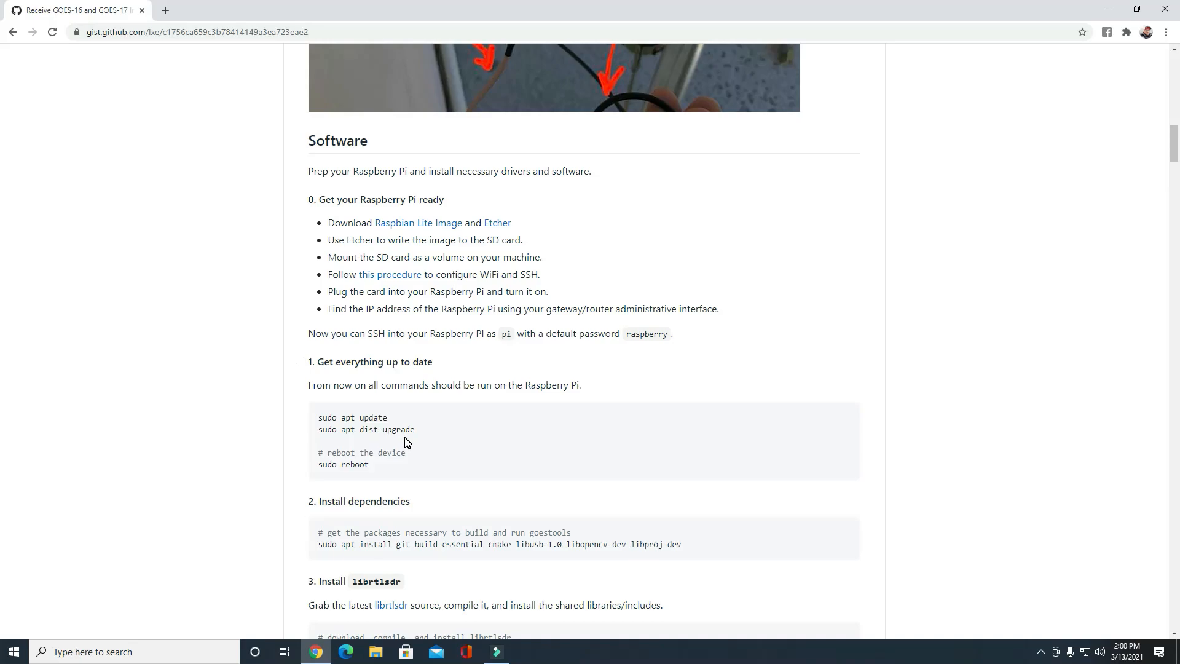
{"action": "mouse_move", "coordinate": [380, 470]}
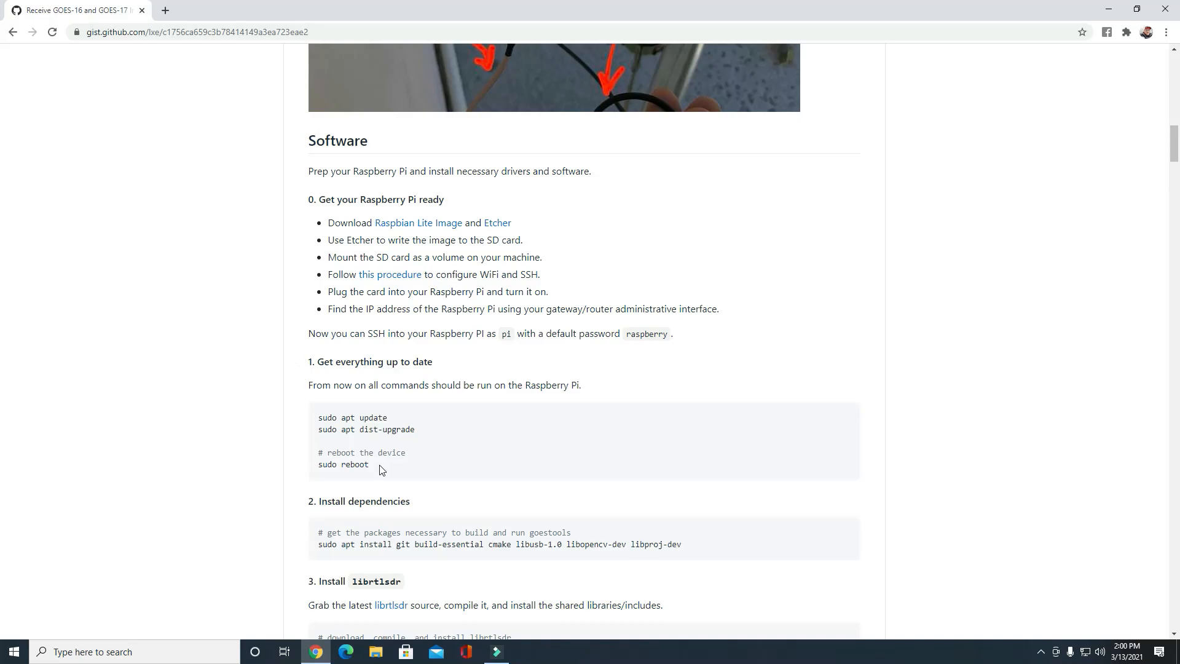
{"action": "mouse_move", "coordinate": [362, 469]}
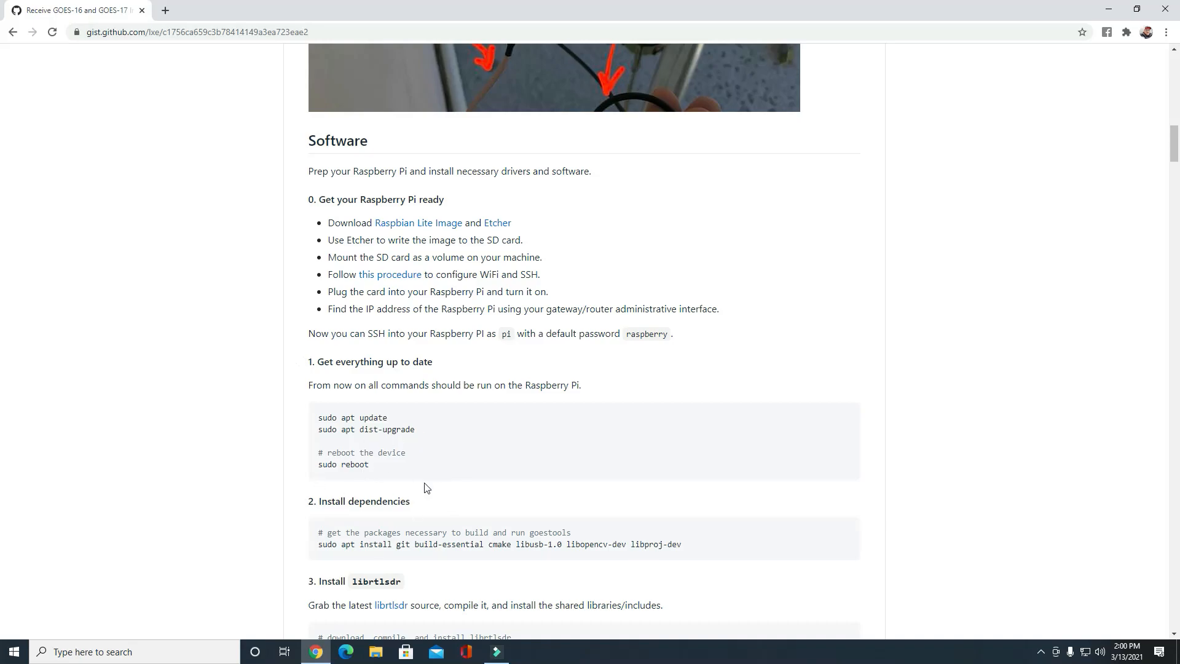
{"action": "mouse_move", "coordinate": [399, 467]}
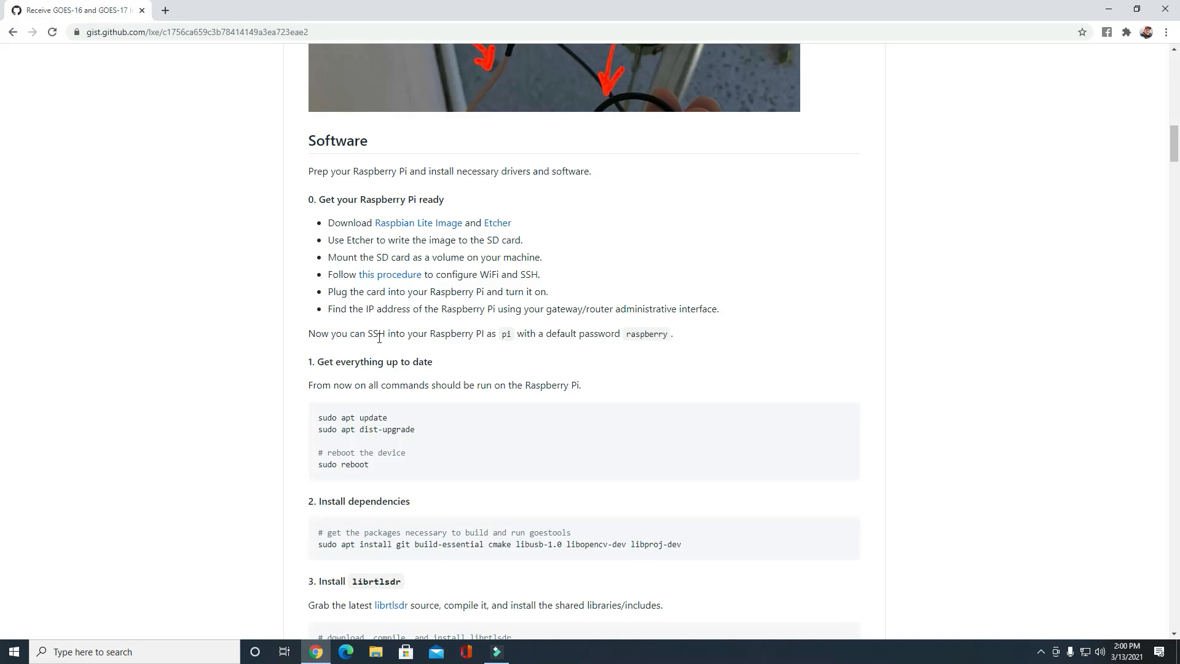
{"action": "mouse_move", "coordinate": [544, 339]}
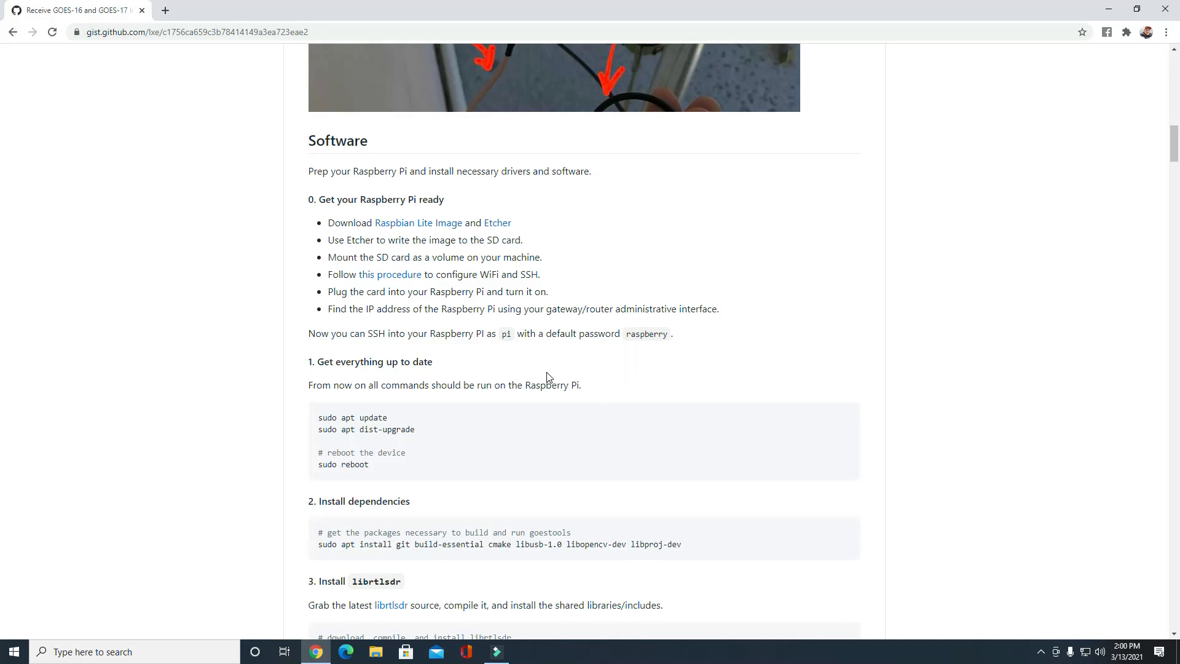
{"action": "mouse_move", "coordinate": [454, 365]}
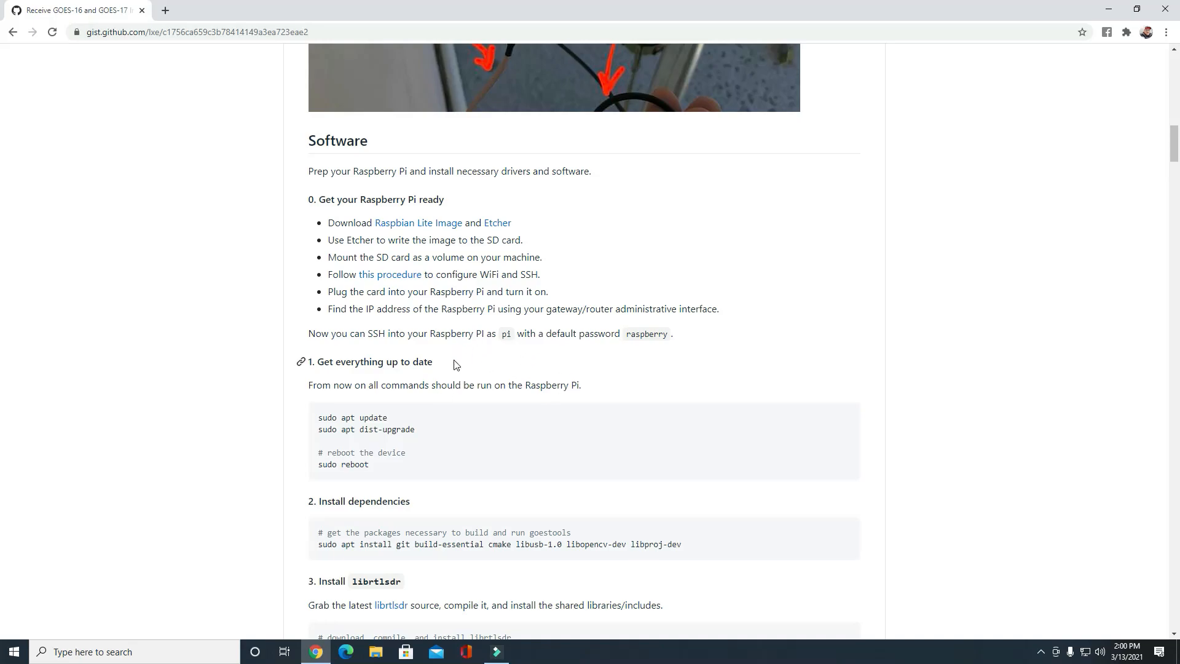
{"action": "mouse_move", "coordinate": [385, 348]}
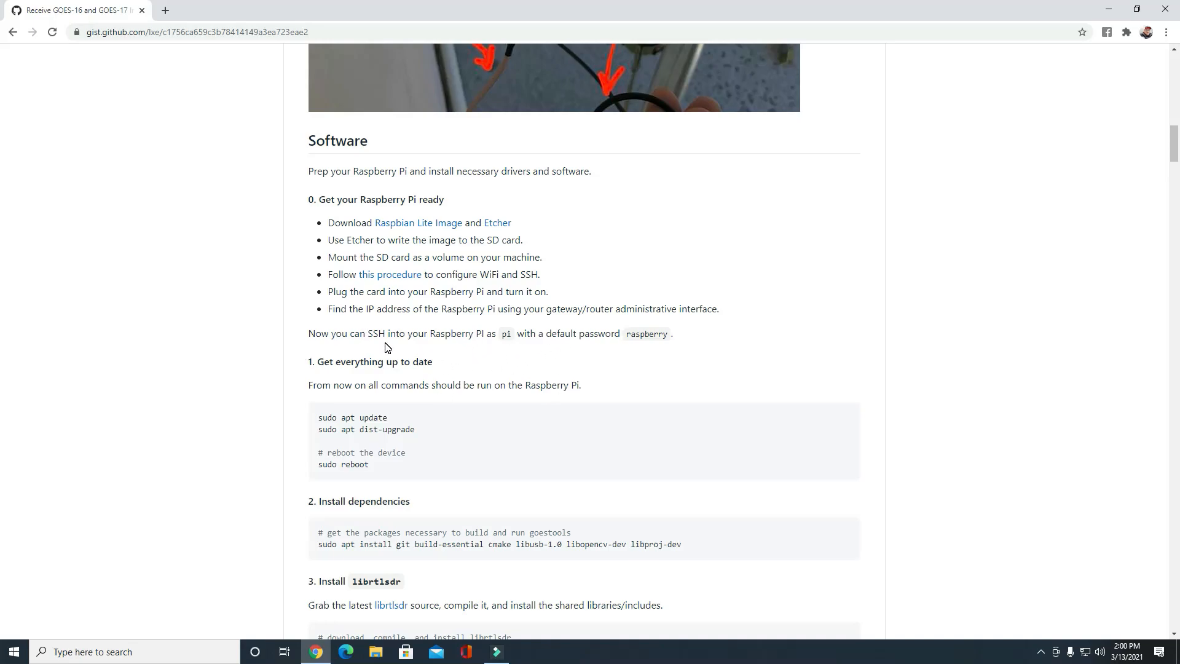
{"action": "mouse_move", "coordinate": [640, 376]}
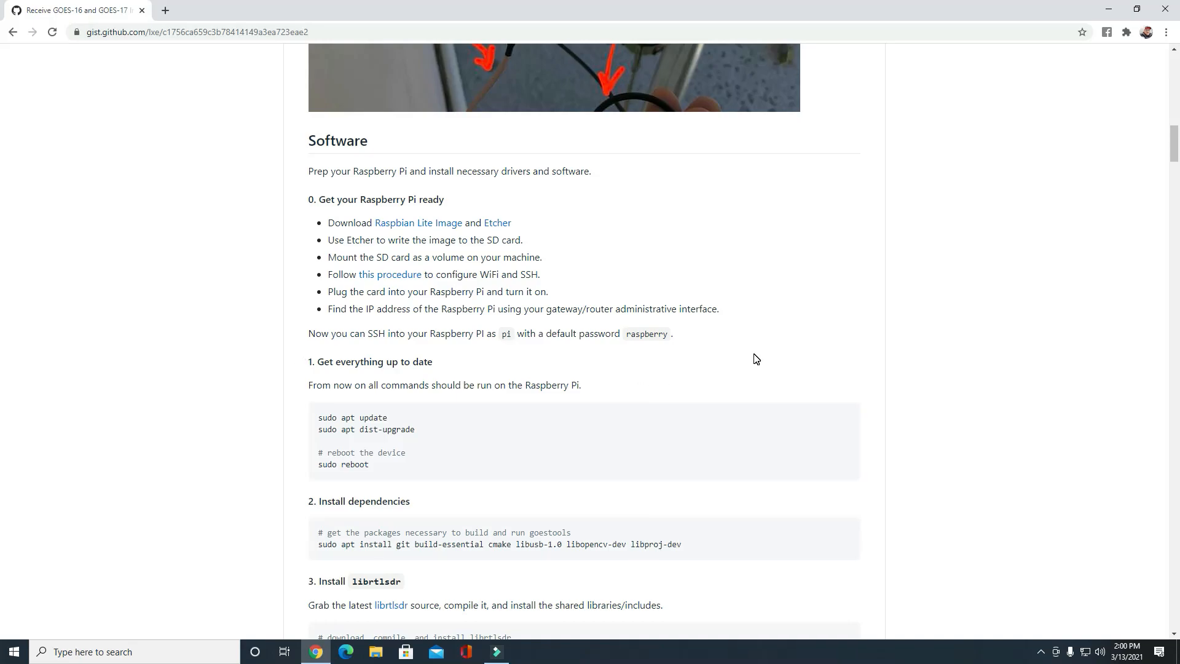
{"action": "mouse_move", "coordinate": [677, 409]}
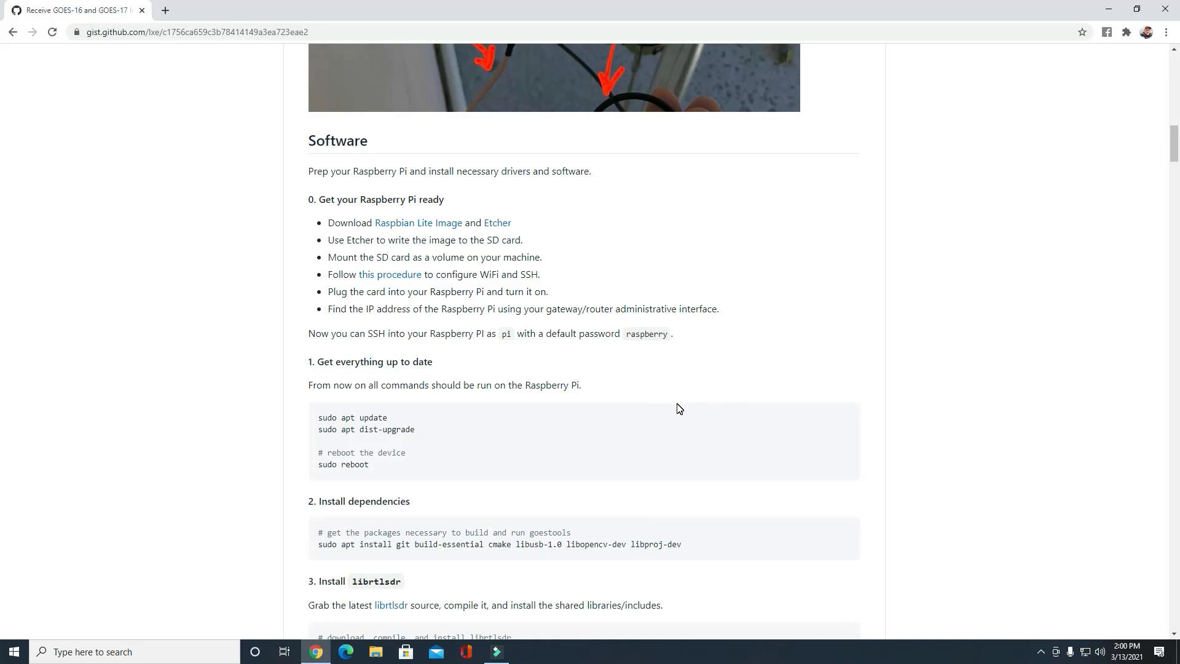
{"action": "mouse_move", "coordinate": [611, 368]}
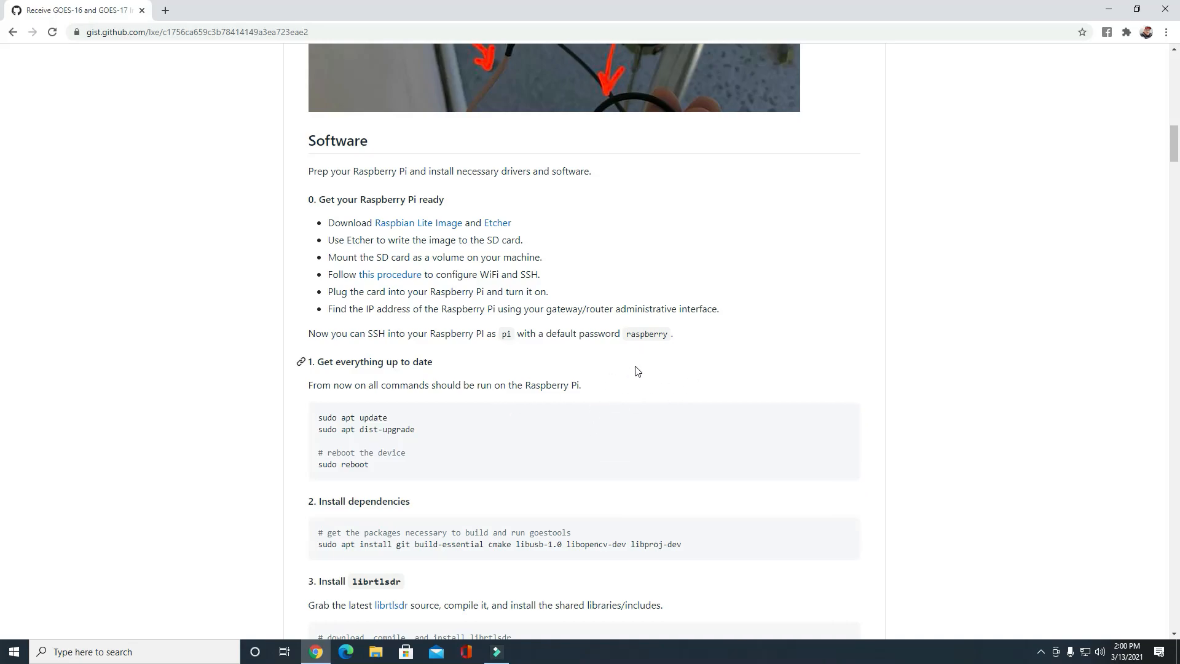
Step: Scroll to step 3 showing the librtlsdr install commands
{"action": "scroll", "scroll_direction": "down", "scroll_amount": 3}
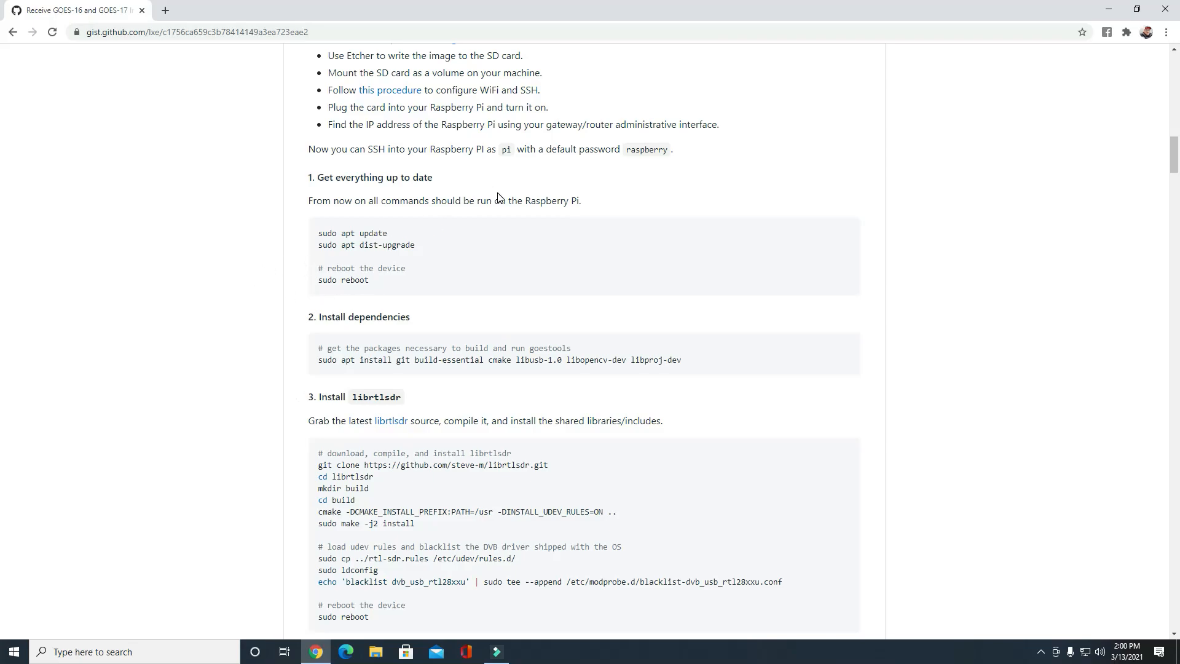
{"action": "mouse_move", "coordinate": [330, 376]}
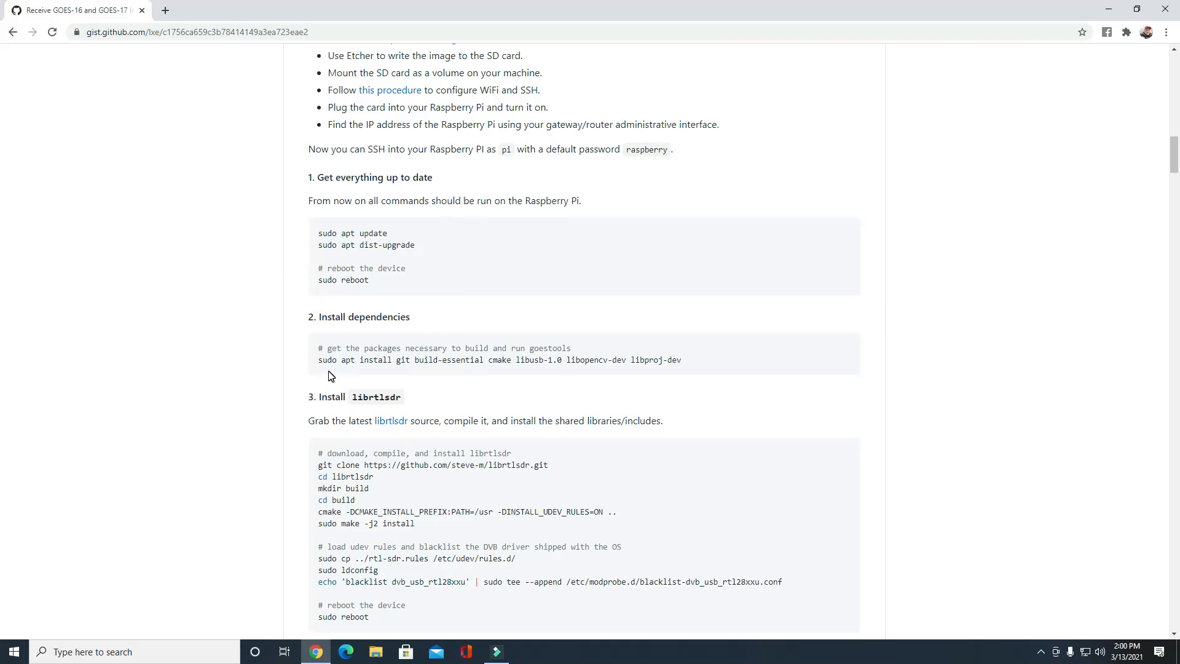
{"action": "mouse_move", "coordinate": [413, 370]}
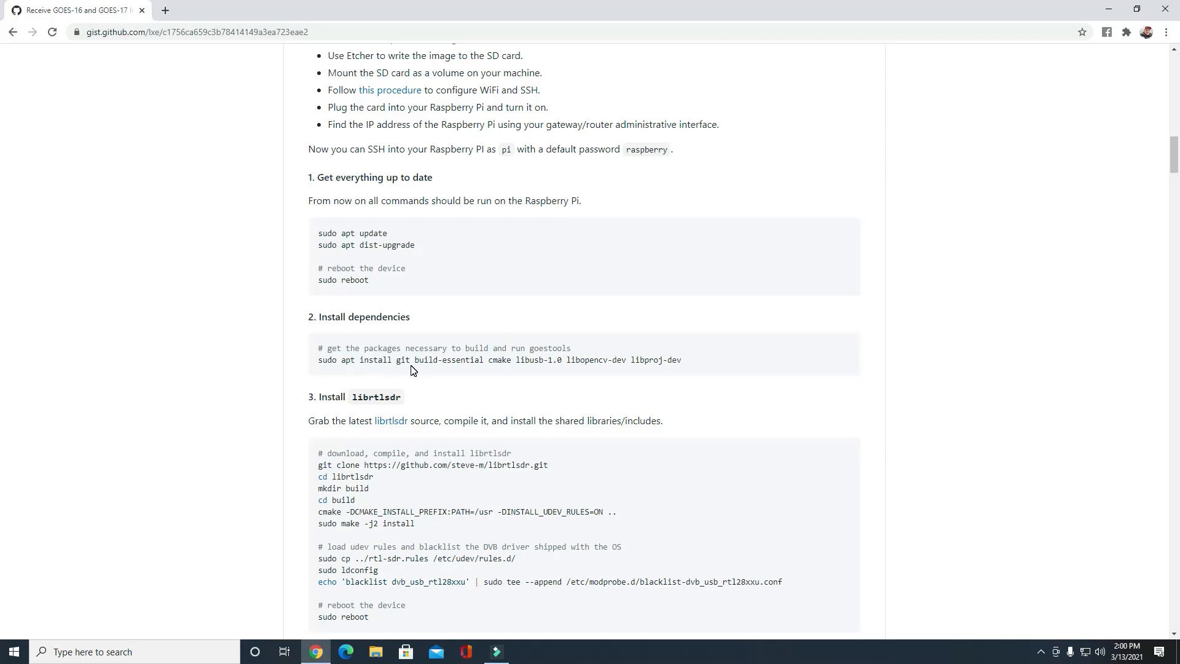
{"action": "mouse_move", "coordinate": [495, 372]}
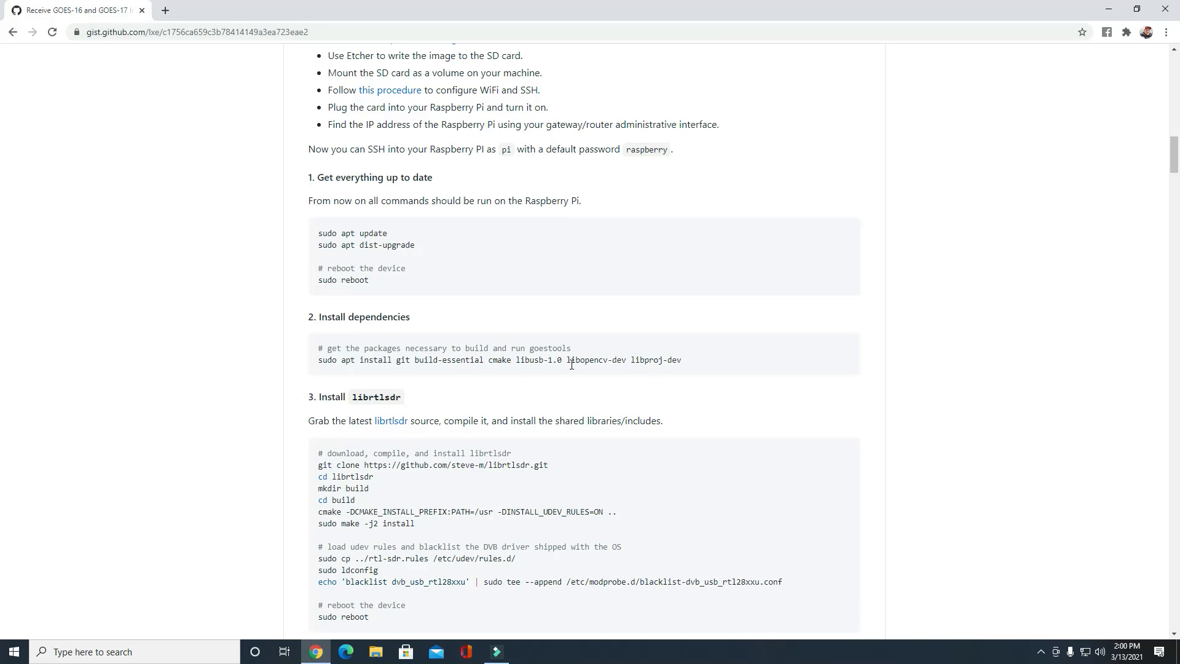
{"action": "mouse_move", "coordinate": [477, 362]}
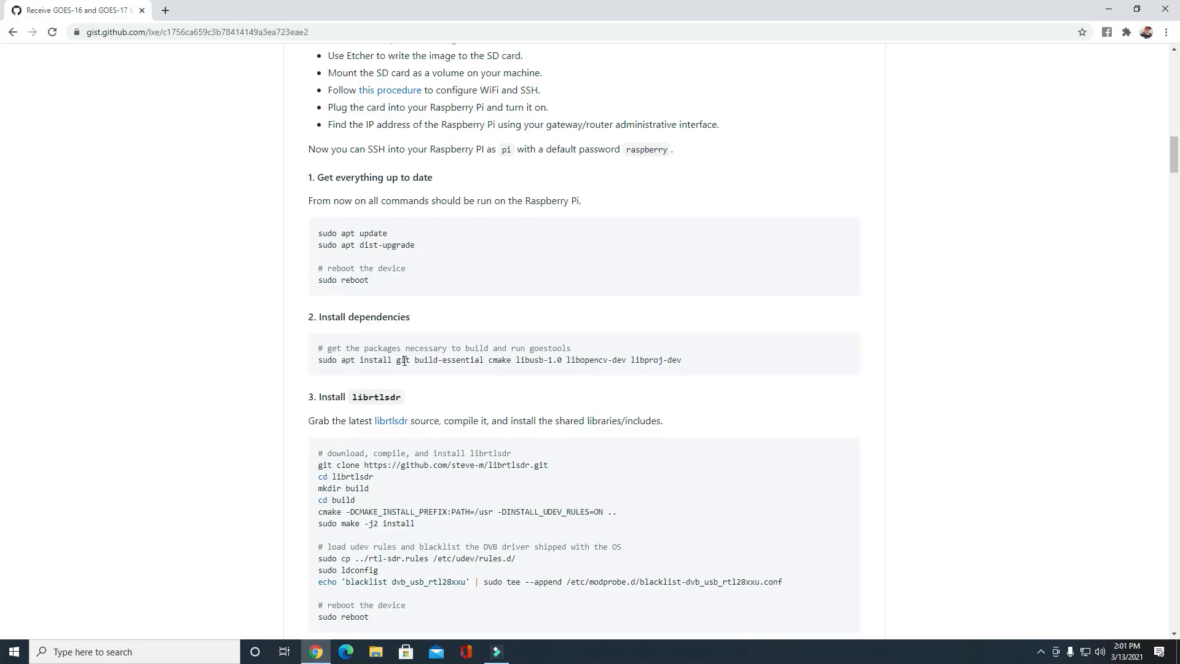
{"action": "scroll", "scroll_direction": "down", "scroll_amount": 3}
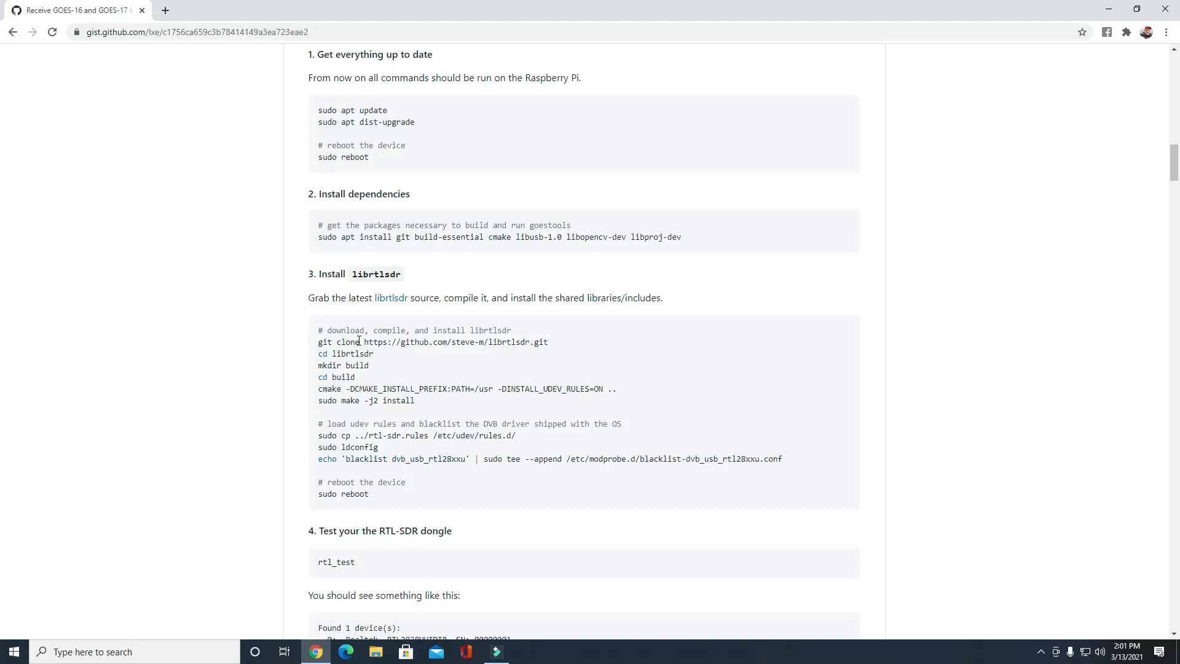
{"action": "mouse_move", "coordinate": [497, 345]}
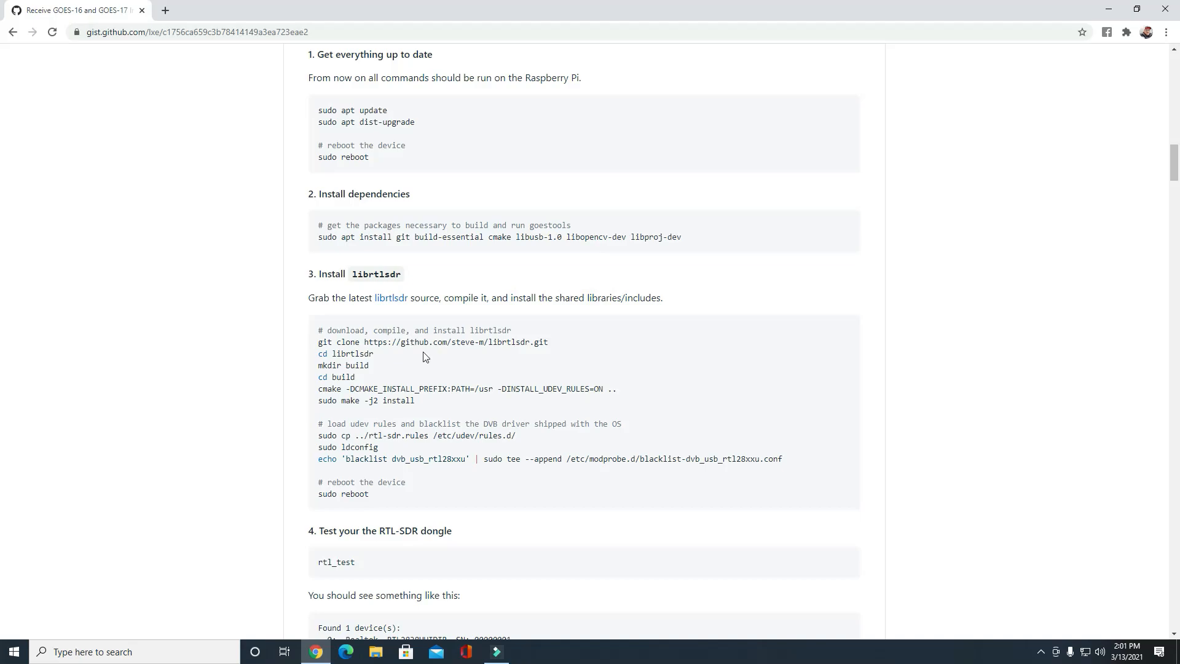
{"action": "mouse_move", "coordinate": [399, 266]}
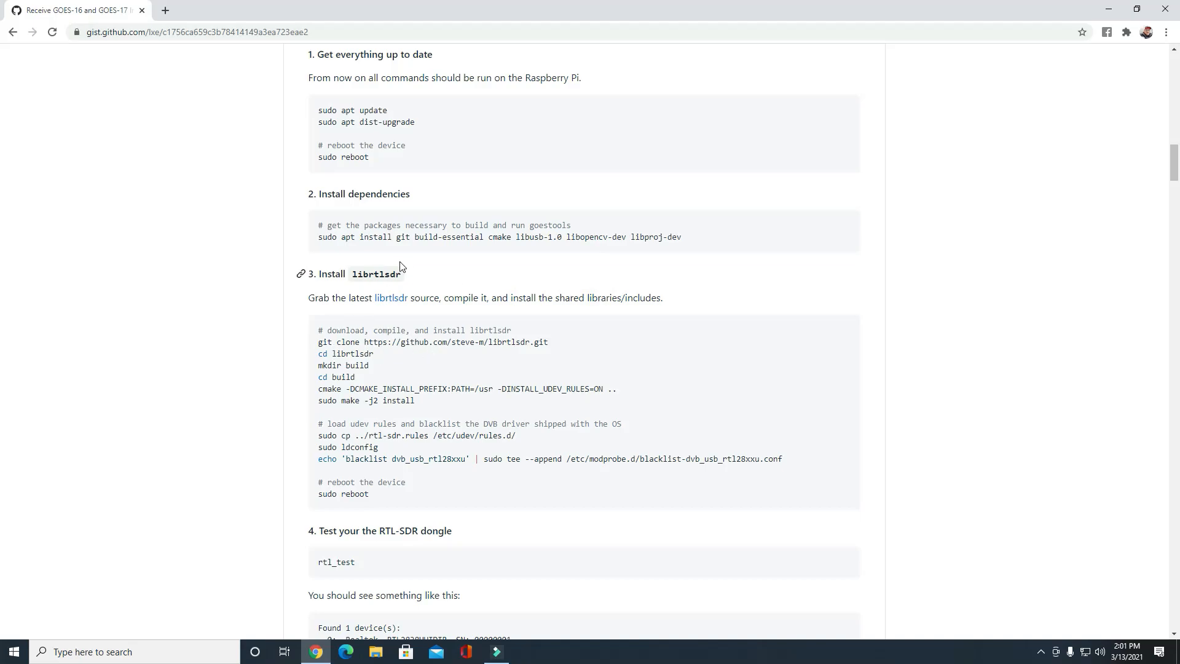
{"action": "mouse_move", "coordinate": [398, 369]}
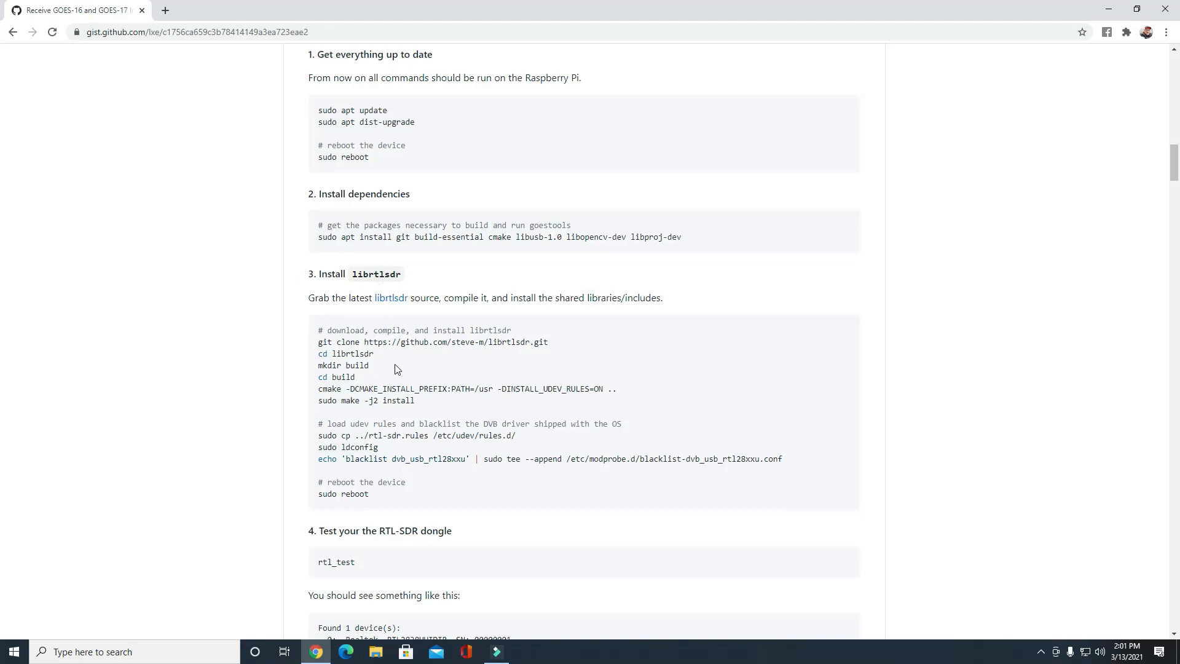
{"action": "mouse_move", "coordinate": [409, 318]}
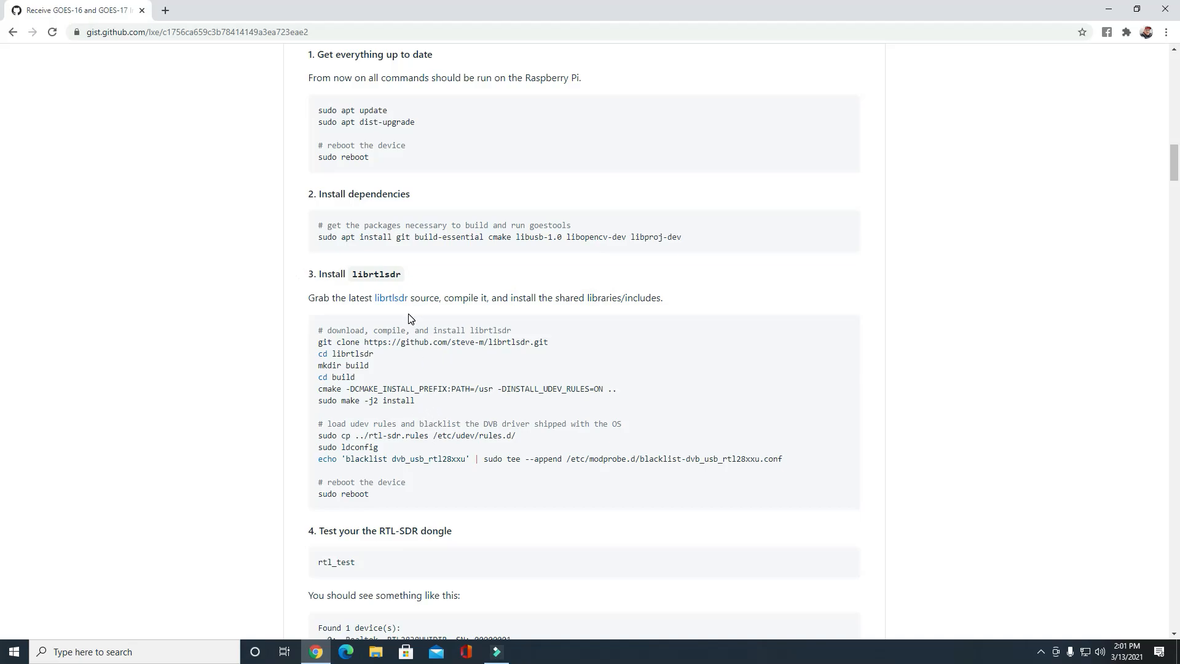
Step: Scroll to step 4's rtl_test expected output and troubleshooting tips
{"action": "scroll", "scroll_direction": "down", "scroll_amount": 3}
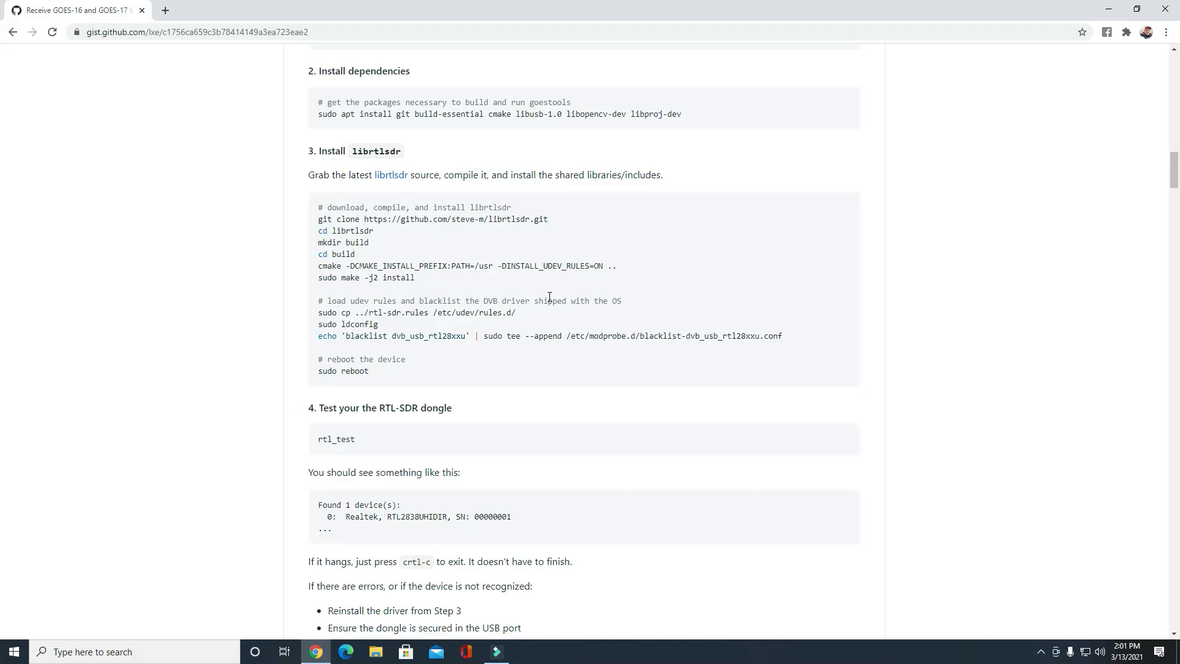
{"action": "mouse_move", "coordinate": [434, 466]}
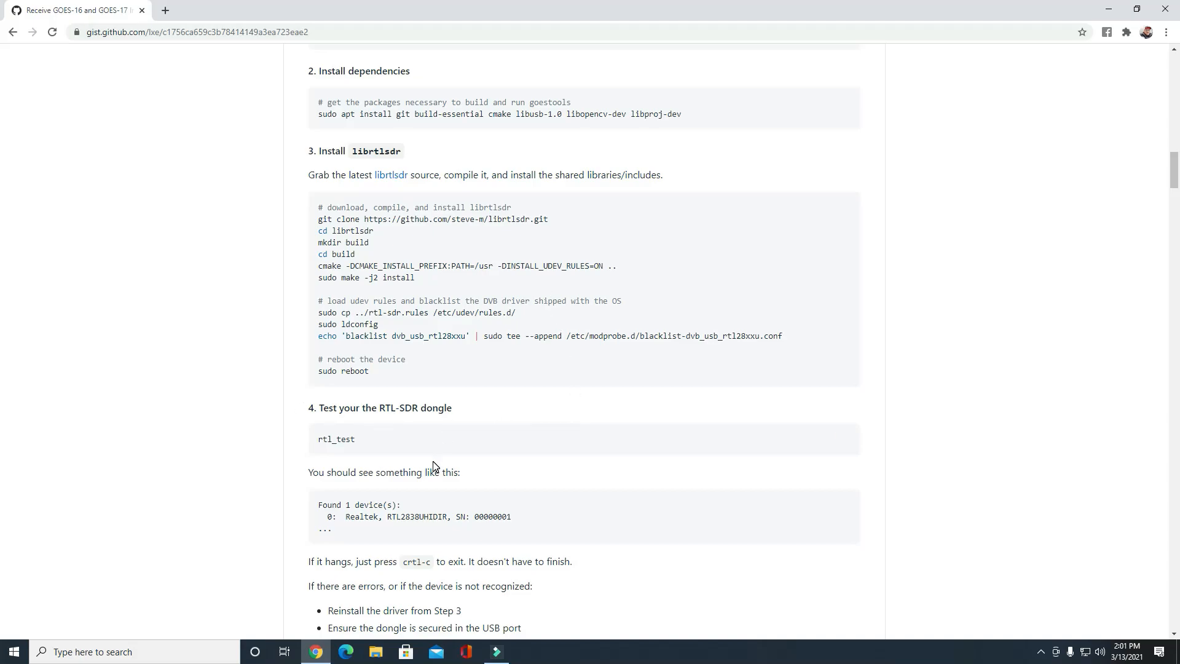
{"action": "mouse_move", "coordinate": [364, 450]}
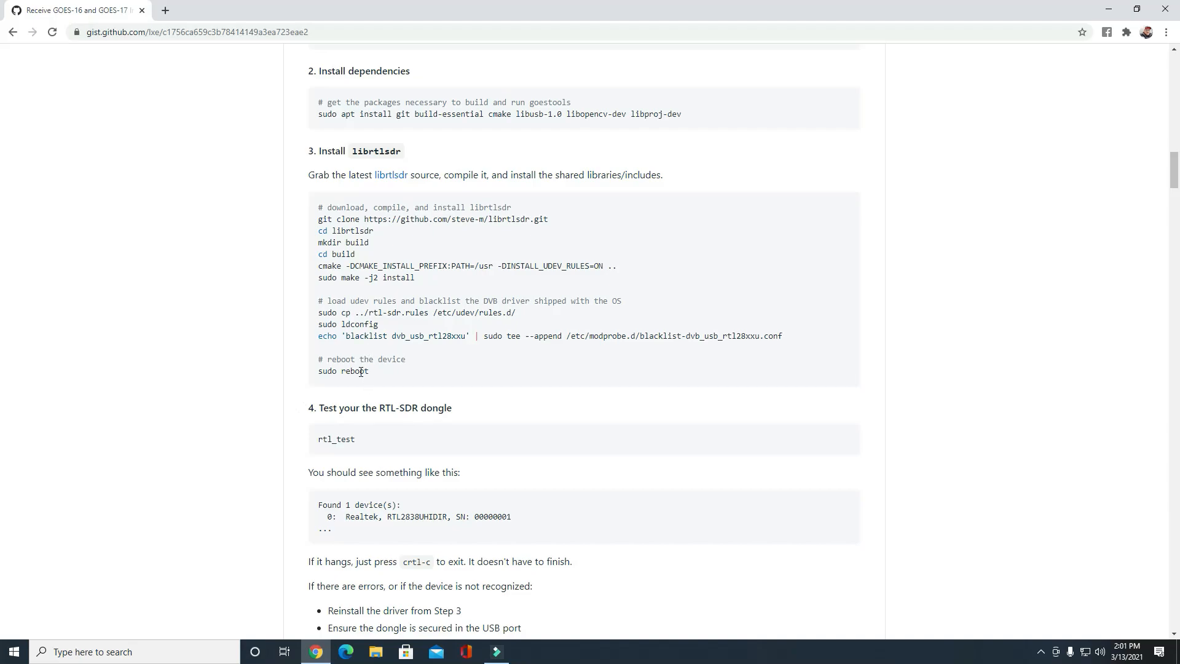
{"action": "mouse_move", "coordinate": [327, 453]}
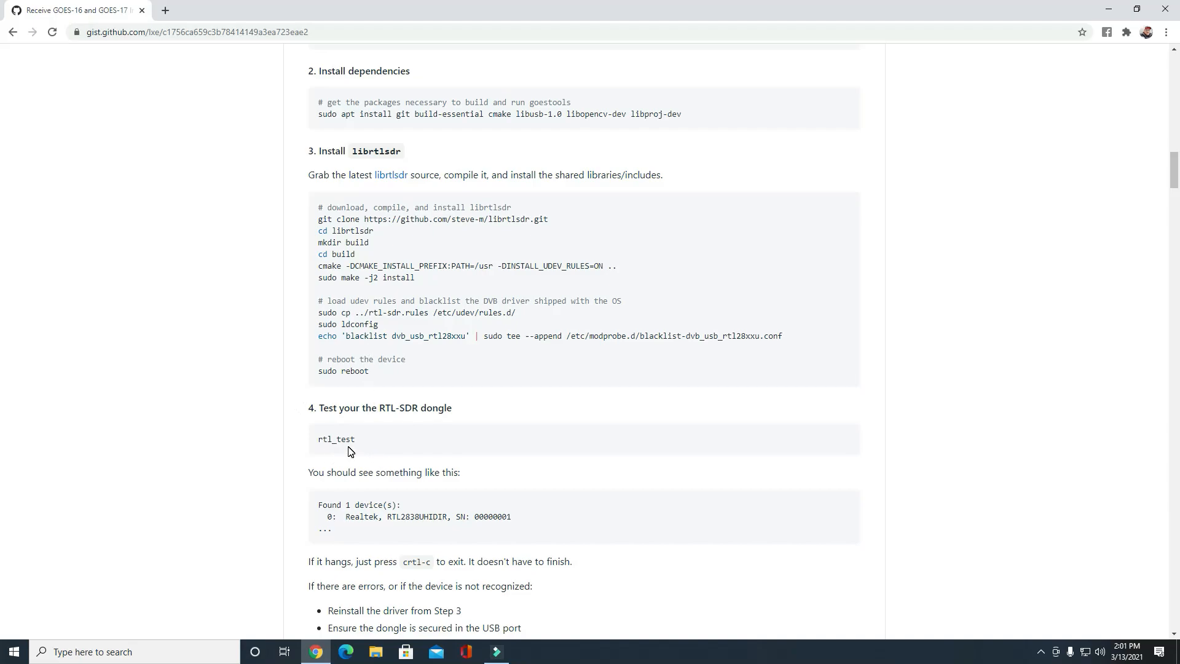
{"action": "scroll", "scroll_direction": "down", "scroll_amount": 3}
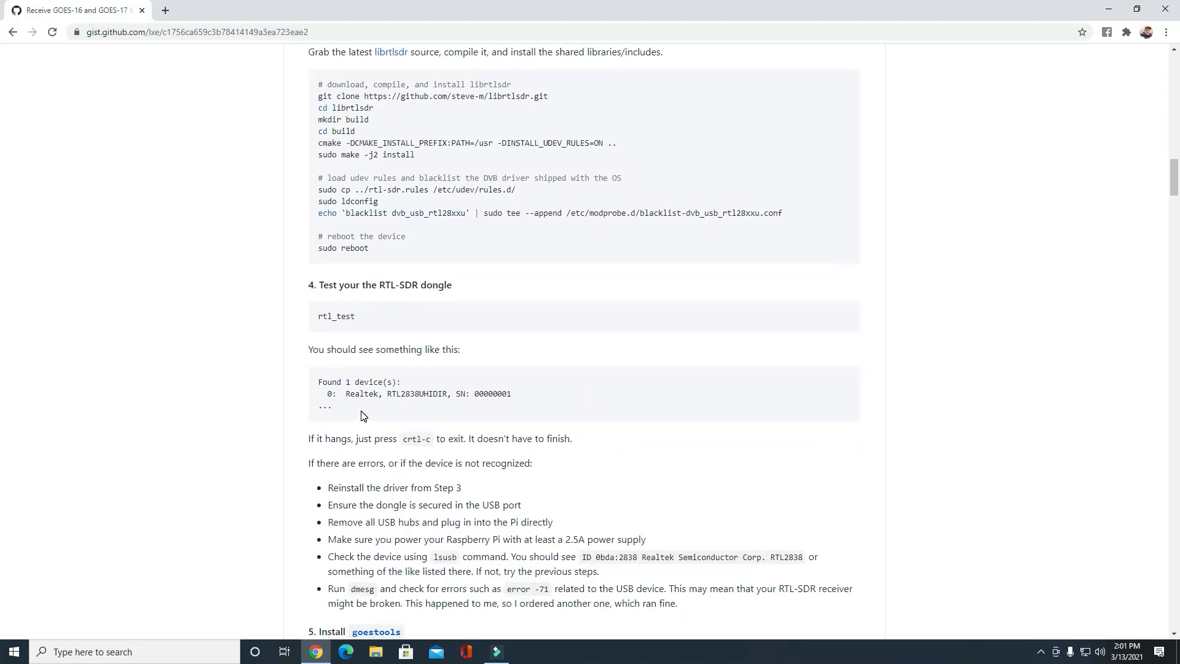
{"action": "mouse_move", "coordinate": [440, 406]}
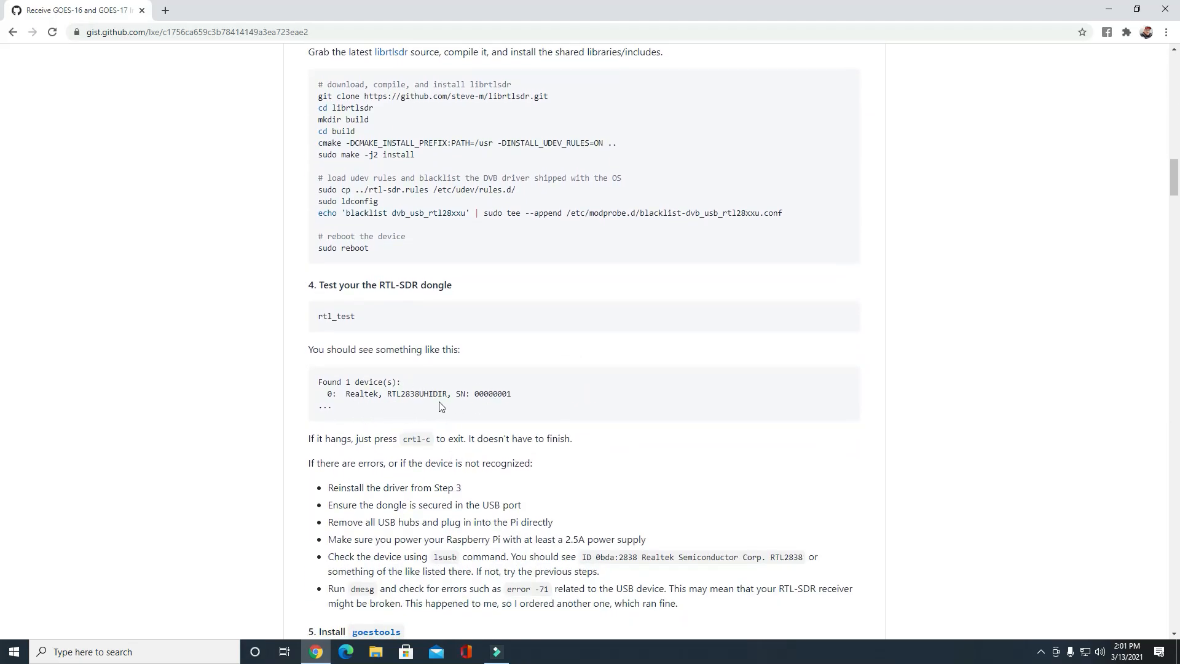
{"action": "scroll", "scroll_direction": "down", "scroll_amount": 3}
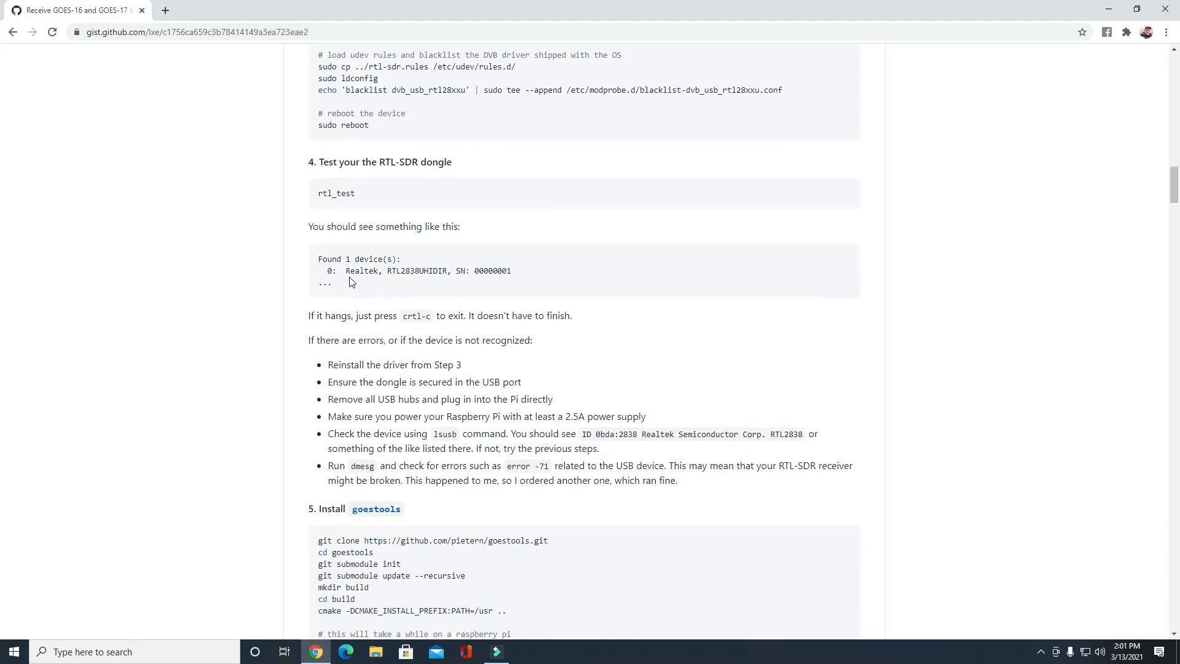
{"action": "mouse_move", "coordinate": [560, 289]}
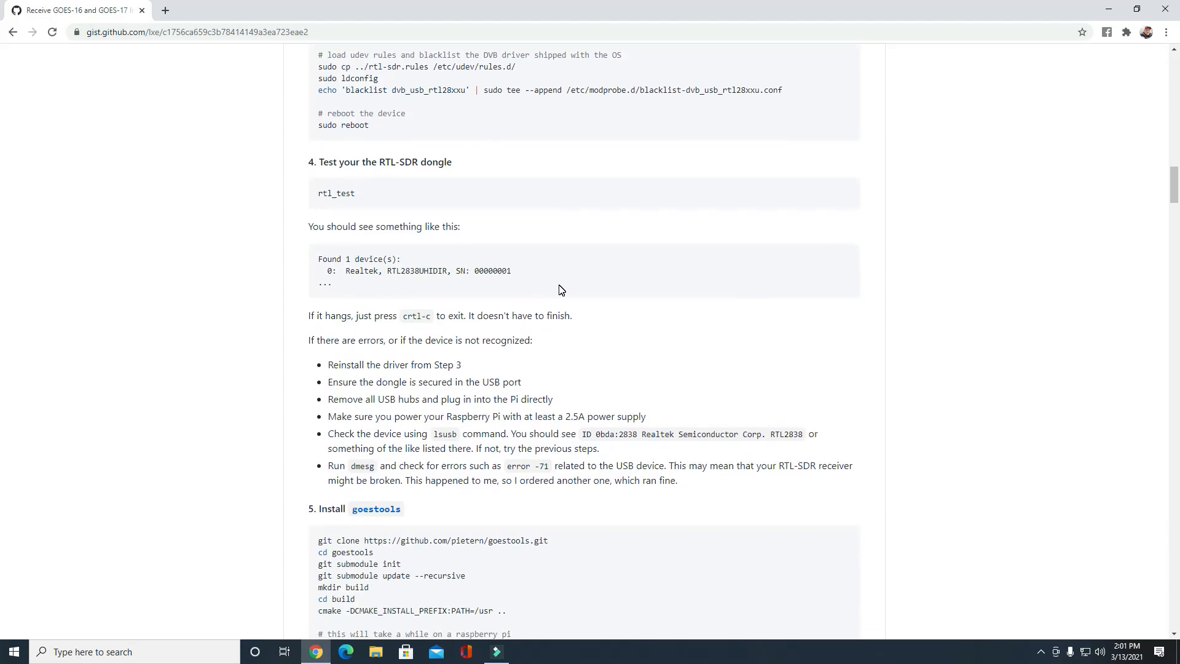
Step: Scroll to the goestools build commands and the goesrecv.conf settings in step 6
{"action": "scroll", "scroll_direction": "down", "scroll_amount": 3}
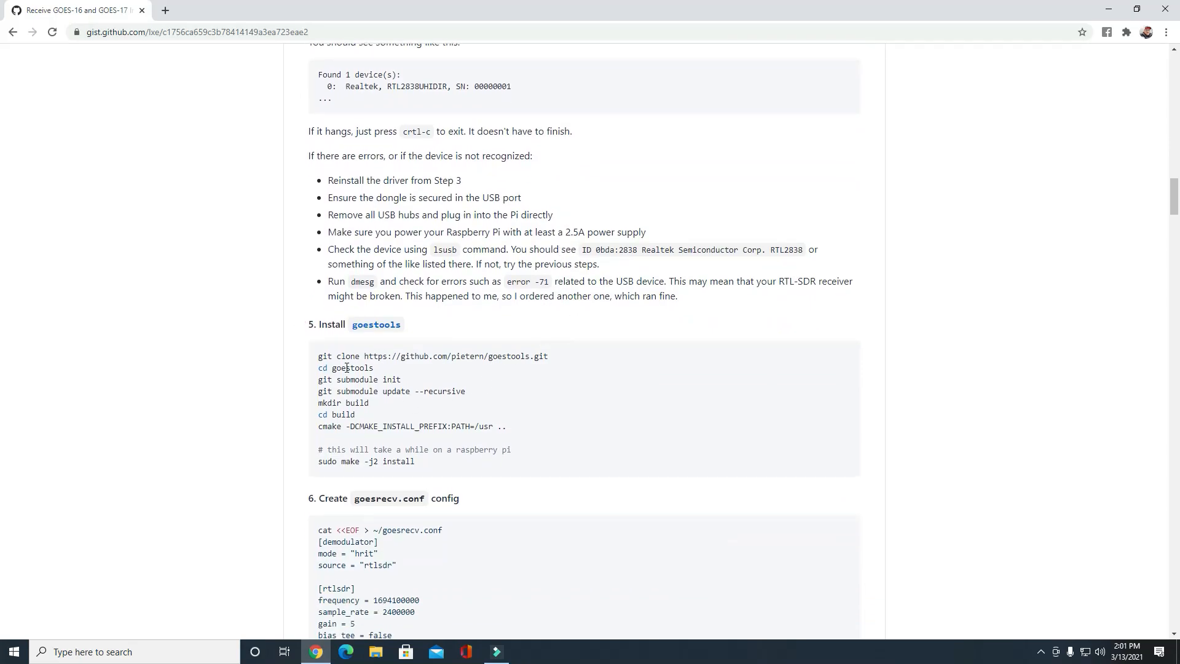
{"action": "mouse_move", "coordinate": [376, 324]}
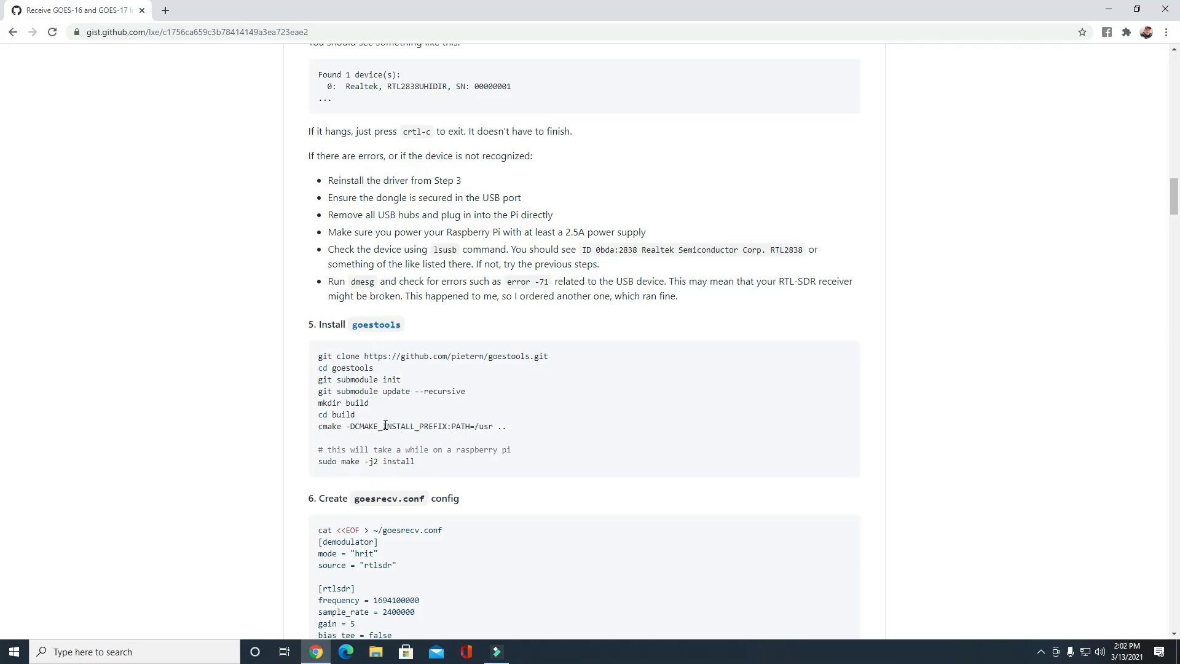
{"action": "scroll", "scroll_direction": "down", "scroll_amount": 3}
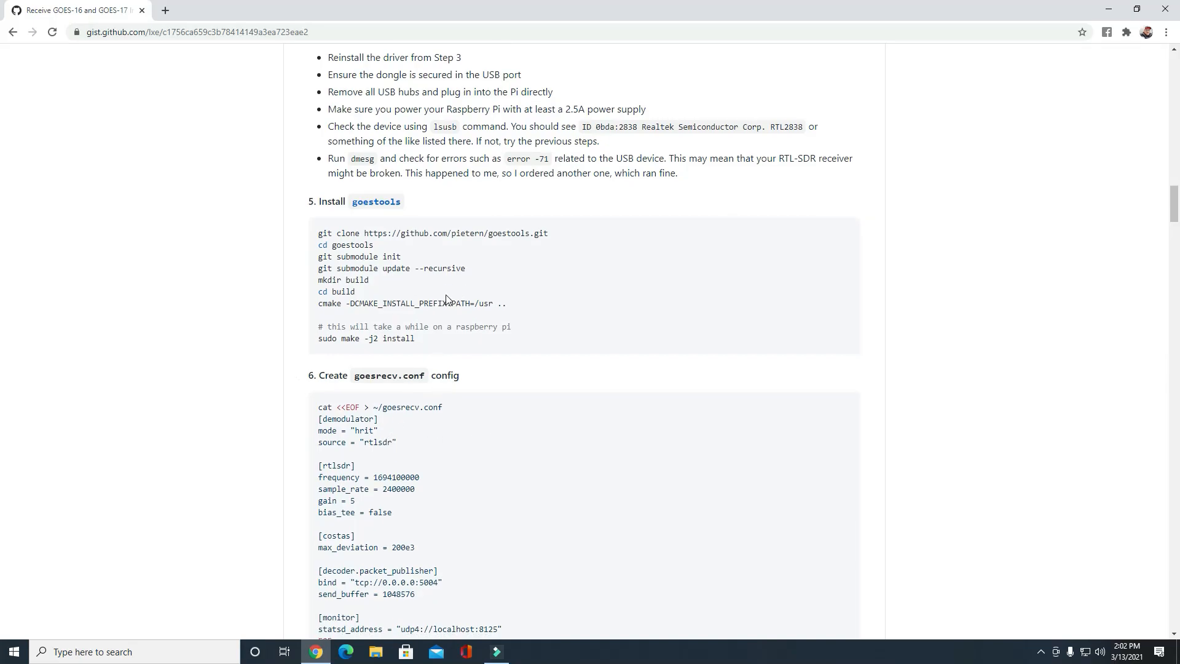
Step: Scroll to step 7 on antenna pointing, the polarization skew note and goesrecv command
{"action": "scroll", "scroll_direction": "down", "scroll_amount": 3}
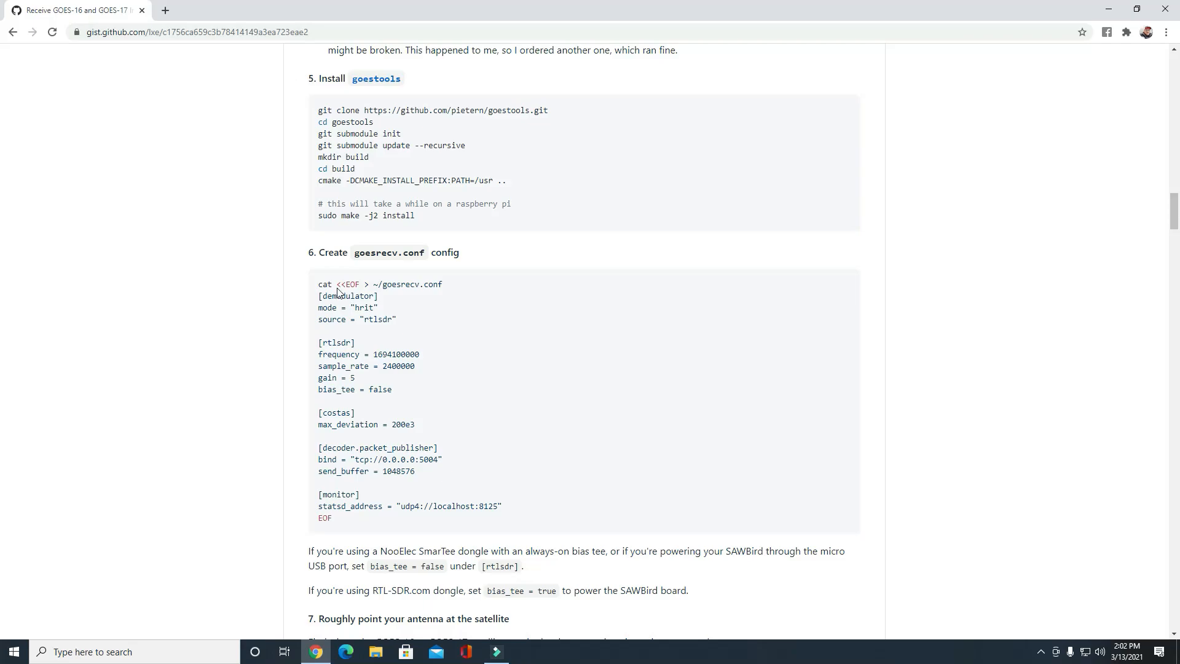
{"action": "mouse_move", "coordinate": [381, 253]}
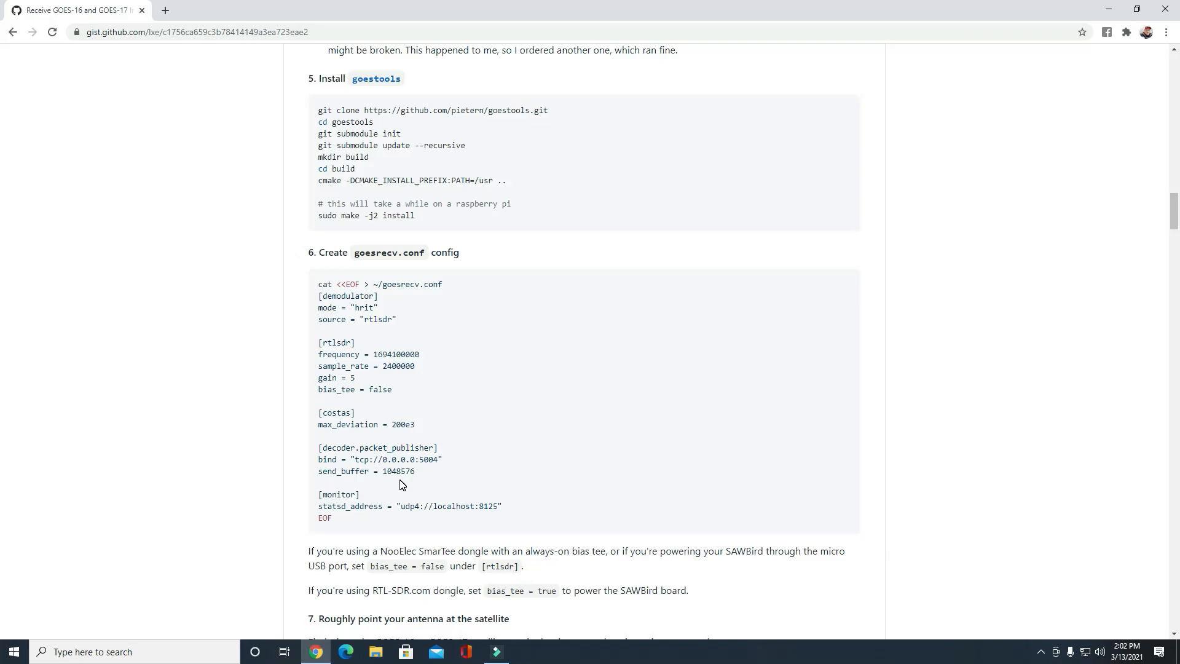
{"action": "mouse_move", "coordinate": [446, 448]}
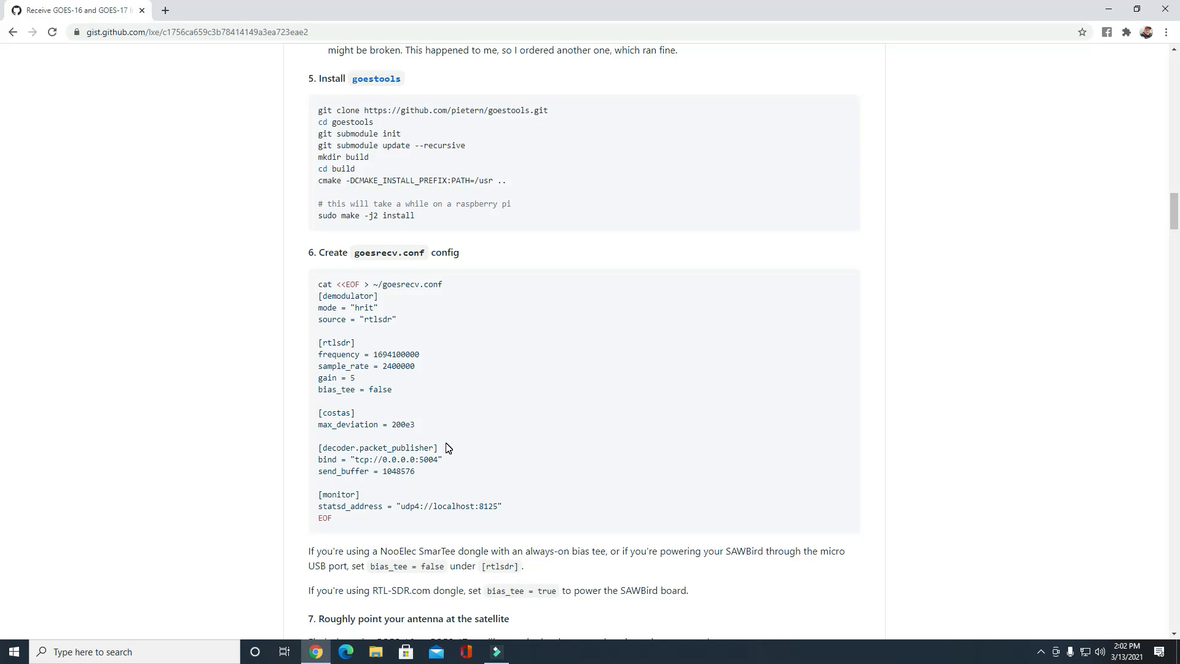
{"action": "mouse_move", "coordinate": [452, 467]}
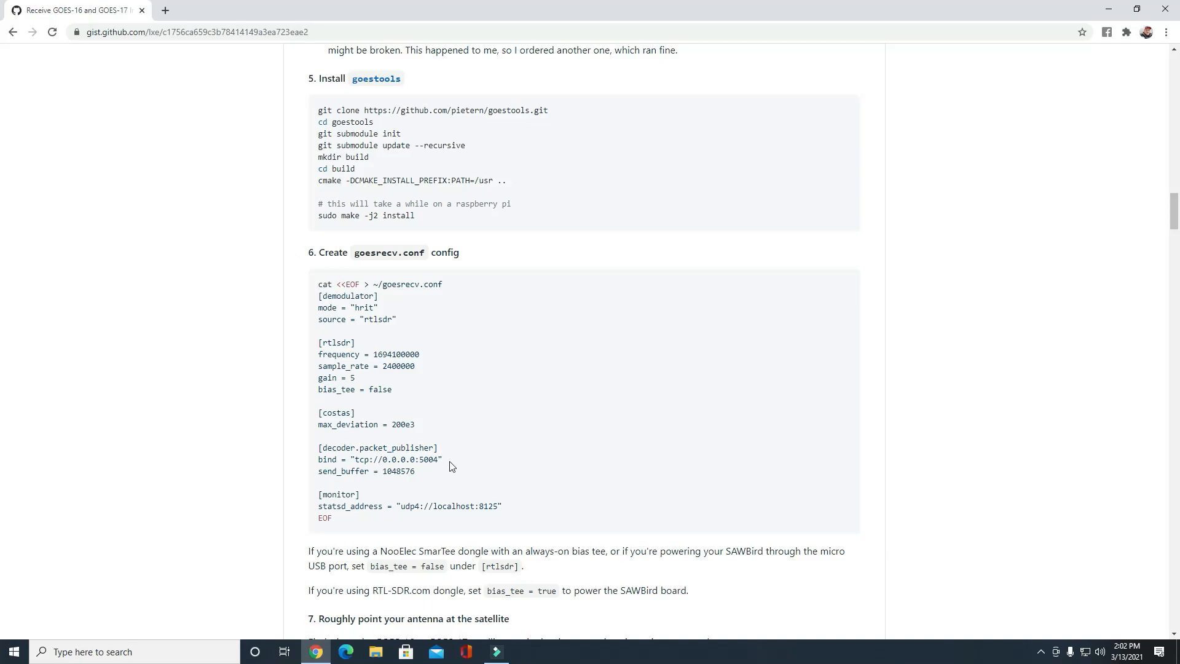
{"action": "scroll", "scroll_direction": "down", "scroll_amount": 3}
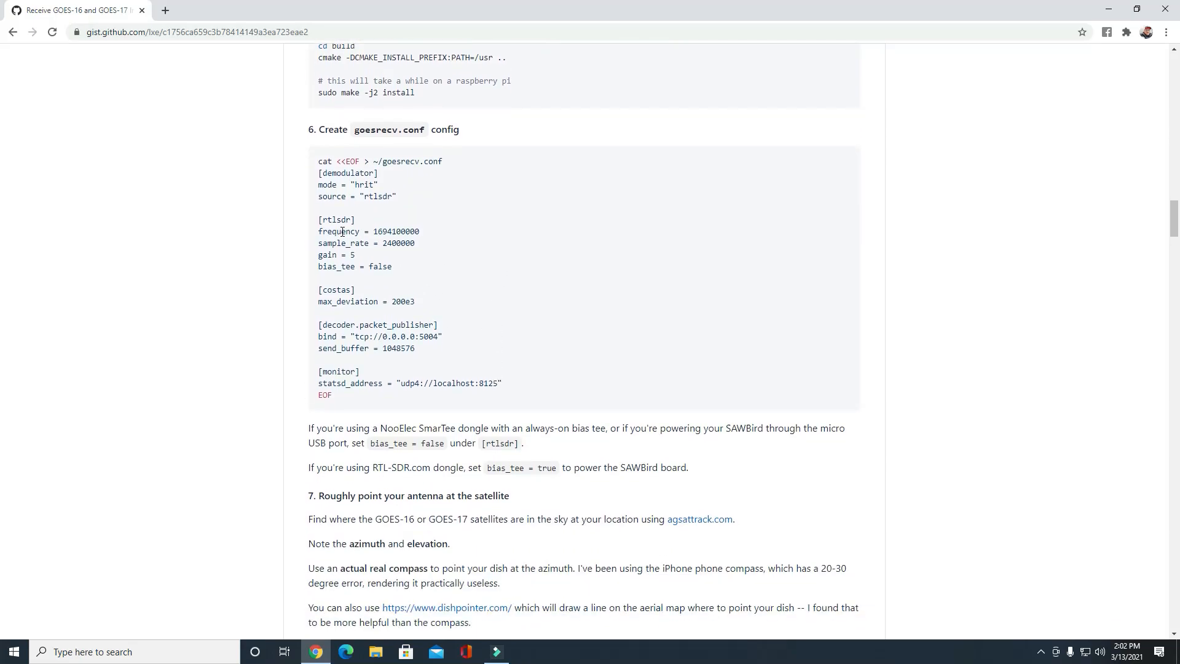
{"action": "mouse_move", "coordinate": [430, 252]}
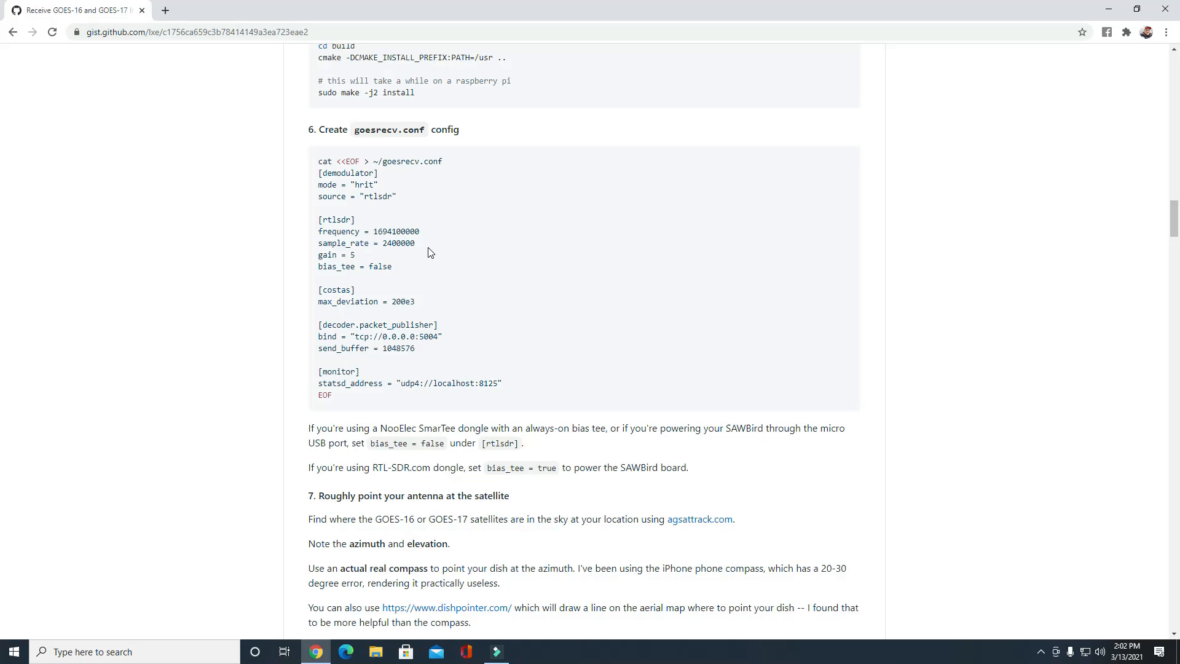
{"action": "scroll", "scroll_direction": "down", "scroll_amount": 3}
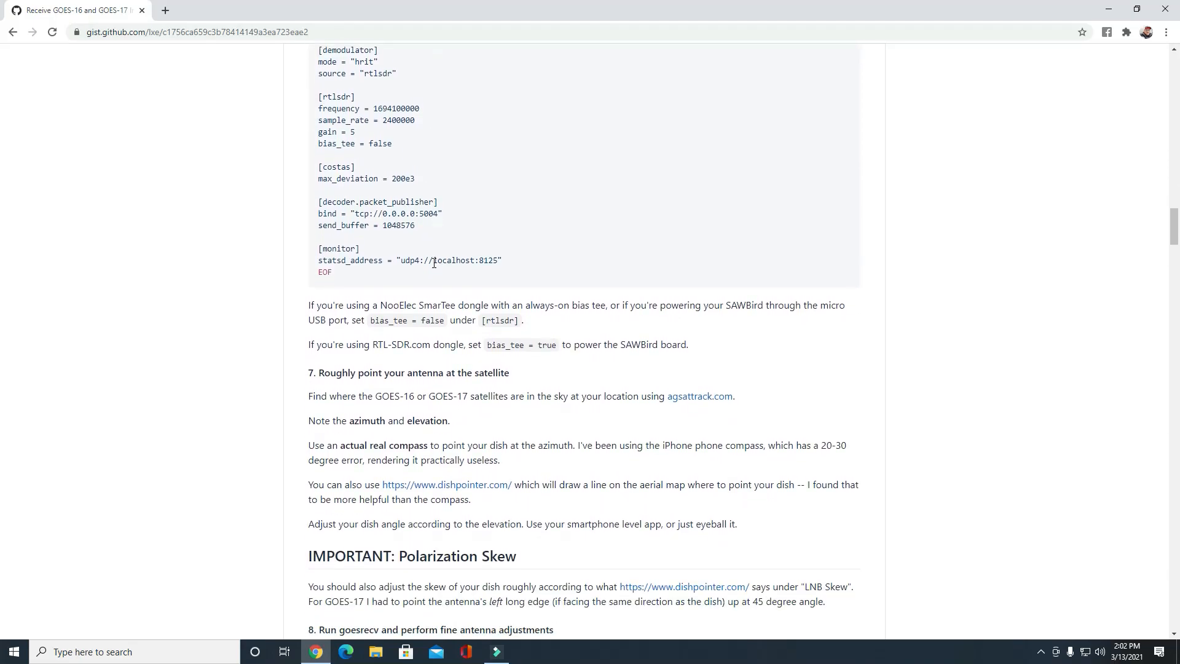
{"action": "mouse_move", "coordinate": [420, 378]}
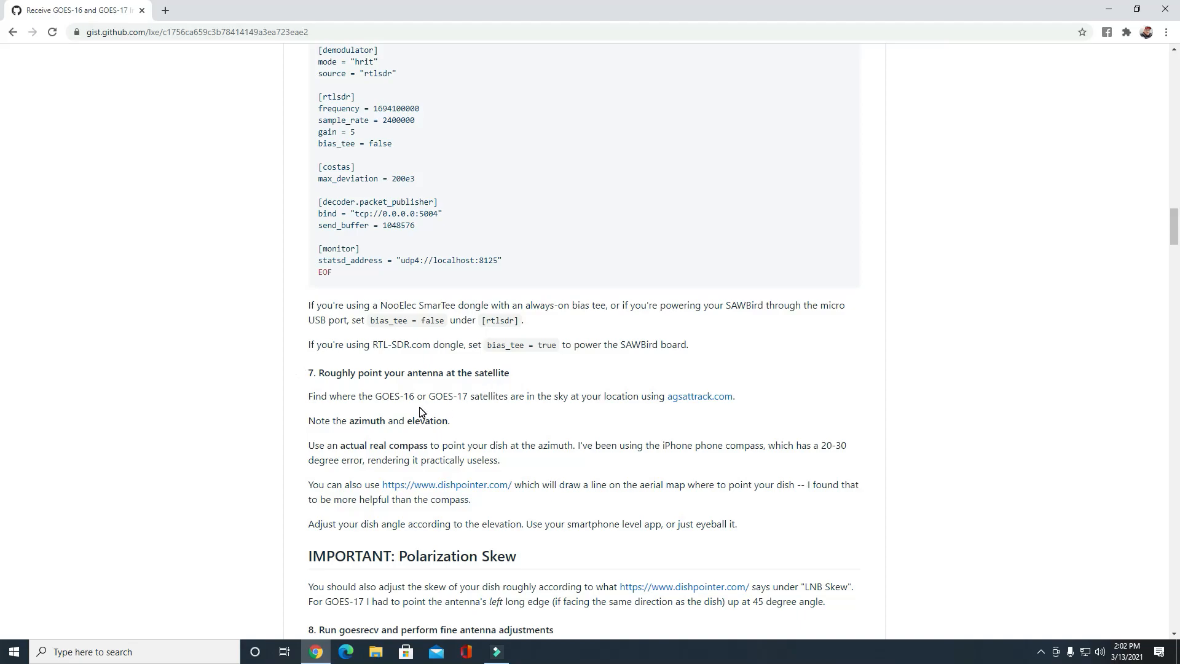
{"action": "scroll", "scroll_direction": "down", "scroll_amount": 3}
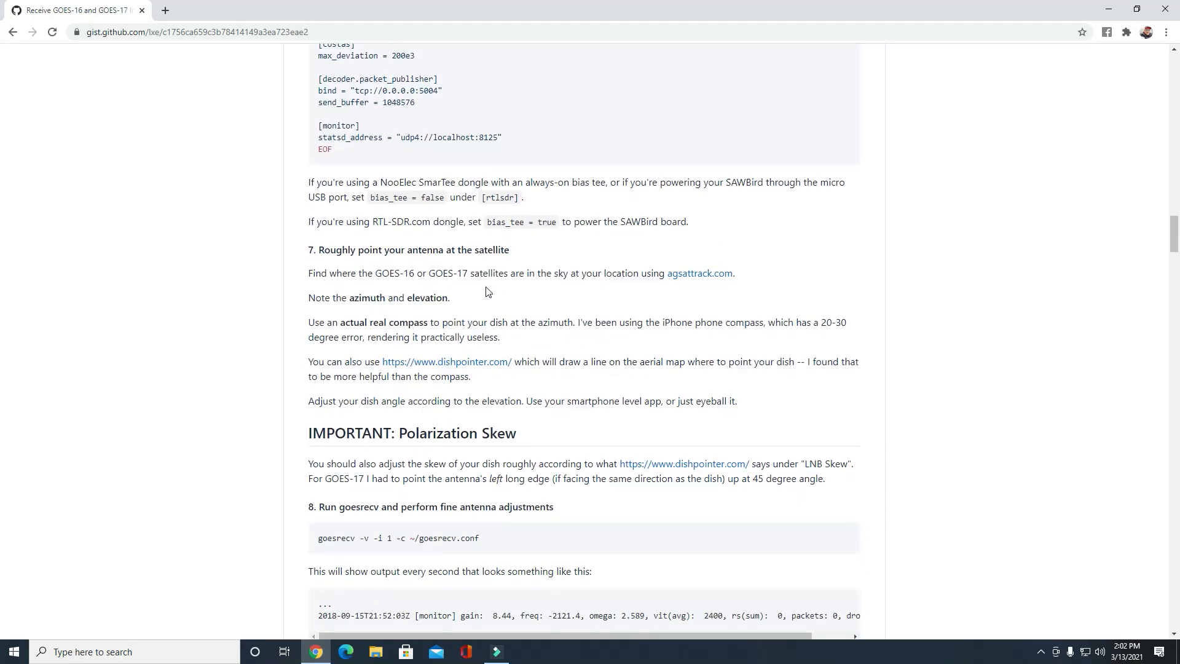
{"action": "mouse_move", "coordinate": [382, 288]}
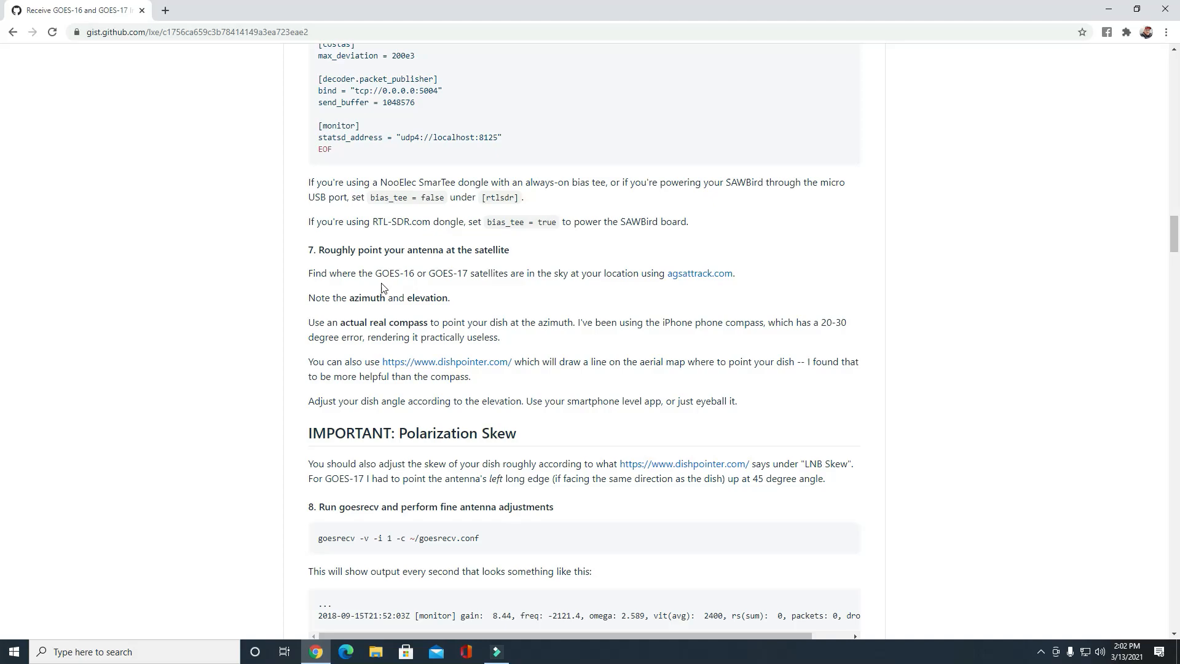
{"action": "mouse_move", "coordinate": [397, 279]}
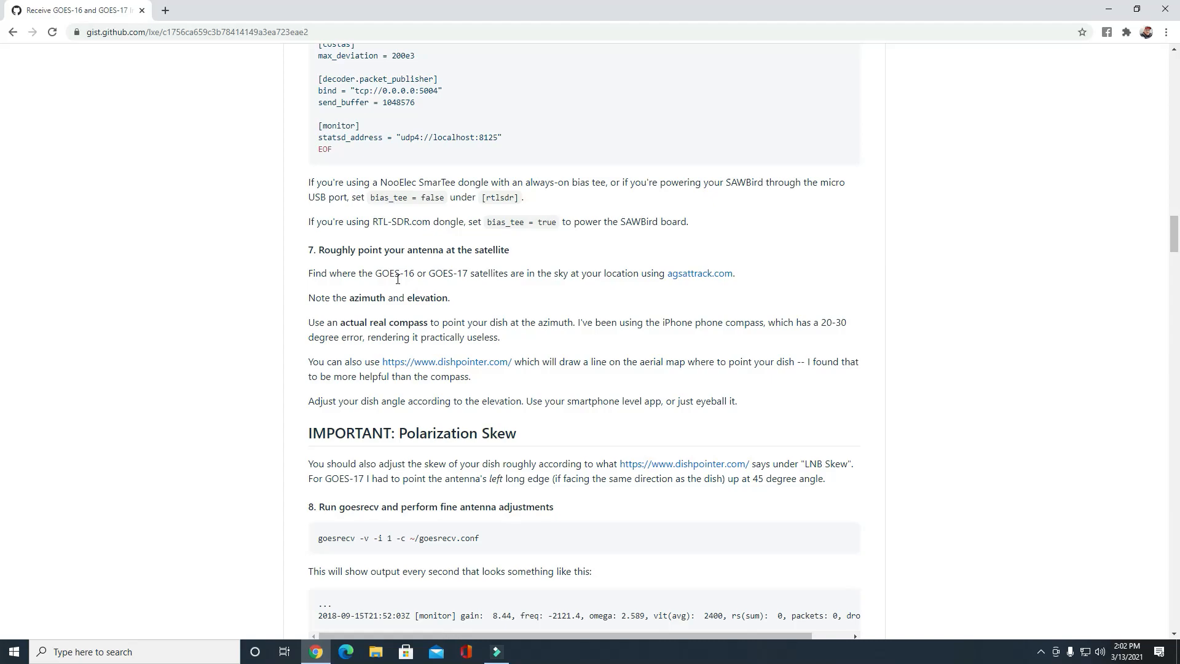
{"action": "mouse_move", "coordinate": [334, 336]}
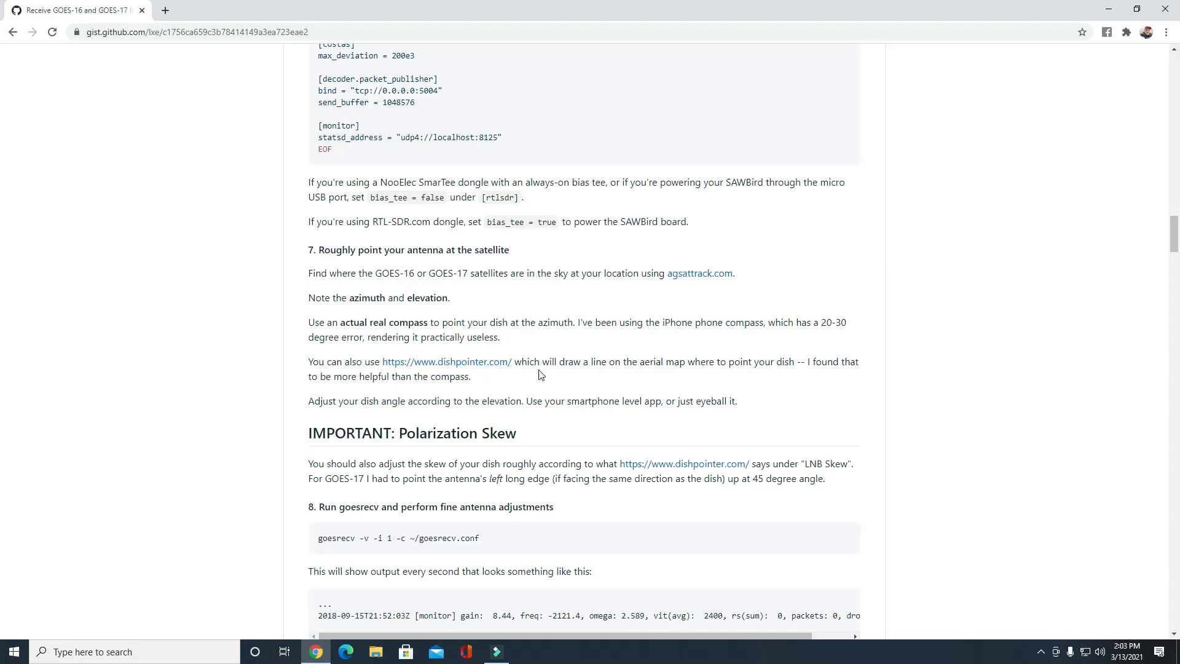
{"action": "mouse_move", "coordinate": [539, 388]}
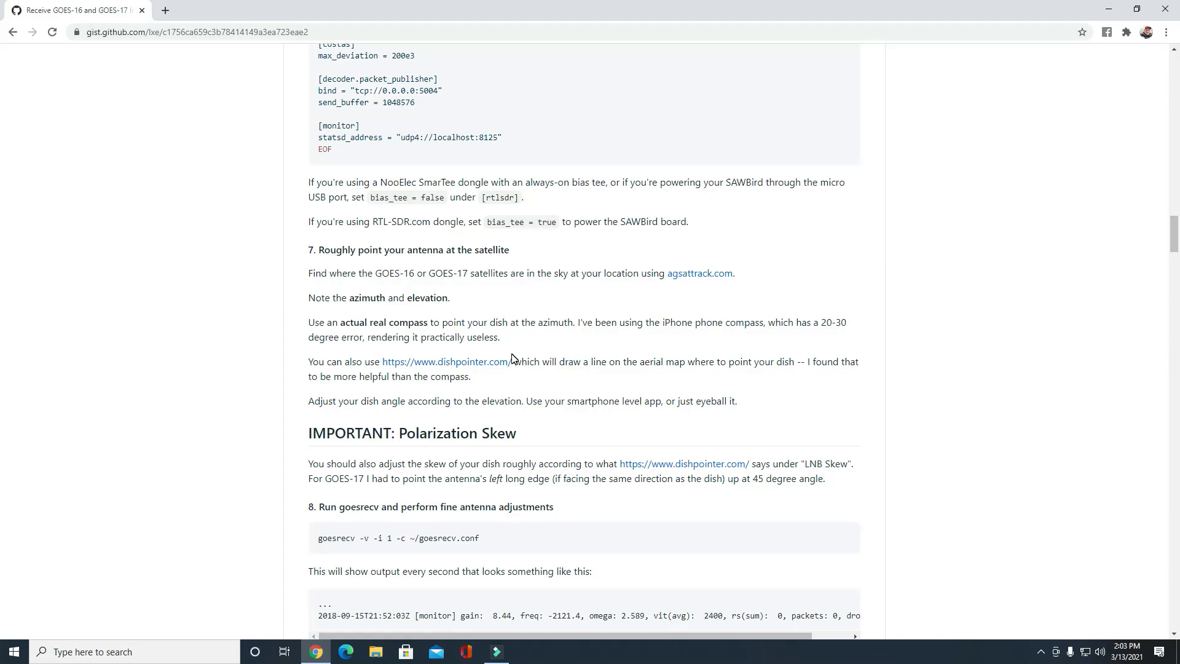
{"action": "mouse_move", "coordinate": [594, 362]}
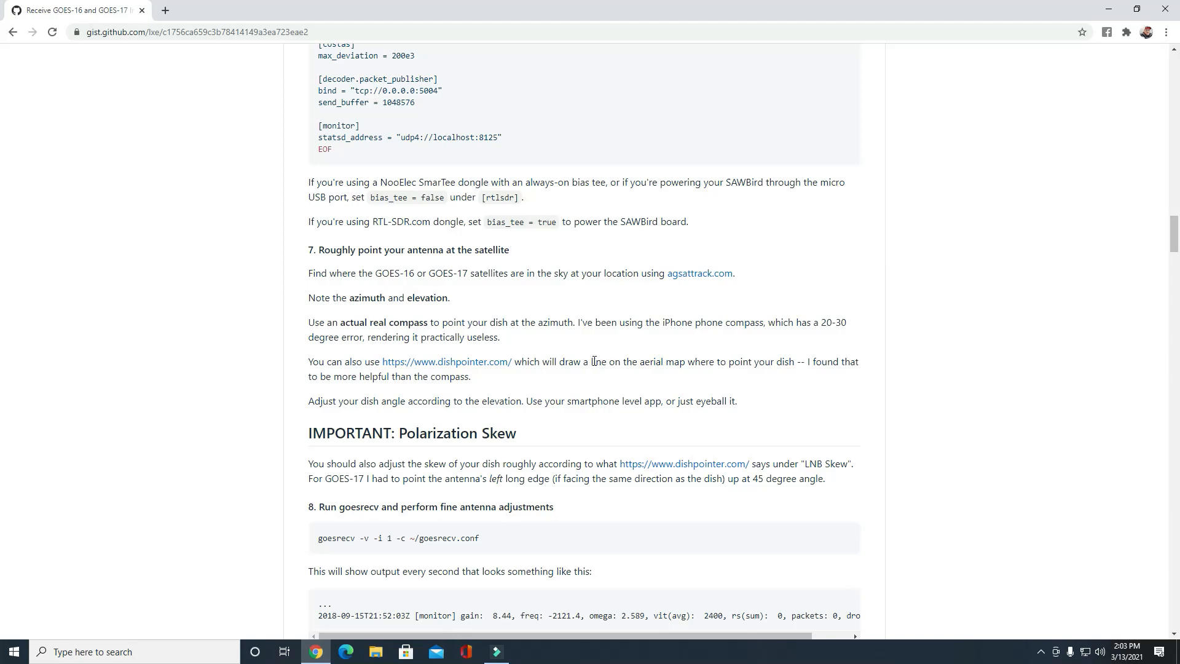
{"action": "mouse_move", "coordinate": [527, 359]}
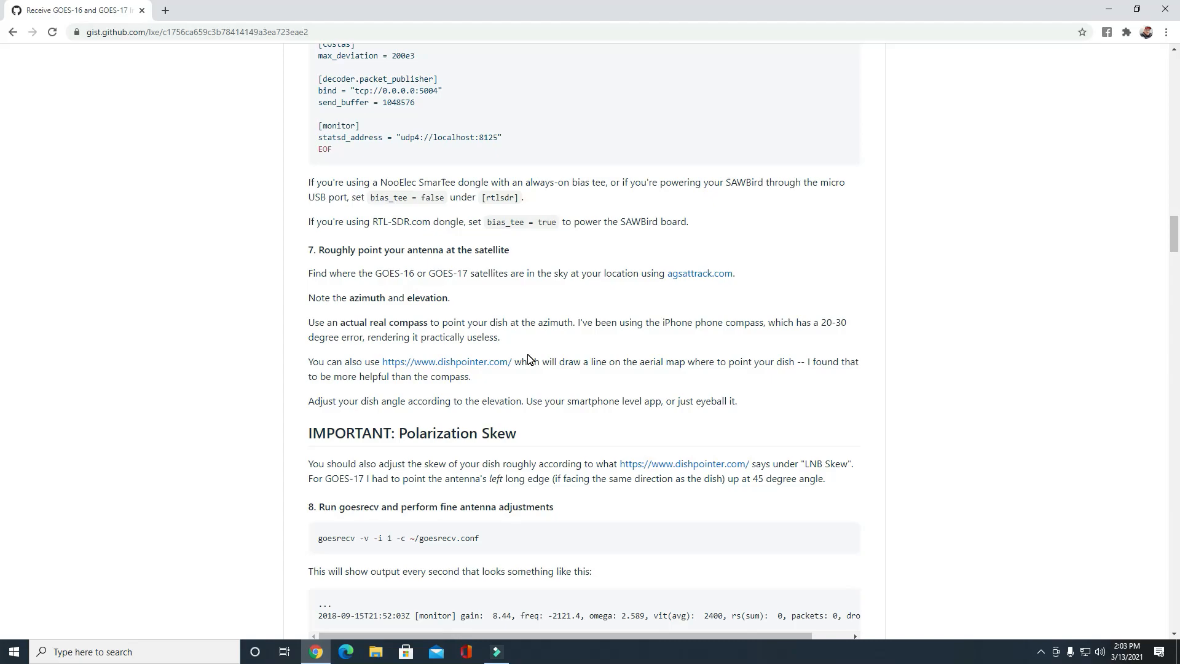
{"action": "mouse_move", "coordinate": [457, 289]}
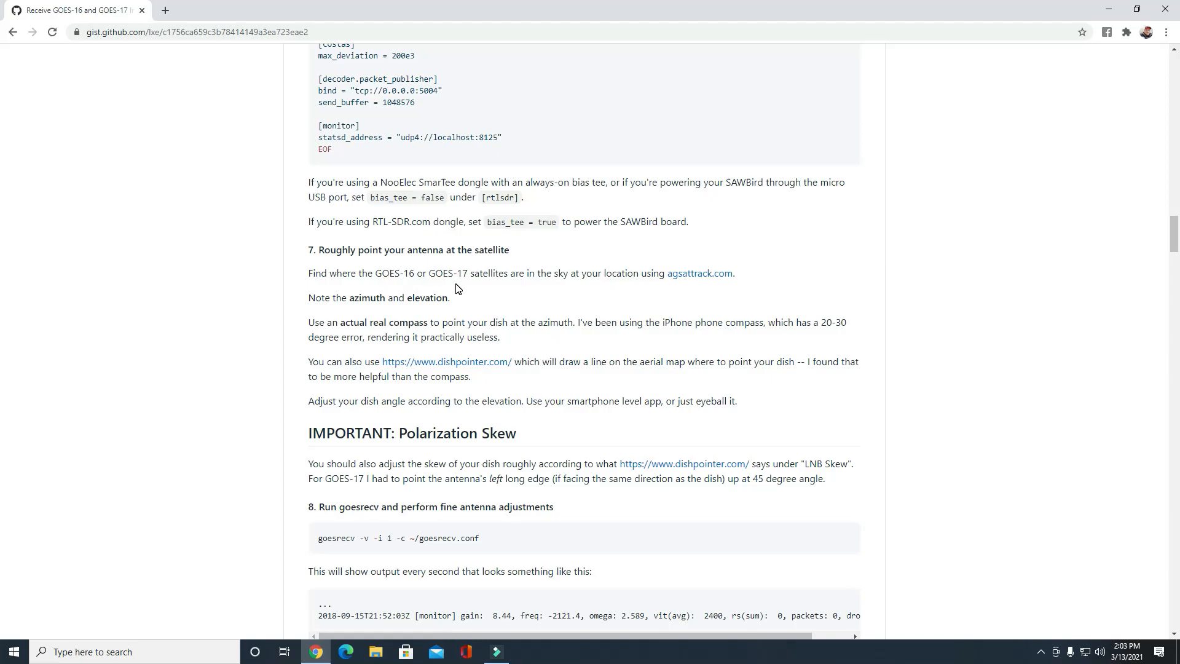
Step: Scroll past section 8 to sections 9 and 10, then back up slightly
{"action": "scroll", "scroll_direction": "down", "scroll_amount": 3}
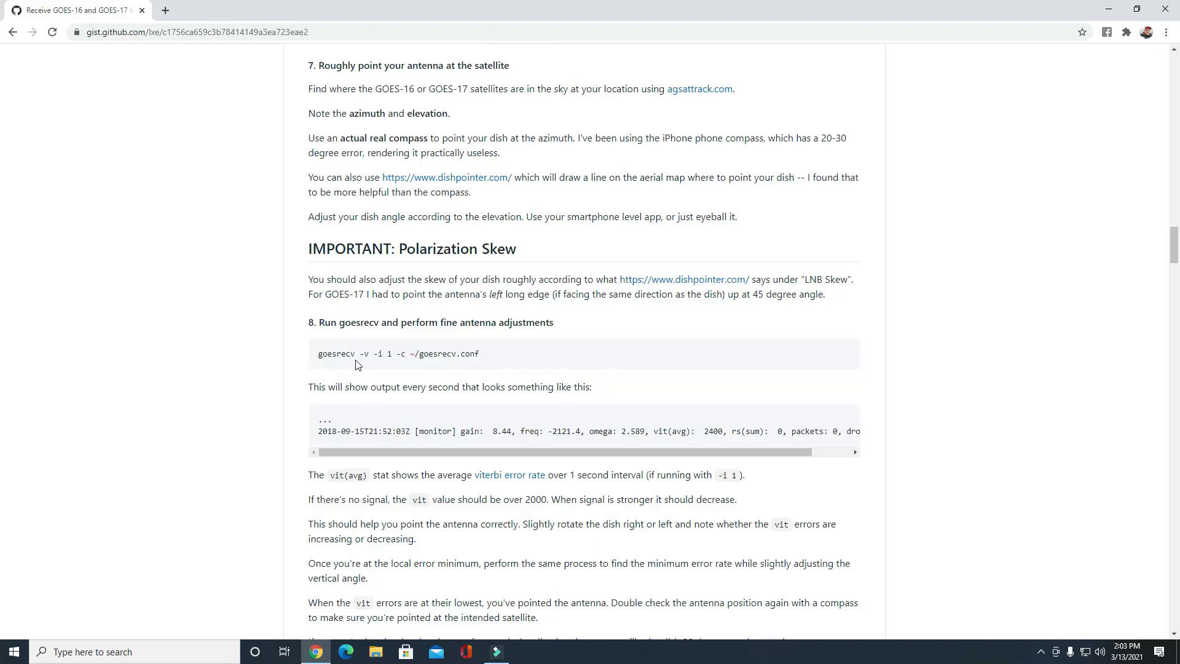
{"action": "scroll", "scroll_direction": "down", "scroll_amount": 3}
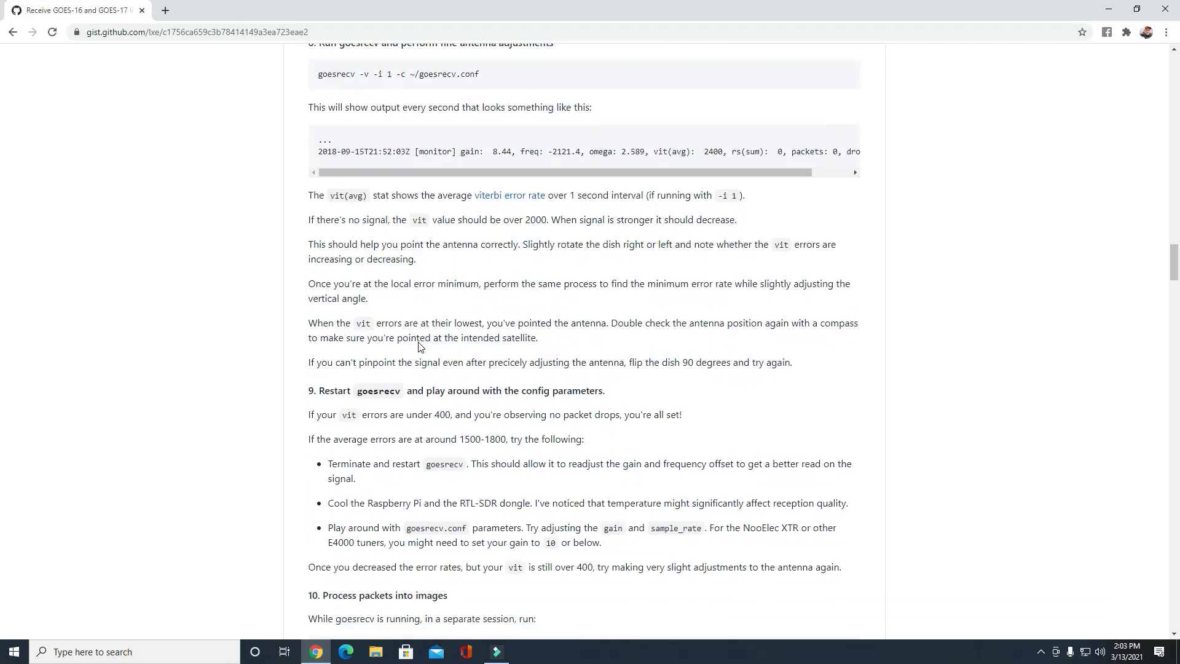
{"action": "scroll", "scroll_direction": "down", "scroll_amount": 3}
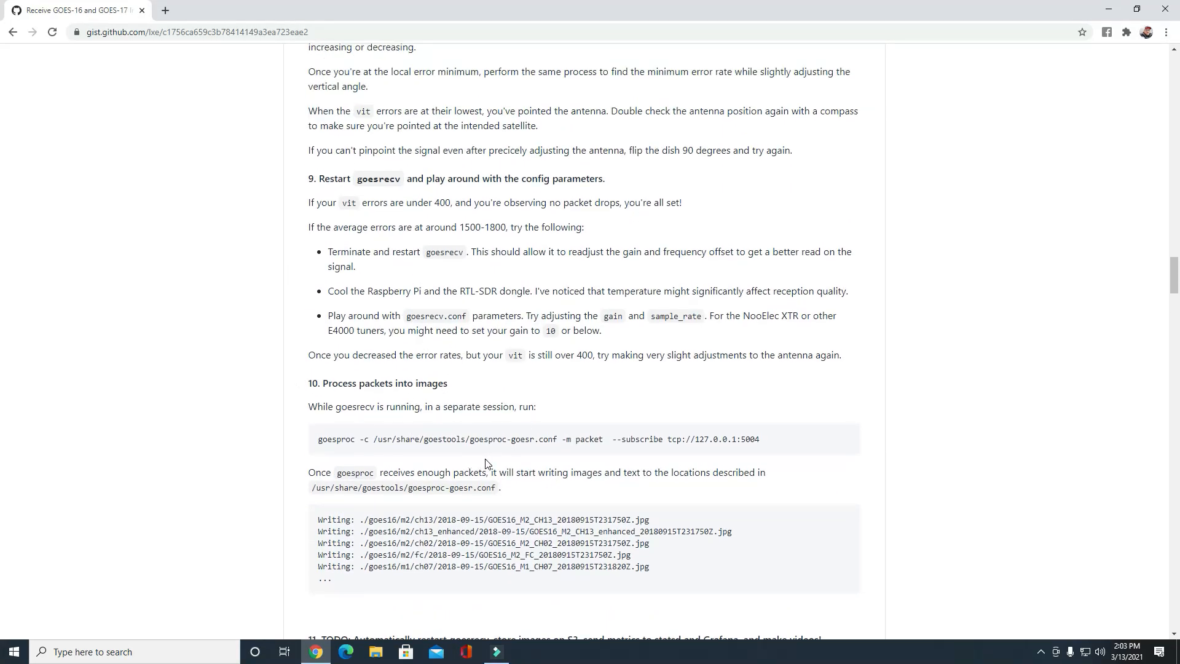
{"action": "mouse_move", "coordinate": [91, 48]}
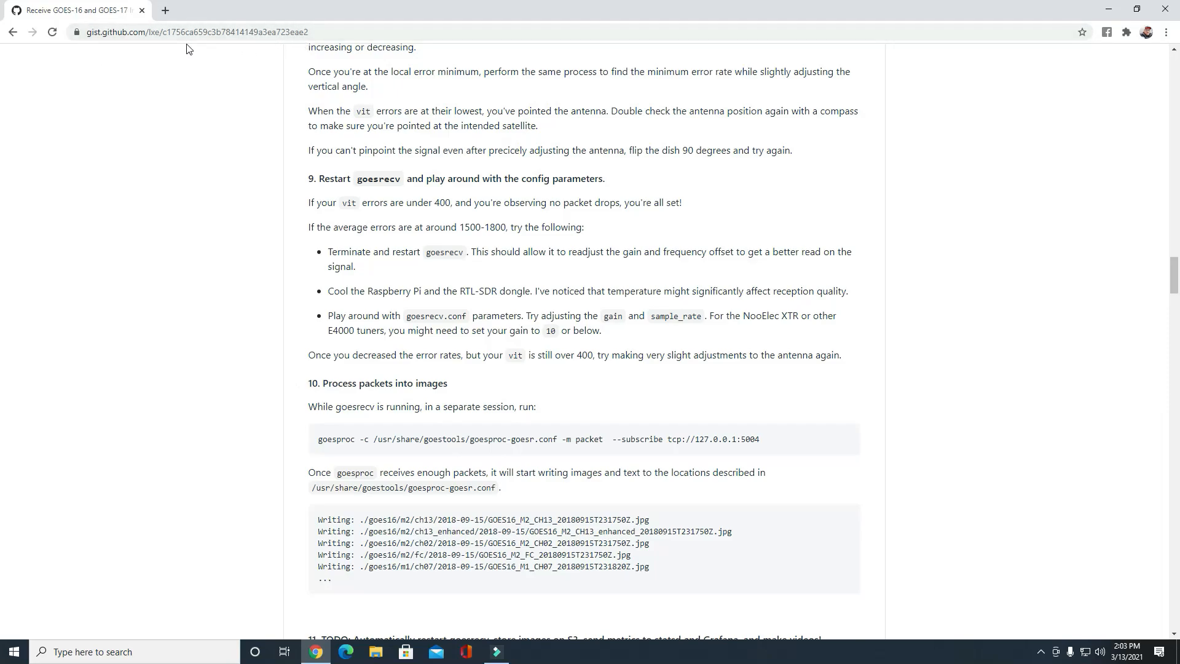
{"action": "mouse_move", "coordinate": [228, 71]}
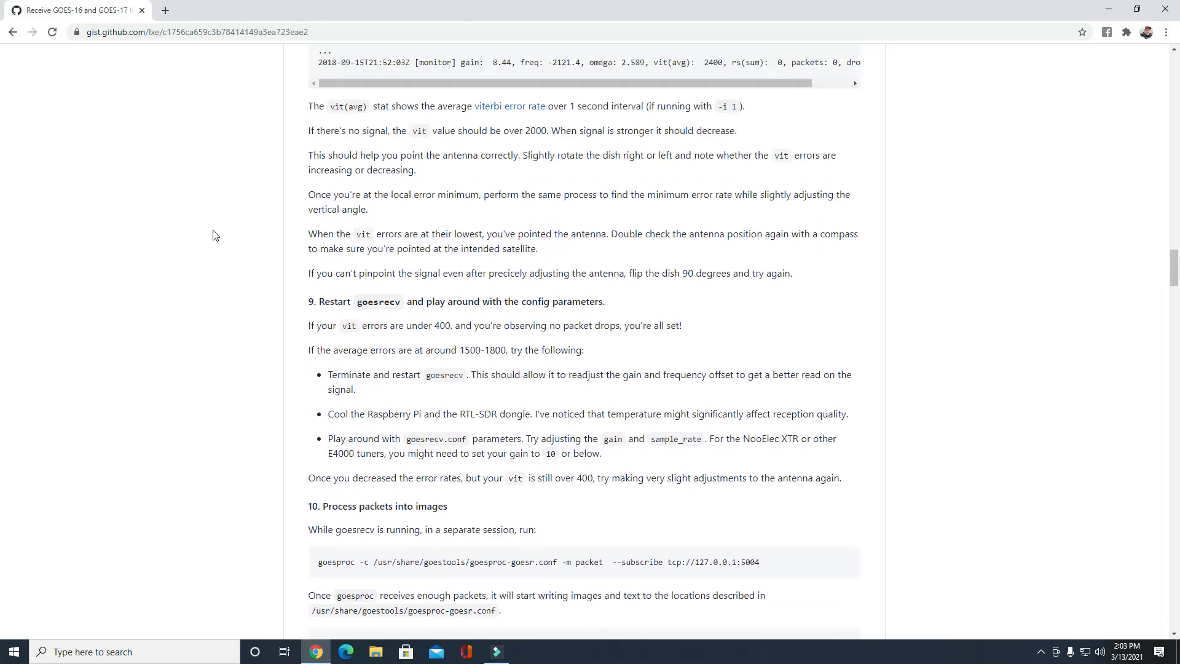
{"action": "scroll", "scroll_direction": "up", "scroll_amount": 3}
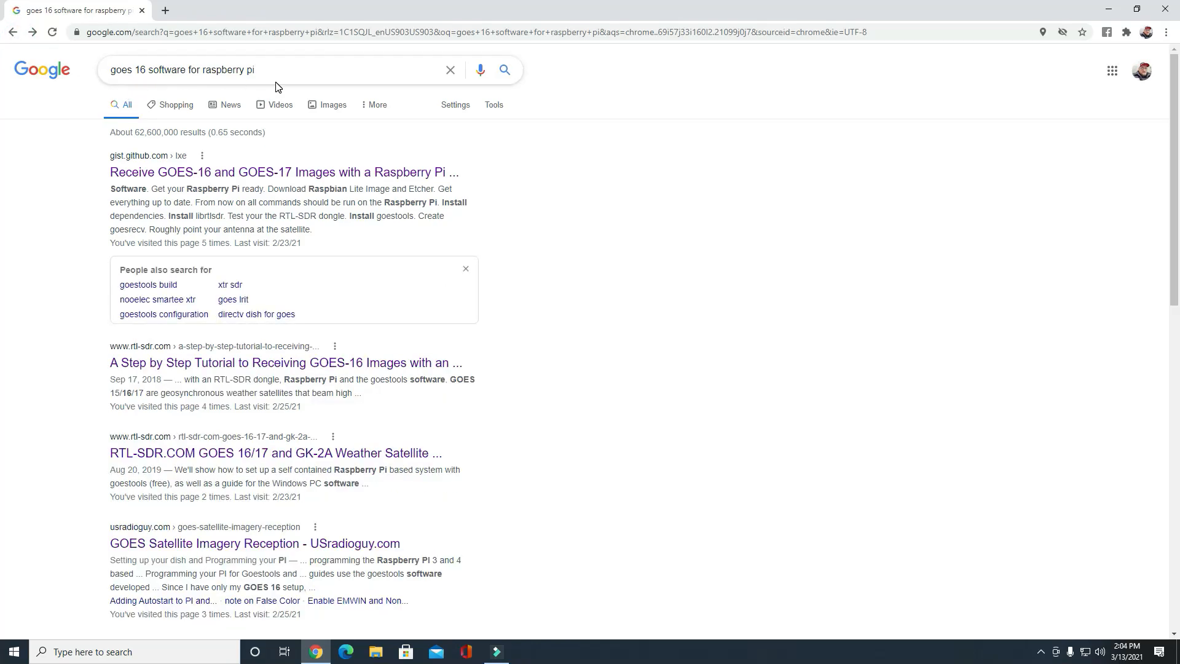
{"action": "mouse_move", "coordinate": [225, 379]}
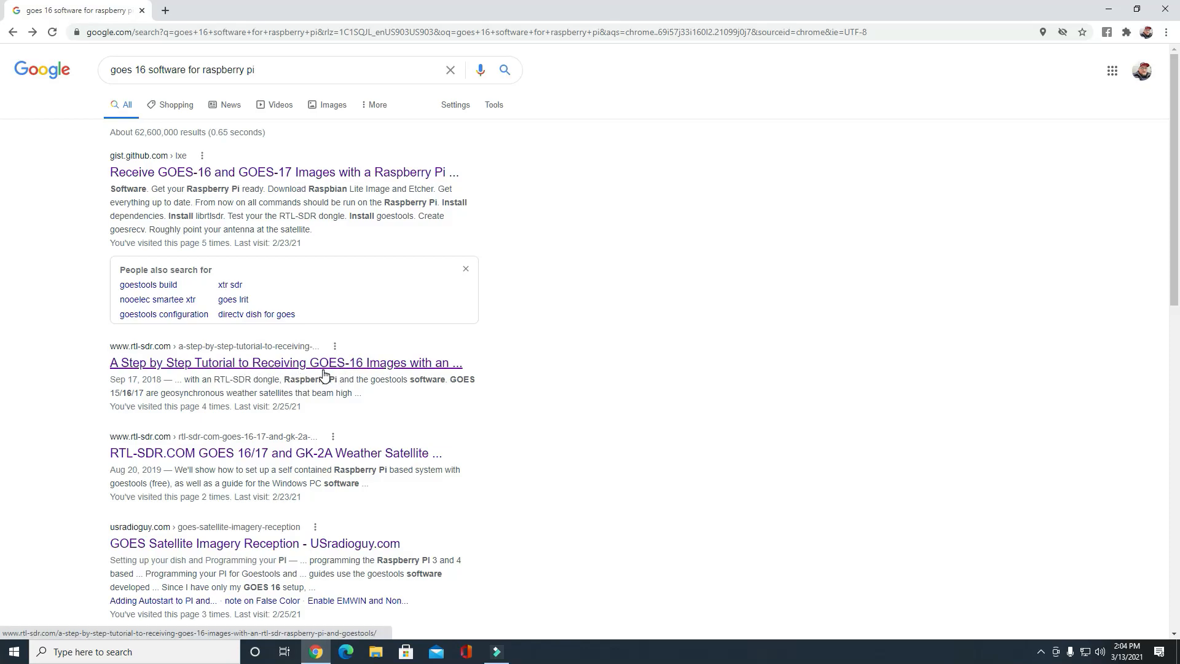
Step: Open the RTL-SDR.com GOES-16 tutorial and follow its step-by-step guide link to the gist
{"action": "left_click", "coordinate": [285, 362]}
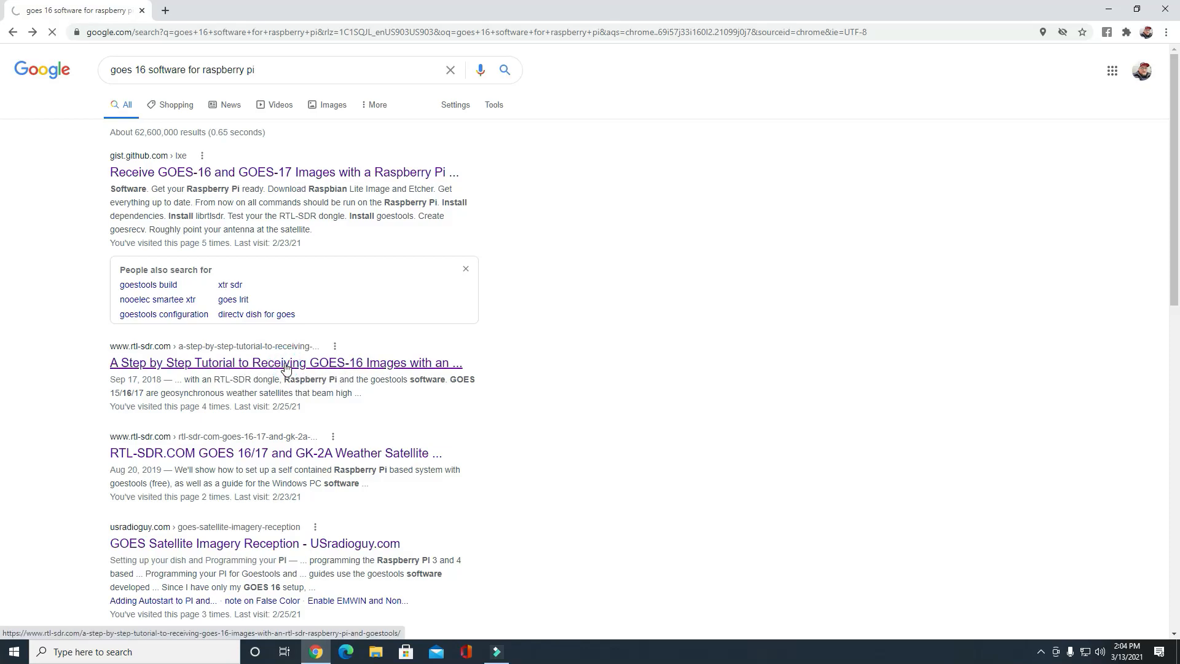
{"action": "left_click", "coordinate": [285, 362]}
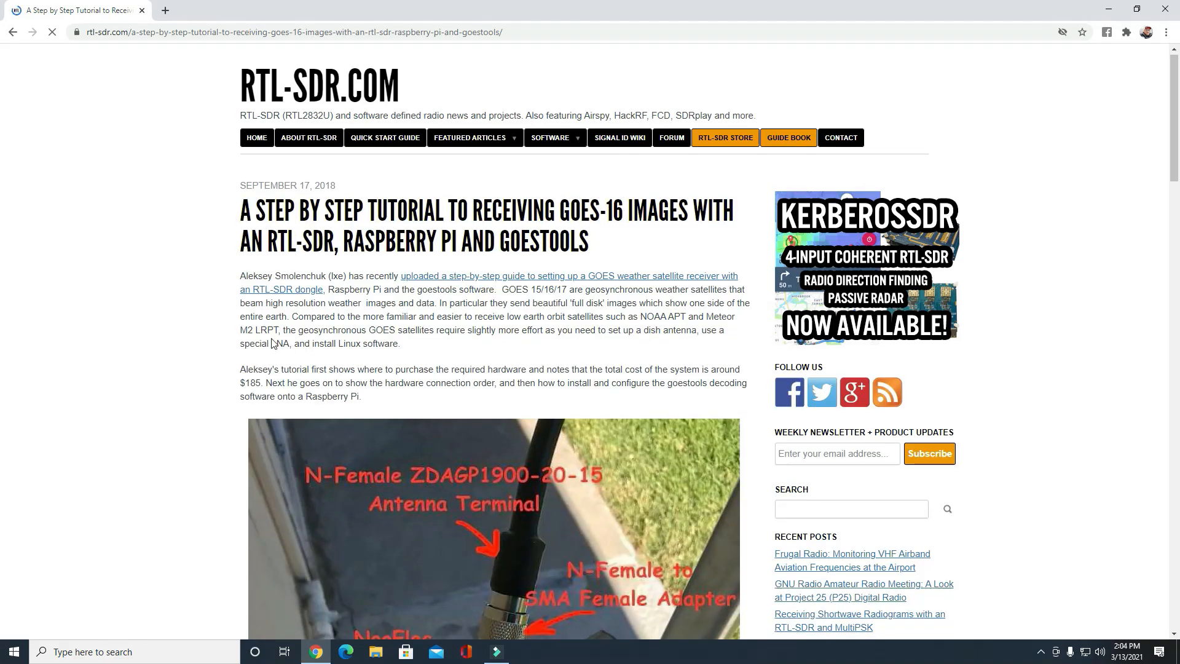
{"action": "scroll", "scroll_direction": "down", "scroll_amount": 3}
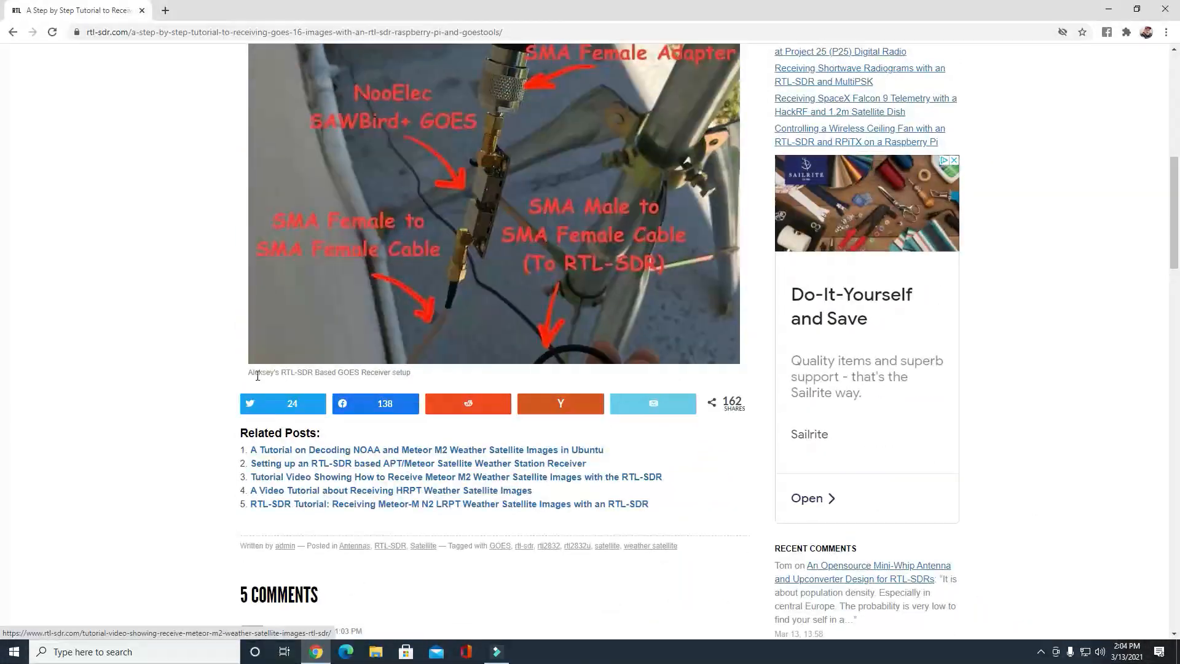
{"action": "scroll", "scroll_direction": "up", "scroll_amount": 3}
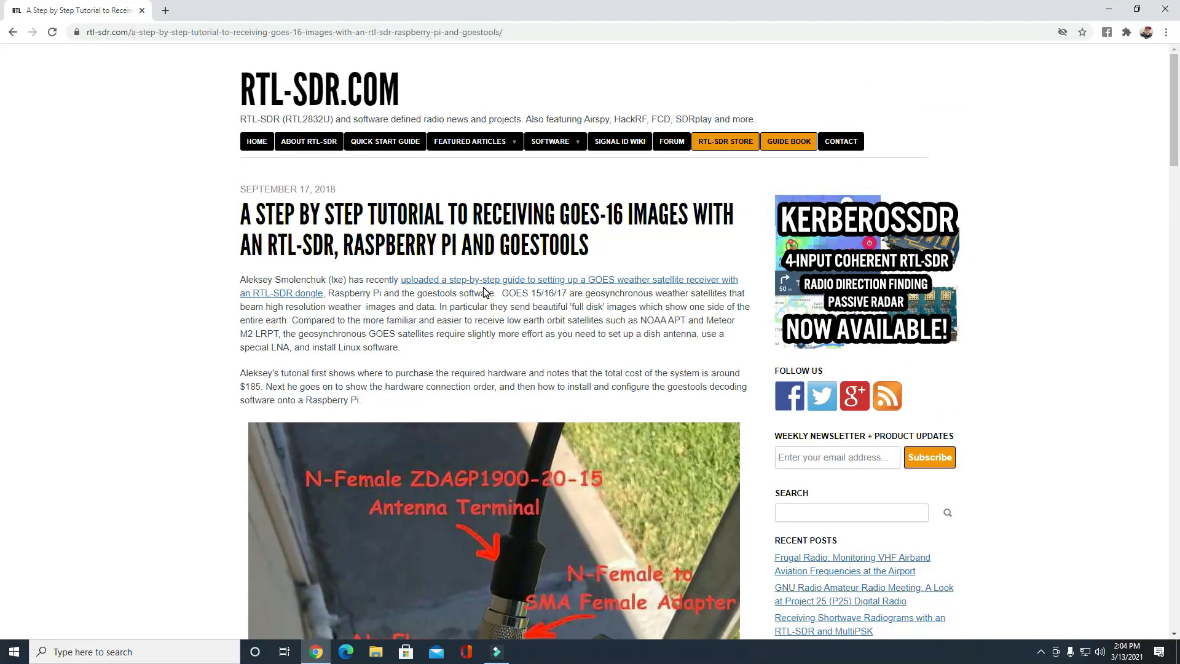
{"action": "left_click", "coordinate": [568, 280]}
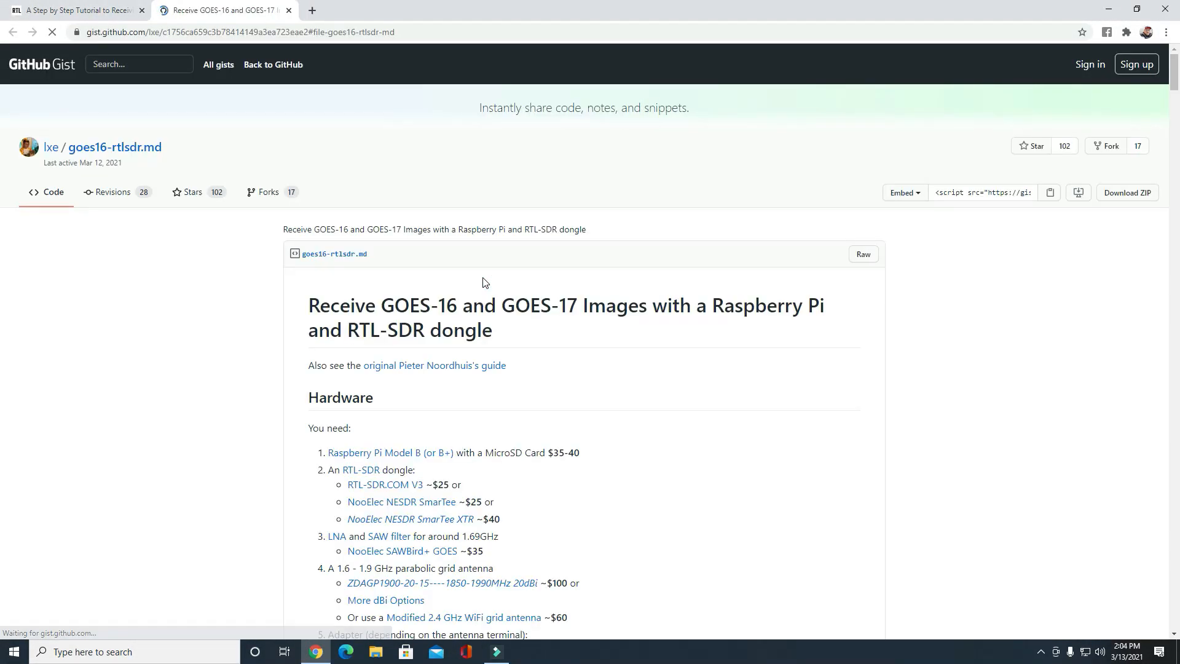
{"action": "scroll", "scroll_direction": "down", "scroll_amount": 3}
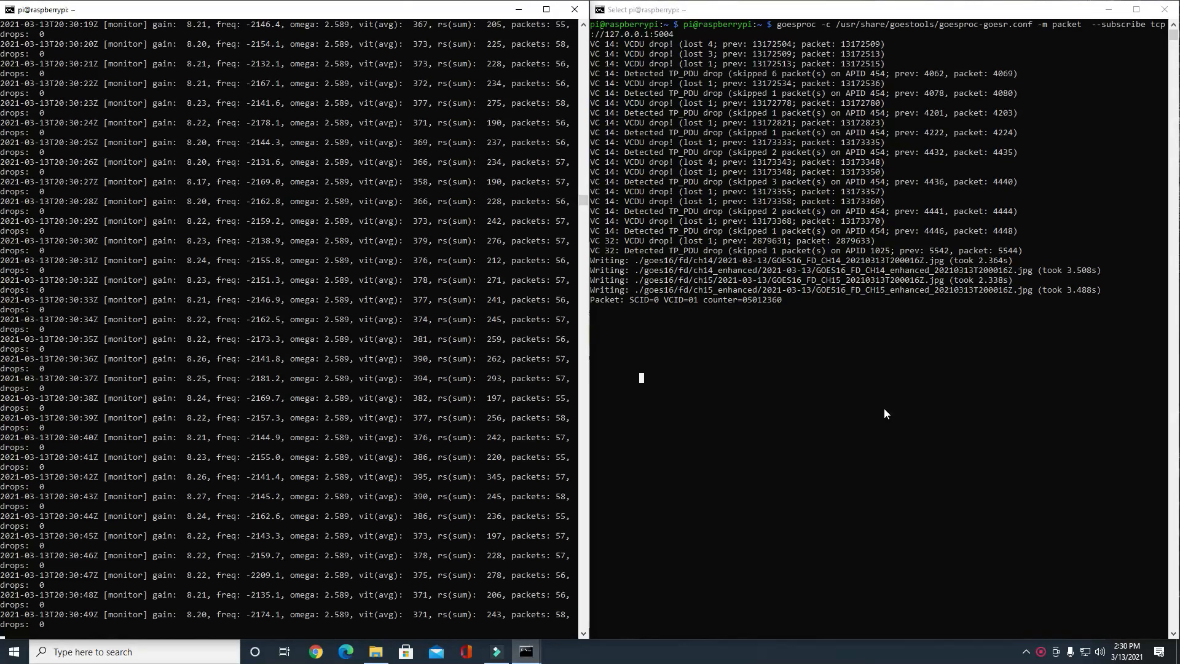
Step: Watch goesrecv signal stats and goesproc full-disk image output, then search for FileZilla
{"action": "scroll", "scroll_direction": "down", "scroll_amount": 3}
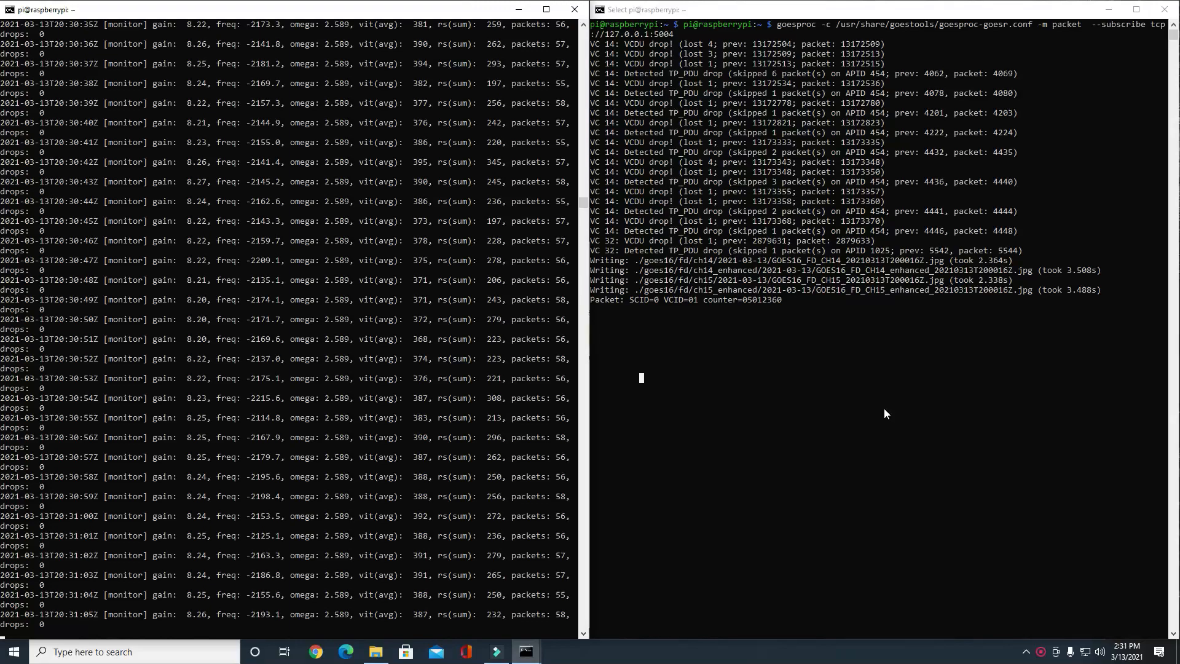
{"action": "scroll", "scroll_direction": "down", "scroll_amount": 3}
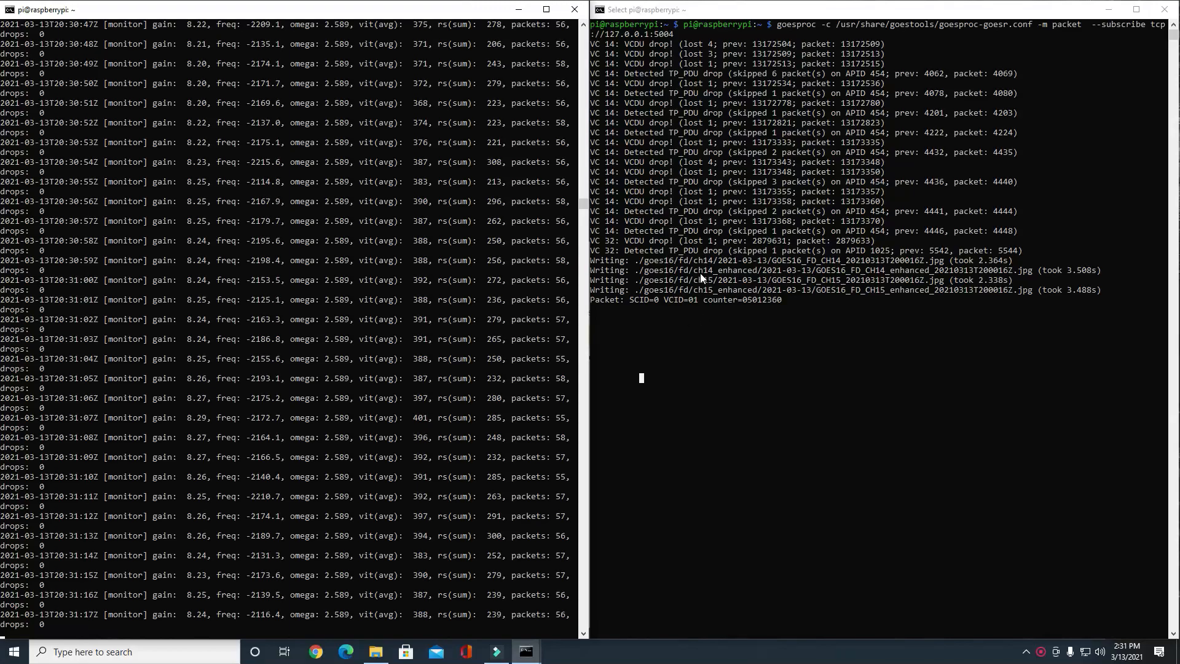
{"action": "scroll", "scroll_direction": "down", "scroll_amount": 3}
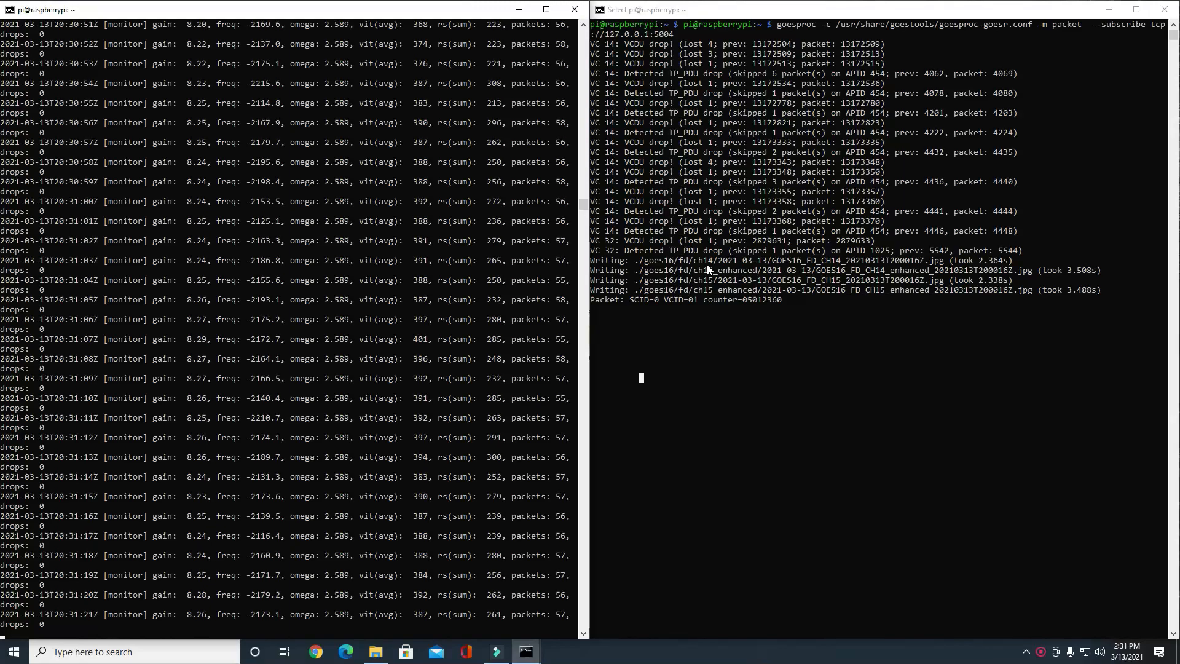
{"action": "scroll", "scroll_direction": "down", "scroll_amount": 3}
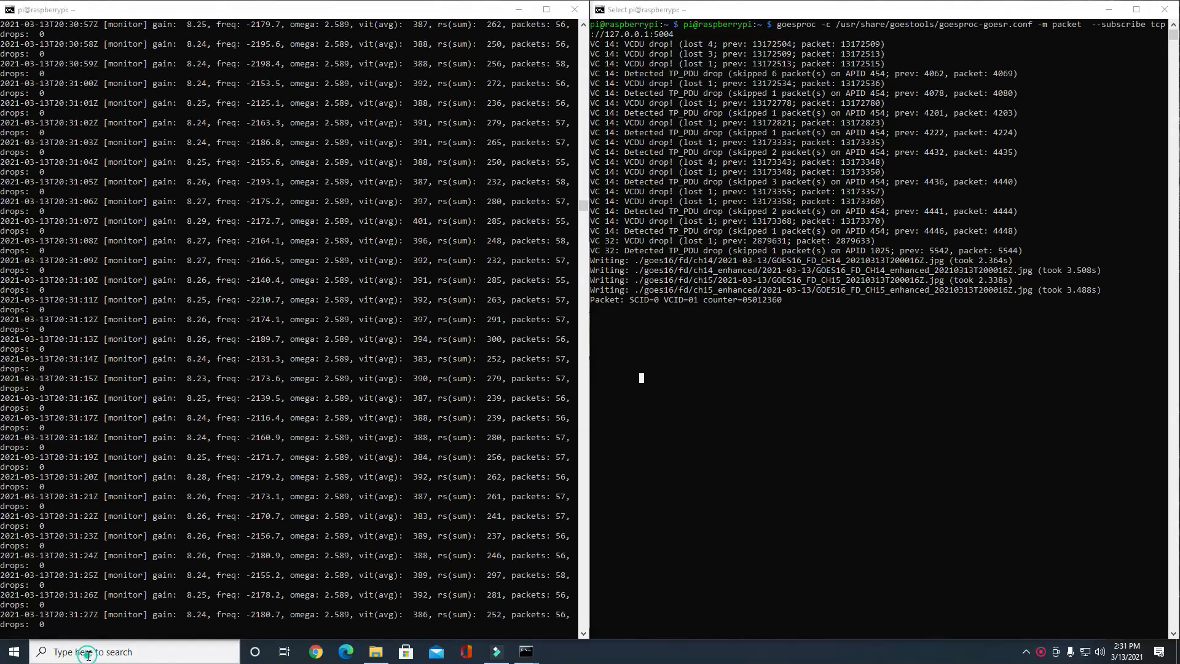
{"action": "left_click", "coordinate": [71, 651]}
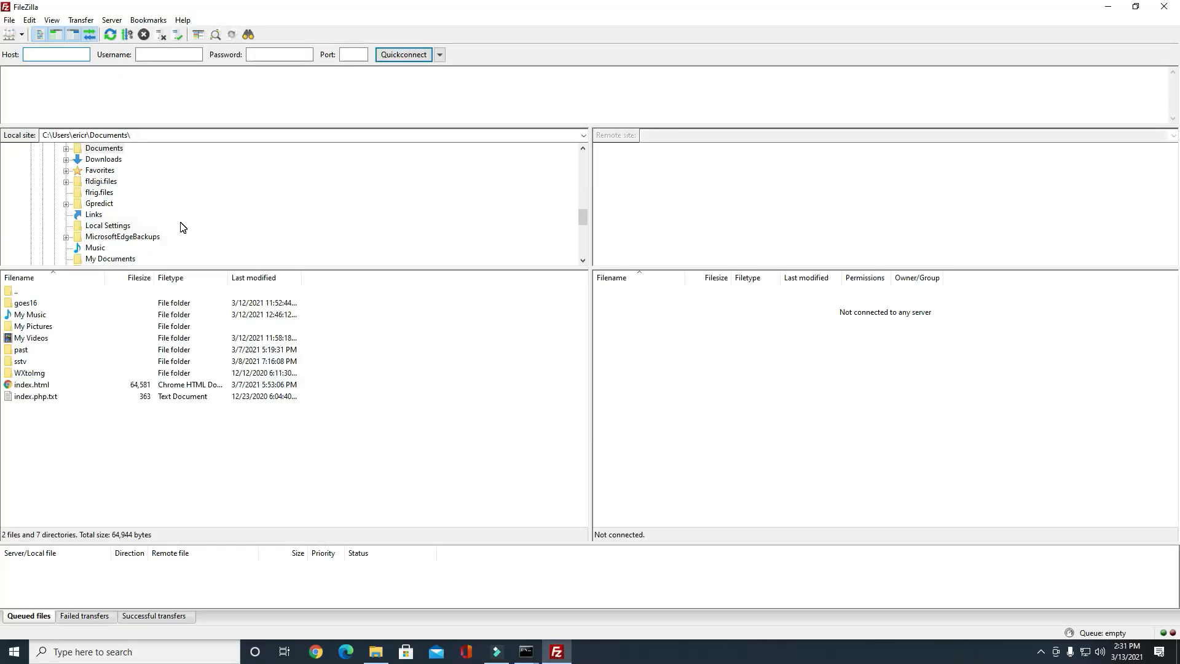
Step: Quickconnect to the Pi at 192.168.254.4 on port 21 with username and password
{"action": "left_click", "coordinate": [56, 54]}
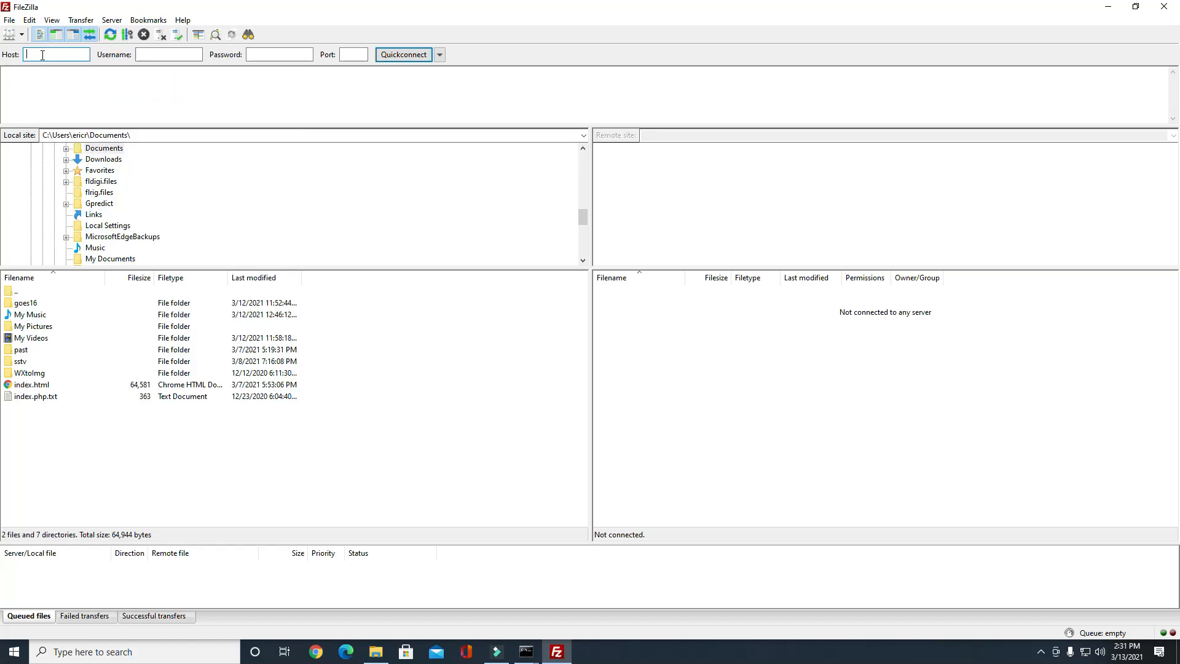
{"action": "type", "text": "192.168.254.4"}
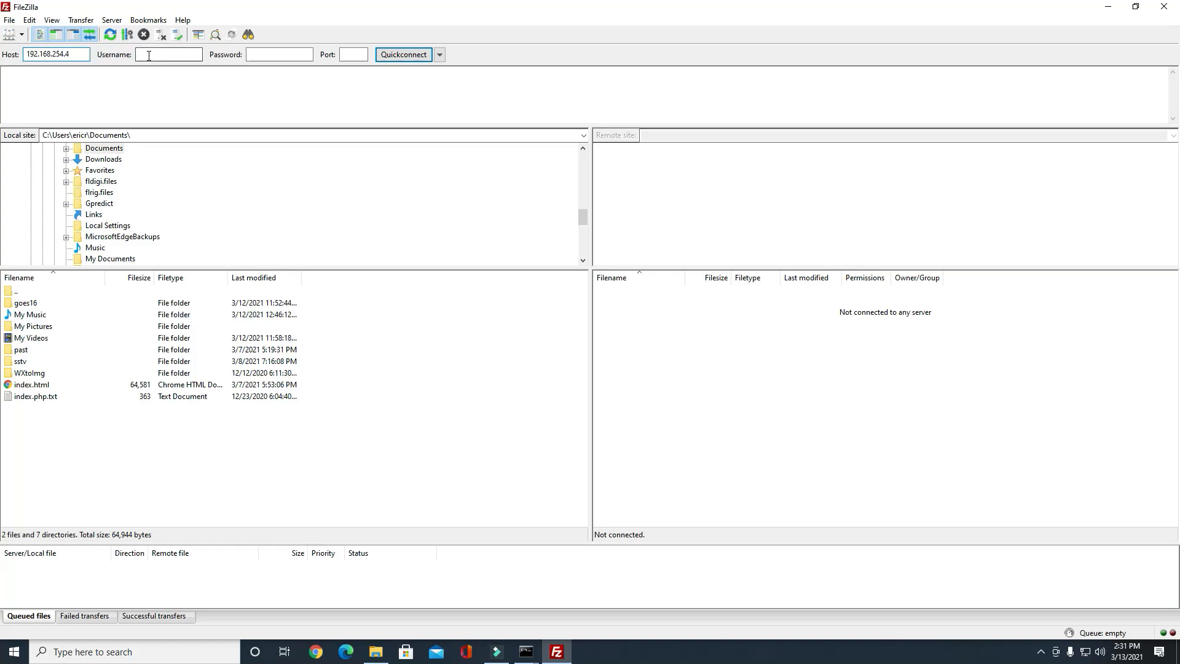
{"action": "type", "text": "p"}
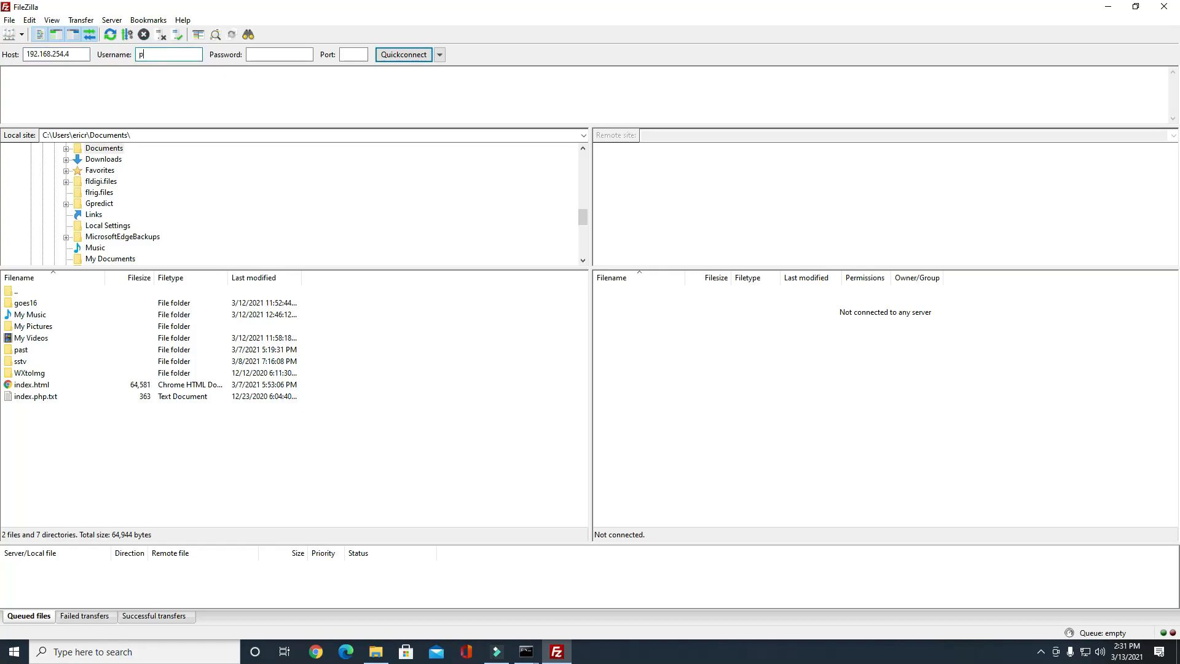
{"action": "left_click", "coordinate": [278, 54]}
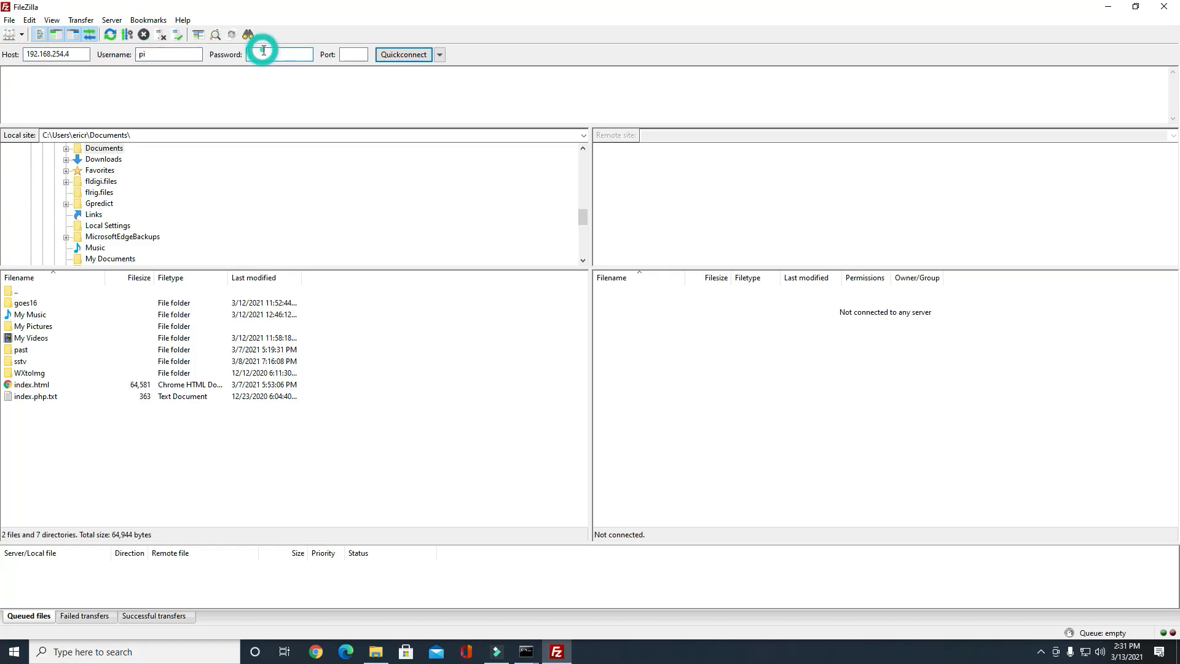
{"action": "type", "text": "•••"}
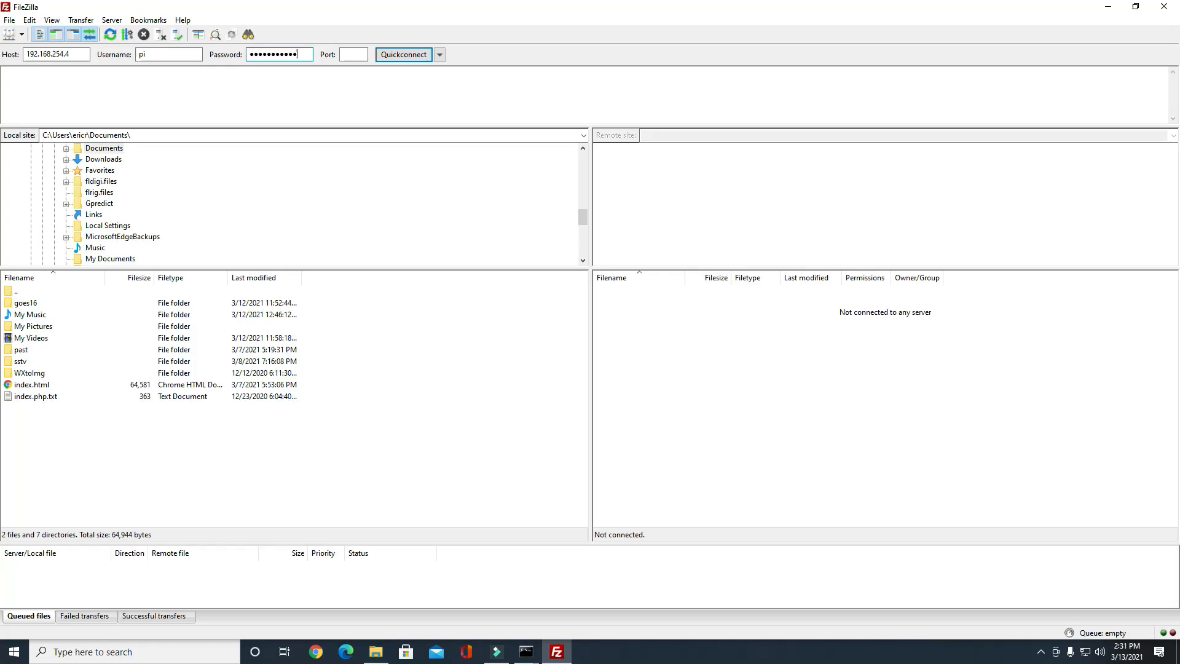
{"action": "left_click", "coordinate": [353, 54]}
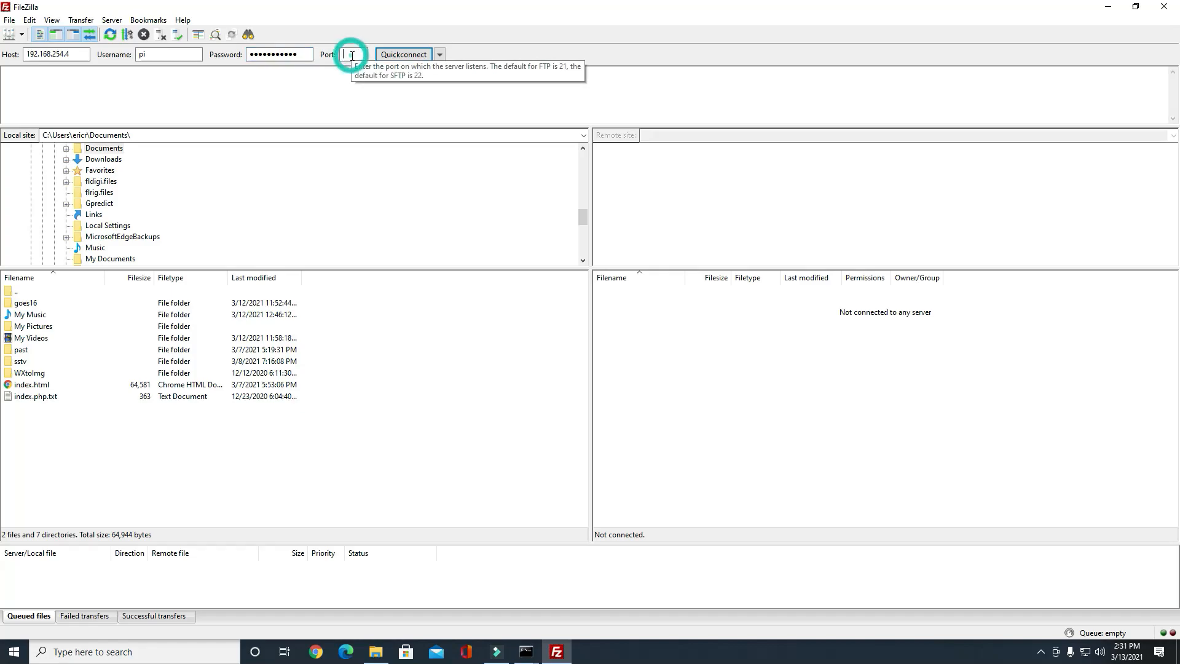
{"action": "type", "text": "21"}
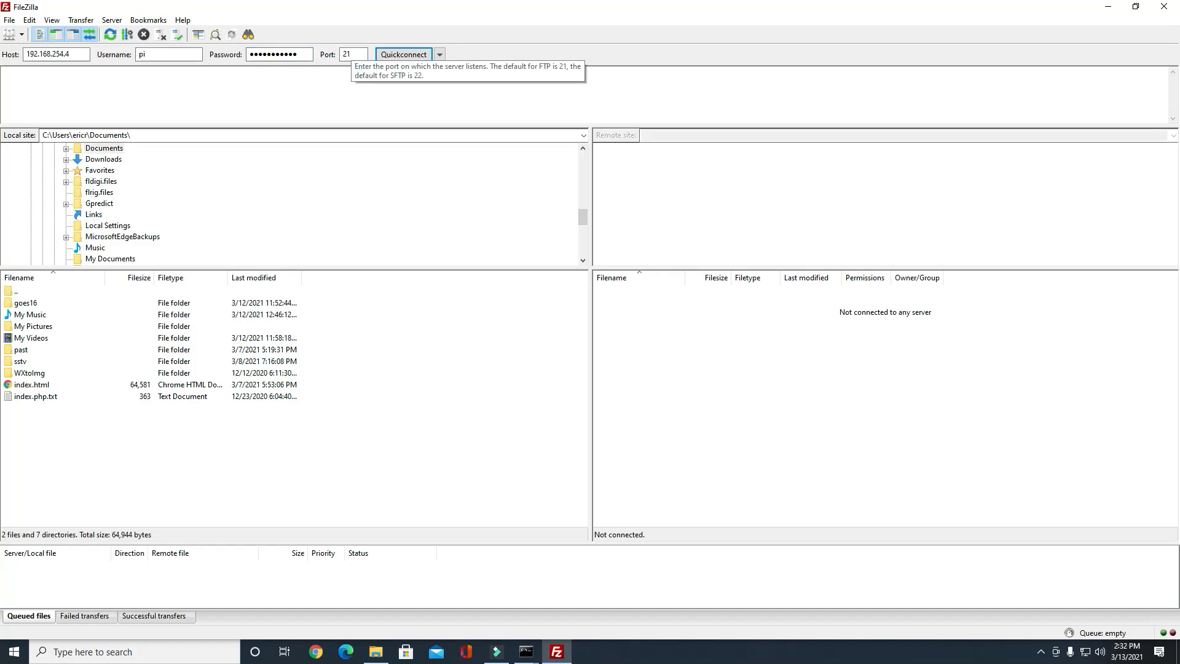
{"action": "left_click", "coordinate": [351, 54]}
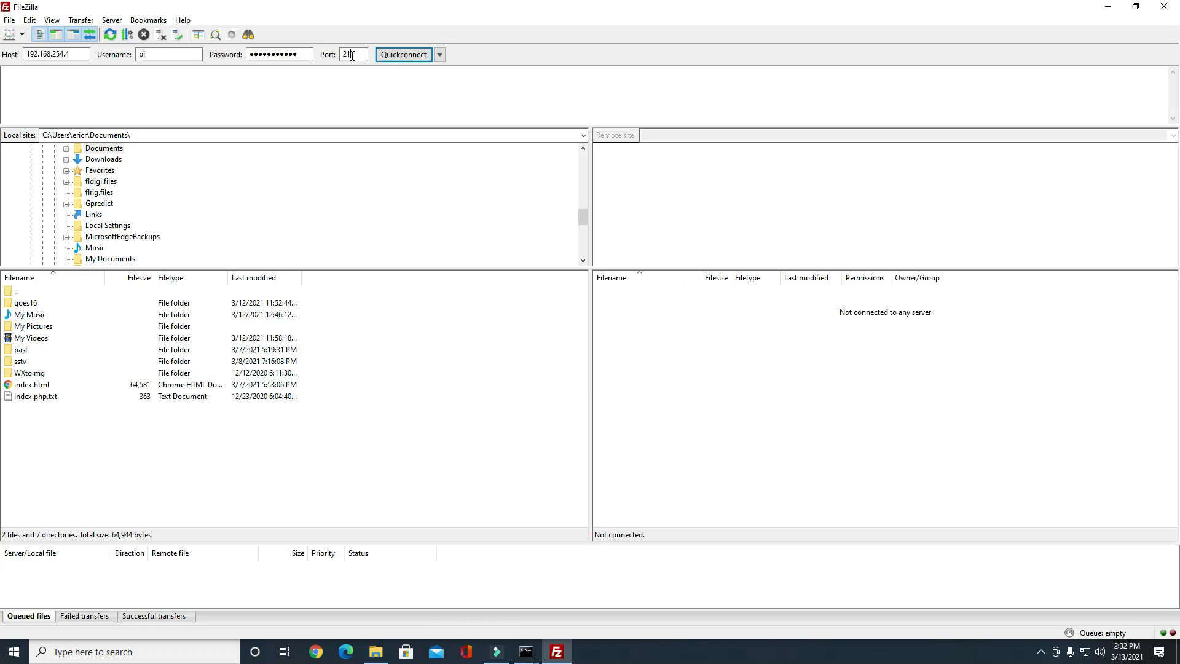
{"action": "left_click", "coordinate": [403, 54]}
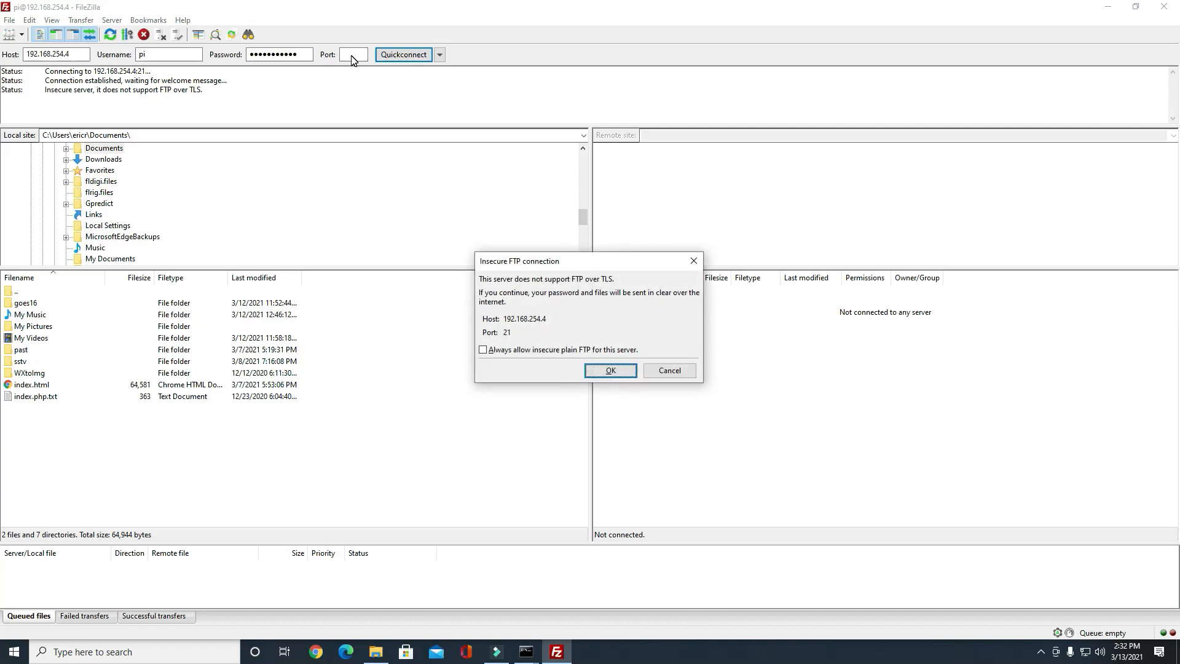
Step: Accept the insecure plain FTP warning to log in and list /home/pi
{"action": "left_click", "coordinate": [610, 370]}
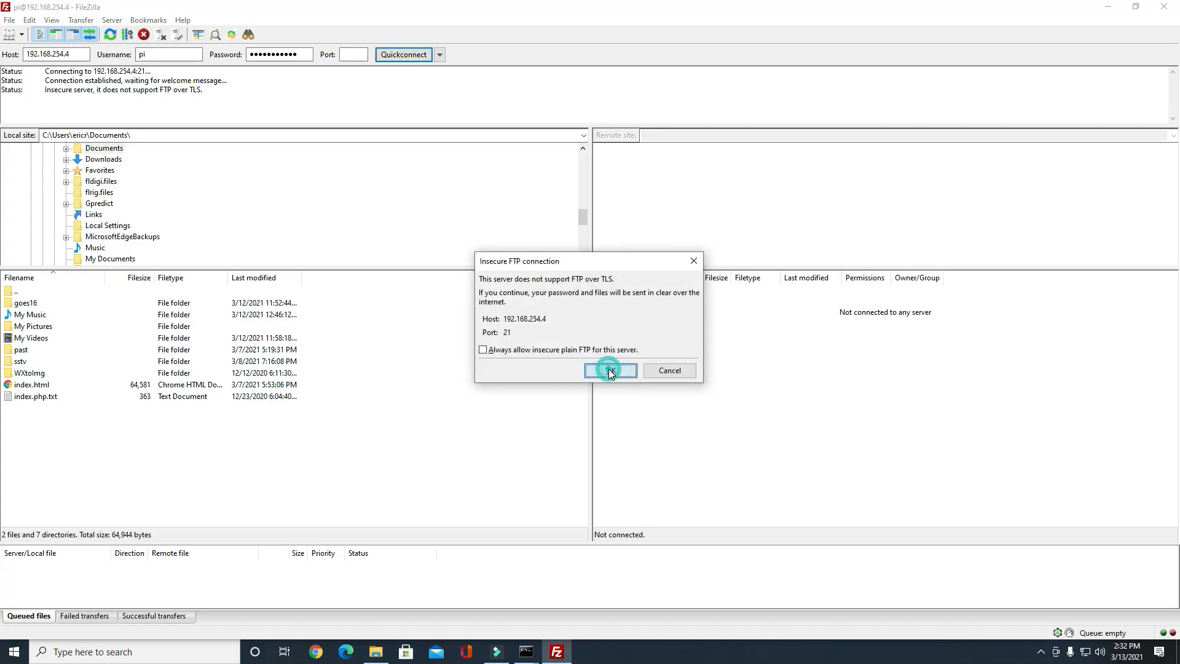
{"action": "left_click", "coordinate": [610, 370]}
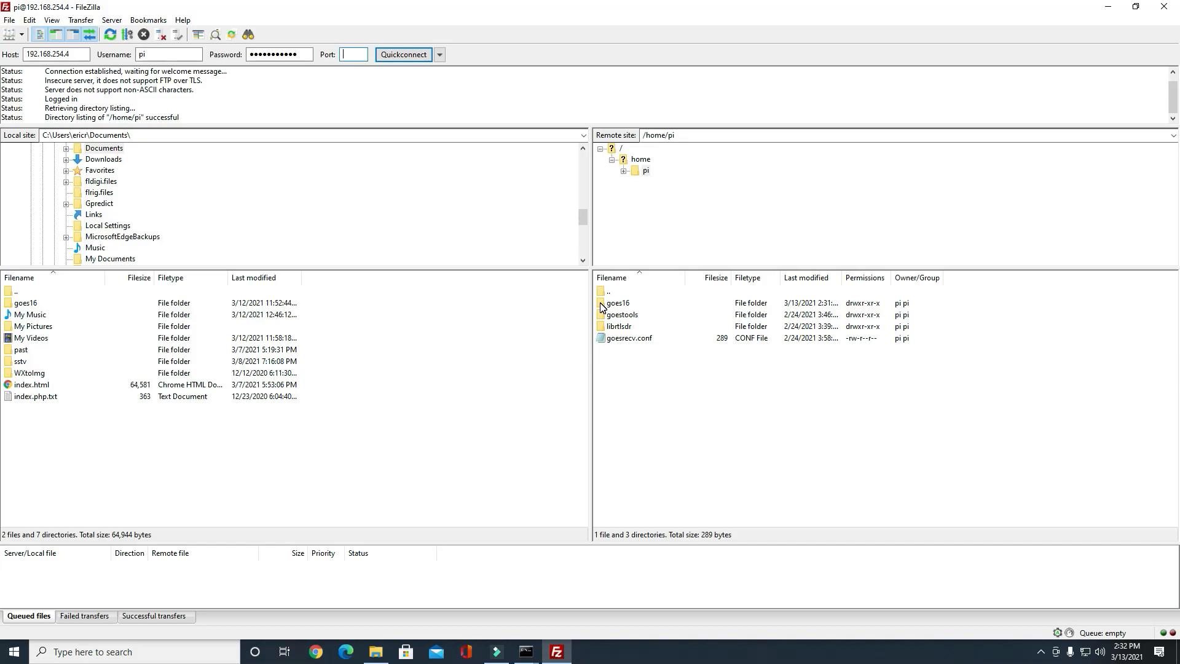
{"action": "mouse_move", "coordinate": [635, 312]}
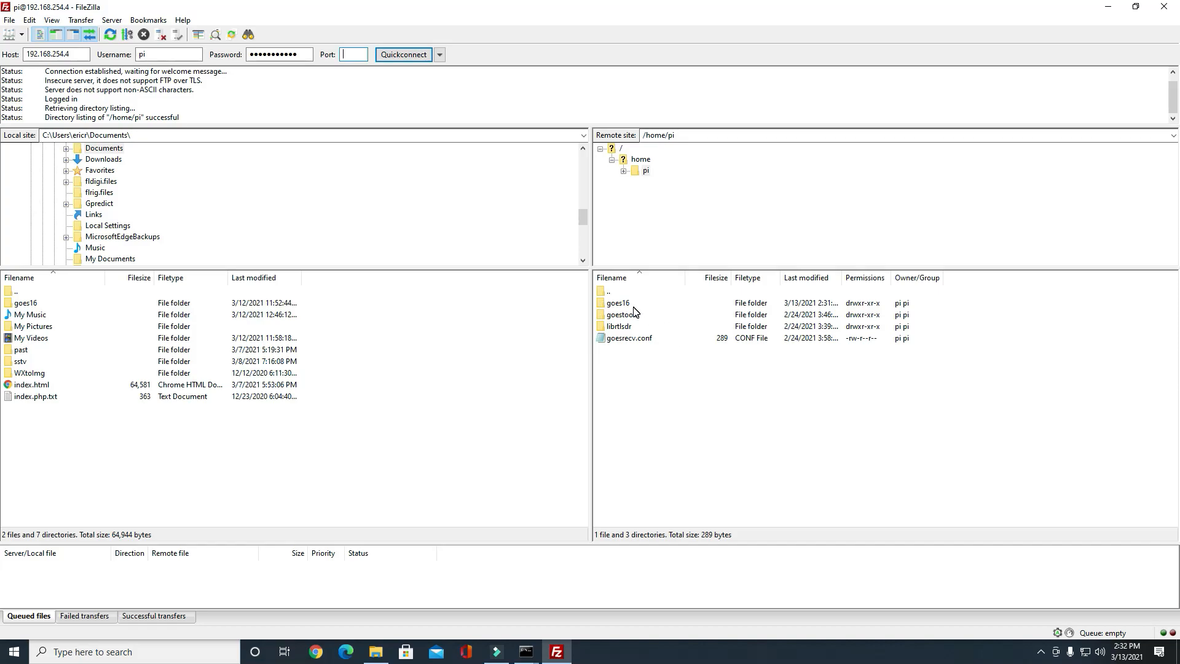
{"action": "mouse_move", "coordinate": [607, 402]}
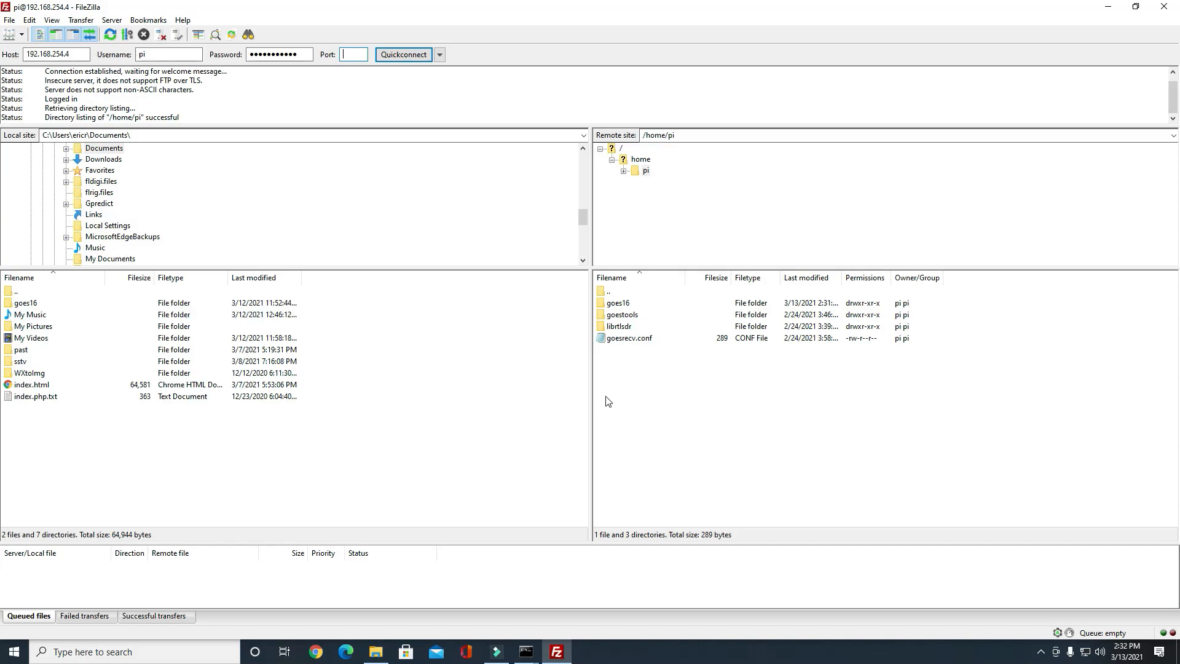
{"action": "mouse_move", "coordinate": [610, 400]}
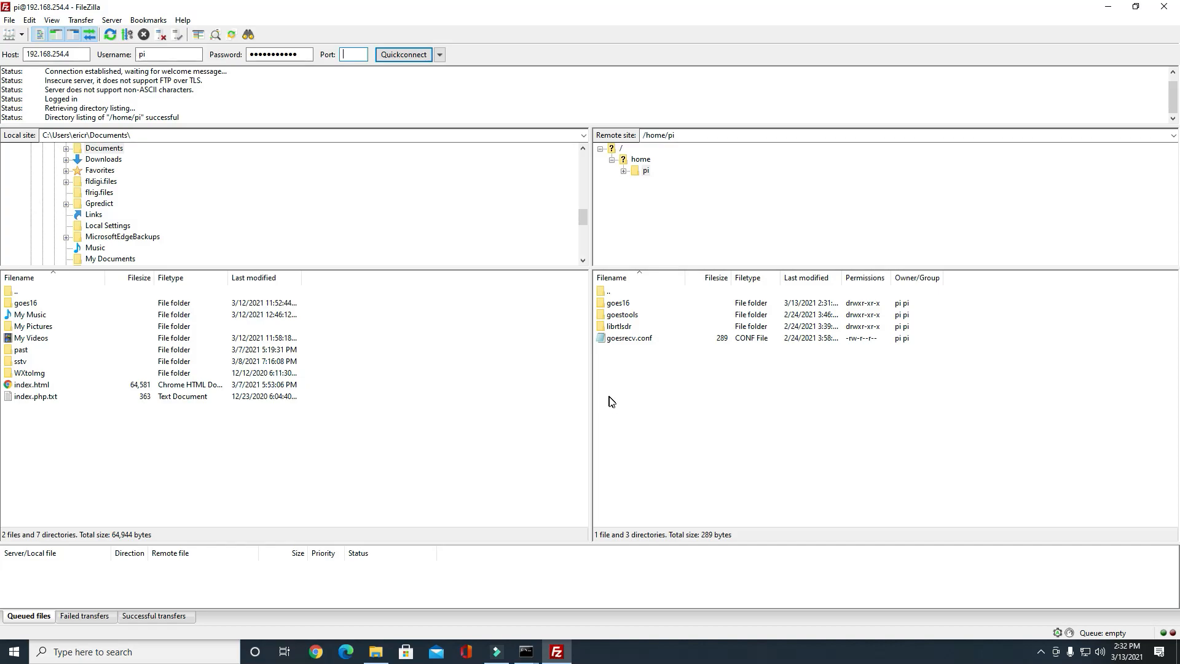
{"action": "mouse_move", "coordinate": [609, 418]}
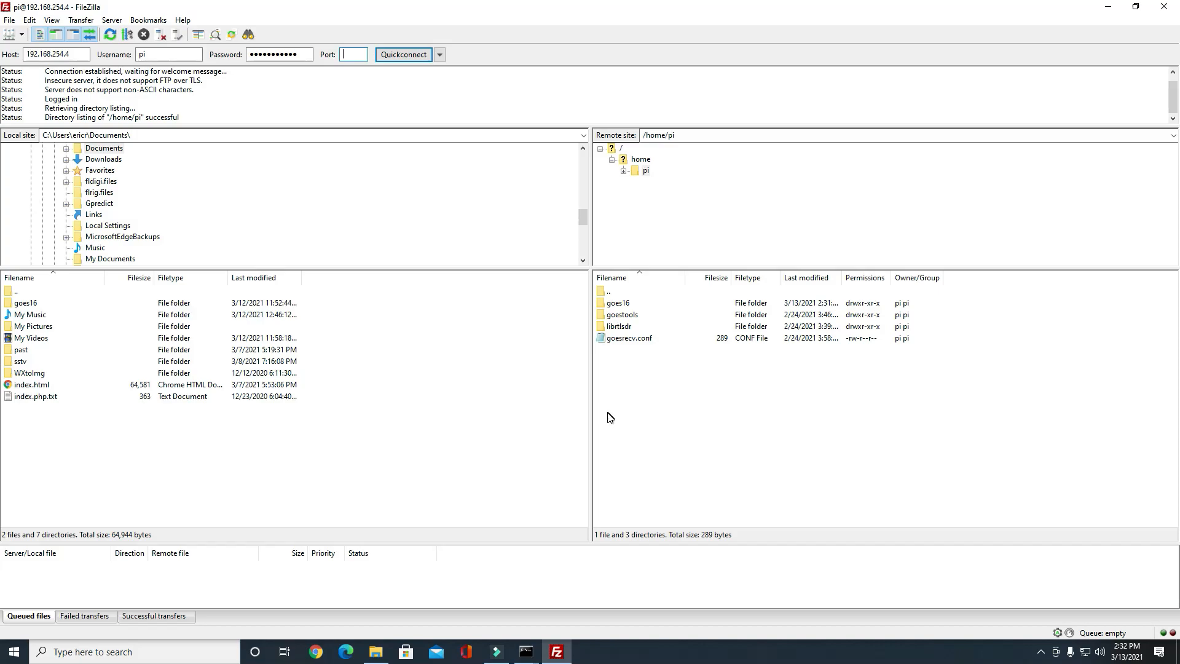
{"action": "mouse_move", "coordinate": [598, 412]}
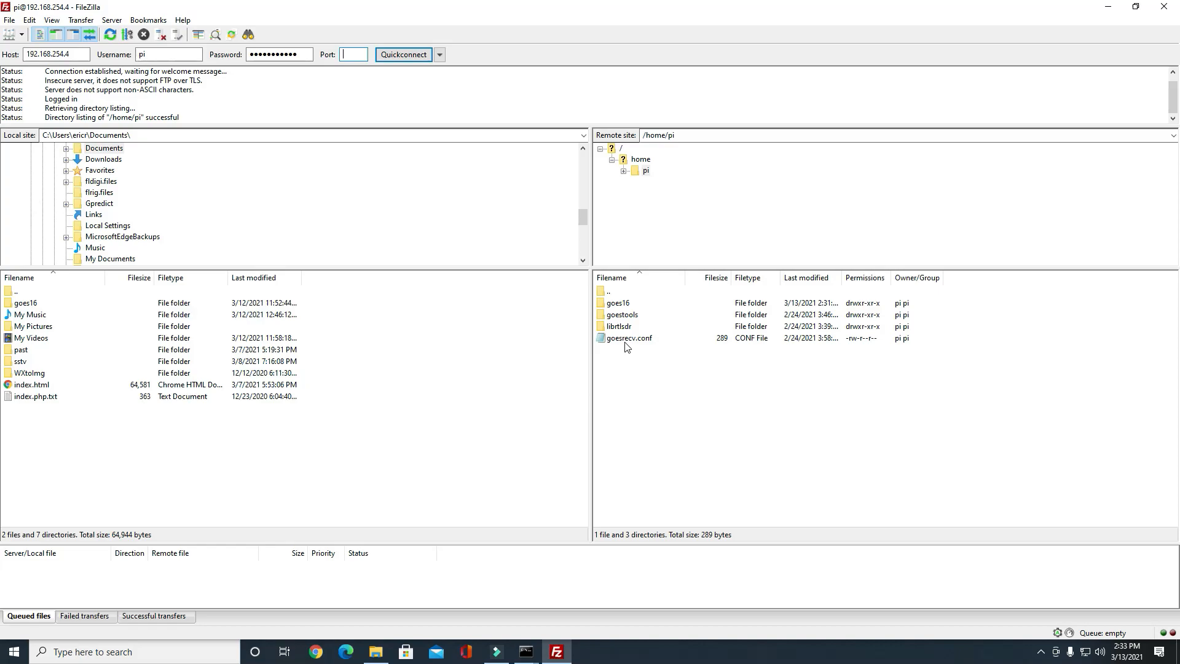
{"action": "mouse_move", "coordinate": [623, 340]}
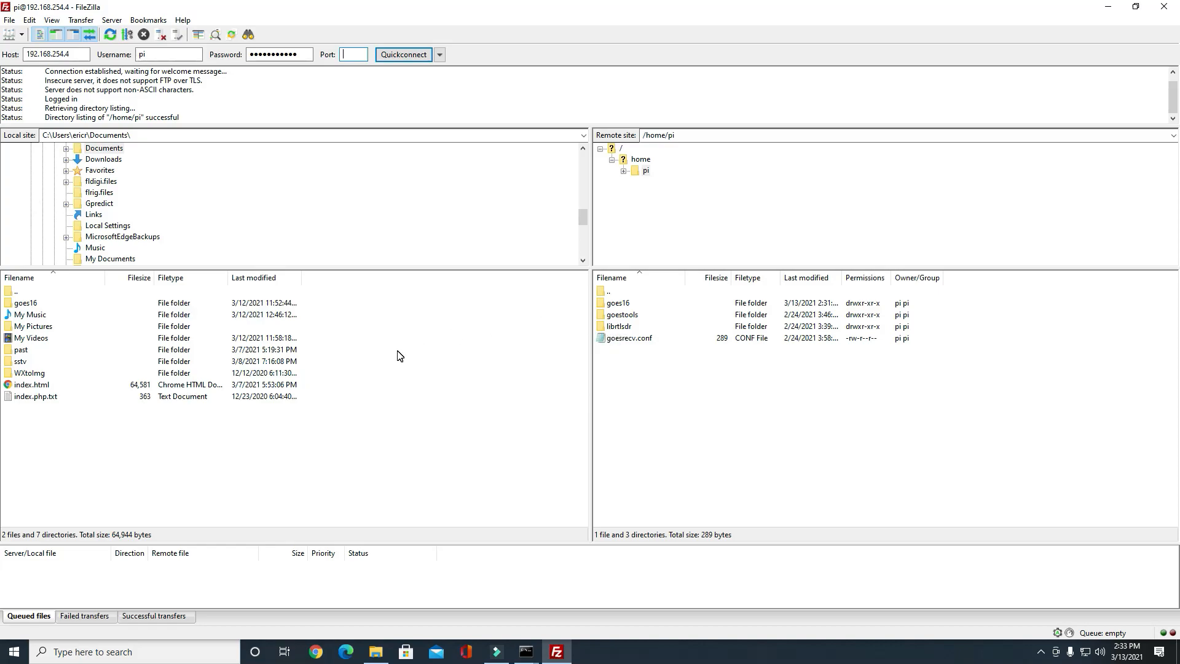
Step: Refresh local Documents, then bring up the context menu for the Pi's goes16 folder
{"action": "left_click", "coordinate": [25, 302]}
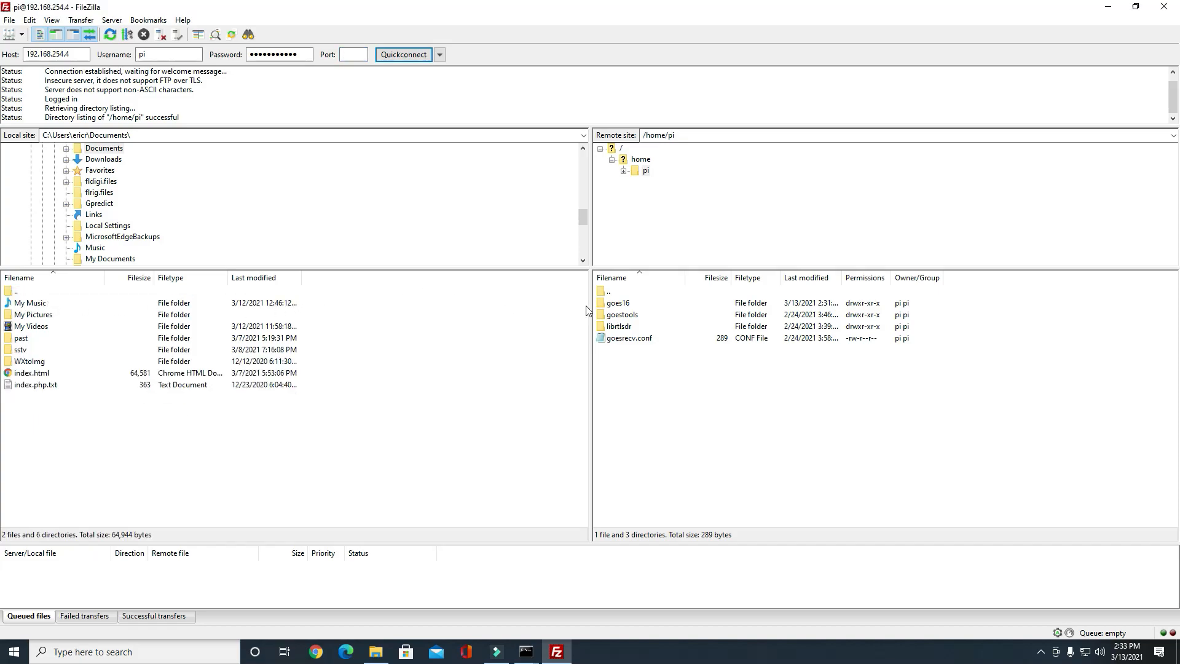
{"action": "right_click", "coordinate": [618, 303]}
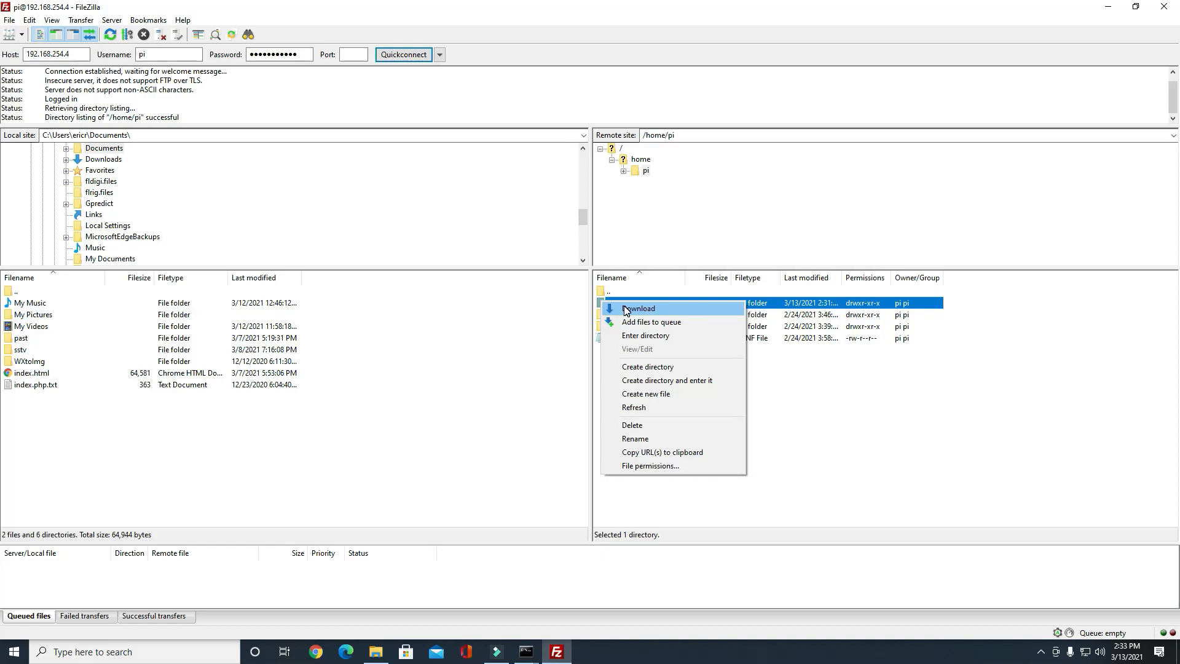
Step: Download goes16 to local Documents and bring up File Explorer
{"action": "left_click", "coordinate": [640, 308]}
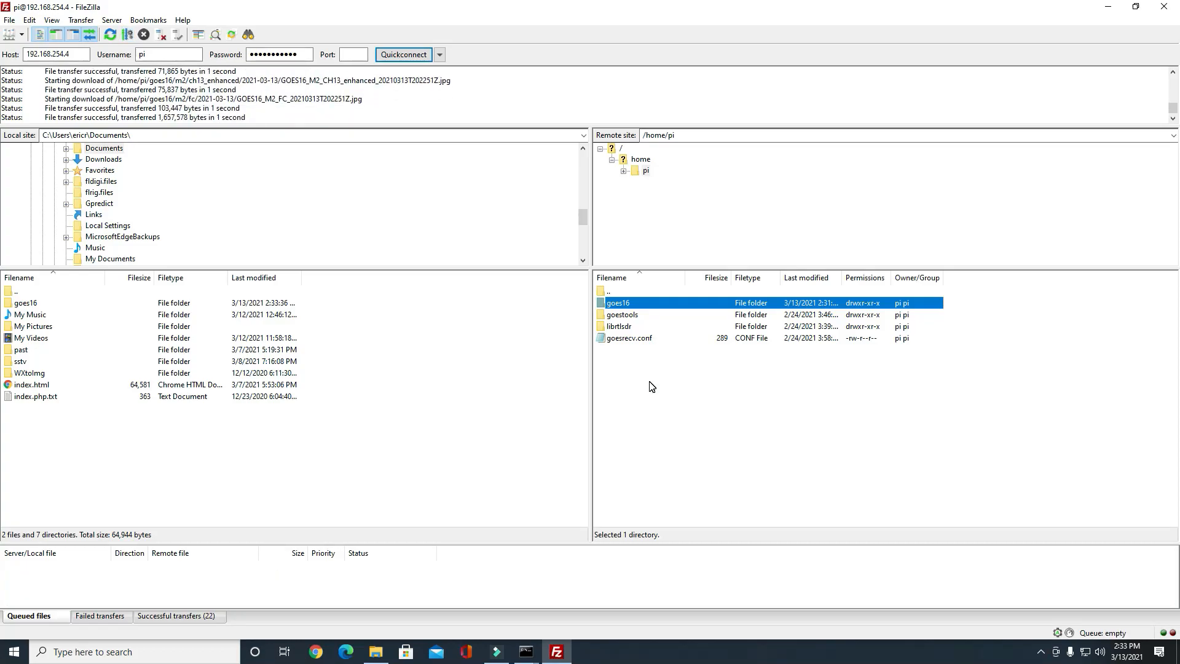
{"action": "left_click", "coordinate": [375, 652]}
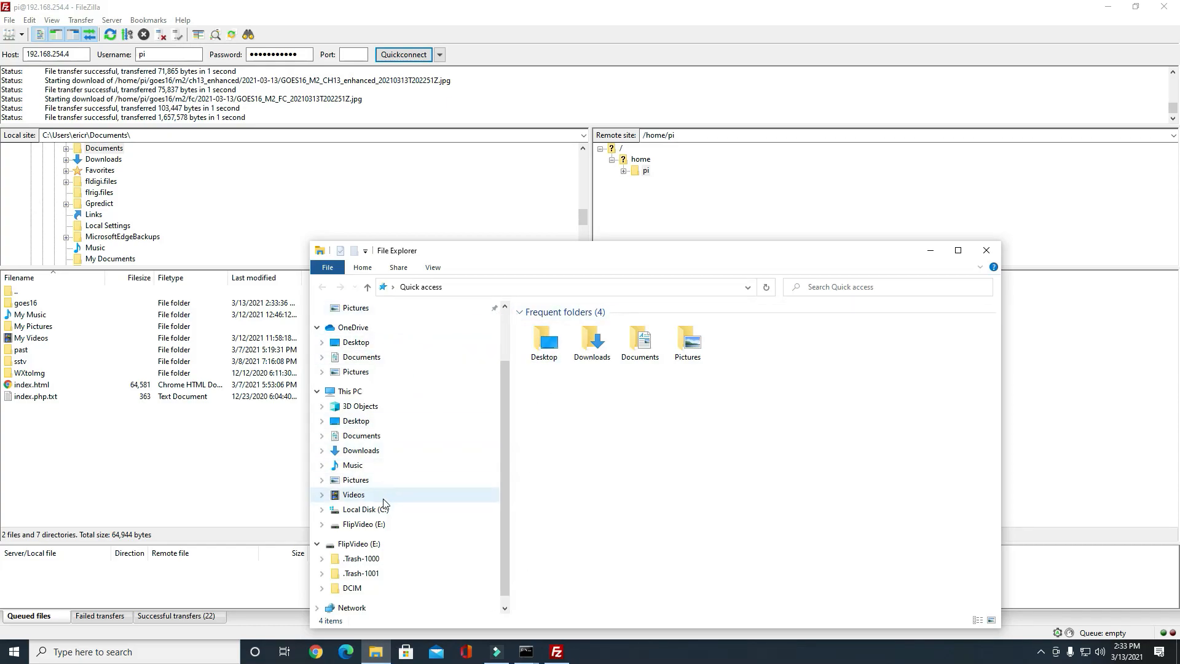
Step: Open the full-colour image in C:\Users\<user>\Documents\goes16\fd\fc\2021-03-13 in Photos
{"action": "left_click", "coordinate": [365, 509]}
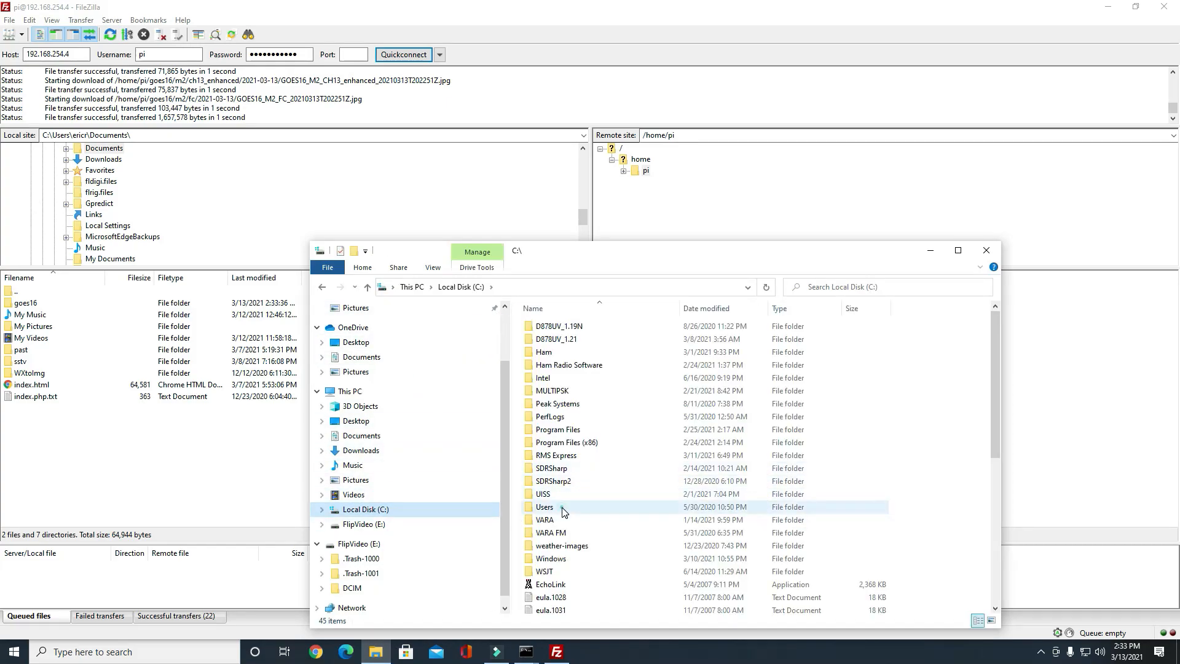
{"action": "double_click", "coordinate": [544, 506]}
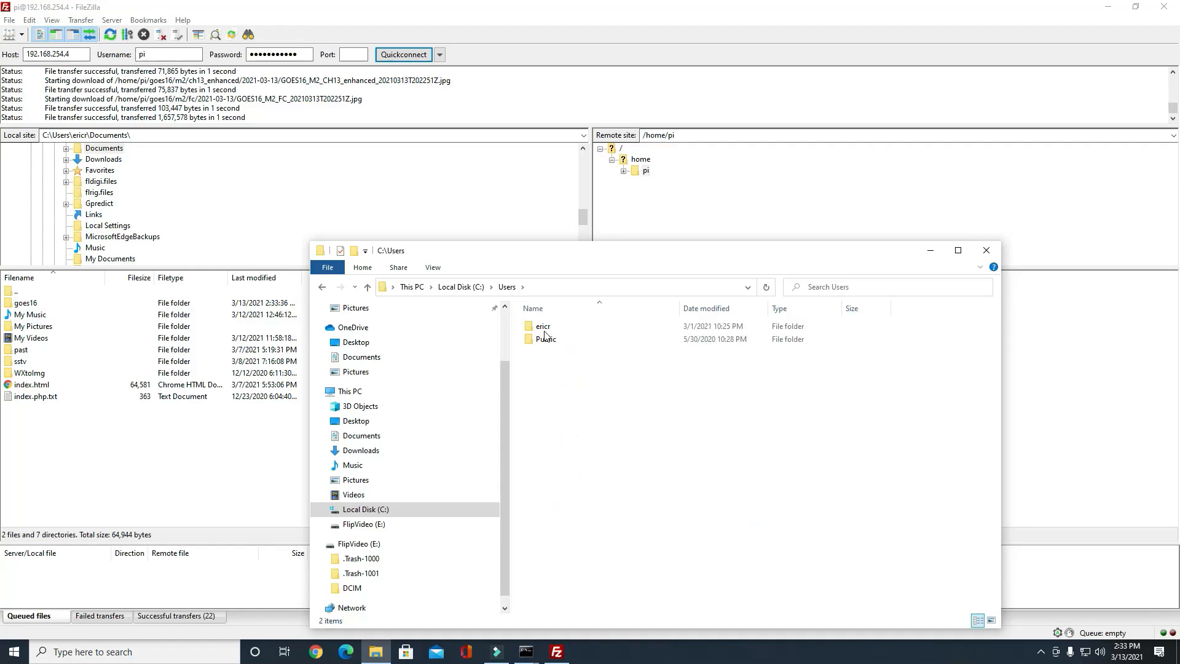
{"action": "double_click", "coordinate": [542, 326]}
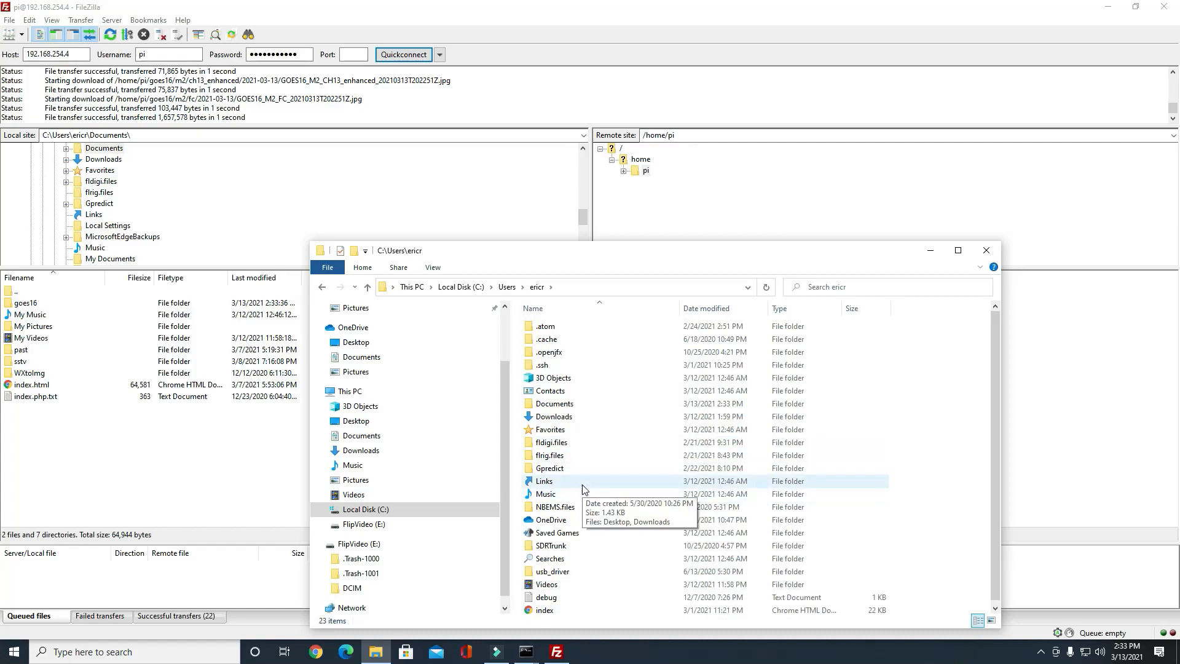
{"action": "double_click", "coordinate": [553, 403]}
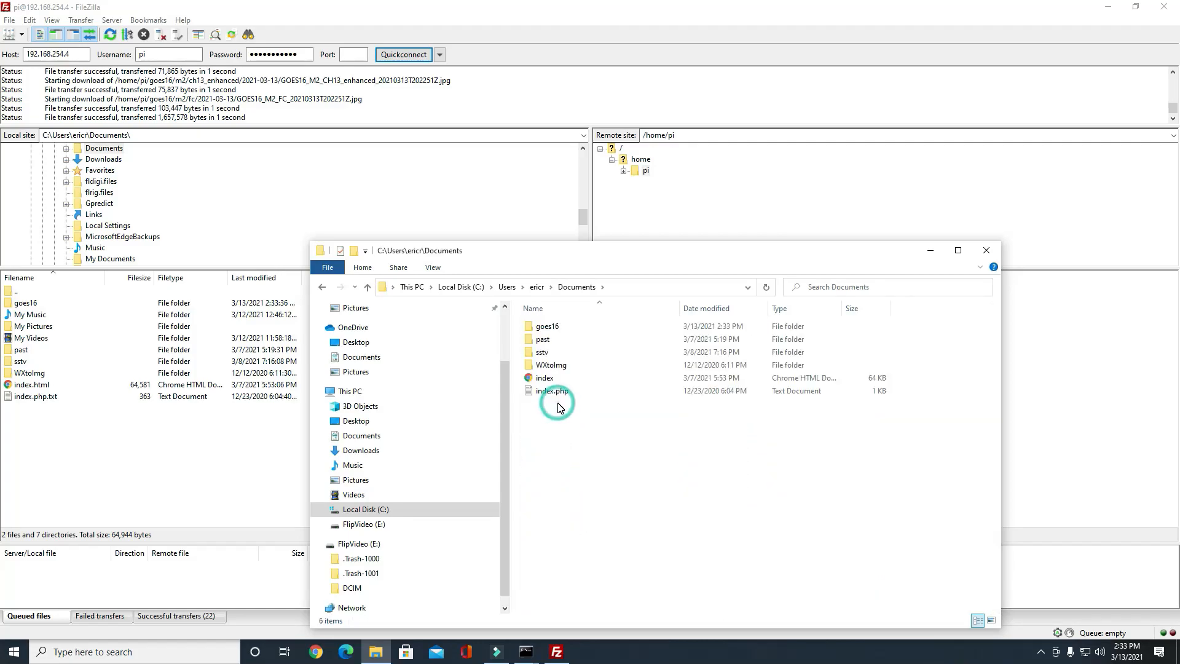
{"action": "double_click", "coordinate": [546, 325]}
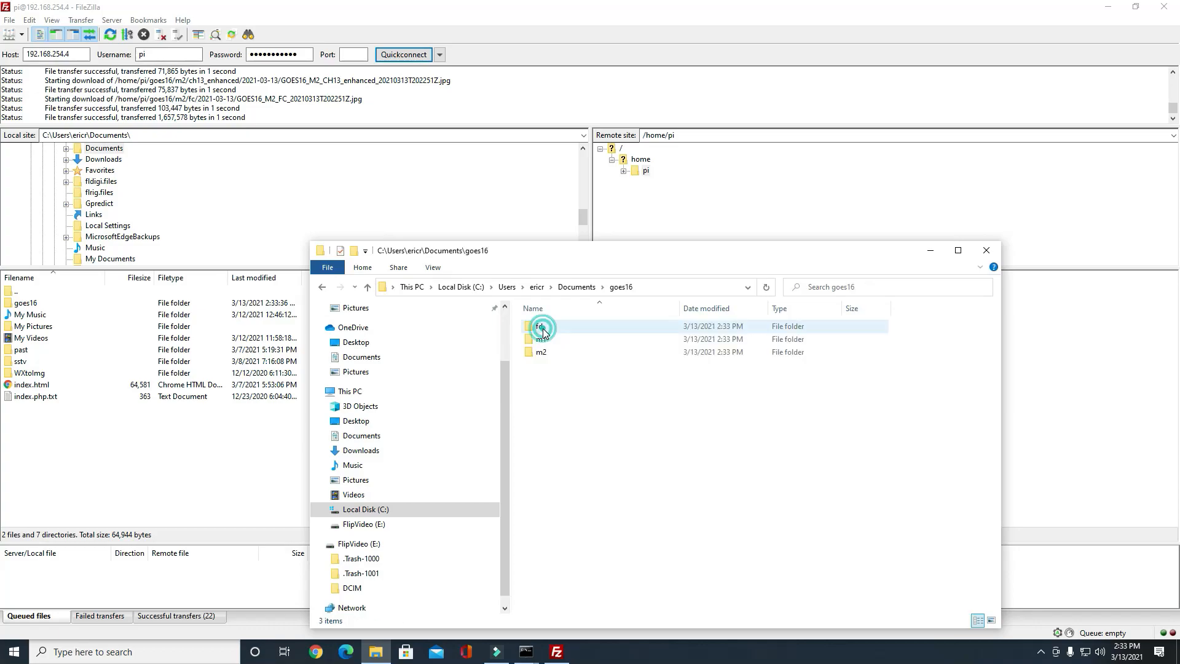
{"action": "double_click", "coordinate": [540, 326]}
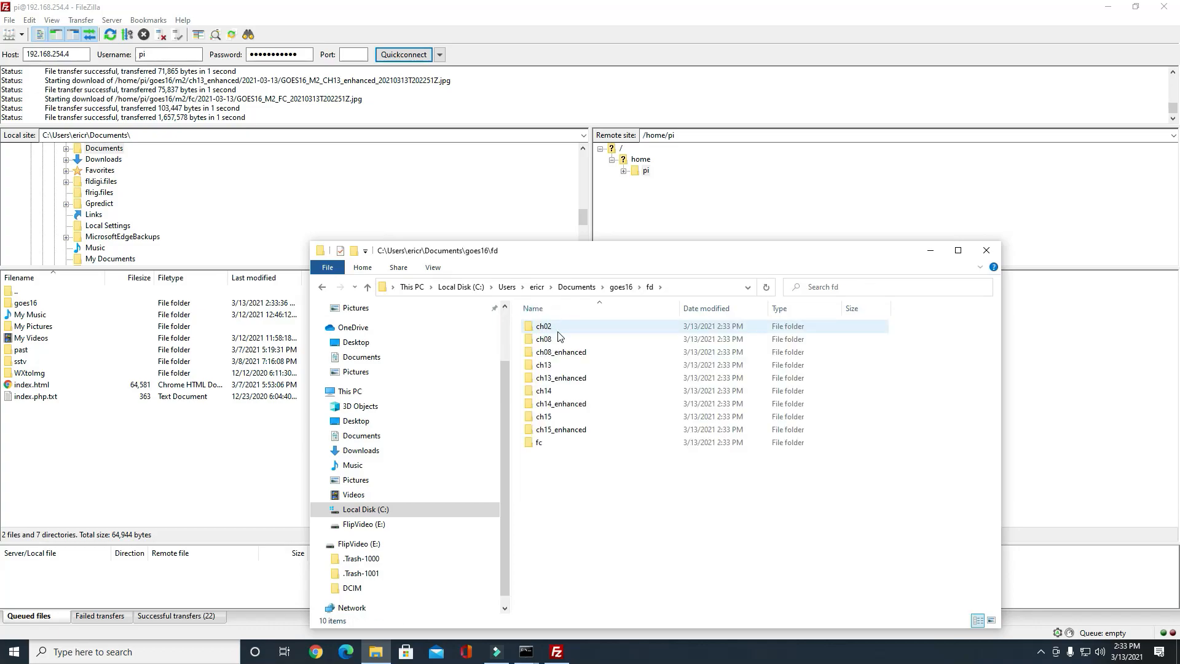
{"action": "left_click", "coordinate": [539, 442]}
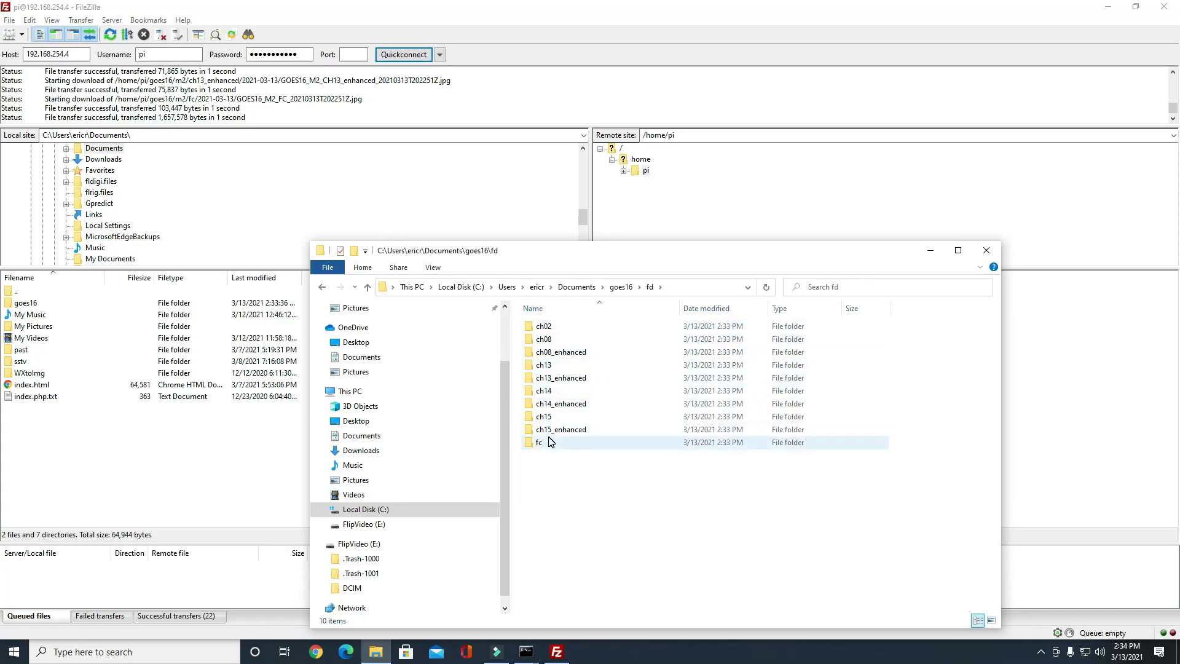
{"action": "double_click", "coordinate": [539, 442]}
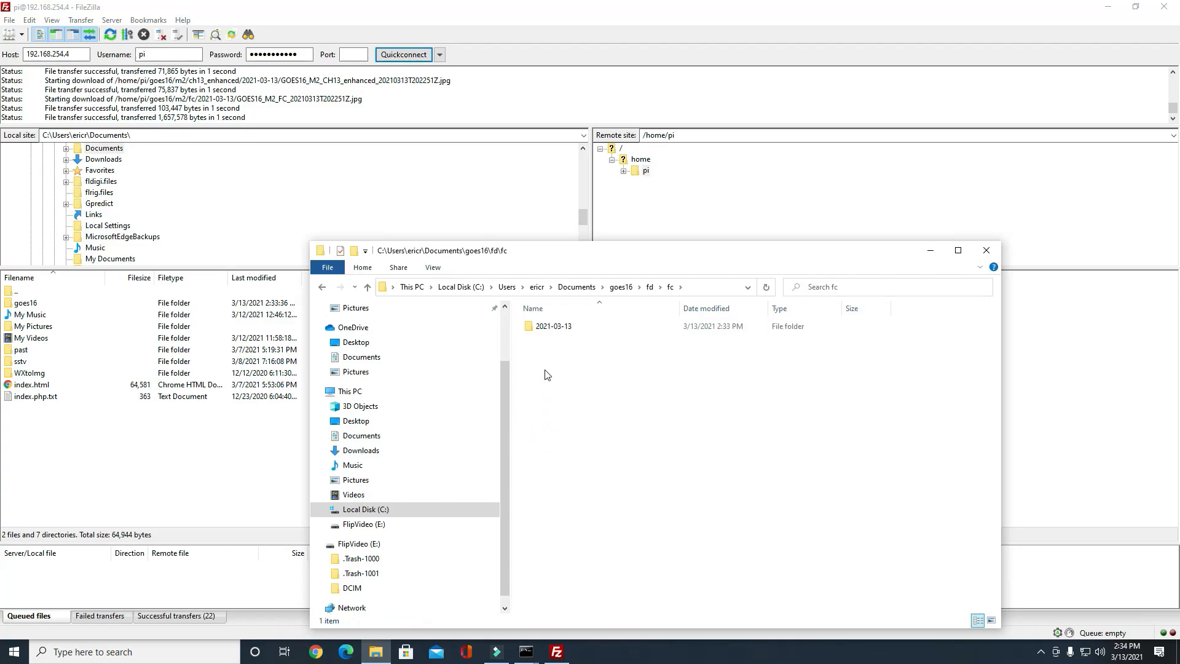
{"action": "double_click", "coordinate": [552, 326]}
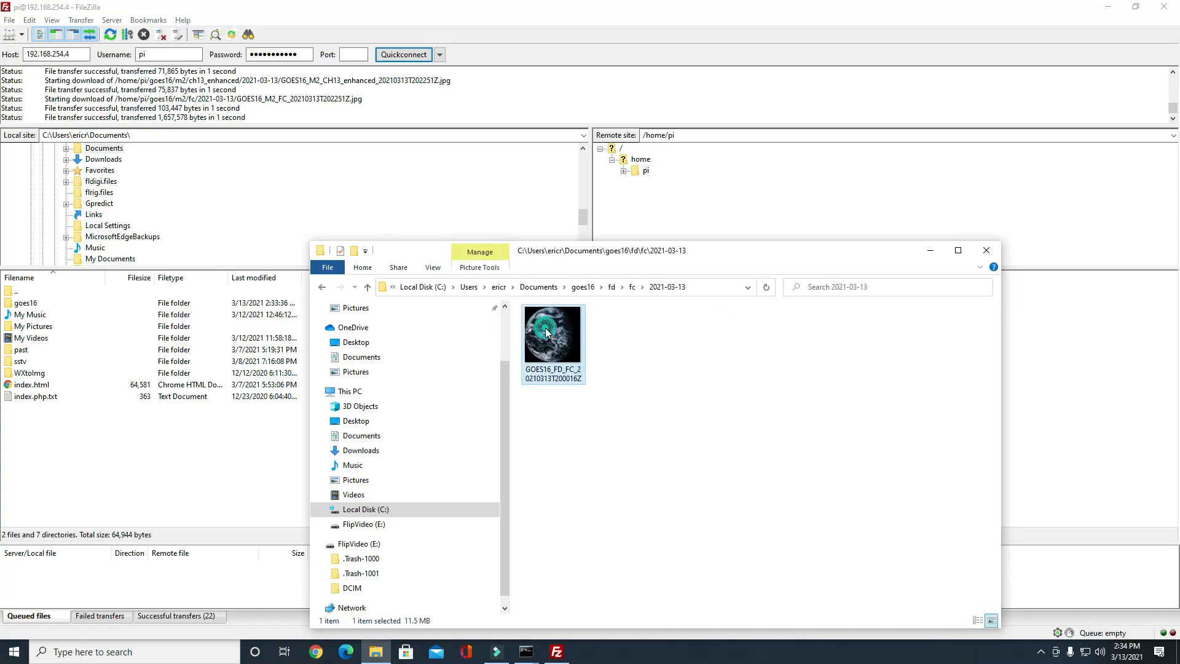
{"action": "double_click", "coordinate": [552, 332]}
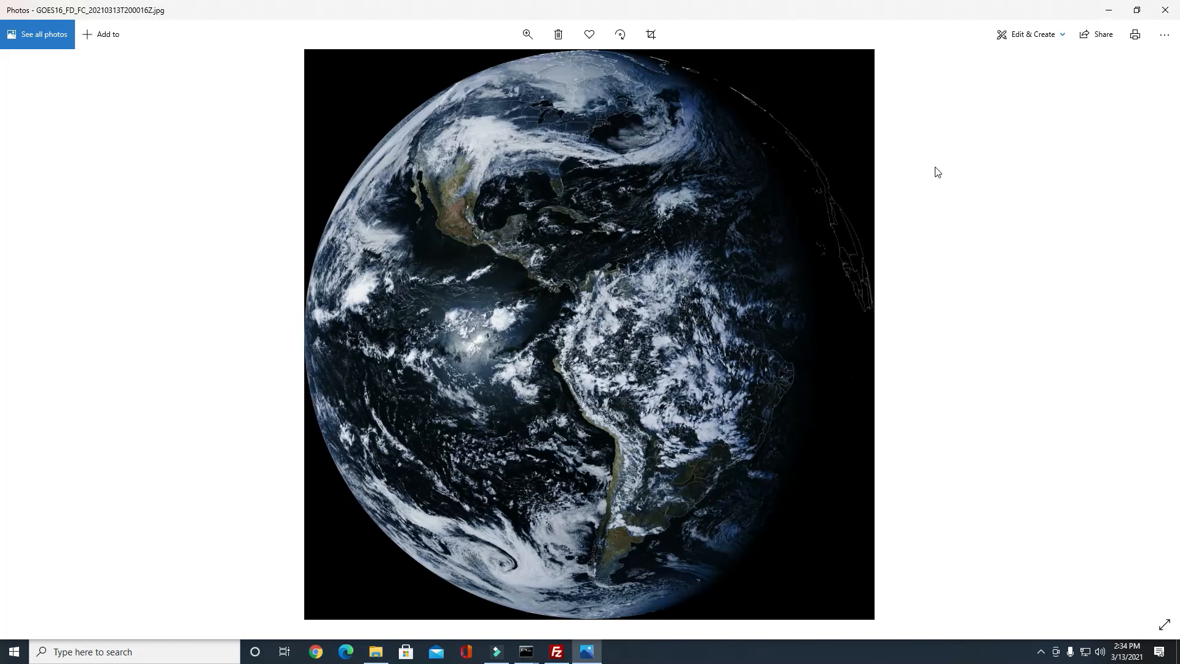
{"action": "mouse_move", "coordinate": [938, 174]}
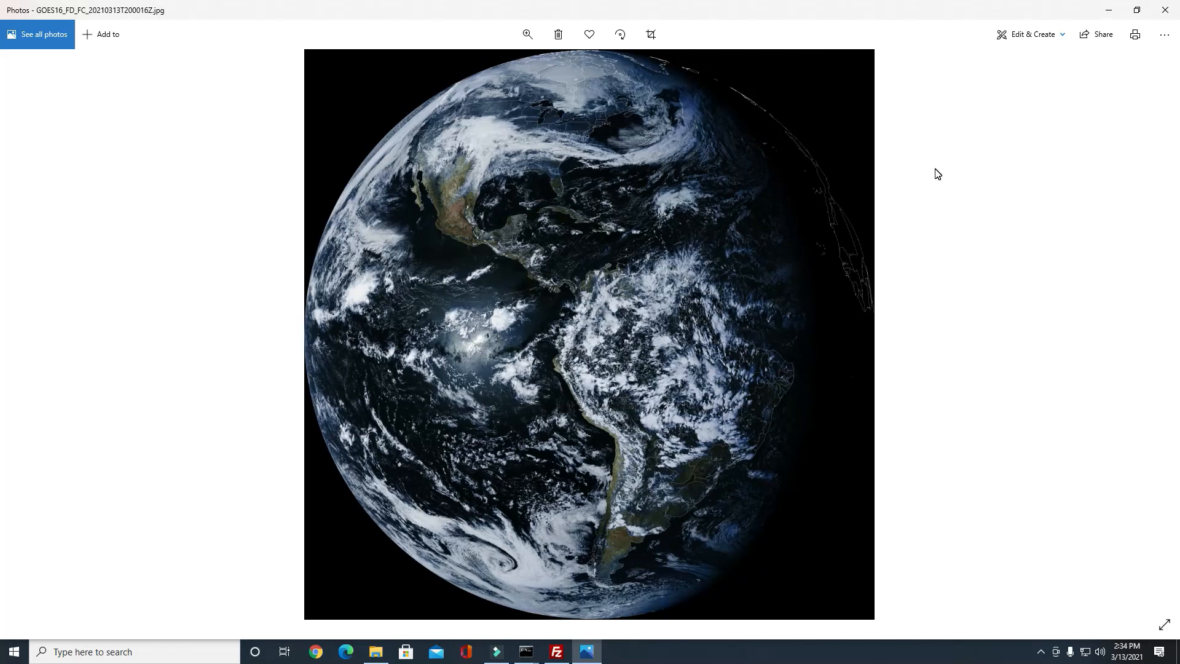
{"action": "mouse_move", "coordinate": [877, 250]}
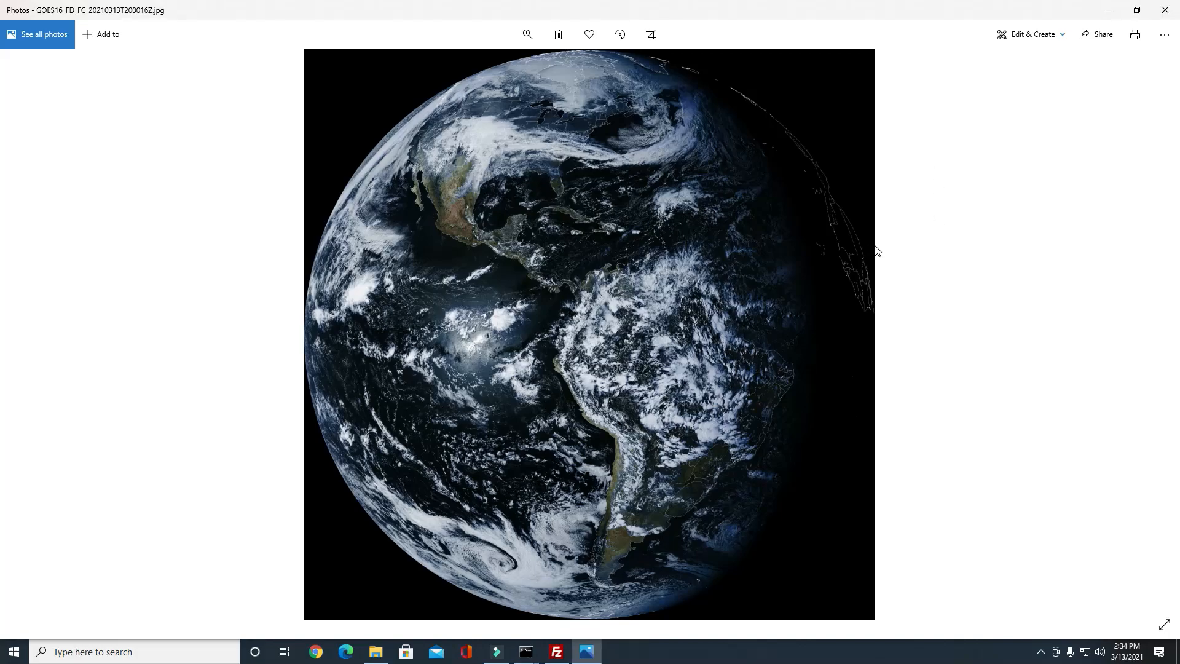
{"action": "mouse_move", "coordinate": [420, 419]}
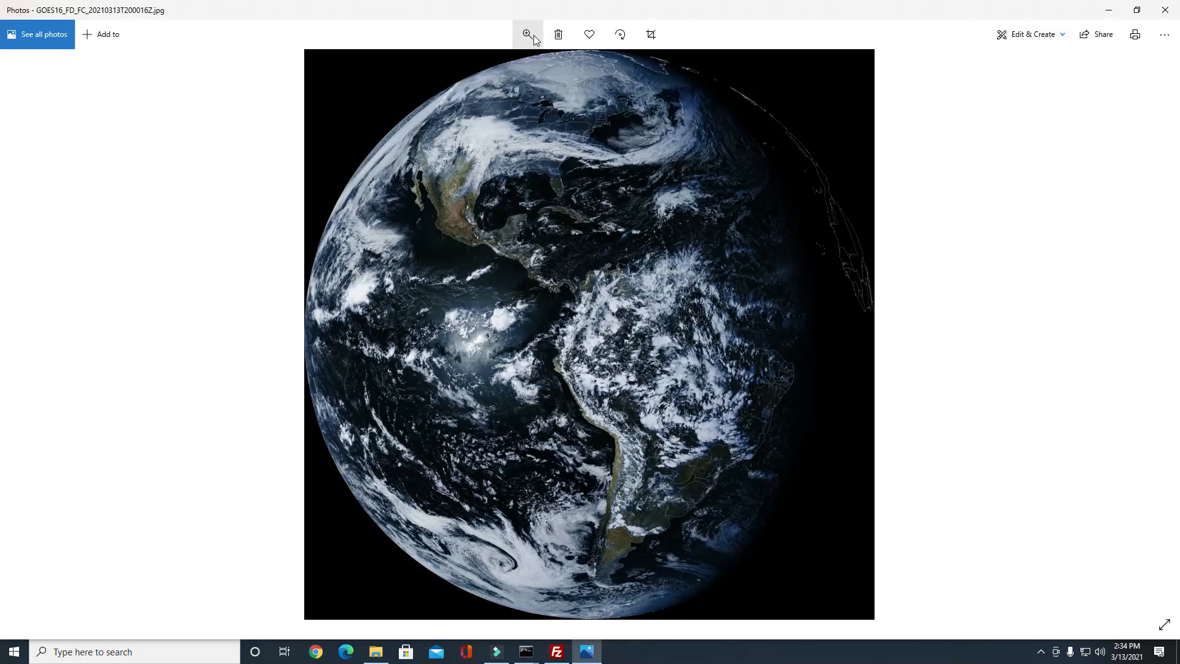
Step: Zoom the full-colour GOES-16 image in on North America using the zoom slider
{"action": "left_click", "coordinate": [528, 34]}
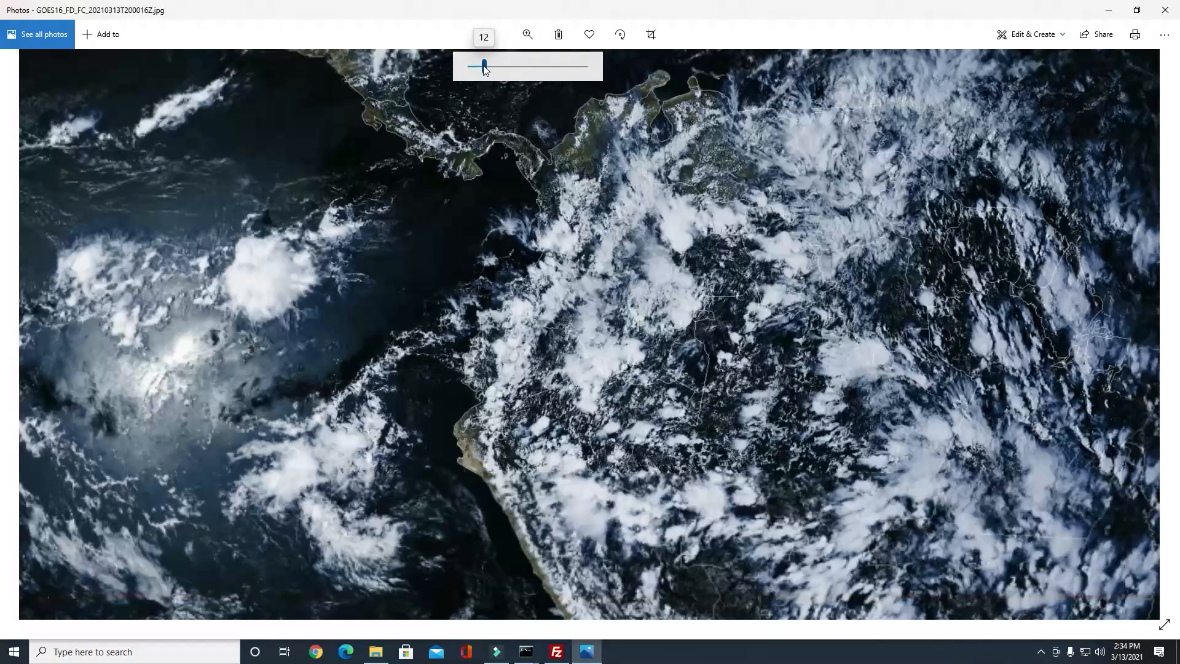
{"action": "left_click_drag", "start_coordinate": [484, 66], "coordinate": [474, 67]}
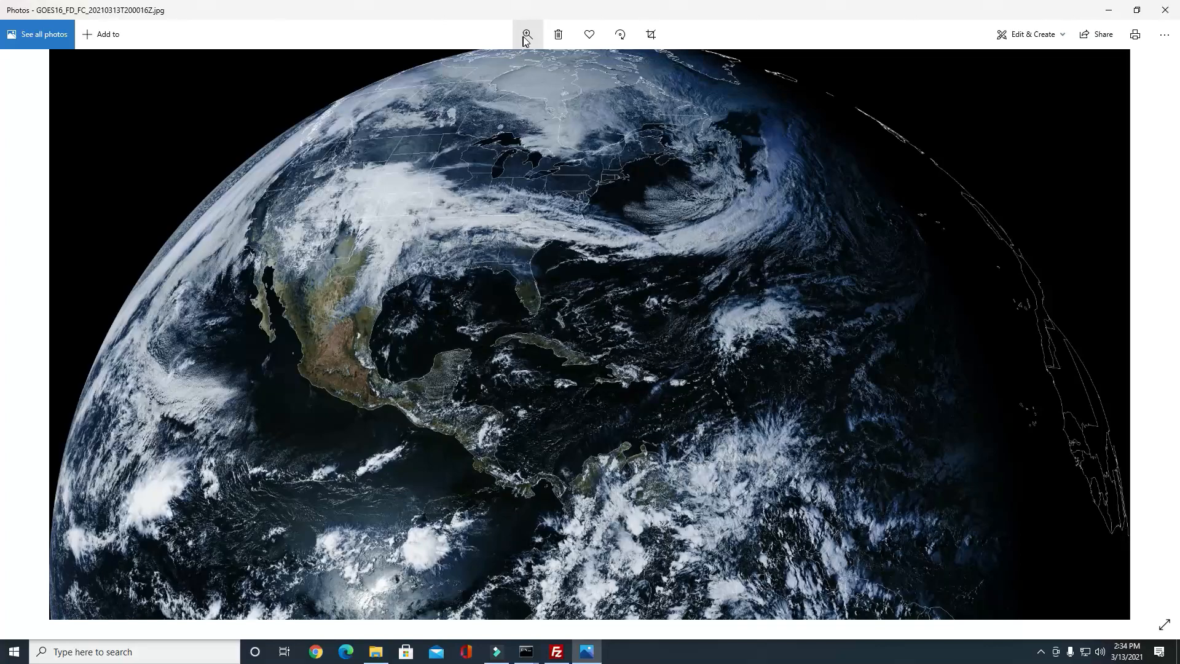
{"action": "left_click", "coordinate": [527, 34]}
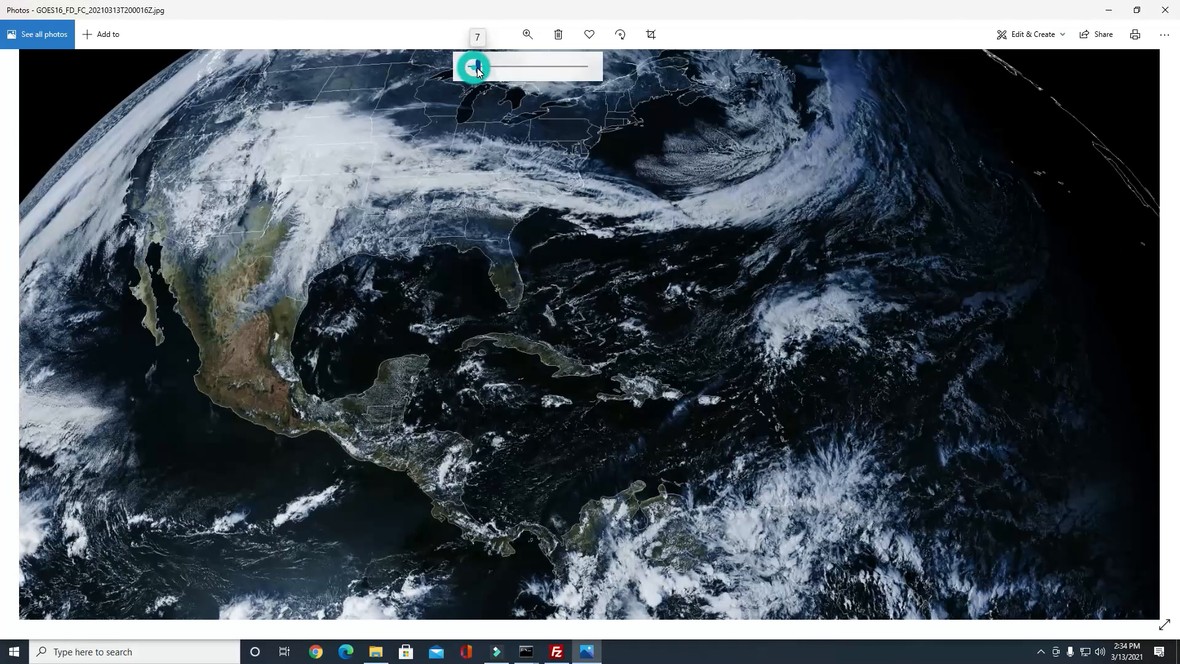
{"action": "left_click_drag", "start_coordinate": [474, 67], "coordinate": [480, 67]}
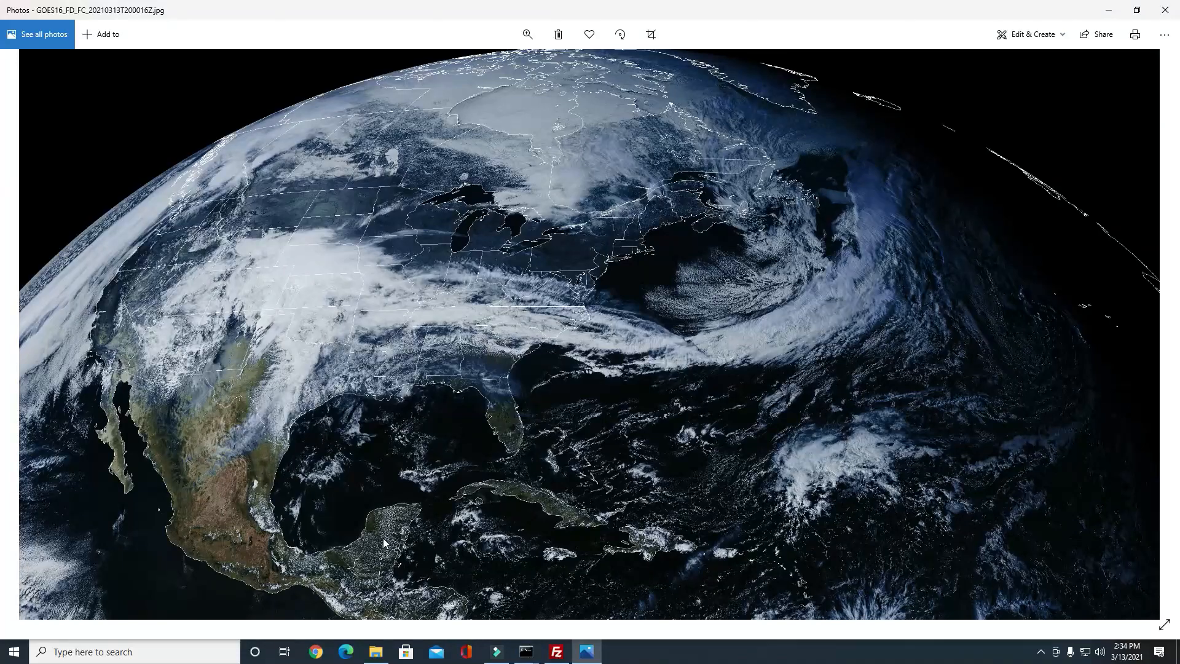
{"action": "mouse_move", "coordinate": [569, 344]}
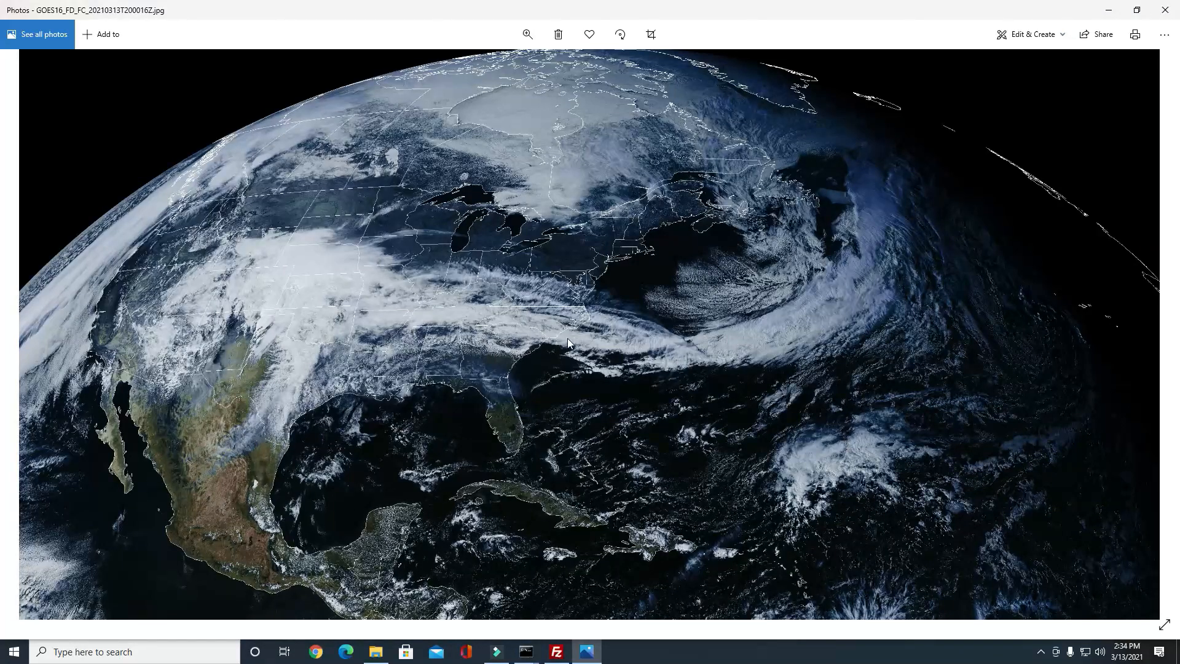
{"action": "mouse_move", "coordinate": [234, 349]}
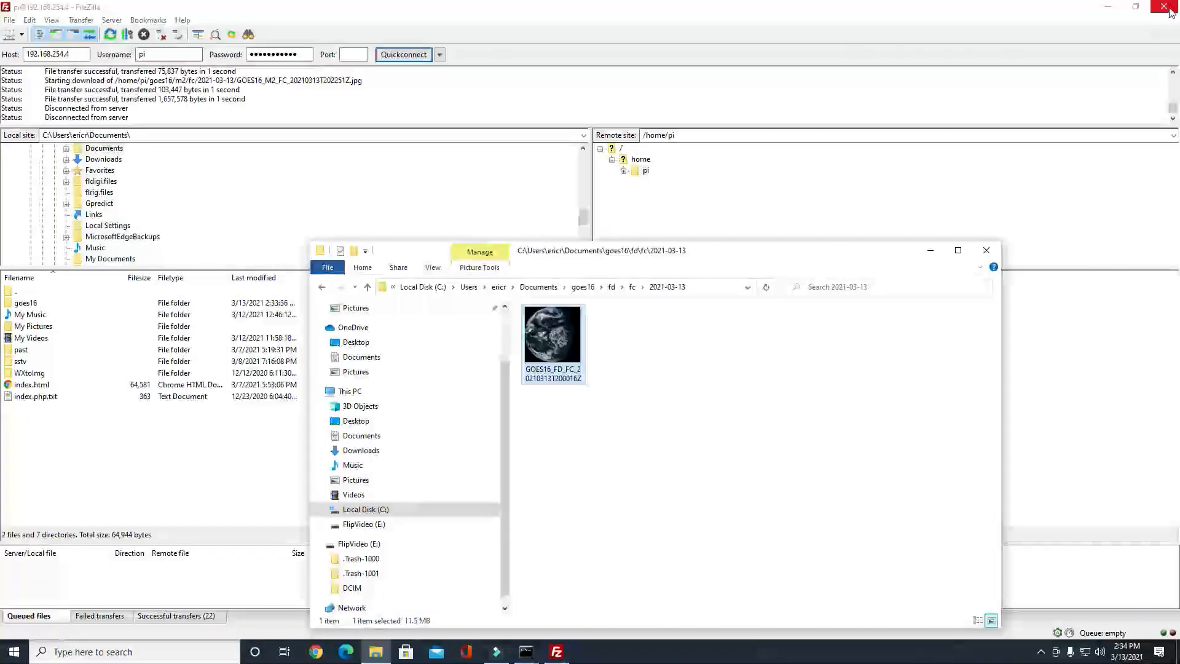
Step: Go back up to the fd folder and open ch15_enhanced
{"action": "left_click", "coordinate": [365, 287]}
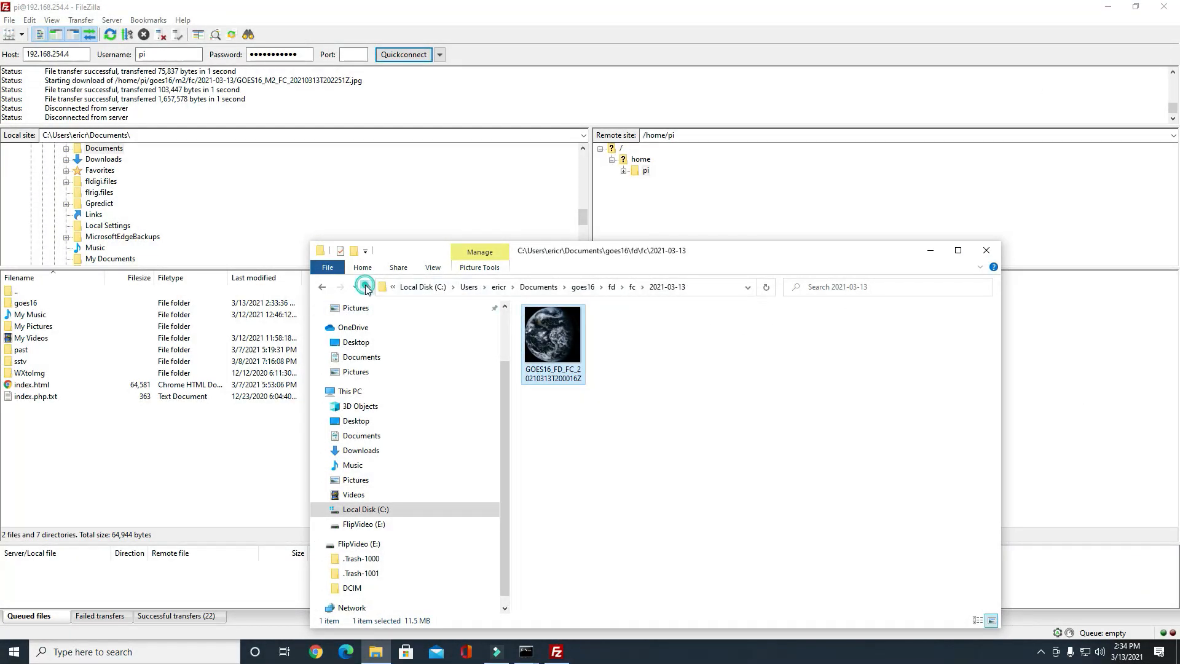
{"action": "left_click", "coordinate": [368, 288]}
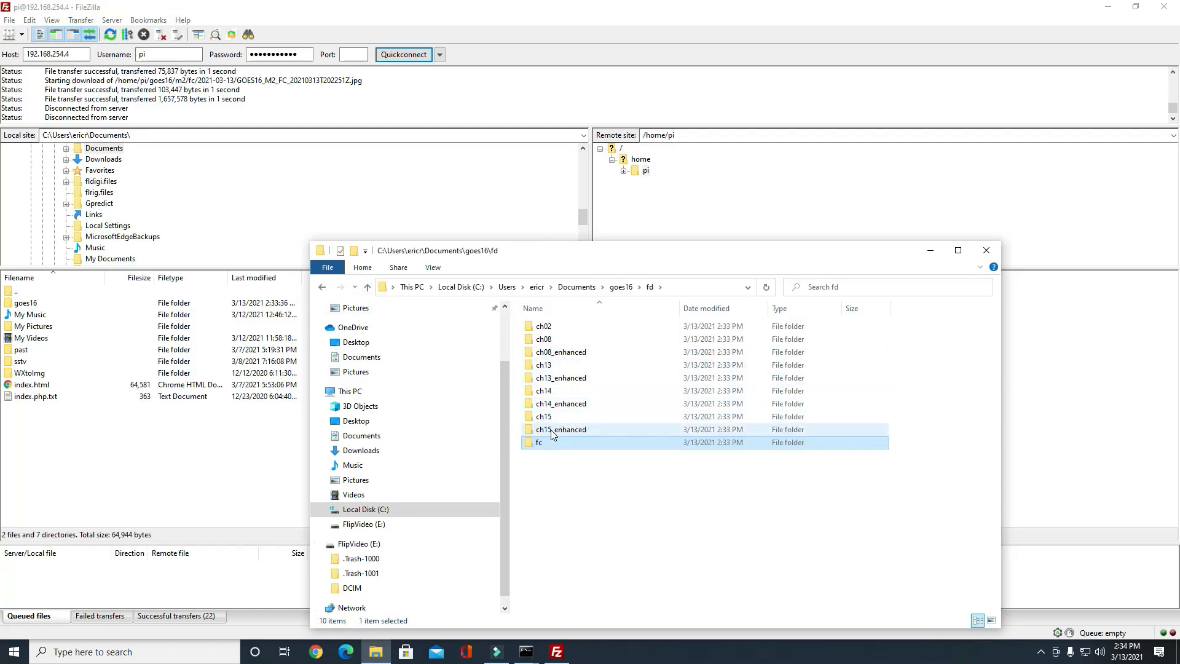
{"action": "mouse_move", "coordinate": [539, 442]}
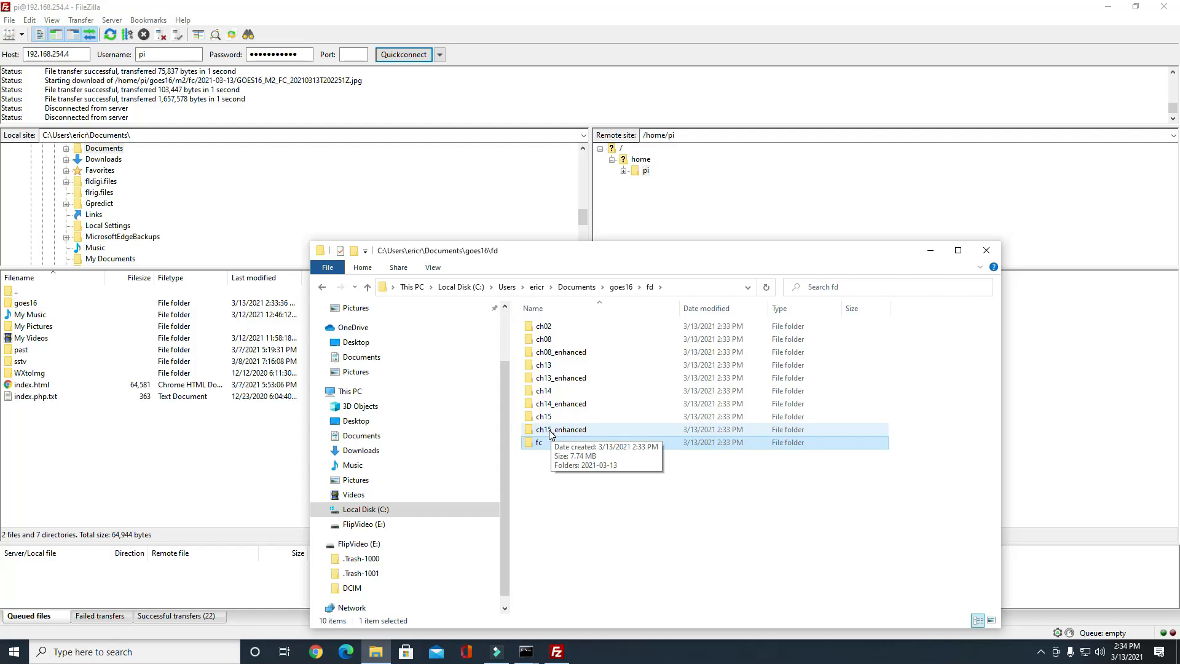
{"action": "double_click", "coordinate": [560, 429]}
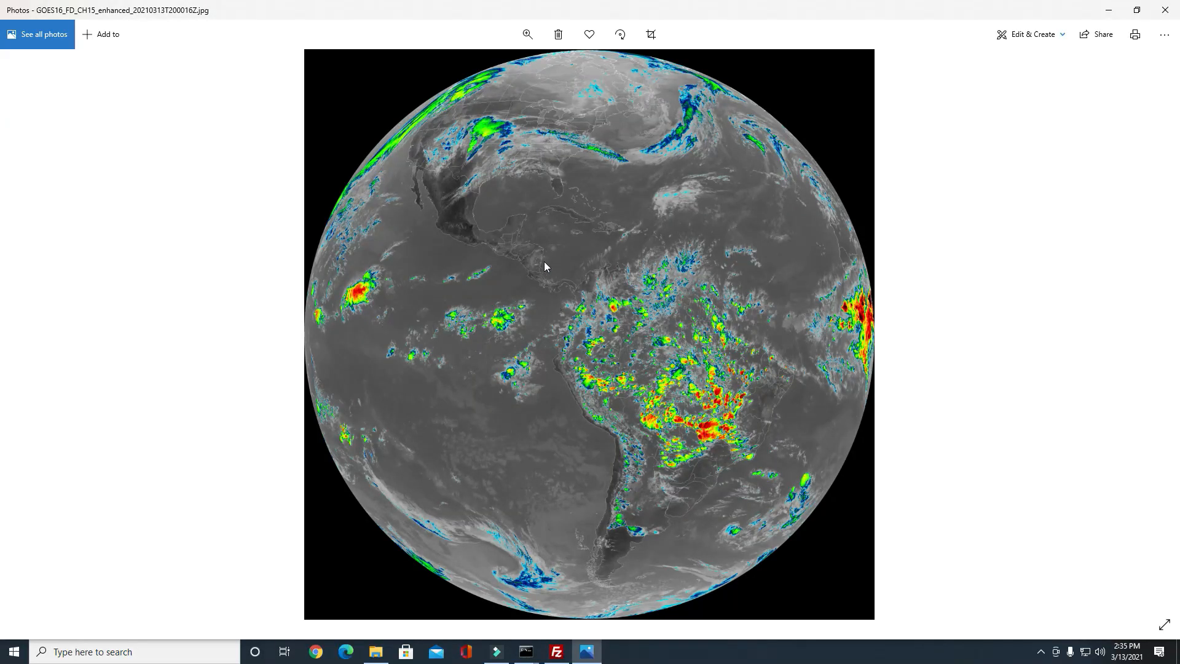
Step: Zoom the CH15 enhanced image in, back to fit, then in over the United States
{"action": "left_click", "coordinate": [527, 34]}
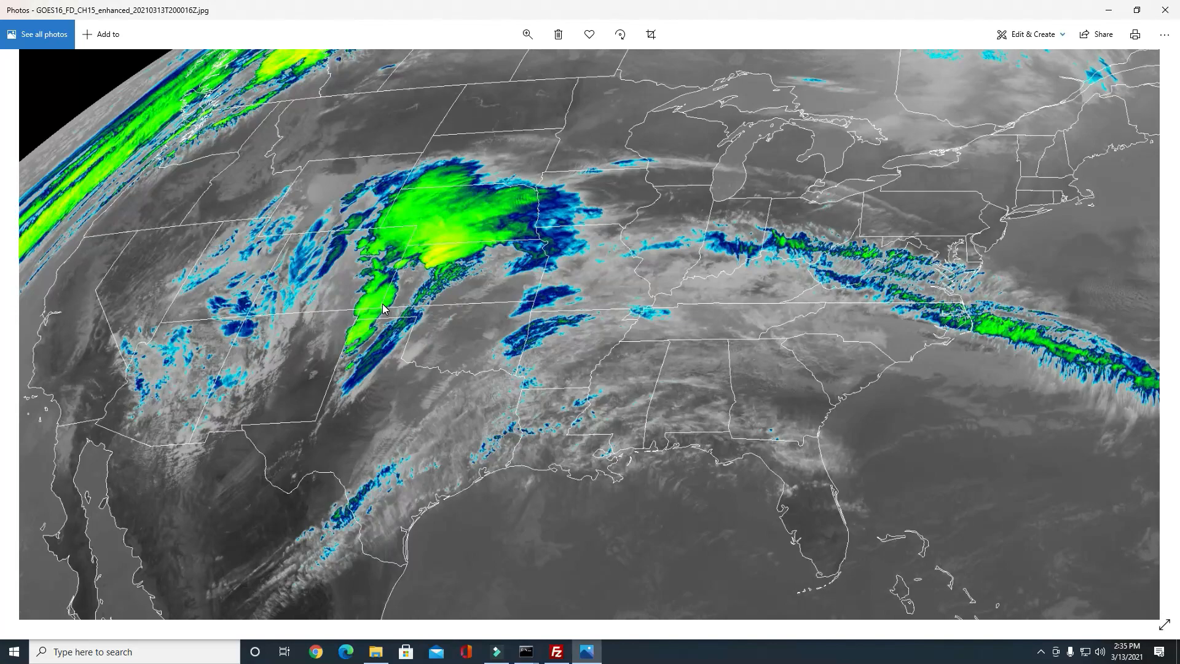
{"action": "mouse_move", "coordinate": [451, 326]}
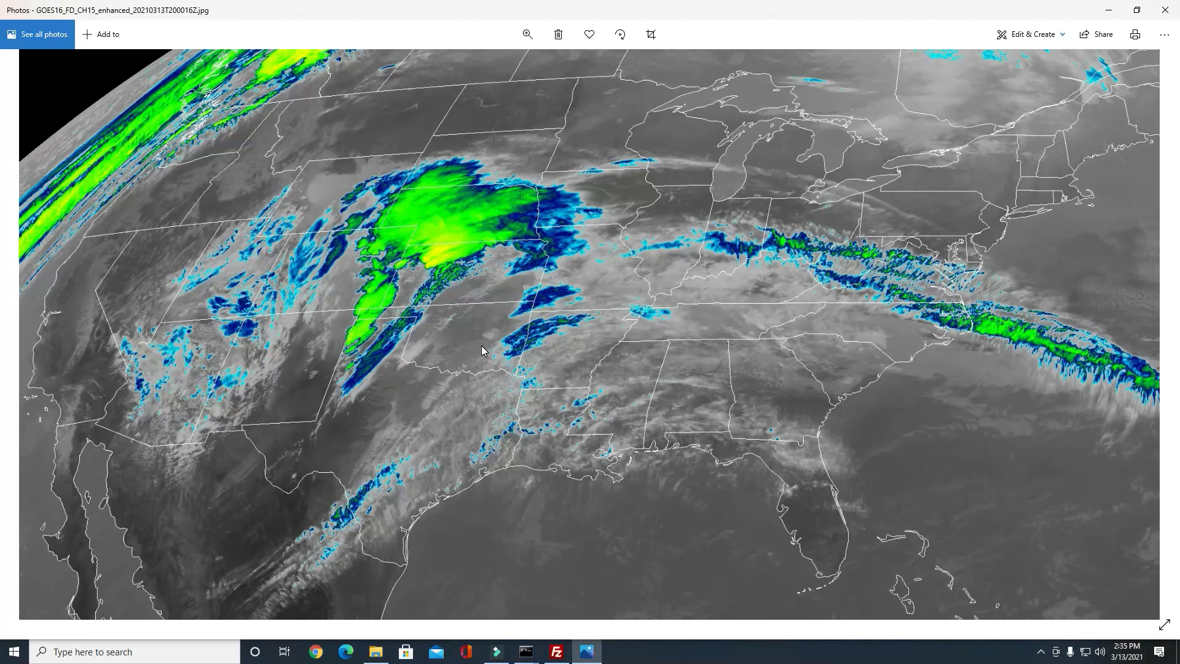
{"action": "mouse_move", "coordinate": [325, 239]}
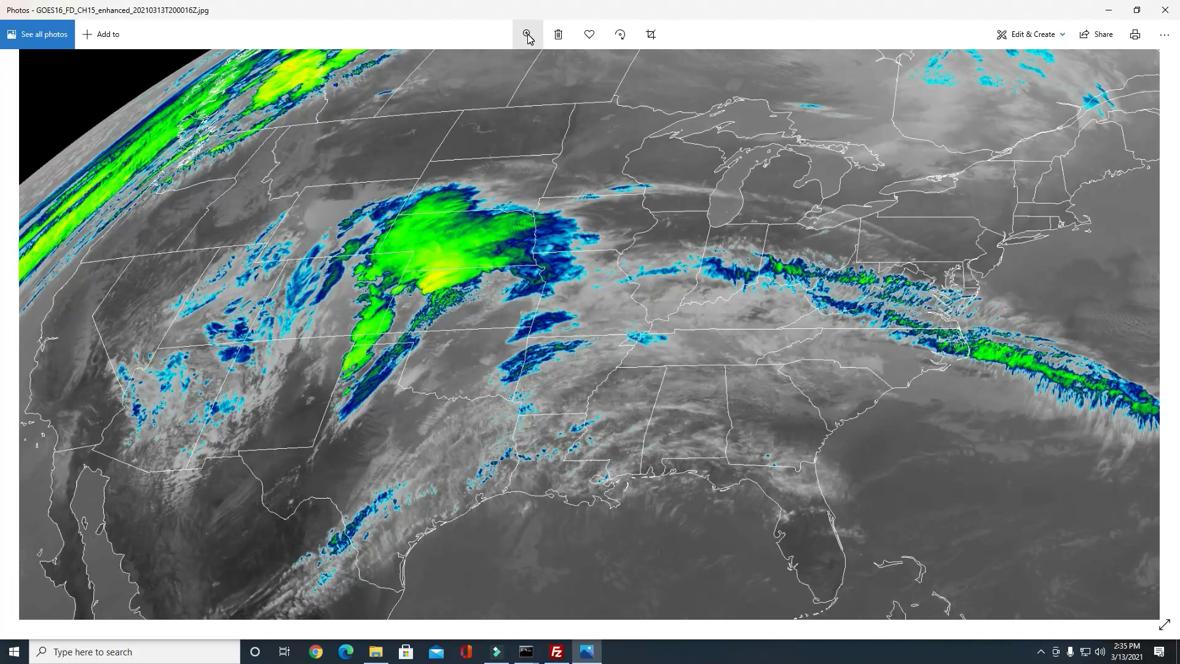
{"action": "left_click", "coordinate": [527, 34]}
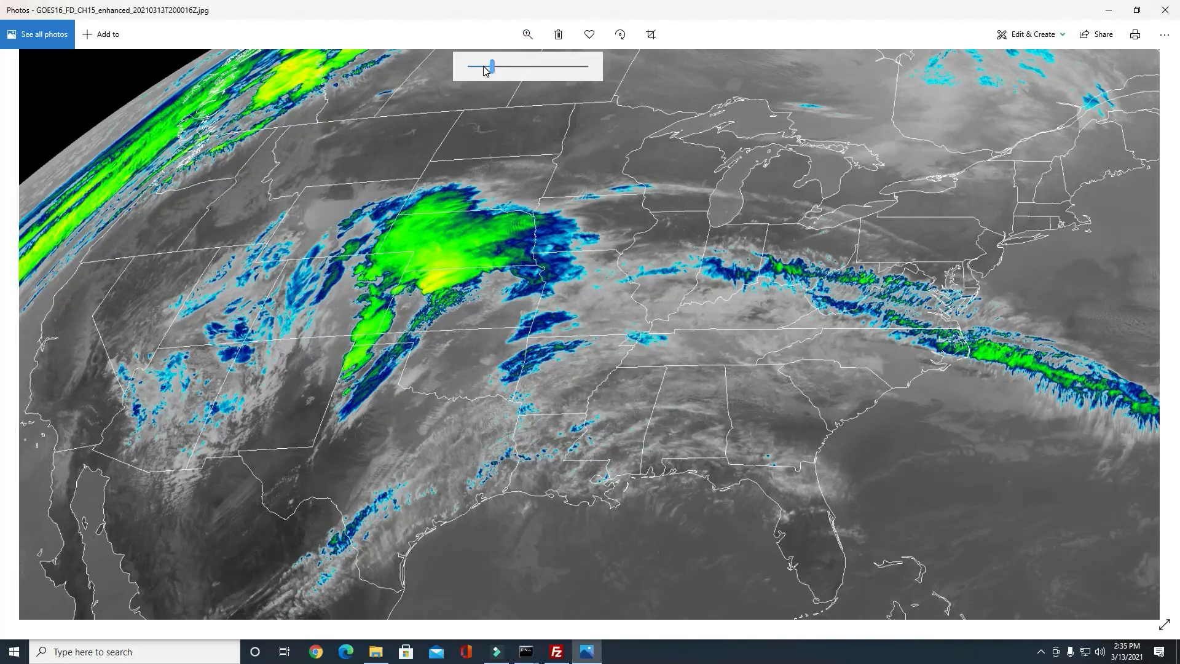
{"action": "left_click_drag", "start_coordinate": [493, 66], "coordinate": [567, 66]}
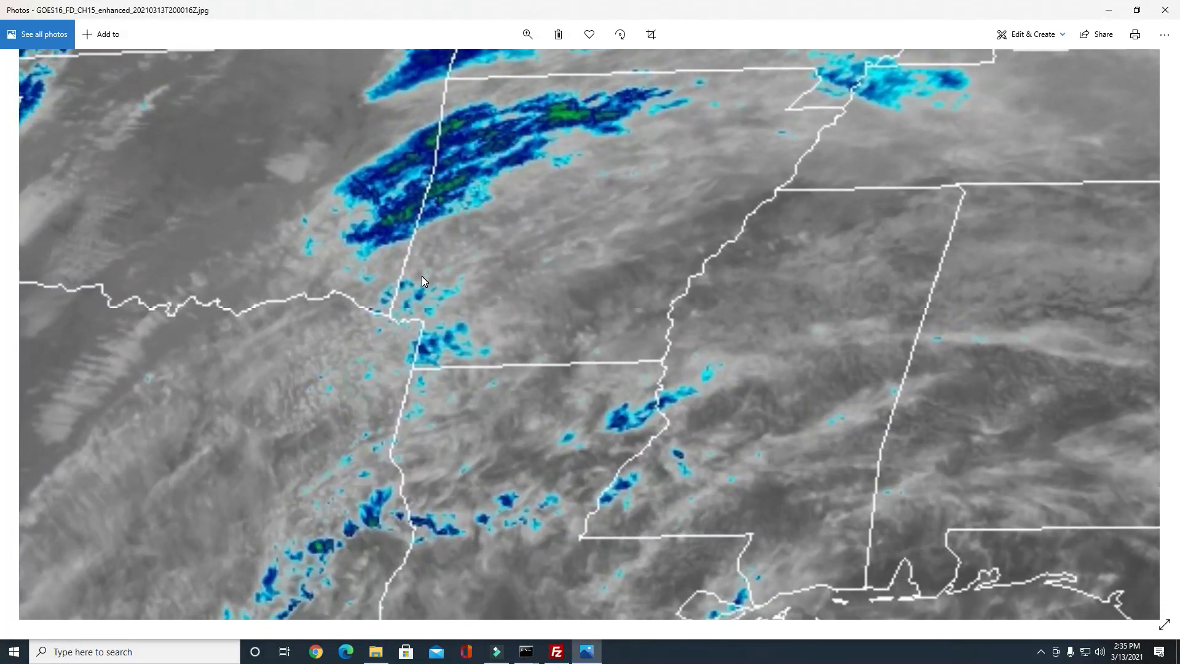
{"action": "mouse_move", "coordinate": [412, 307]}
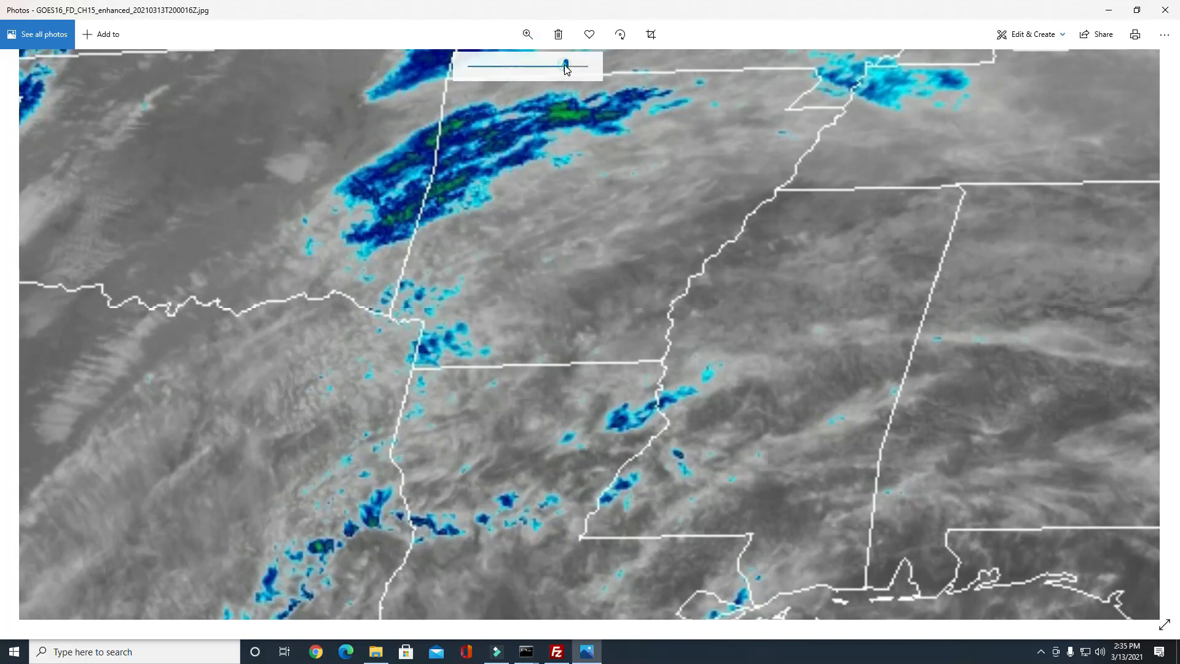
{"action": "left_click_drag", "start_coordinate": [566, 66], "coordinate": [469, 67]}
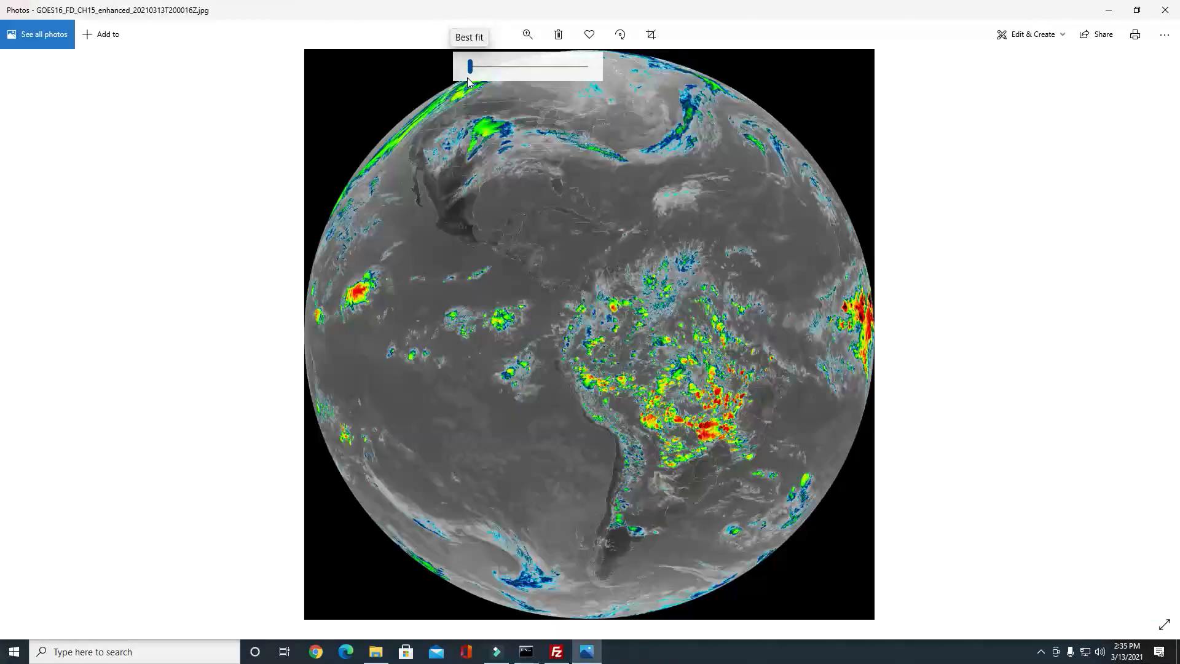
{"action": "left_click_drag", "start_coordinate": [469, 67], "coordinate": [478, 67]}
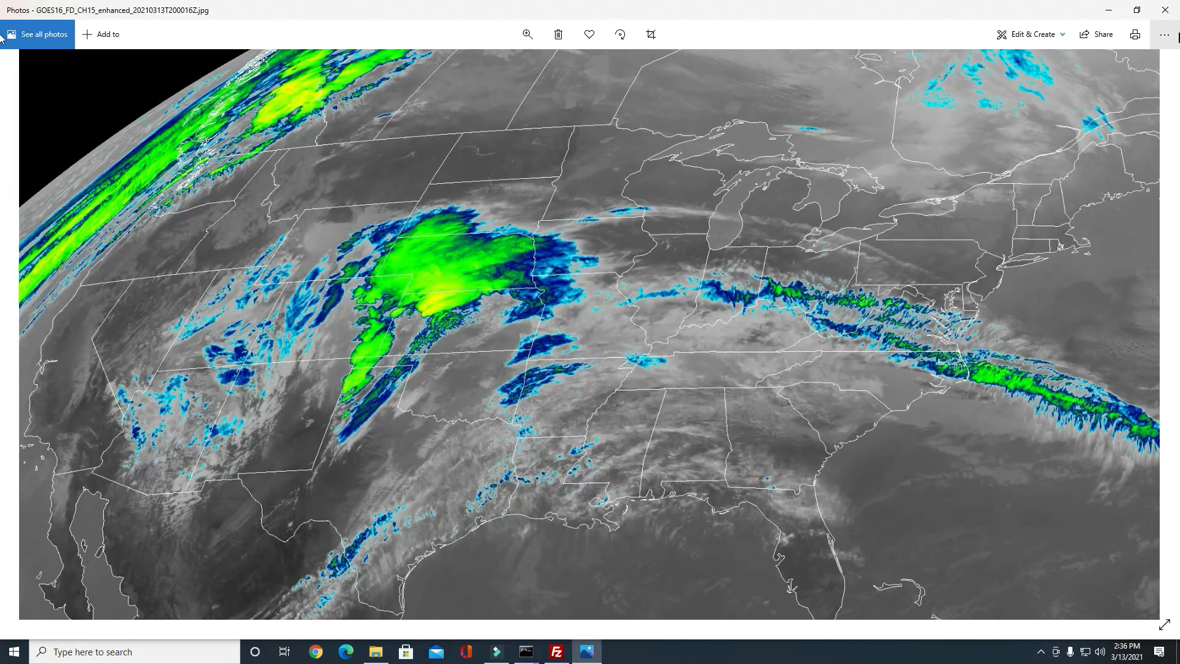
Step: Close the CH15 image, go back to fd, and open the ch13_enhanced JPG
{"action": "left_click", "coordinate": [556, 651]}
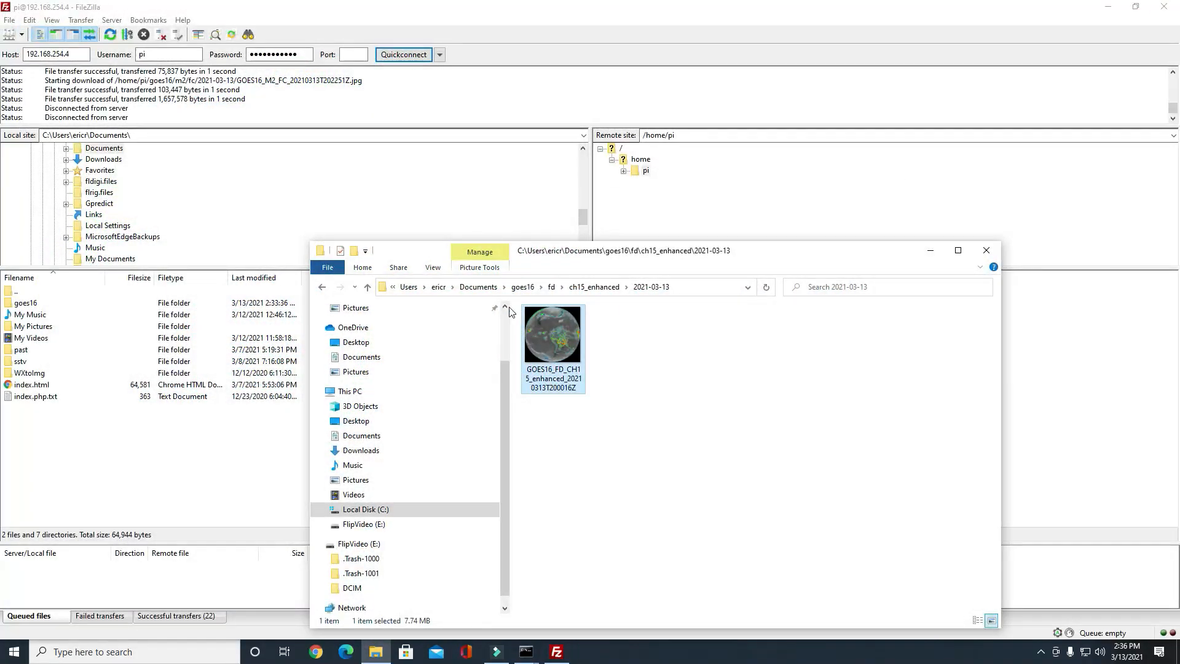
{"action": "left_click", "coordinate": [369, 292]}
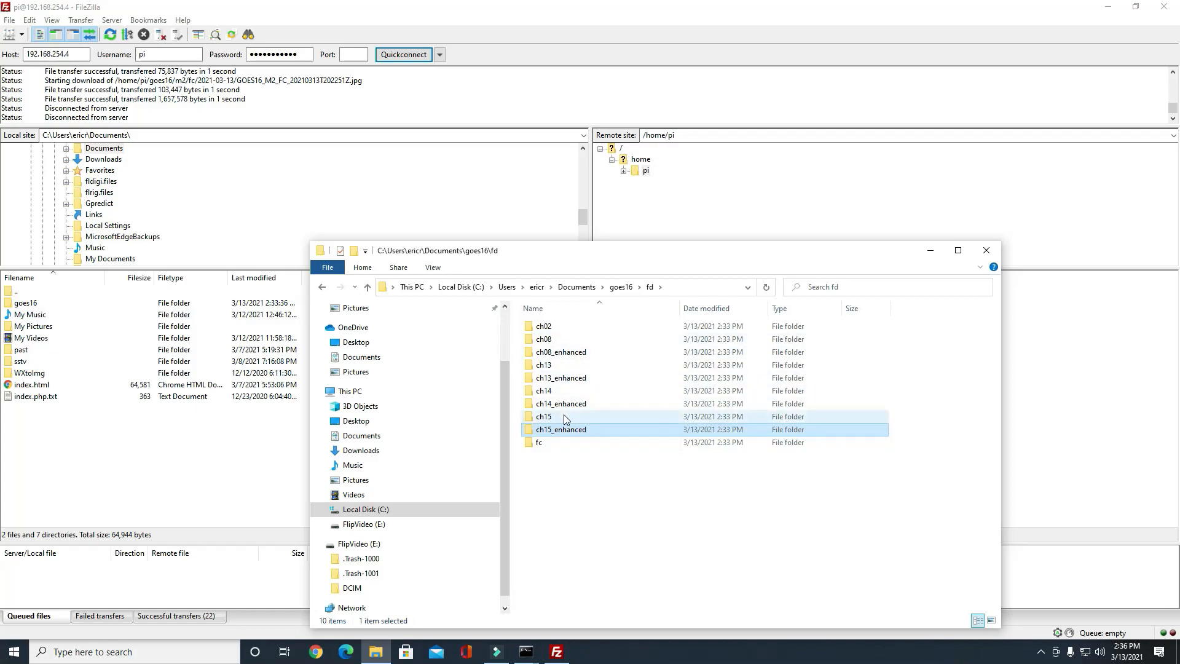
{"action": "left_click", "coordinate": [560, 376]}
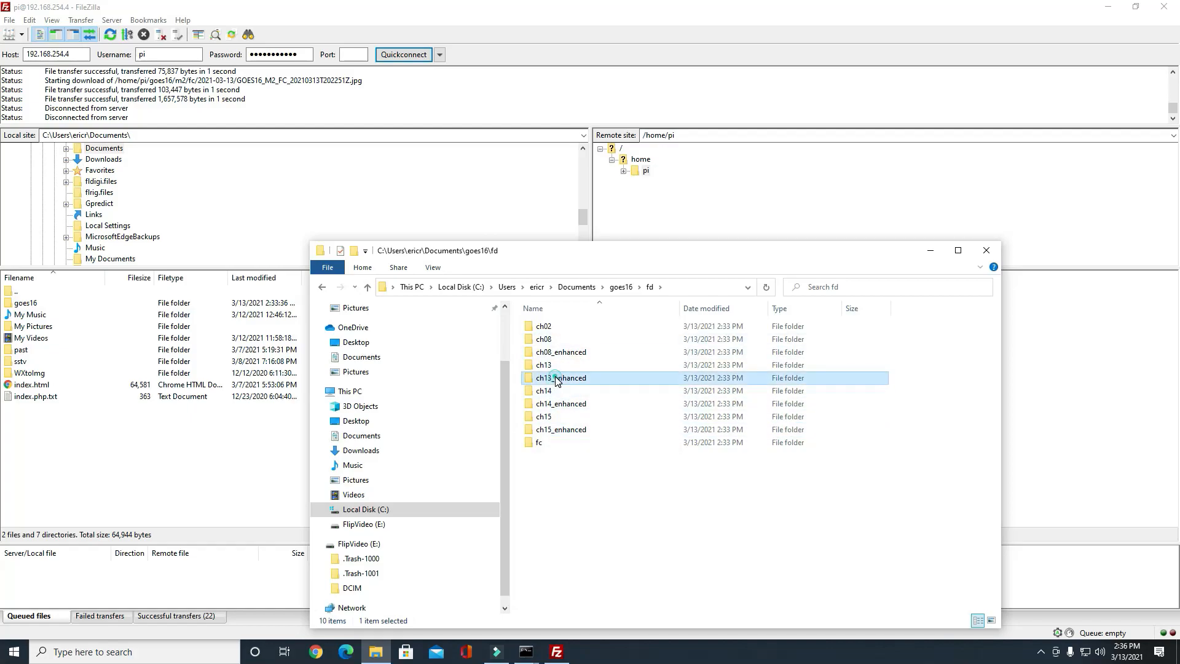
{"action": "double_click", "coordinate": [561, 376]}
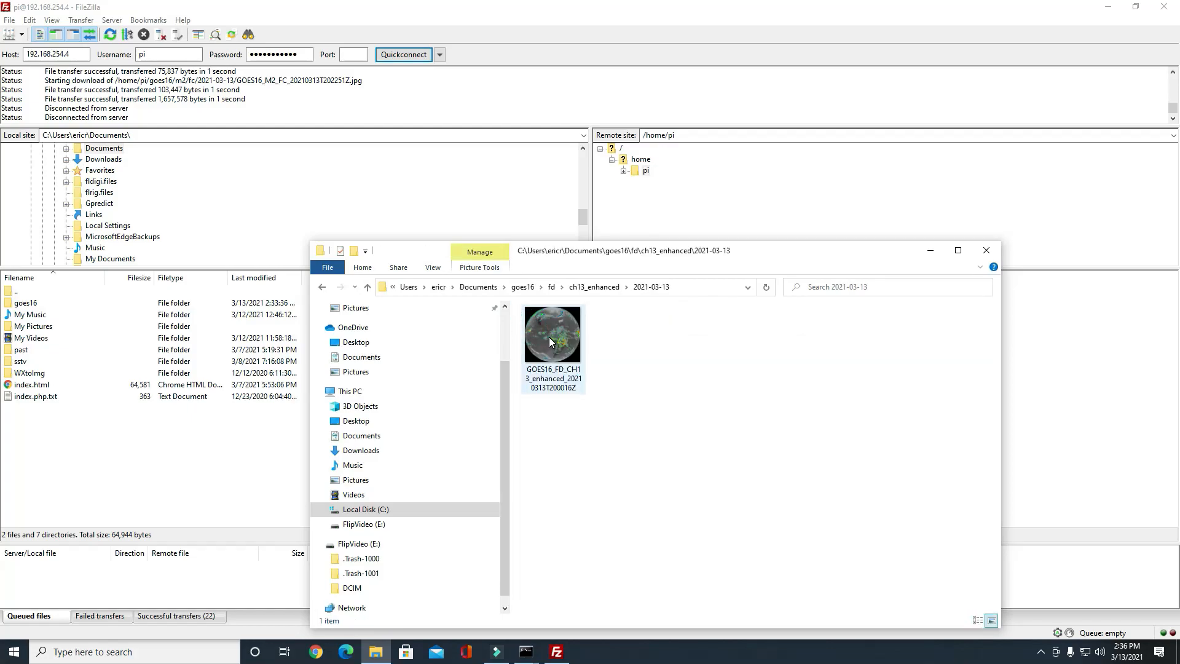
{"action": "double_click", "coordinate": [552, 333]}
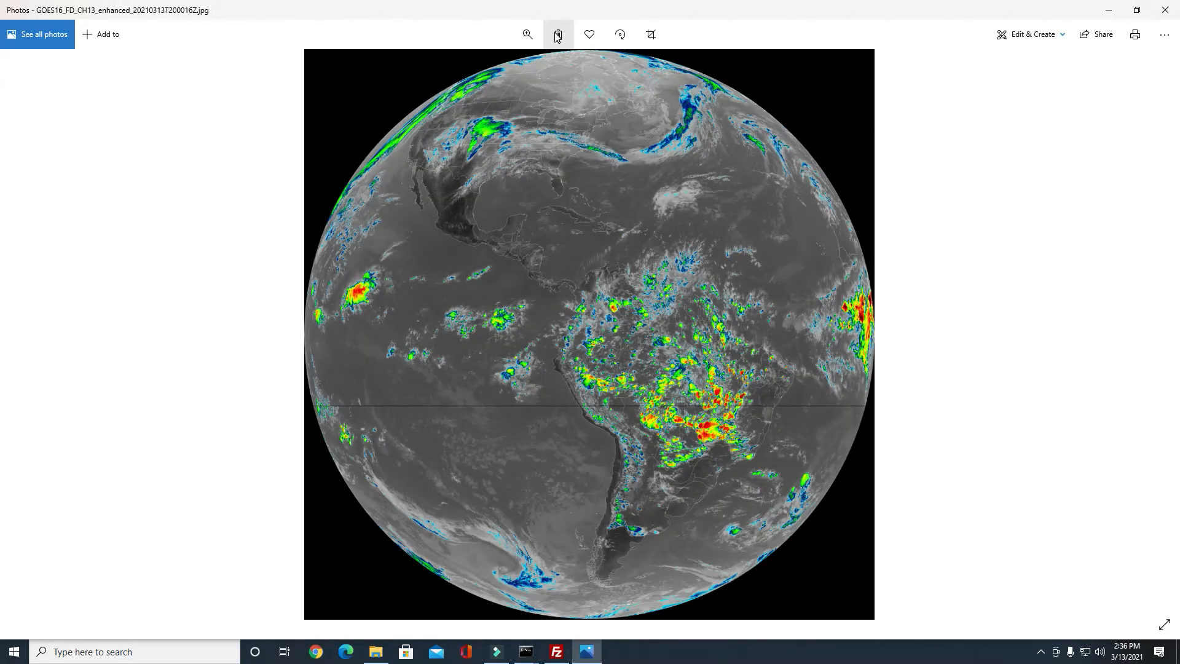
Step: Use the Photos zoom control on the CH13 enhanced image
{"action": "left_click", "coordinate": [527, 34]}
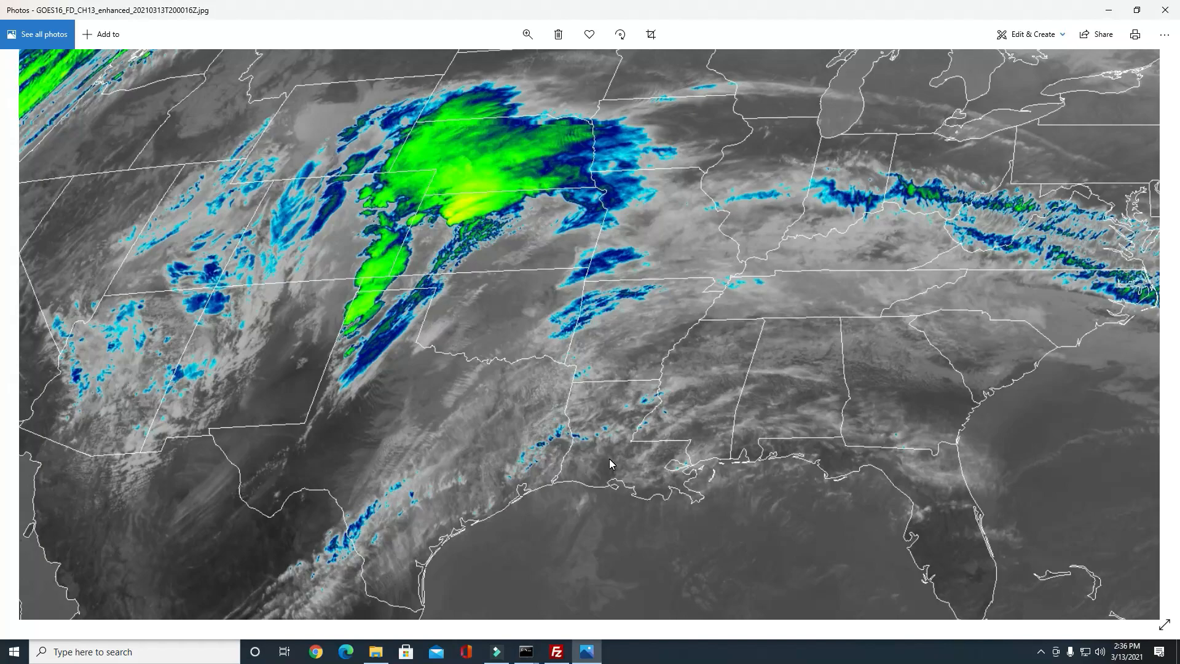
{"action": "mouse_move", "coordinate": [410, 287]}
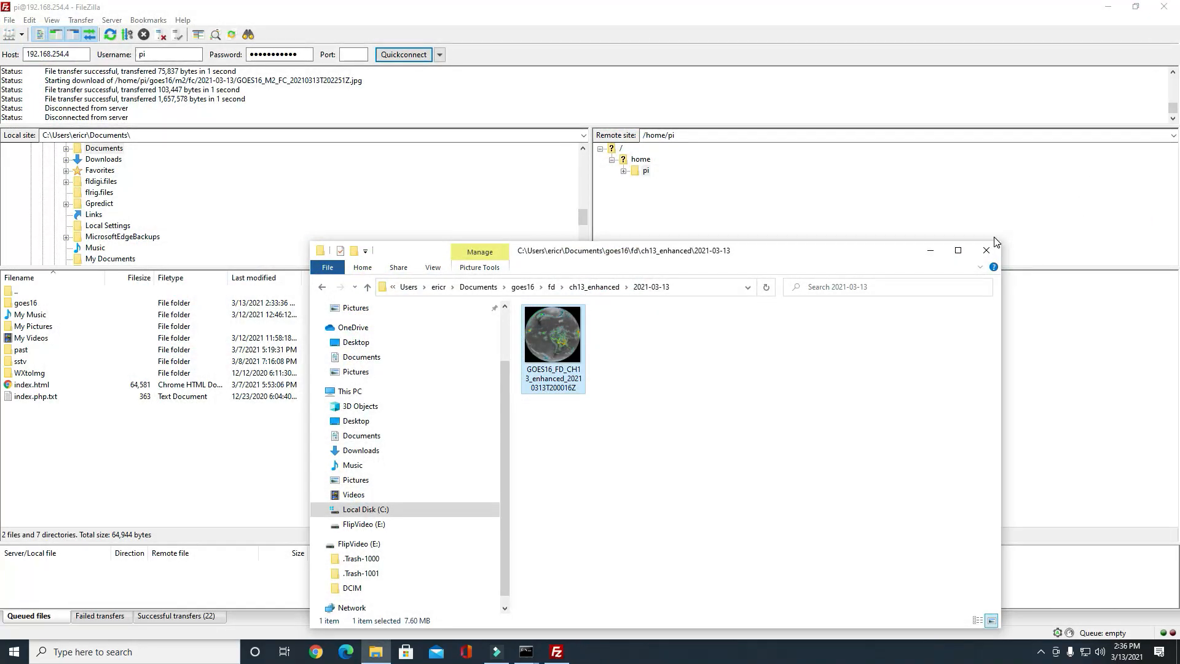
Step: Close the ch13_enhanced File Explorer window, leaving FileZilla showing /home/pi
{"action": "left_click", "coordinate": [986, 250]}
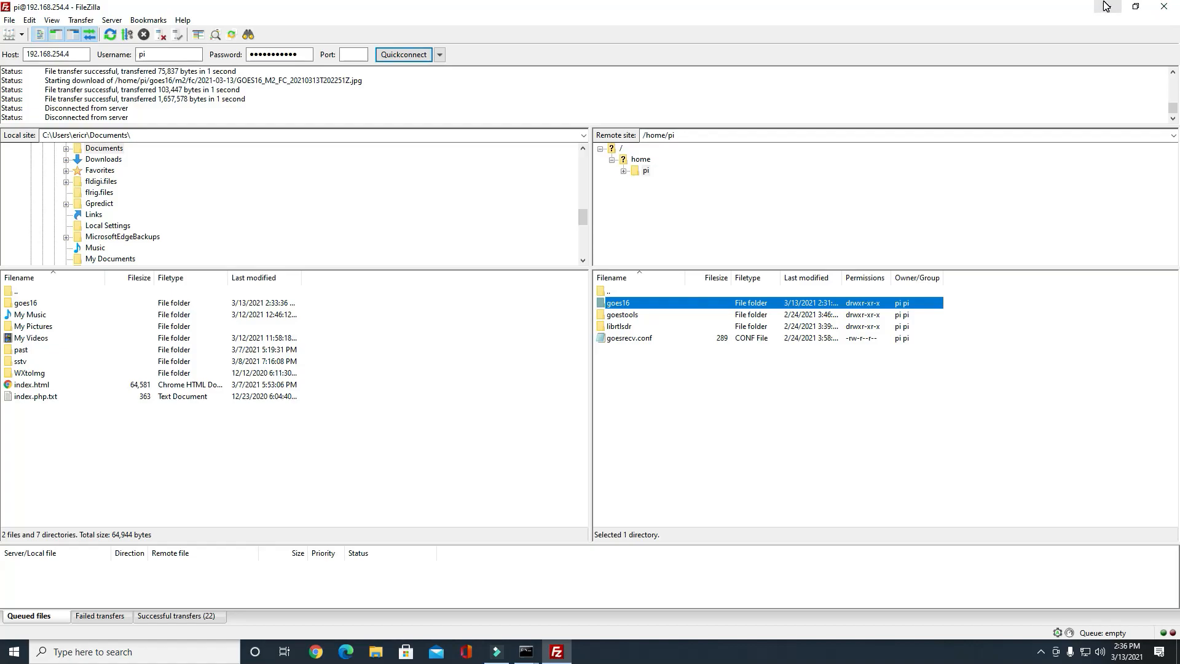
{"action": "mouse_move", "coordinate": [1105, 7]}
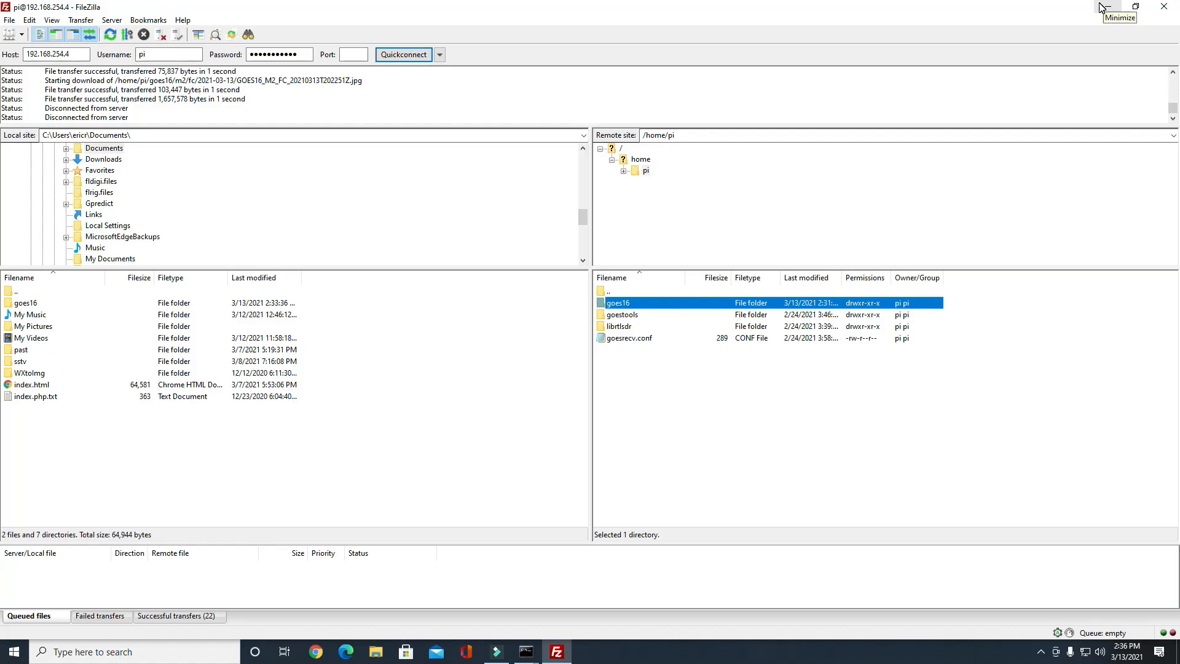
{"action": "mouse_move", "coordinate": [1074, 36]}
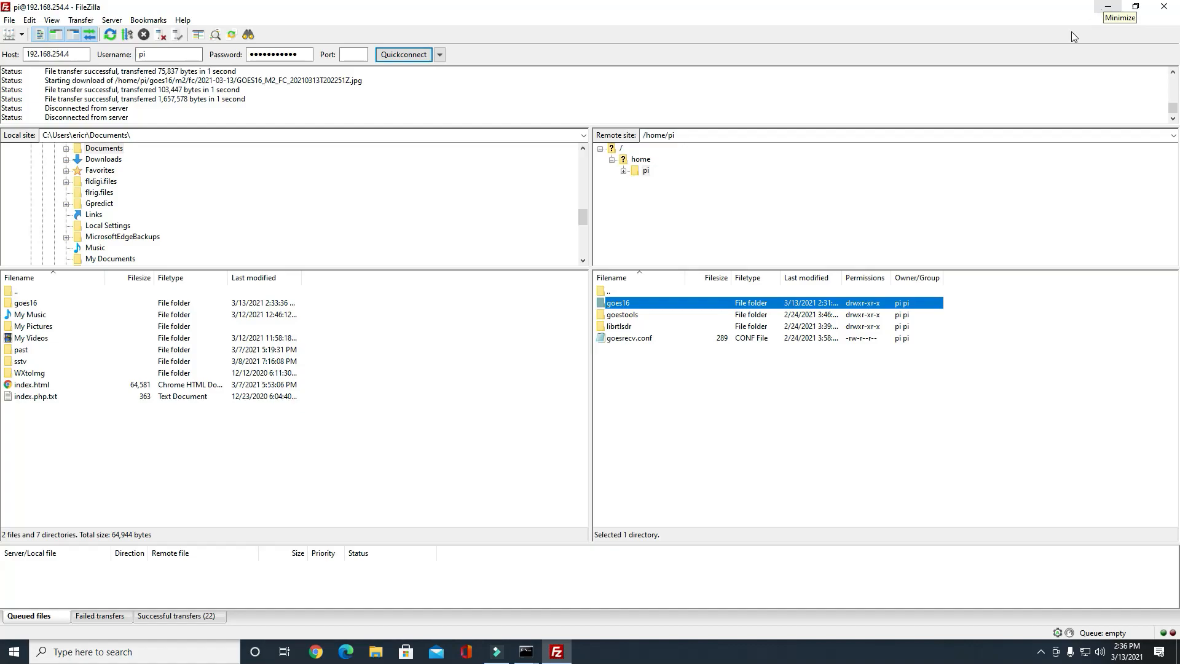
{"action": "mouse_move", "coordinate": [788, 620]}
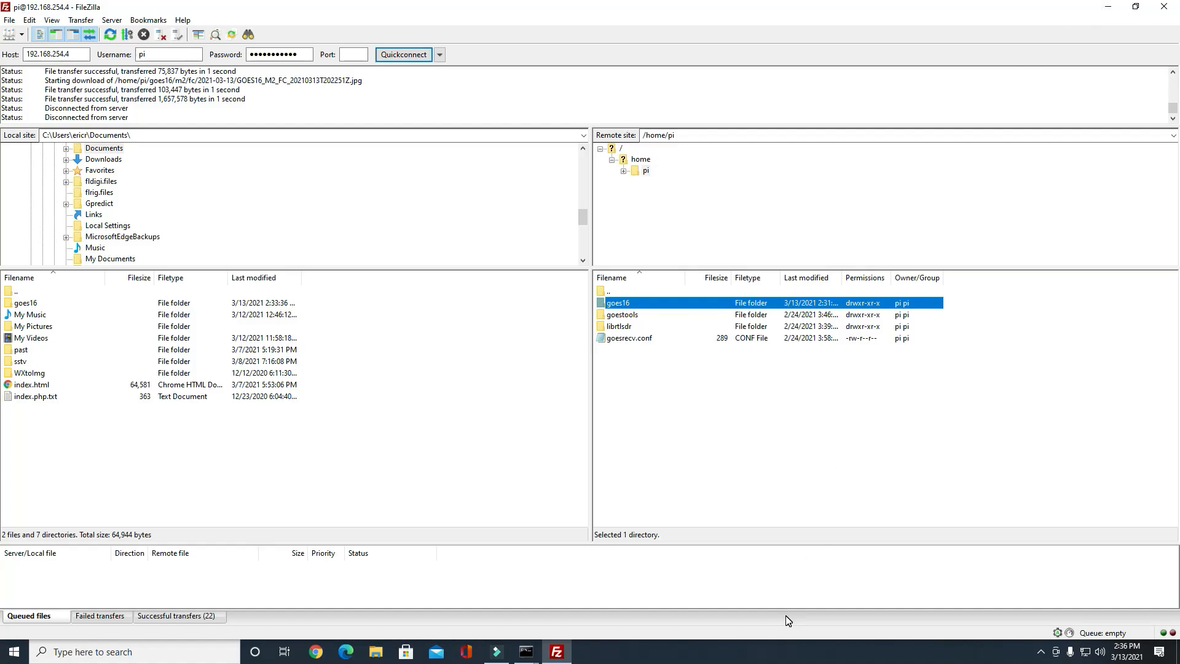